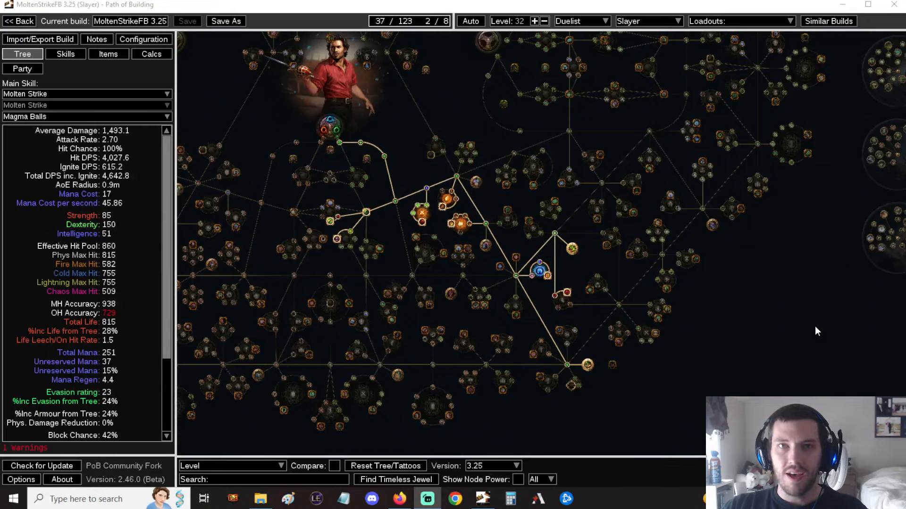
{"action": "mouse_move", "coordinate": [780, 311]}
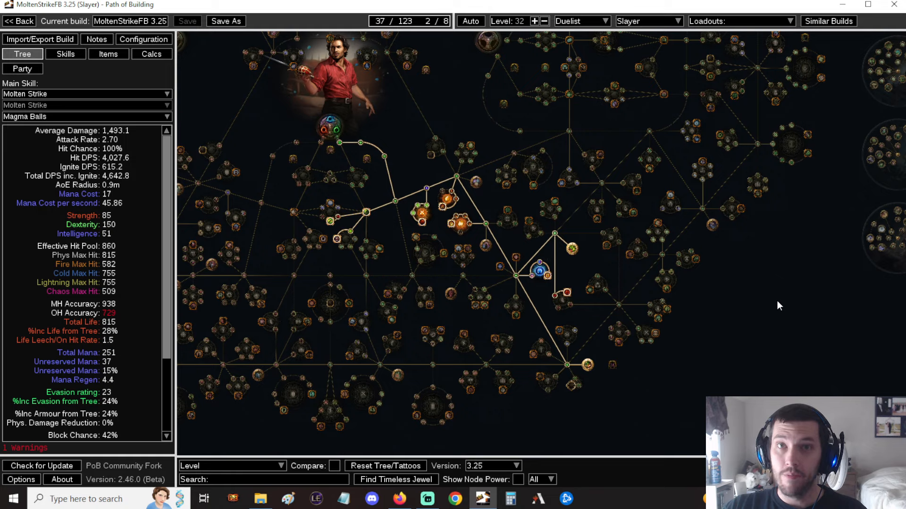
{"action": "mouse_move", "coordinate": [778, 305]}
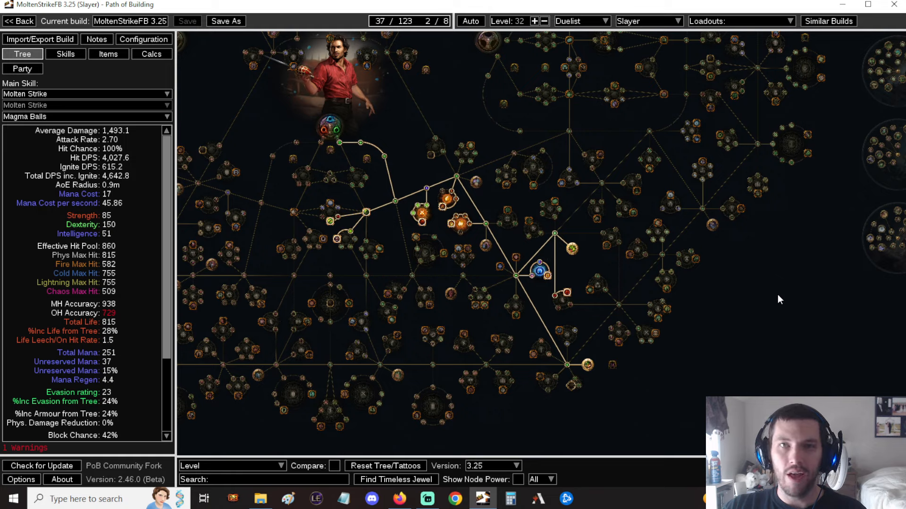
{"action": "mouse_move", "coordinate": [748, 283]}
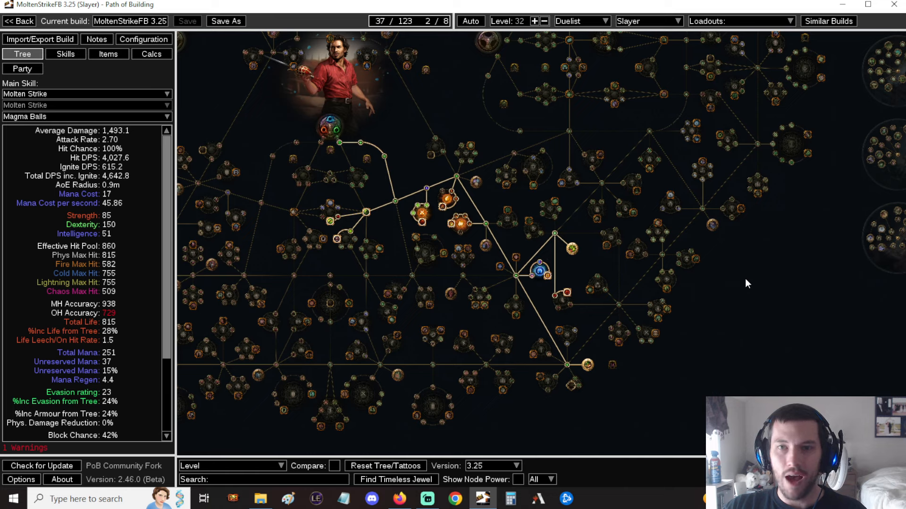
{"action": "mouse_move", "coordinate": [743, 275]}
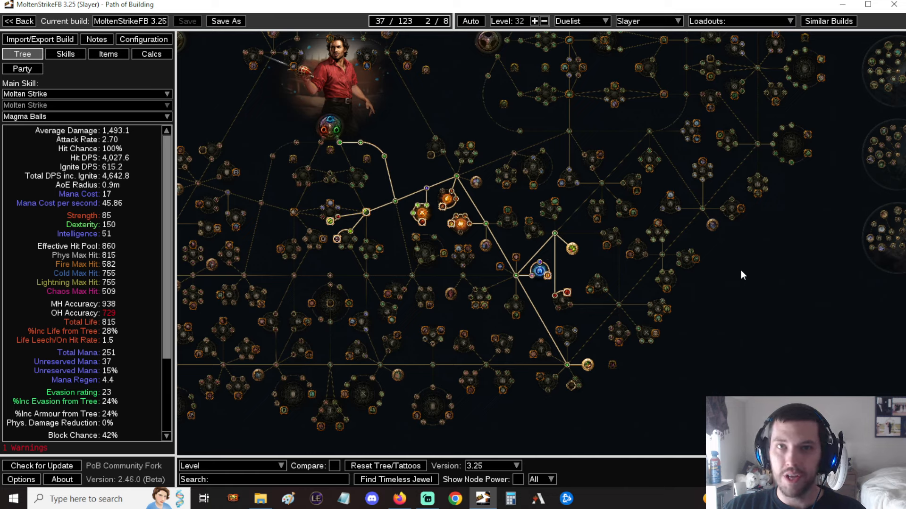
{"action": "mouse_move", "coordinate": [741, 265]}
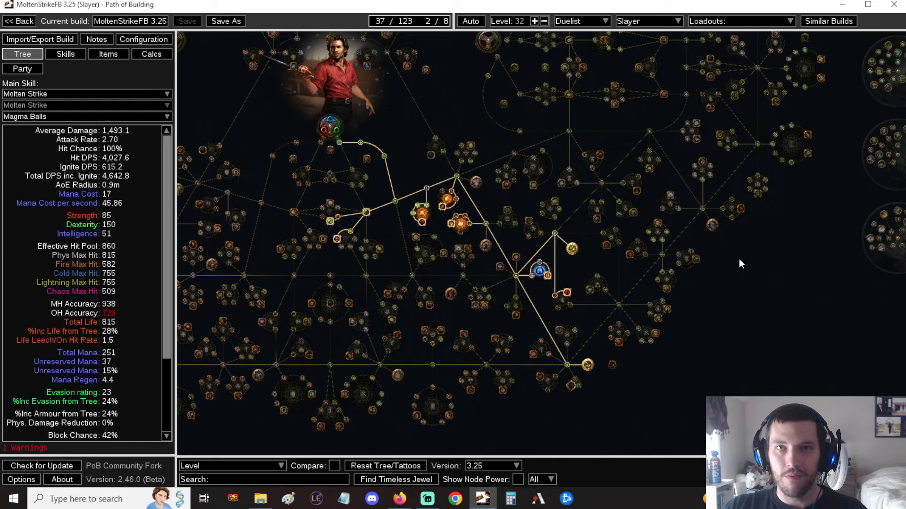
{"action": "mouse_move", "coordinate": [744, 268]}
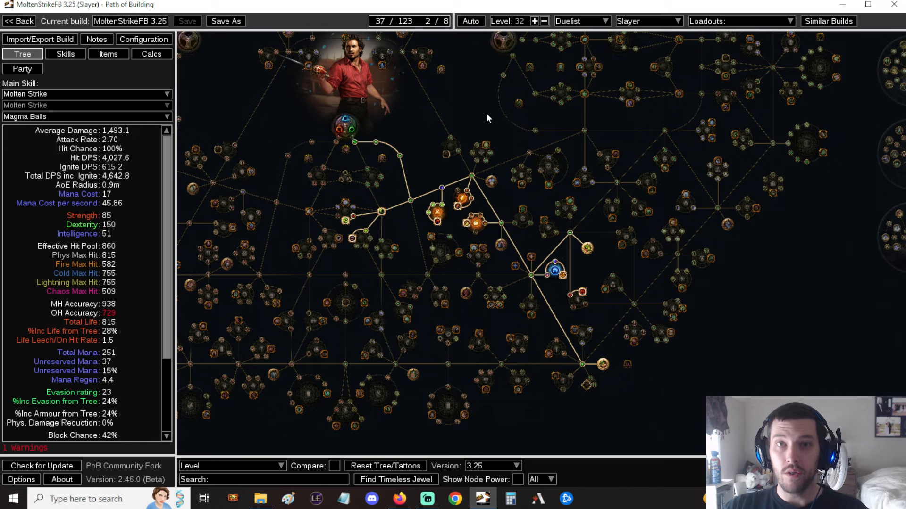
{"action": "mouse_move", "coordinate": [479, 120]}
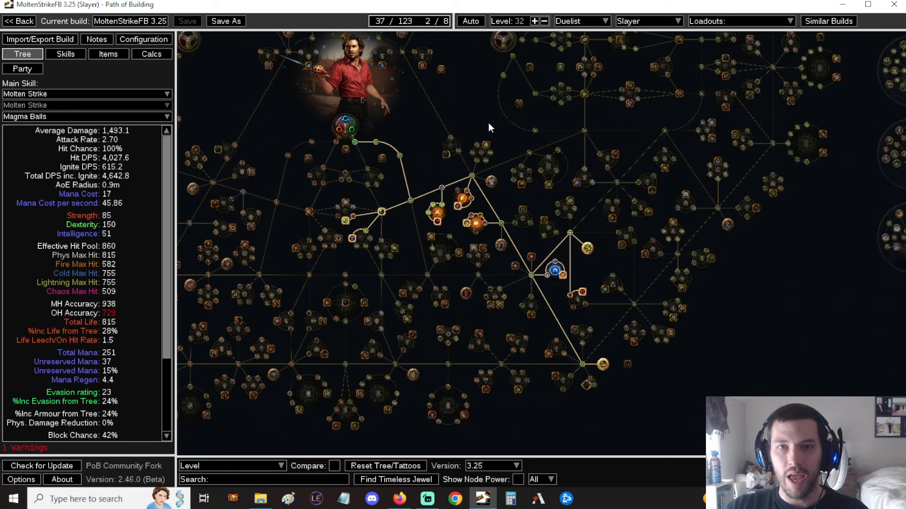
{"action": "mouse_move", "coordinate": [490, 121]}
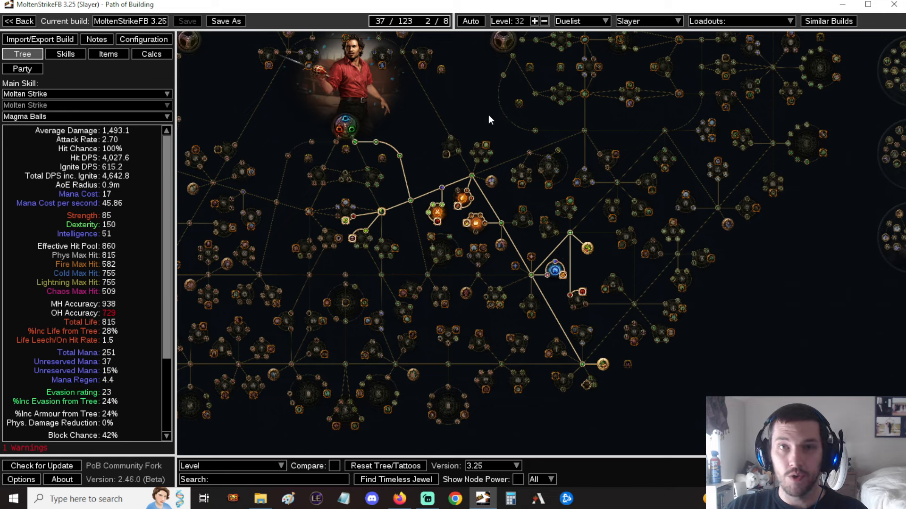
{"action": "mouse_move", "coordinate": [488, 119]}
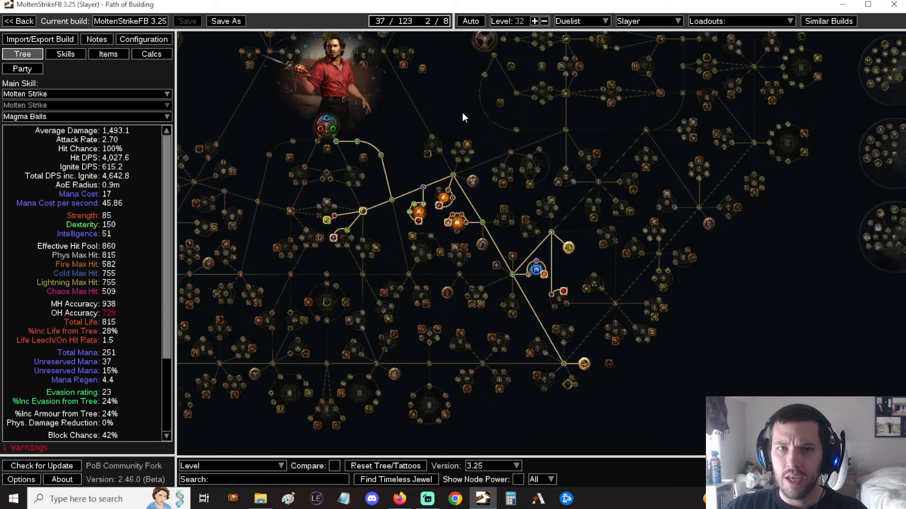
{"action": "mouse_move", "coordinate": [774, 289]}
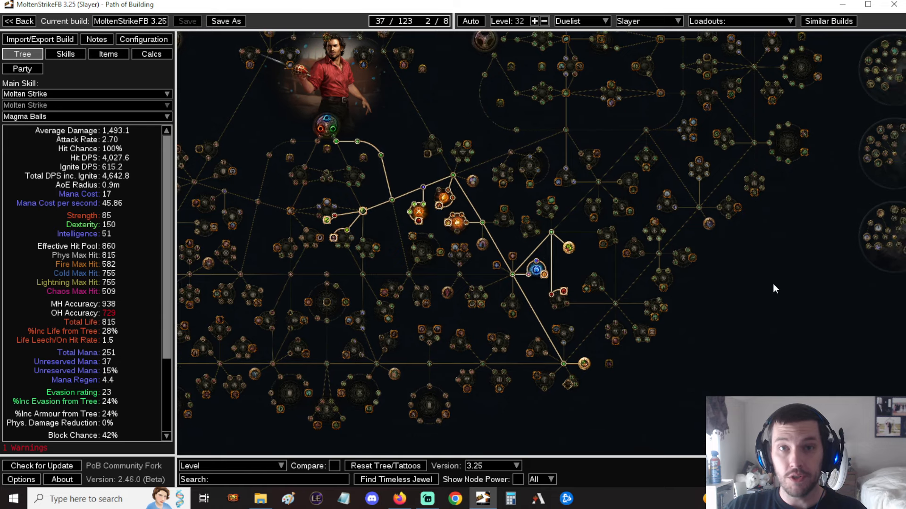
{"action": "mouse_move", "coordinate": [466, 120]}
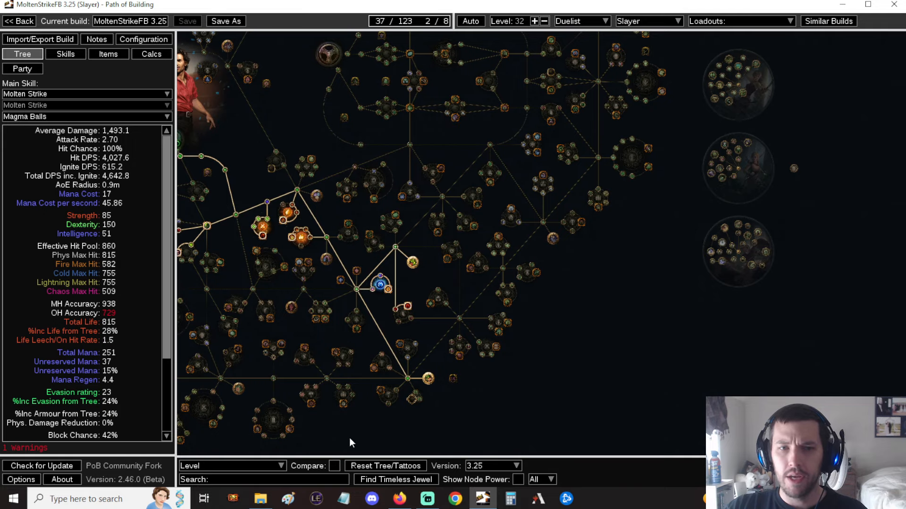
Glance at the Level 92 passive tree, then bring up the Earlygame equipped gear
{"action": "left_click", "coordinate": [231, 466]}
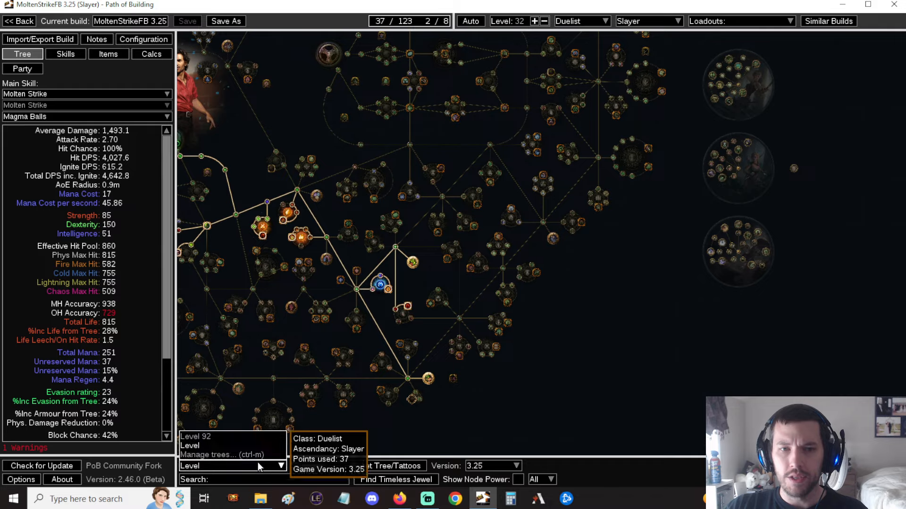
{"action": "left_click", "coordinate": [231, 466]}
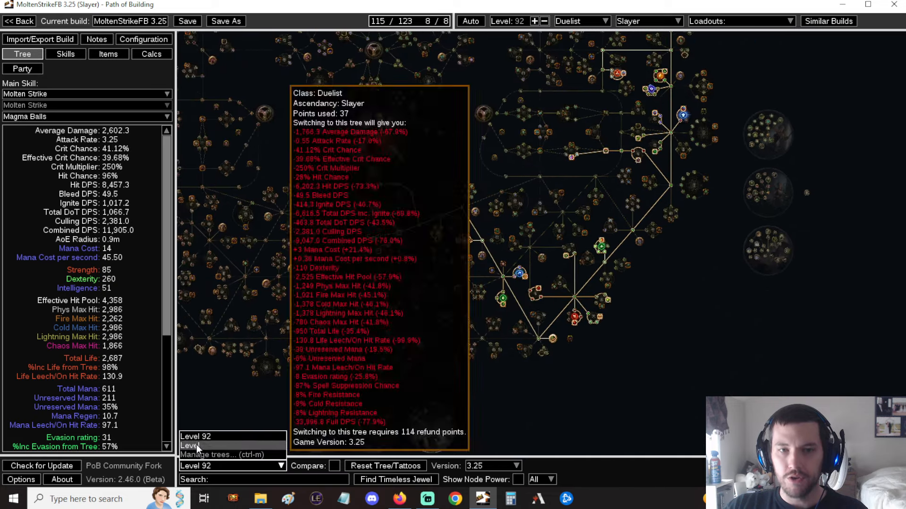
{"action": "left_click", "coordinate": [108, 54]}
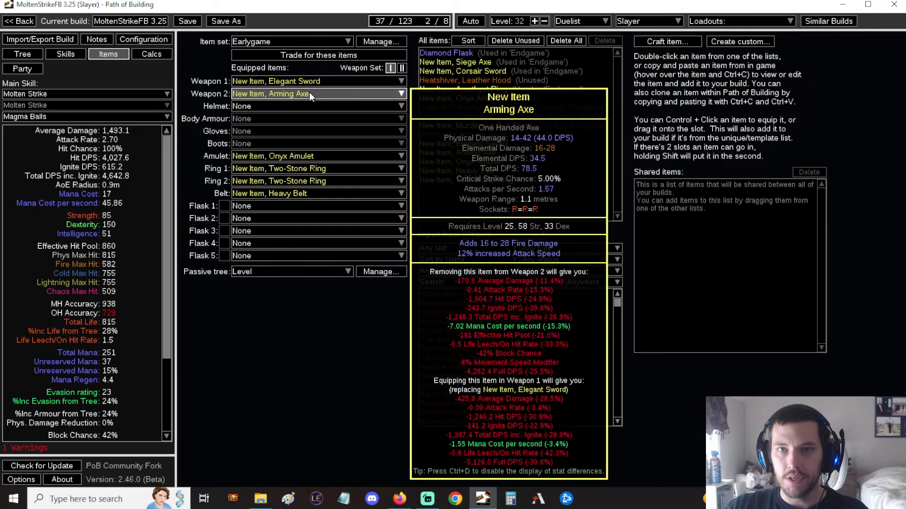
{"action": "mouse_move", "coordinate": [301, 80]}
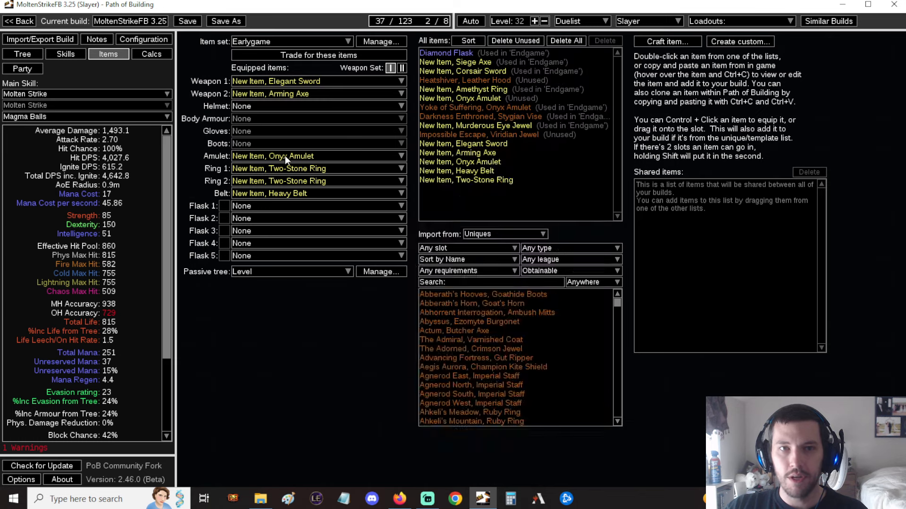
{"action": "mouse_move", "coordinate": [281, 181]}
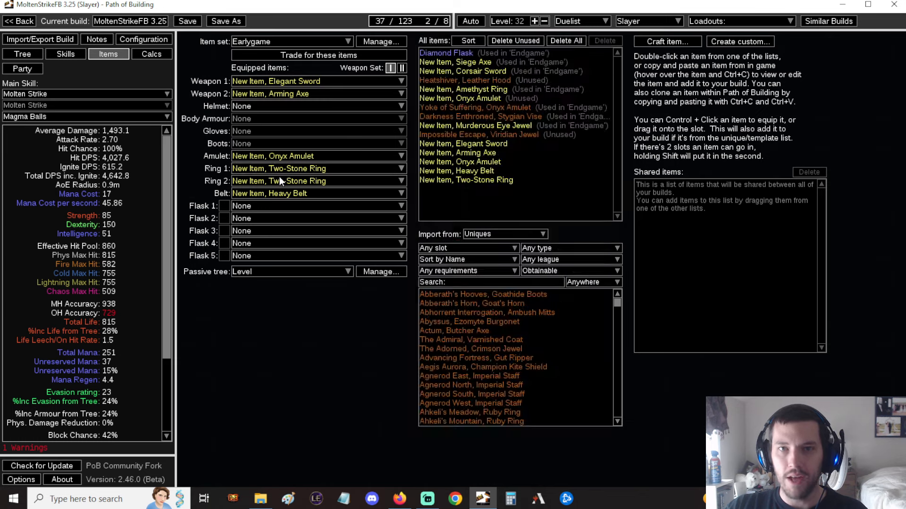
{"action": "mouse_move", "coordinate": [279, 181]}
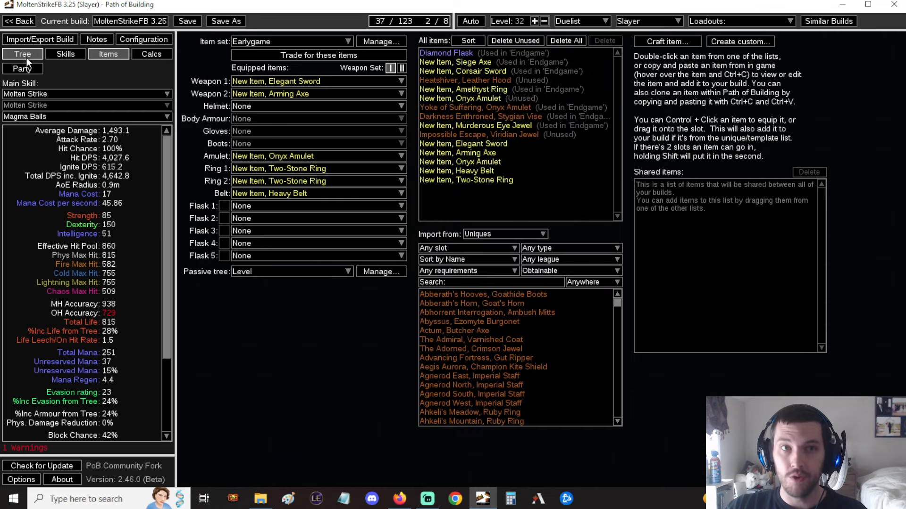
Return from the gear list to the 37-point Level 32 Slayer passive tree
{"action": "left_click", "coordinate": [22, 54]}
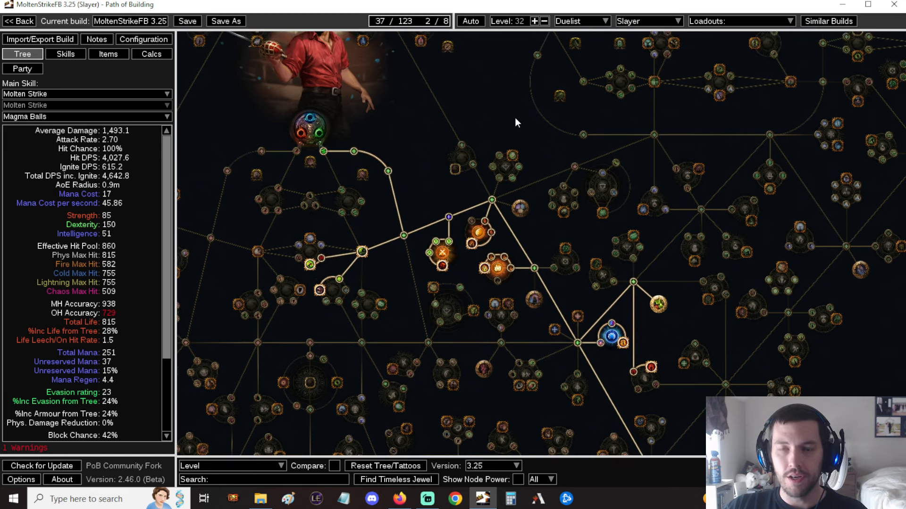
{"action": "mouse_move", "coordinate": [504, 120]}
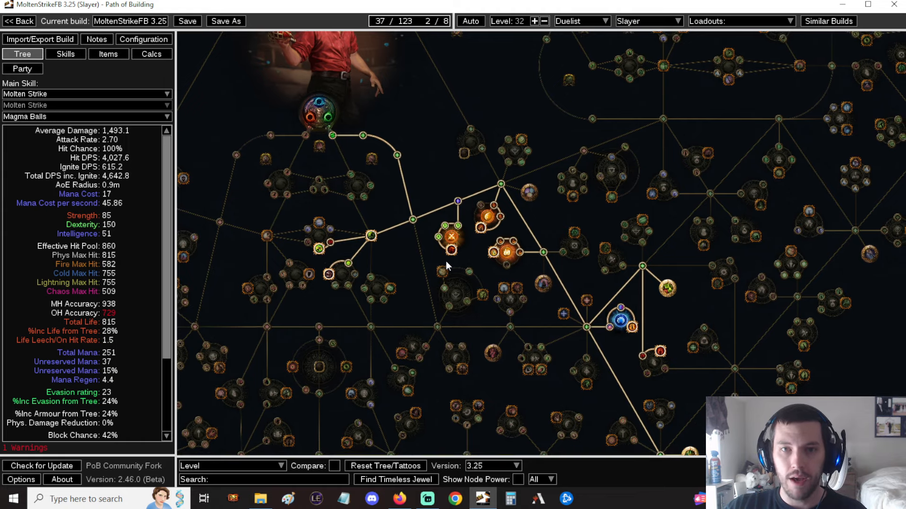
{"action": "mouse_move", "coordinate": [445, 225]}
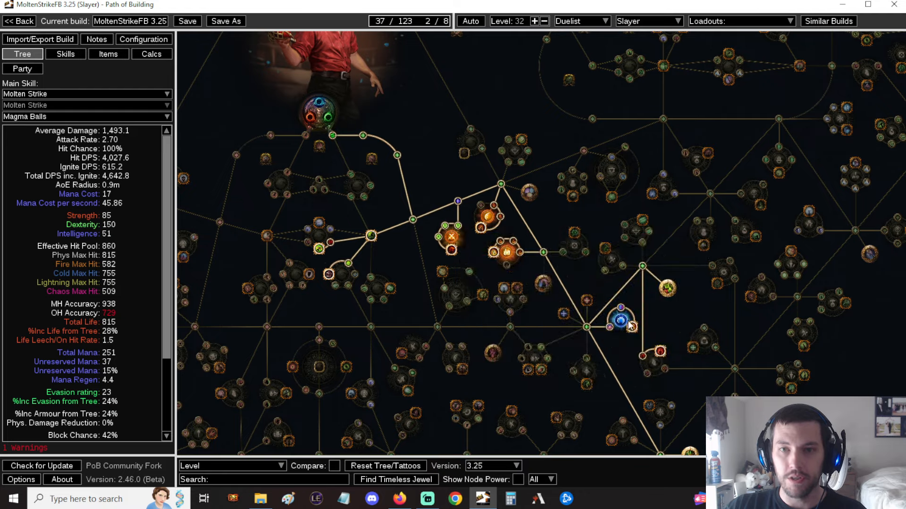
{"action": "mouse_move", "coordinate": [620, 324]}
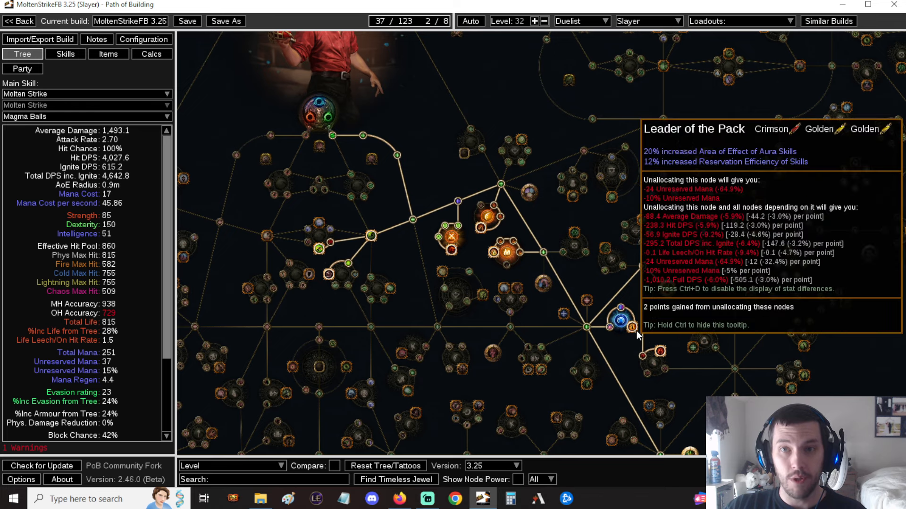
{"action": "mouse_move", "coordinate": [590, 326]}
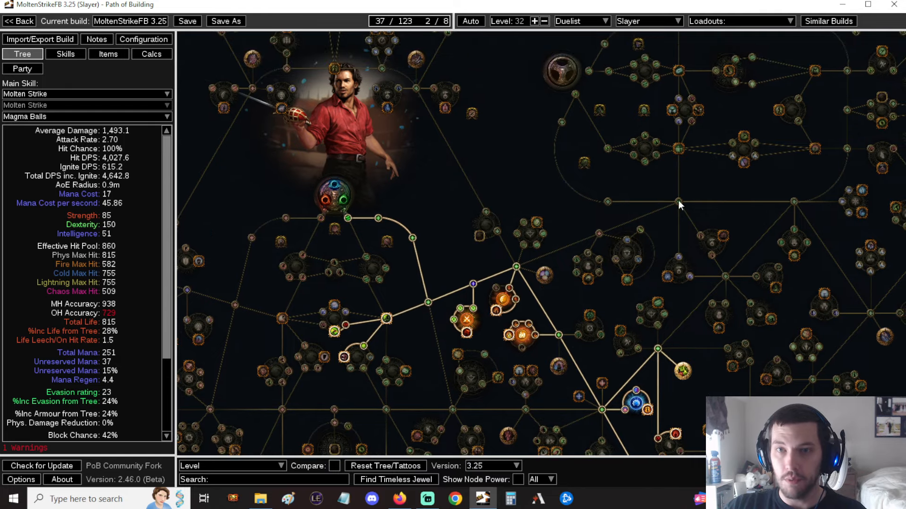
{"action": "mouse_move", "coordinate": [566, 182]}
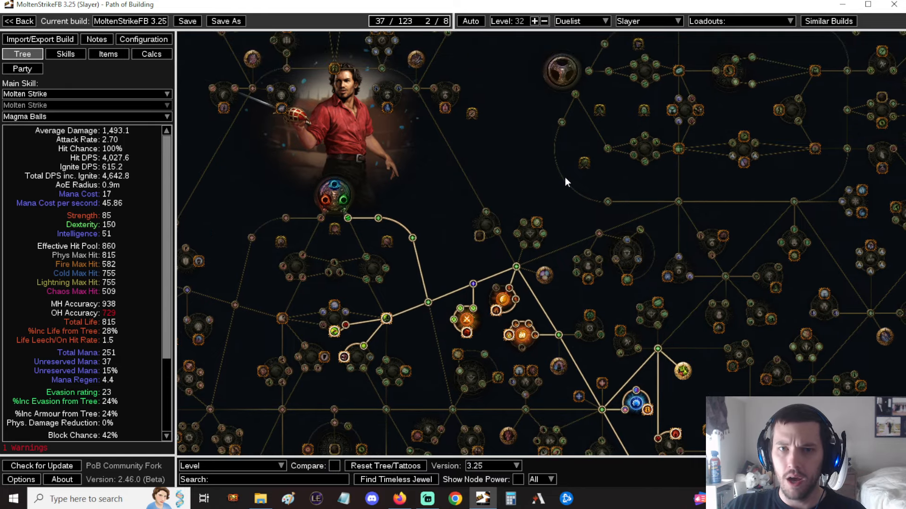
{"action": "mouse_move", "coordinate": [563, 208]}
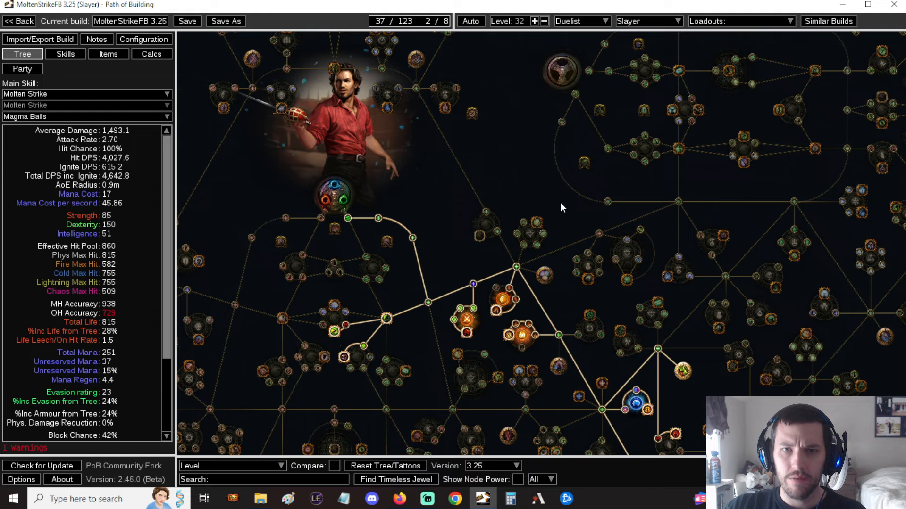
{"action": "mouse_move", "coordinate": [568, 213]}
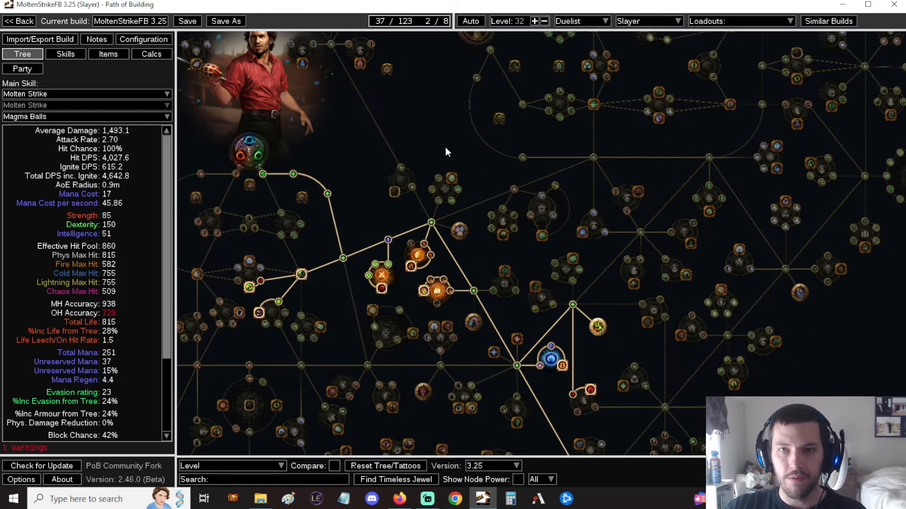
{"action": "mouse_move", "coordinate": [654, 138]}
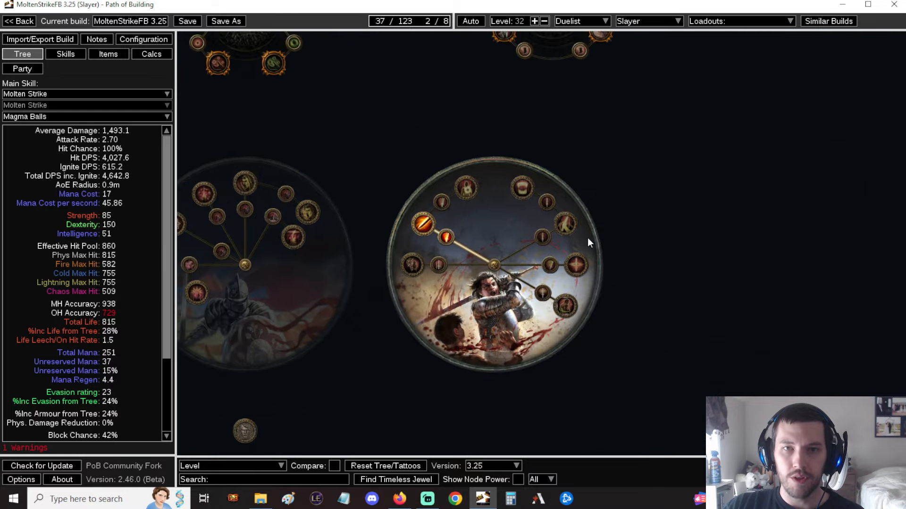
{"action": "mouse_move", "coordinate": [422, 224]}
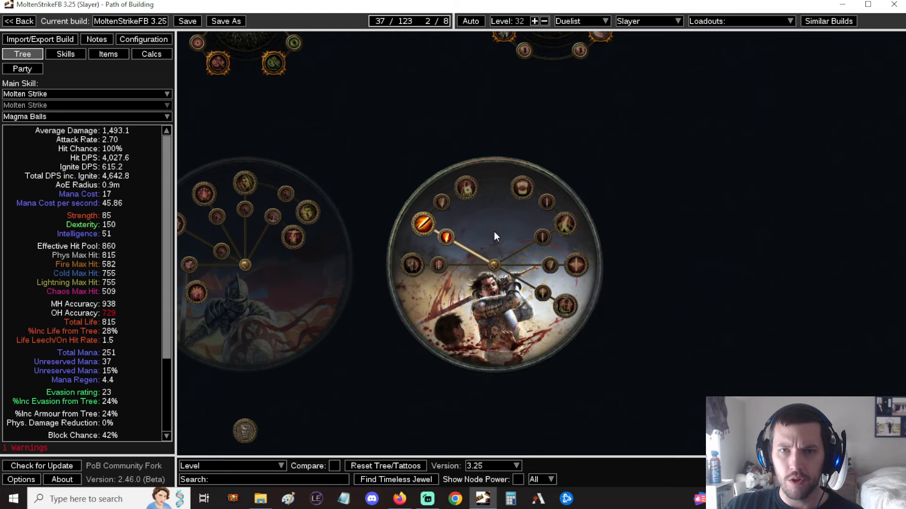
Load the Level 92 passive tree with its eight Slayer ascendancy points
{"action": "left_click", "coordinate": [232, 466]}
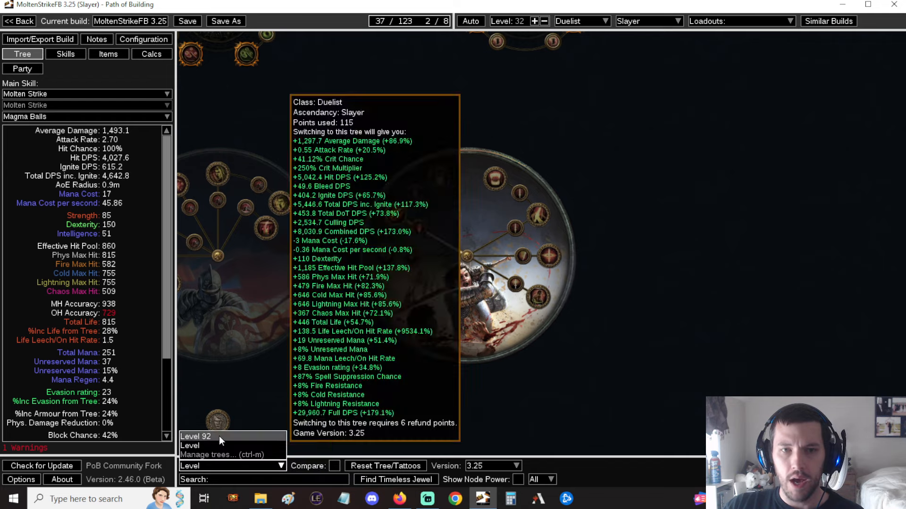
{"action": "left_click", "coordinate": [195, 436]}
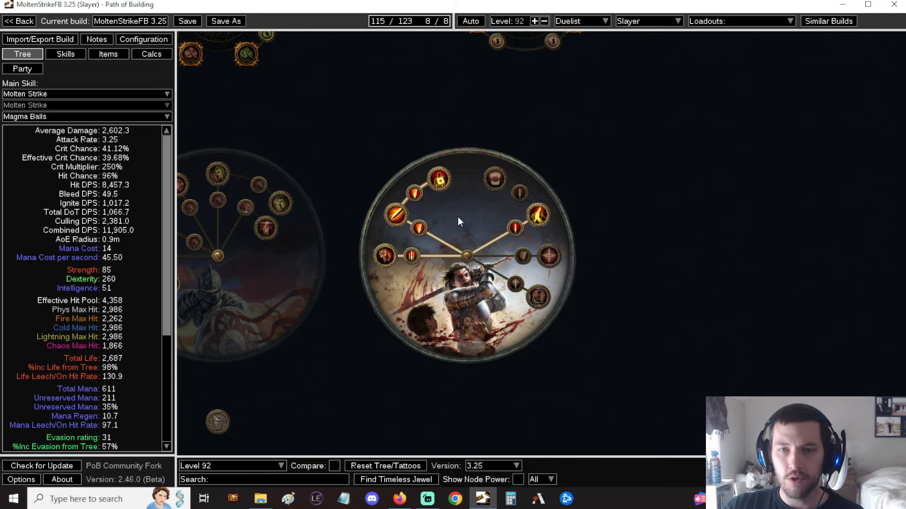
{"action": "mouse_move", "coordinate": [536, 219]}
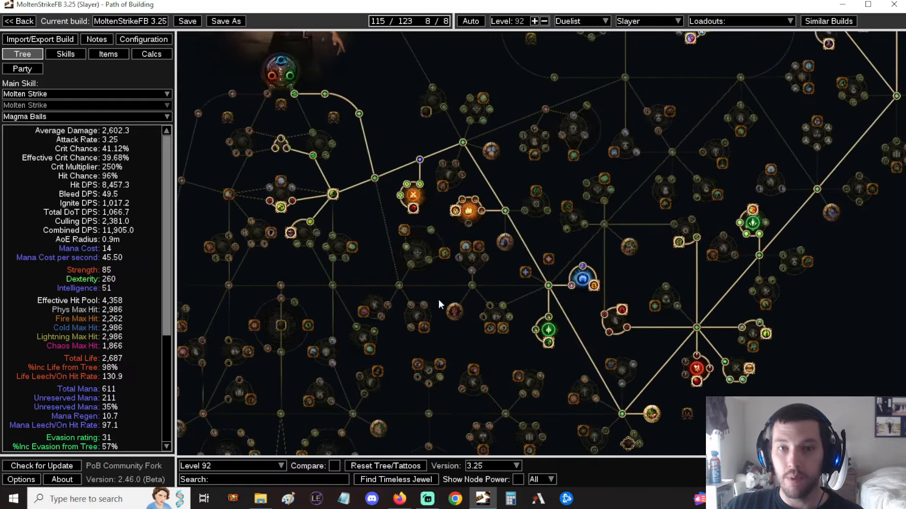
{"action": "mouse_move", "coordinate": [470, 260]}
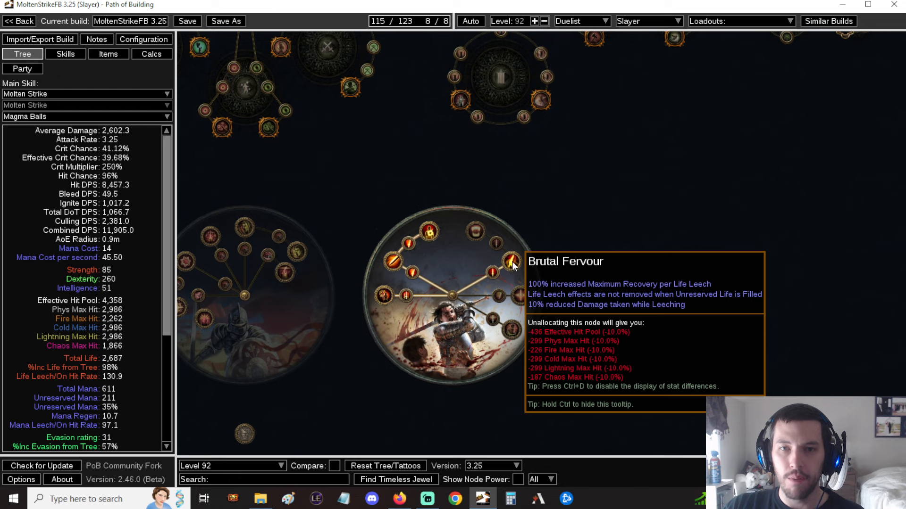
{"action": "mouse_move", "coordinate": [581, 232]}
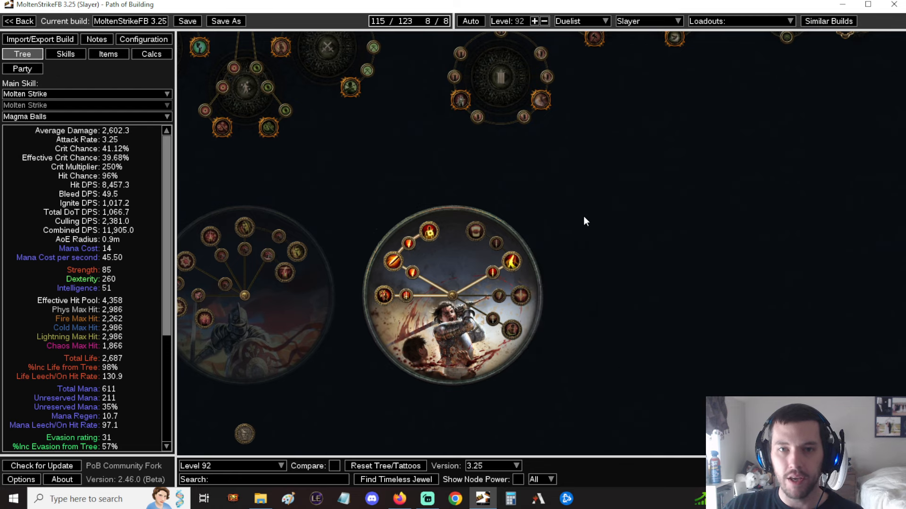
{"action": "mouse_move", "coordinate": [584, 211]}
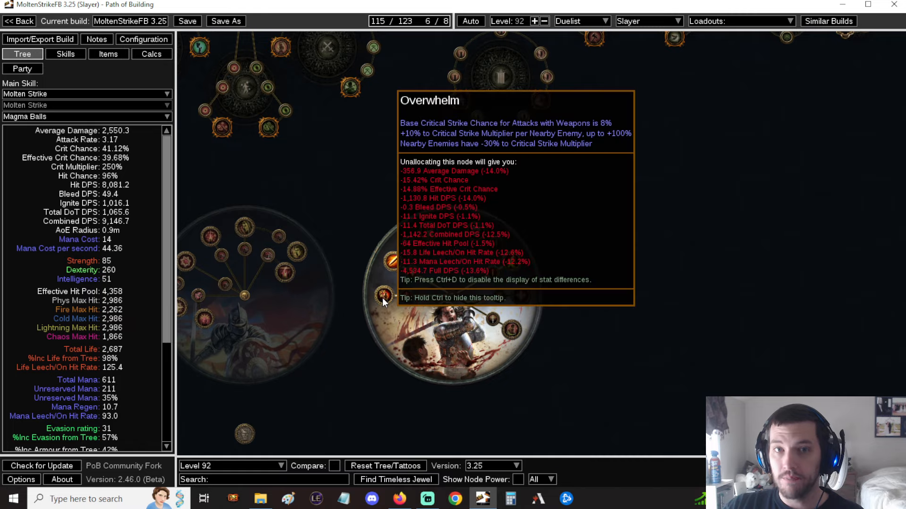
{"action": "mouse_move", "coordinate": [695, 135]}
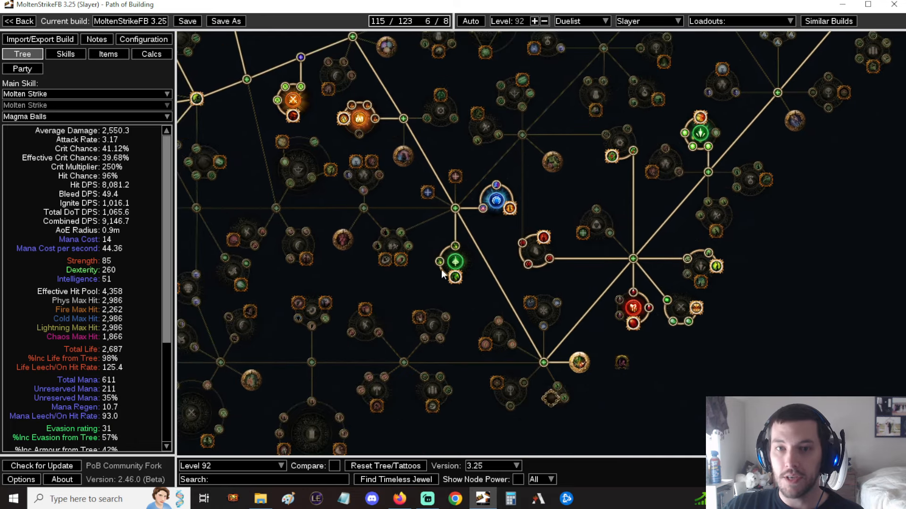
{"action": "mouse_move", "coordinate": [455, 261]}
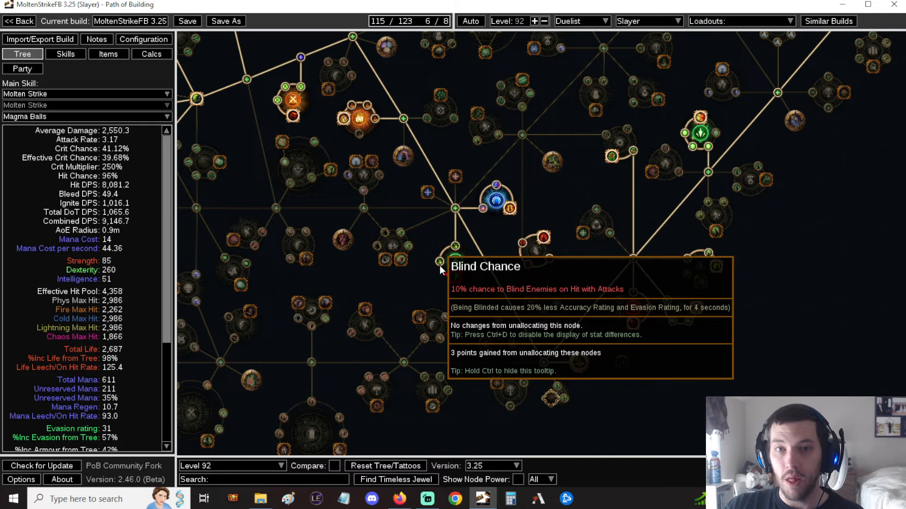
{"action": "mouse_move", "coordinate": [646, 309]}
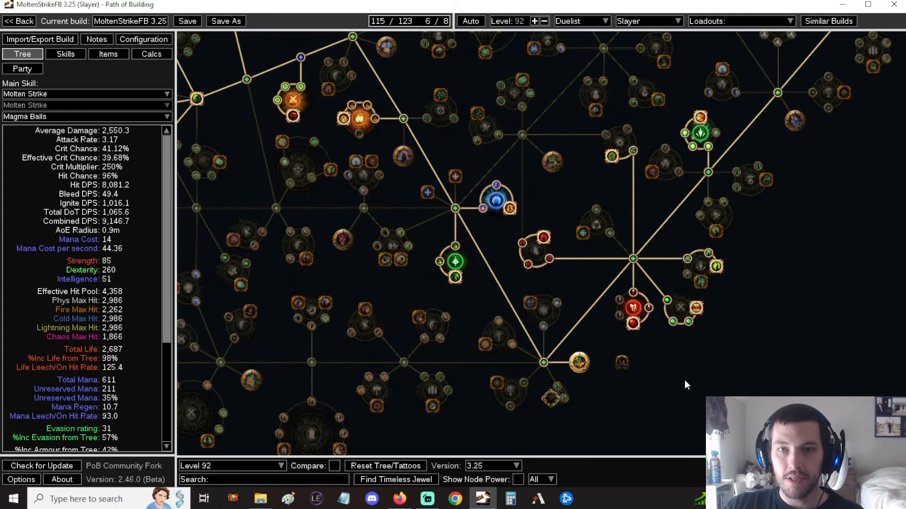
{"action": "mouse_move", "coordinate": [681, 378]}
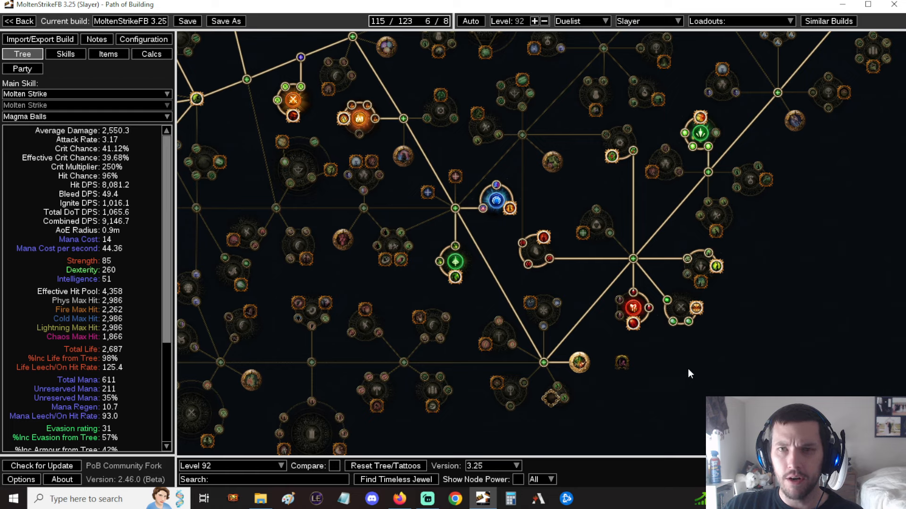
{"action": "mouse_move", "coordinate": [676, 364]}
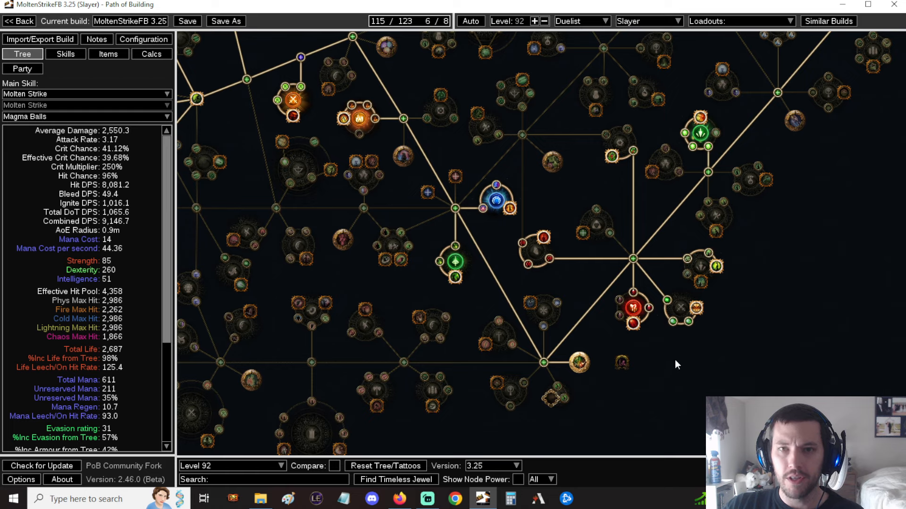
{"action": "mouse_move", "coordinate": [782, 306]}
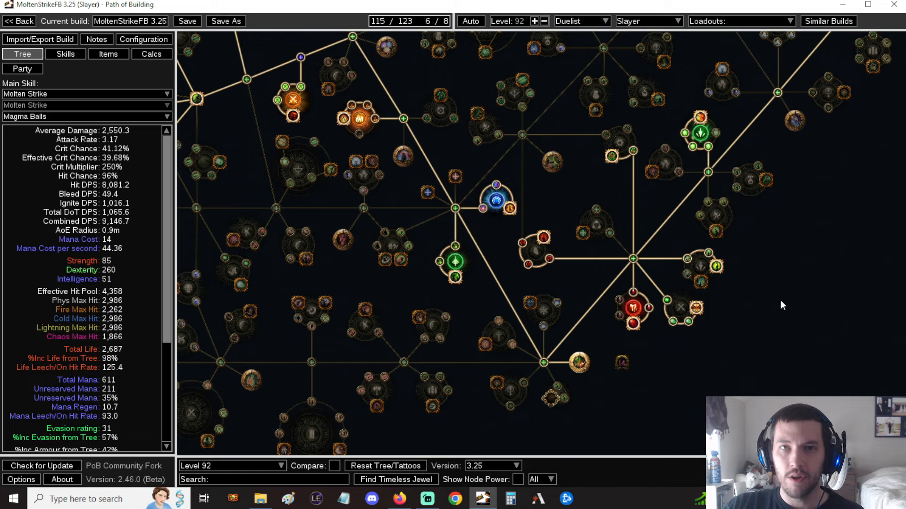
{"action": "mouse_move", "coordinate": [759, 299]}
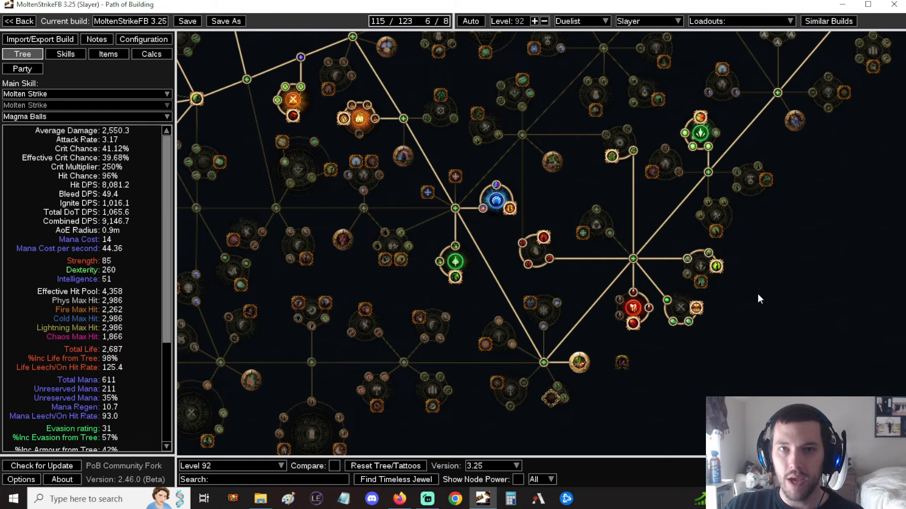
{"action": "mouse_move", "coordinate": [708, 350]}
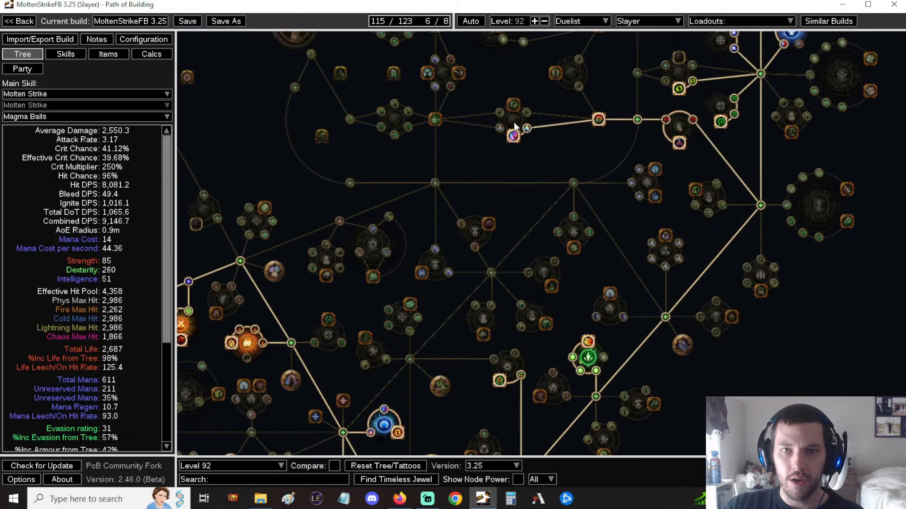
{"action": "mouse_move", "coordinate": [526, 216]}
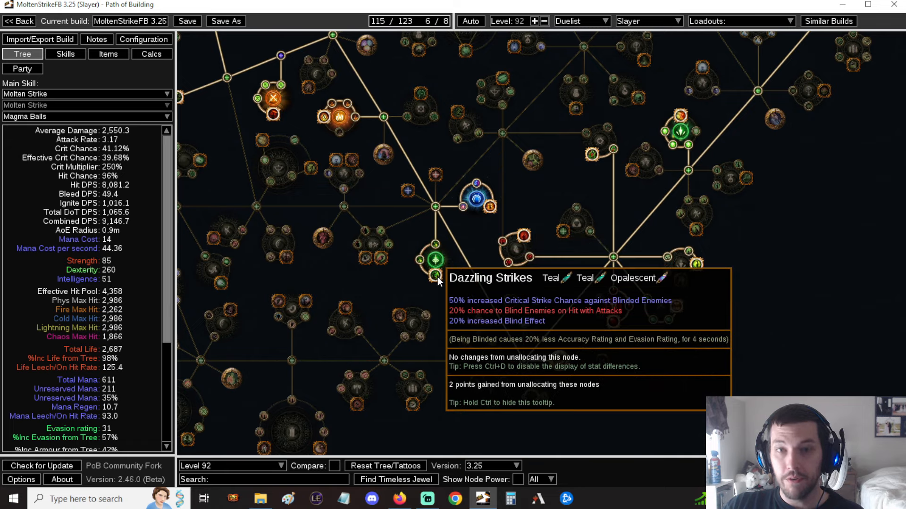
{"action": "mouse_move", "coordinate": [435, 260]}
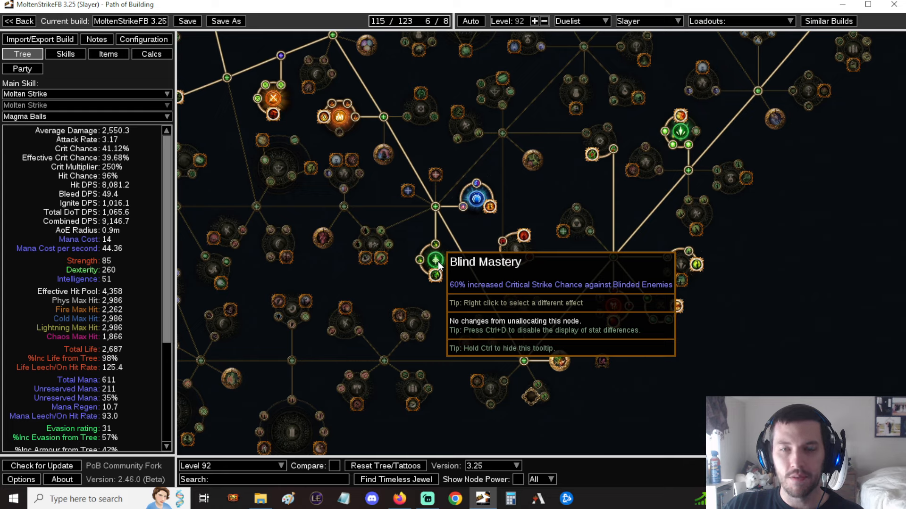
{"action": "mouse_move", "coordinate": [474, 274]}
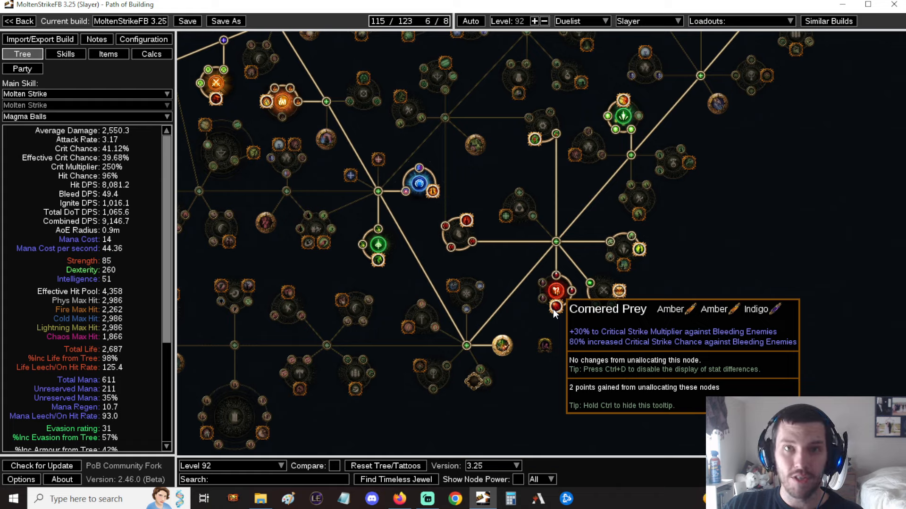
{"action": "mouse_move", "coordinate": [557, 291]}
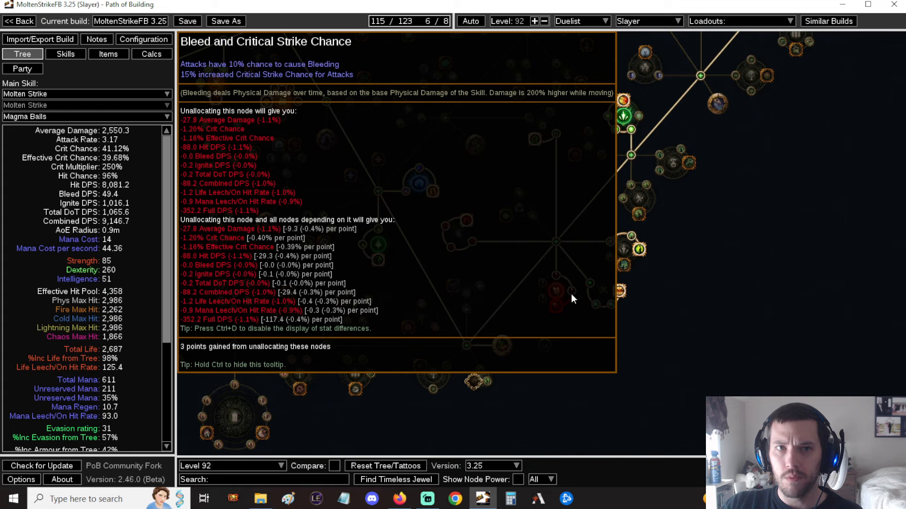
{"action": "mouse_move", "coordinate": [585, 357]}
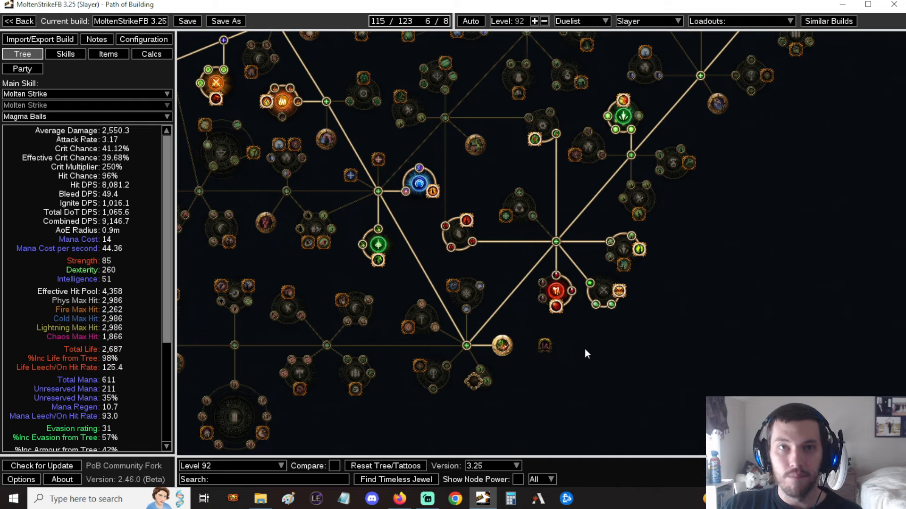
{"action": "mouse_move", "coordinate": [569, 312]}
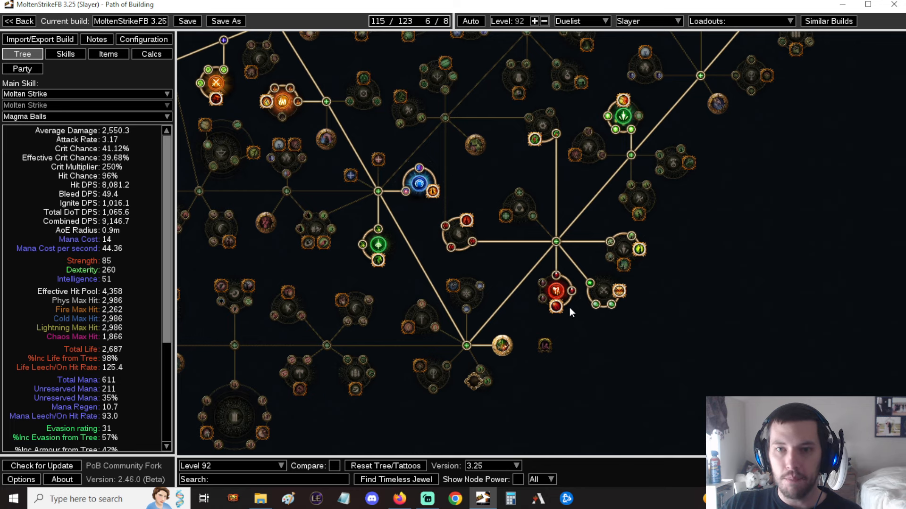
{"action": "mouse_move", "coordinate": [557, 297]}
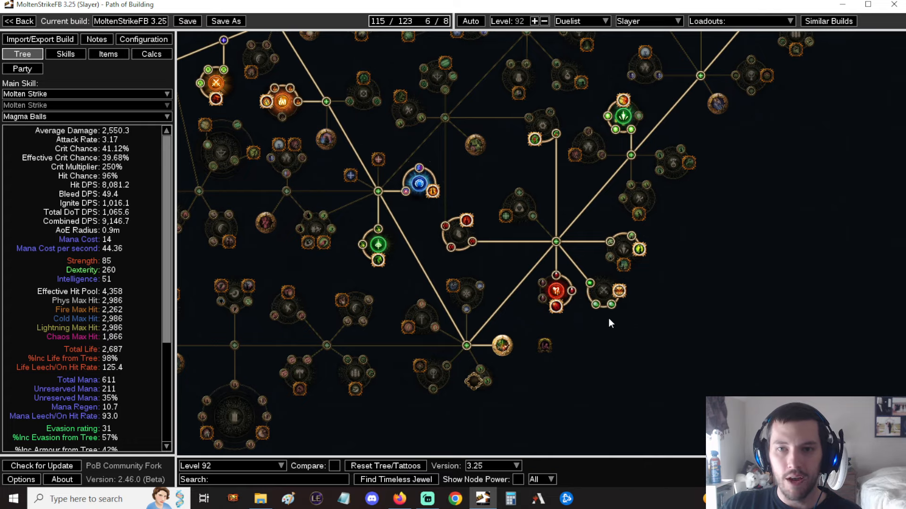
{"action": "mouse_move", "coordinate": [623, 345]}
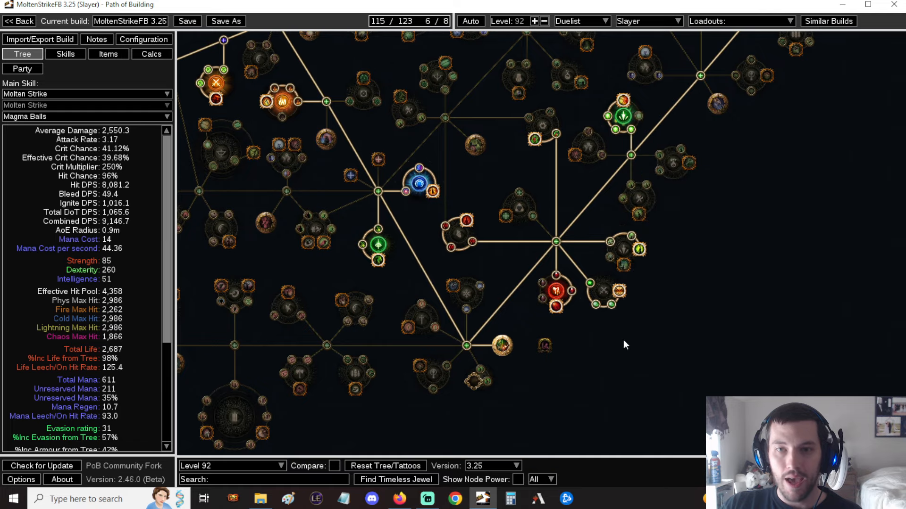
{"action": "mouse_move", "coordinate": [576, 304]}
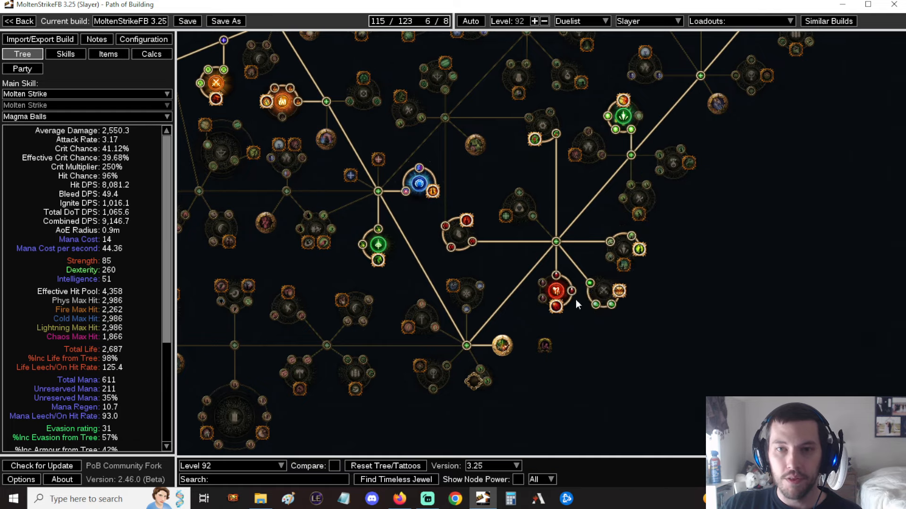
{"action": "mouse_move", "coordinate": [555, 307]}
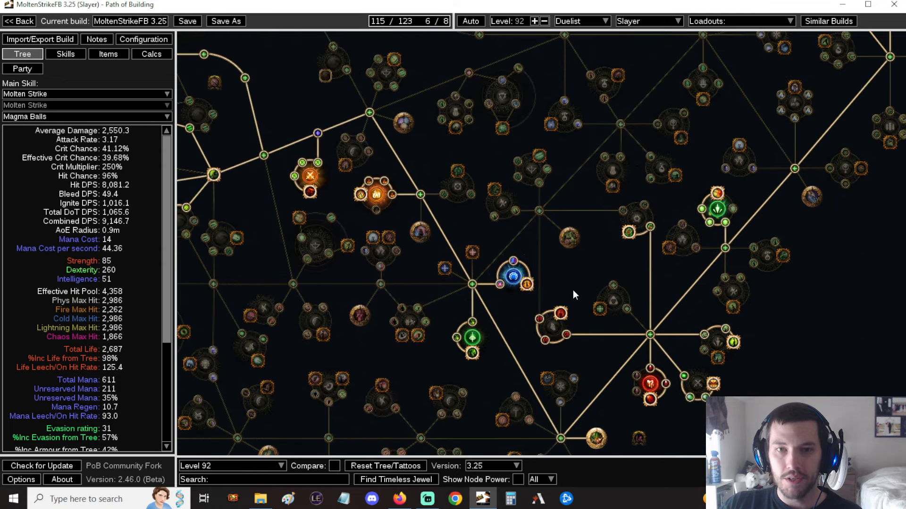
{"action": "mouse_move", "coordinate": [470, 352]}
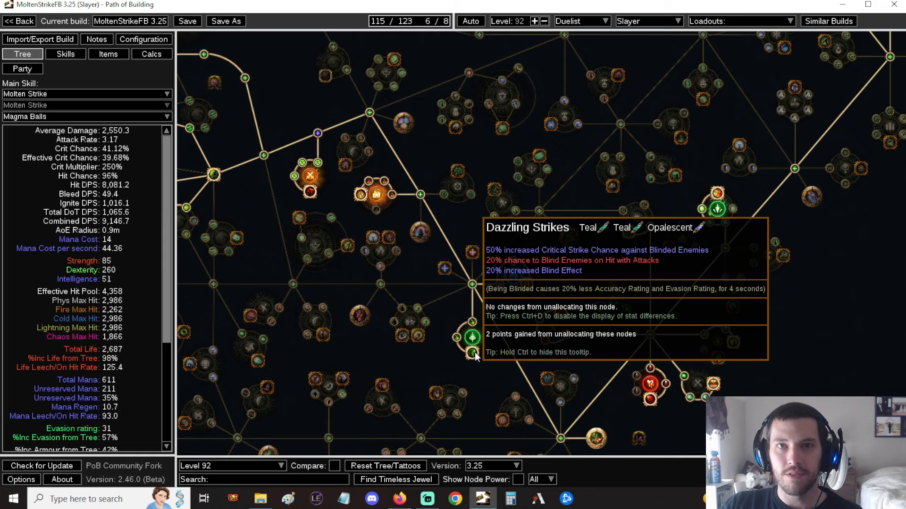
{"action": "mouse_move", "coordinate": [502, 340]}
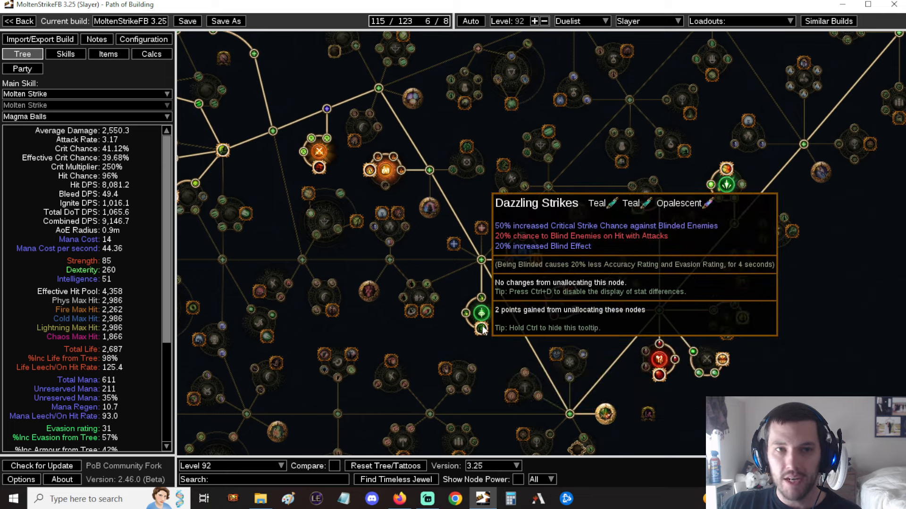
{"action": "mouse_move", "coordinate": [505, 306]}
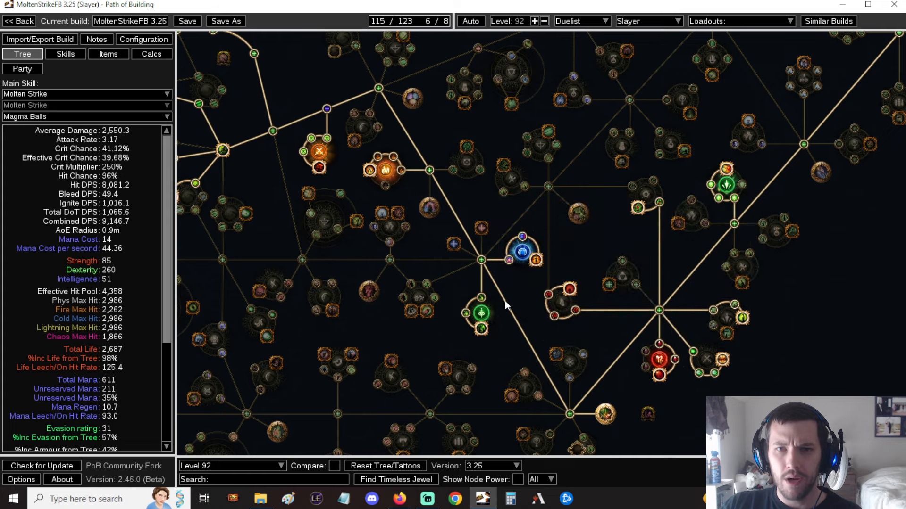
Switch to the Endgame skill set and review its gear and the 37-point tree
{"action": "left_click", "coordinate": [65, 54]}
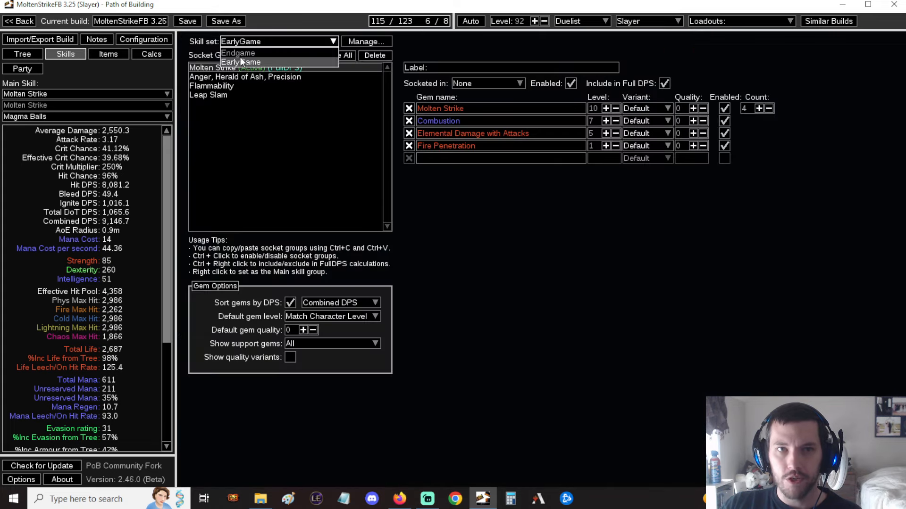
{"action": "left_click", "coordinate": [237, 53]}
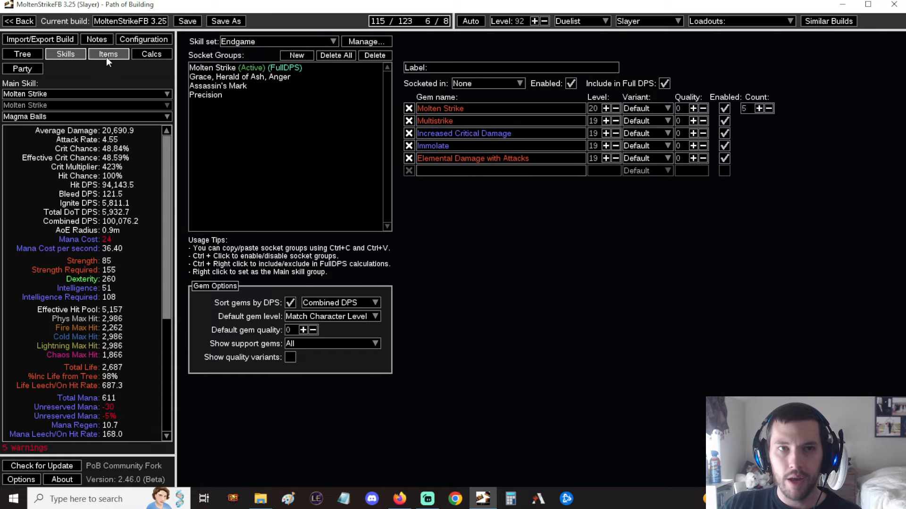
{"action": "left_click", "coordinate": [108, 54]}
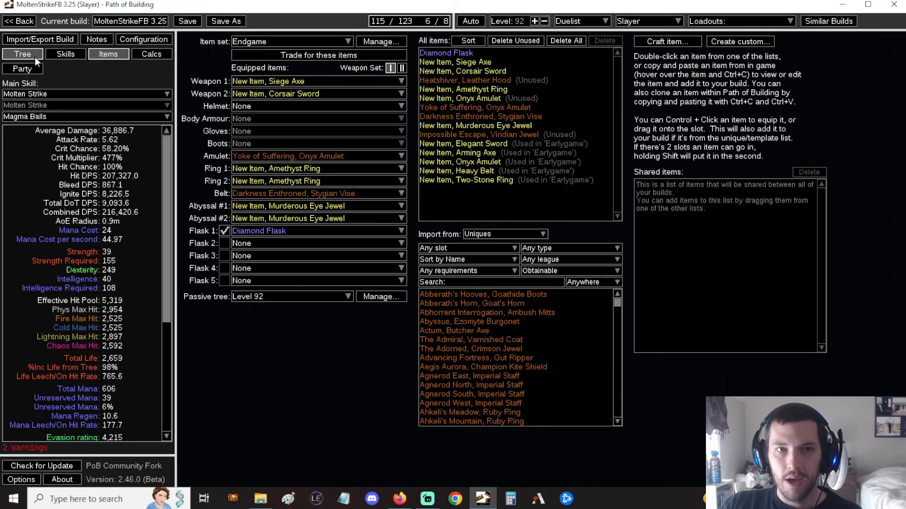
{"action": "left_click", "coordinate": [23, 54]}
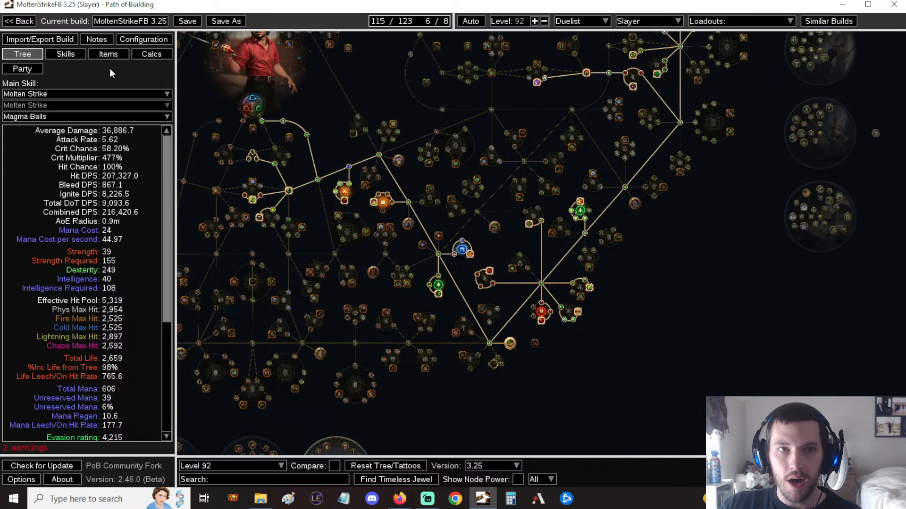
{"action": "left_click", "coordinate": [108, 54]}
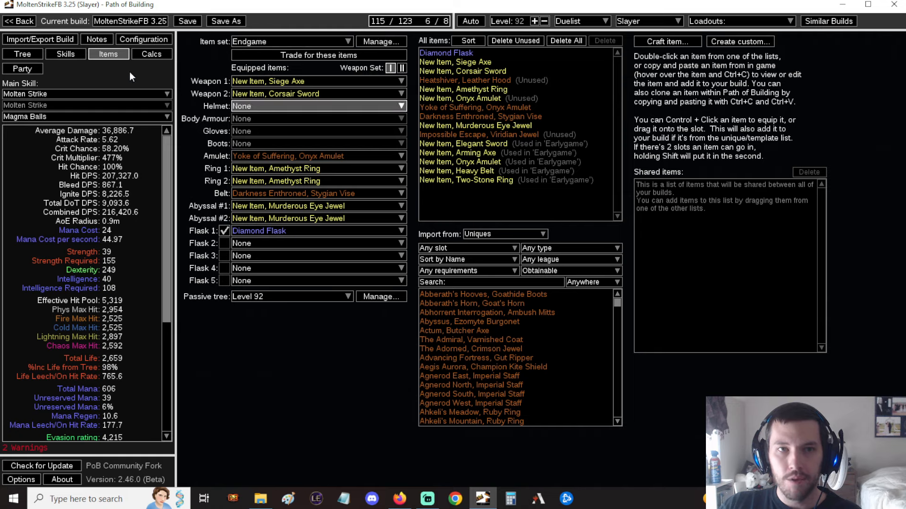
{"action": "left_click", "coordinate": [22, 53]}
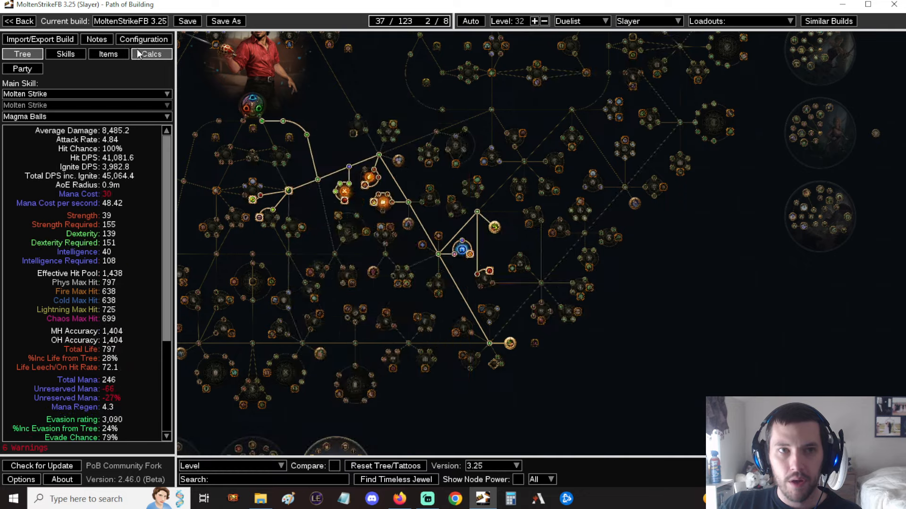
{"action": "left_click", "coordinate": [65, 54]}
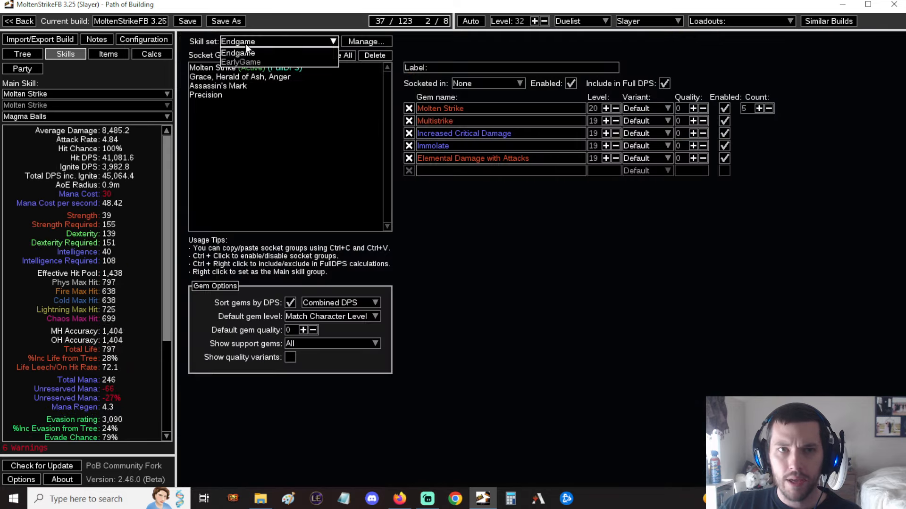
{"action": "mouse_move", "coordinate": [237, 68]}
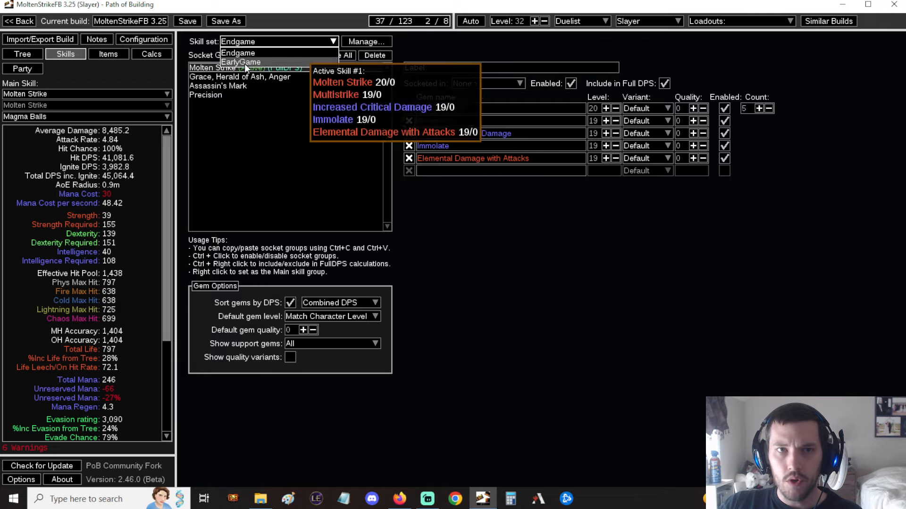
{"action": "left_click", "coordinate": [107, 54]}
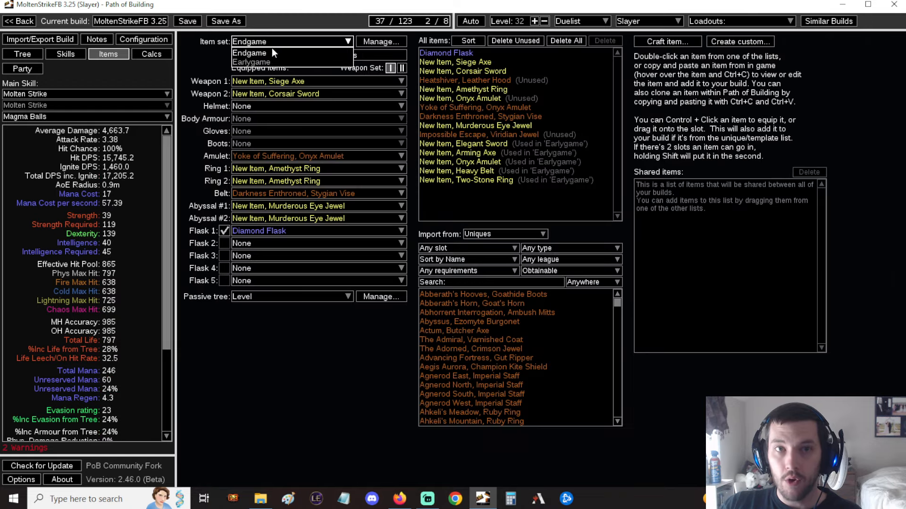
{"action": "left_click", "coordinate": [22, 53]}
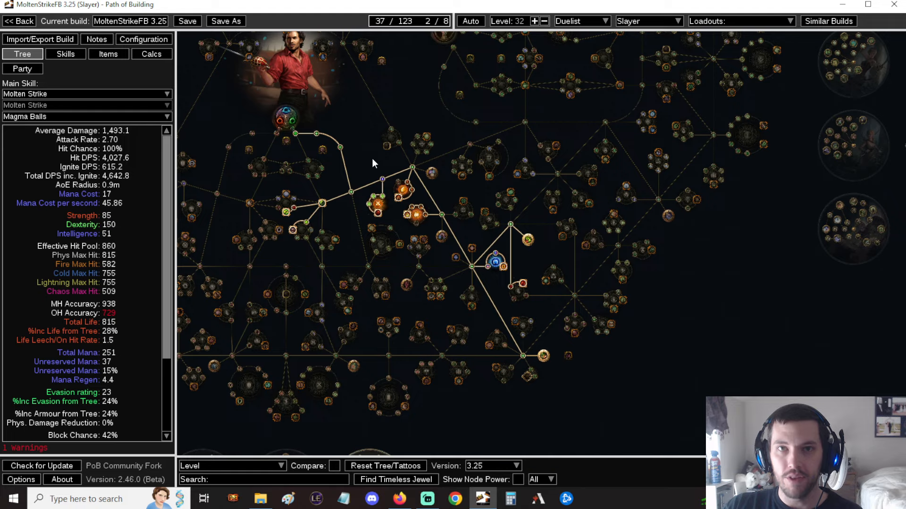
{"action": "mouse_move", "coordinate": [368, 172]}
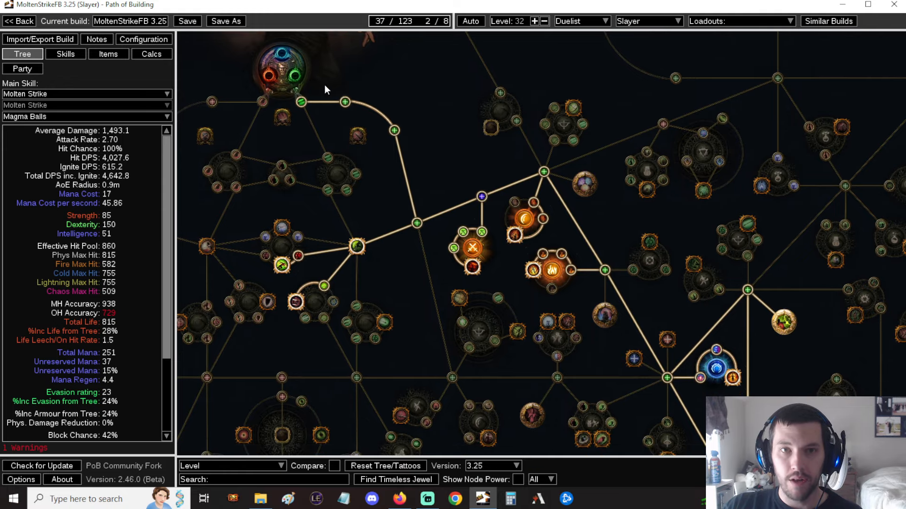
{"action": "left_click_drag", "start_coordinate": [327, 90], "coordinate": [422, 196]}
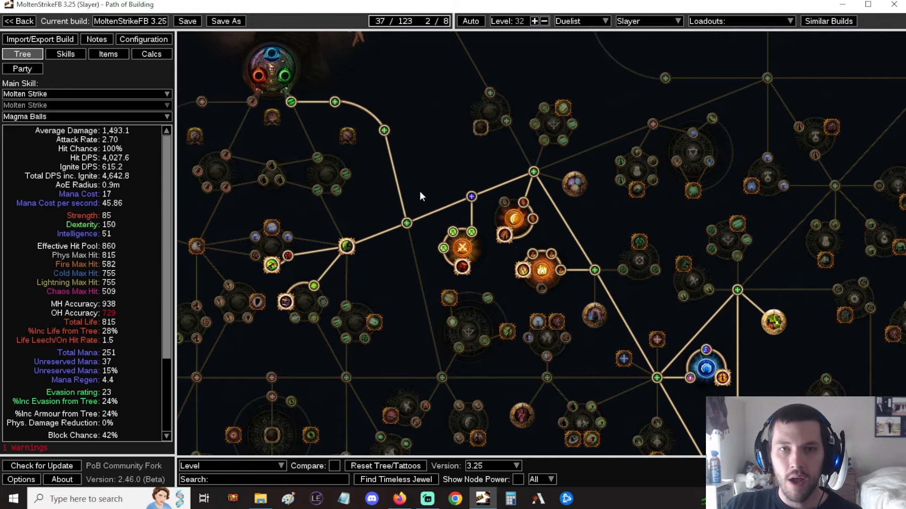
{"action": "mouse_move", "coordinate": [433, 225]}
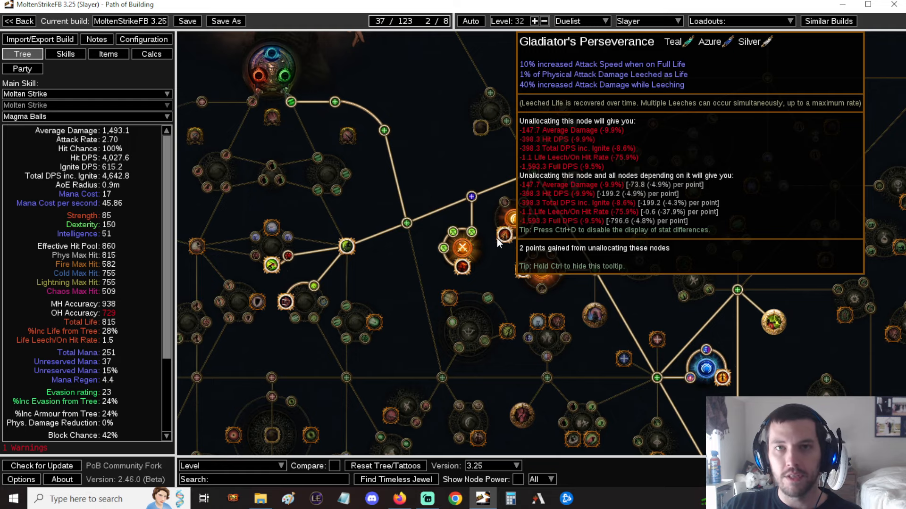
{"action": "mouse_move", "coordinate": [502, 240]}
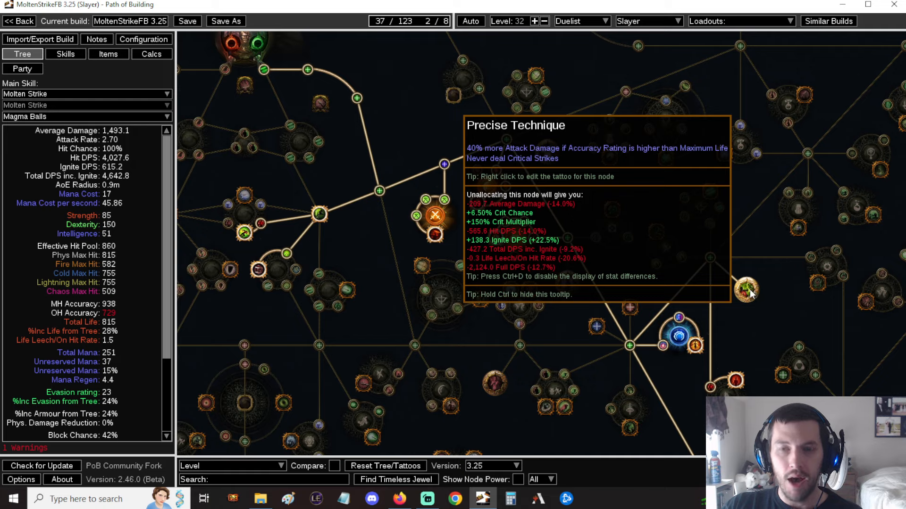
{"action": "mouse_move", "coordinate": [748, 288]}
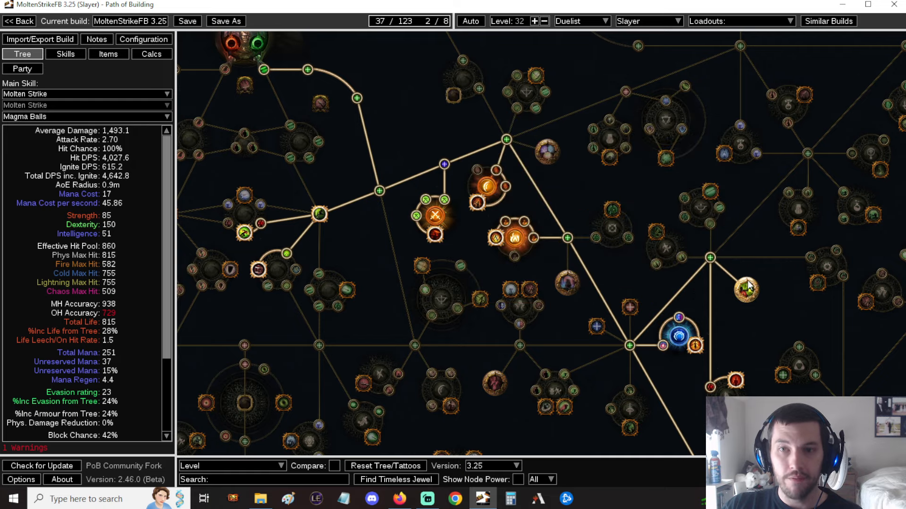
{"action": "mouse_move", "coordinate": [678, 337]}
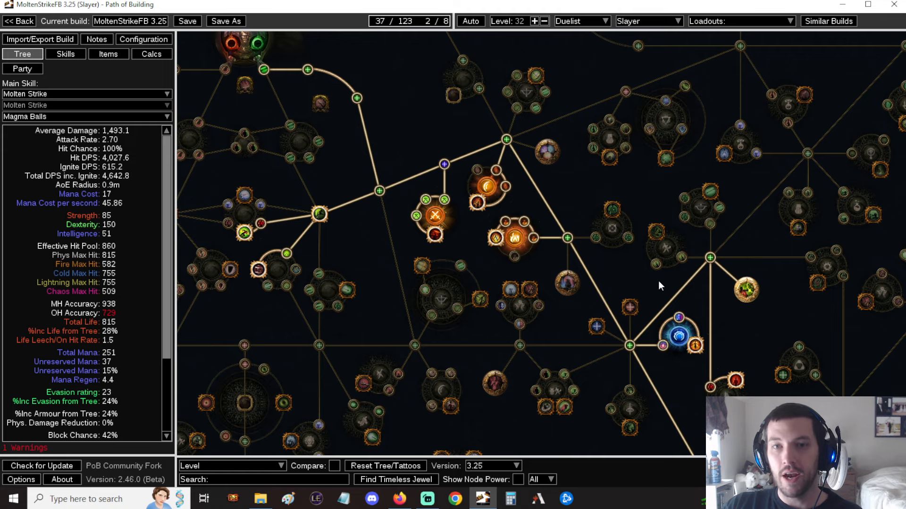
{"action": "mouse_move", "coordinate": [645, 283]}
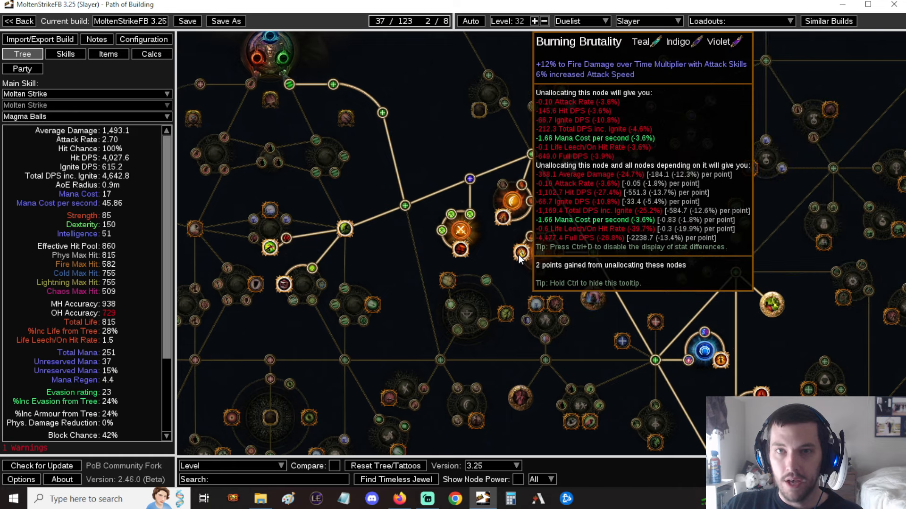
{"action": "mouse_move", "coordinate": [540, 265]}
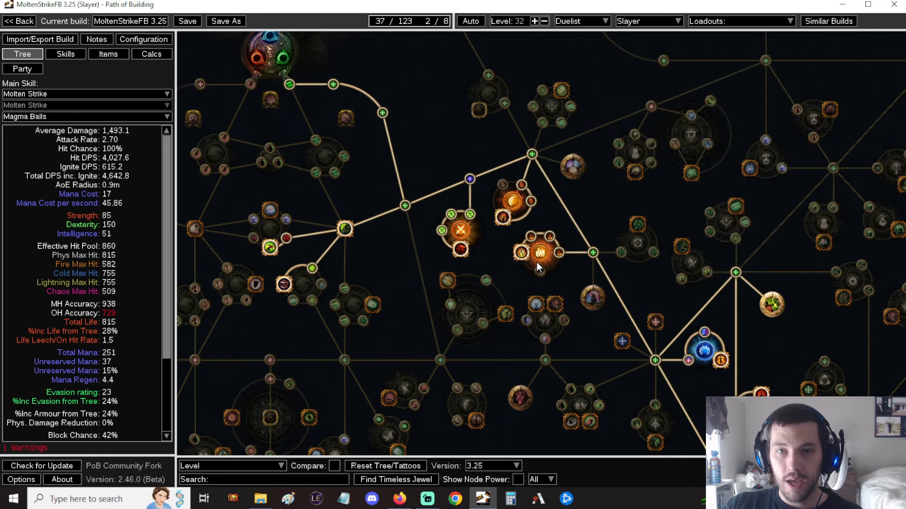
{"action": "mouse_move", "coordinate": [537, 252]}
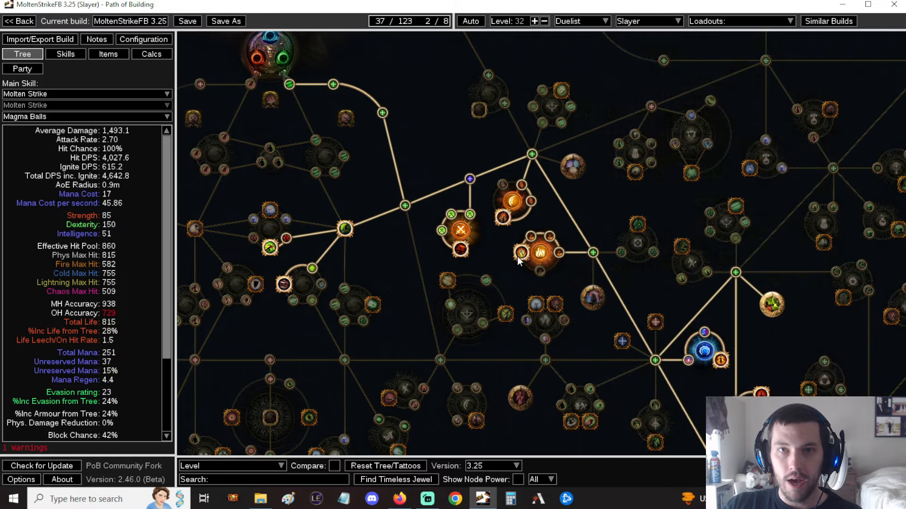
{"action": "mouse_move", "coordinate": [521, 252]}
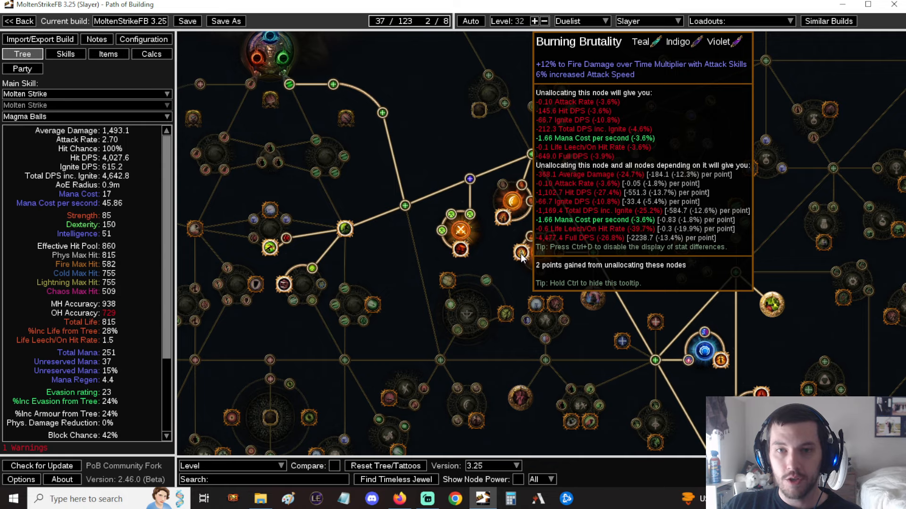
{"action": "mouse_move", "coordinate": [535, 253]}
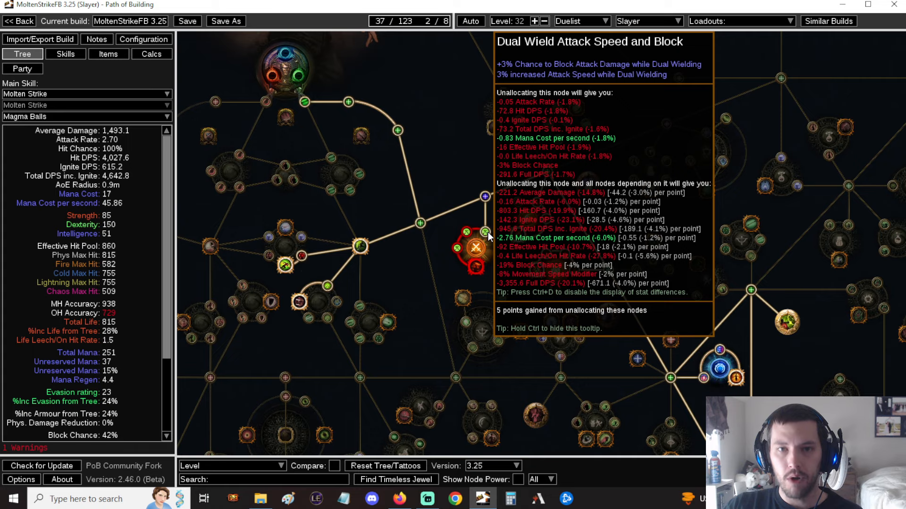
{"action": "mouse_move", "coordinate": [403, 259]}
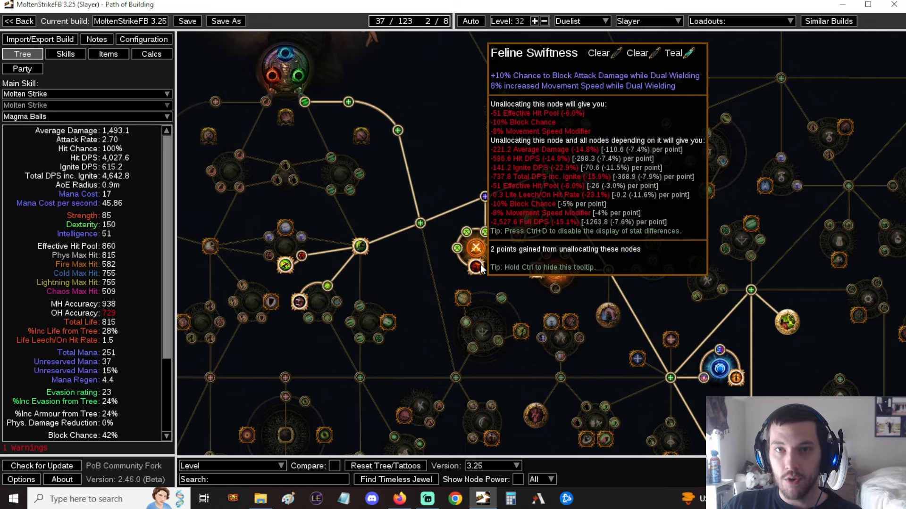
{"action": "mouse_move", "coordinate": [332, 303]}
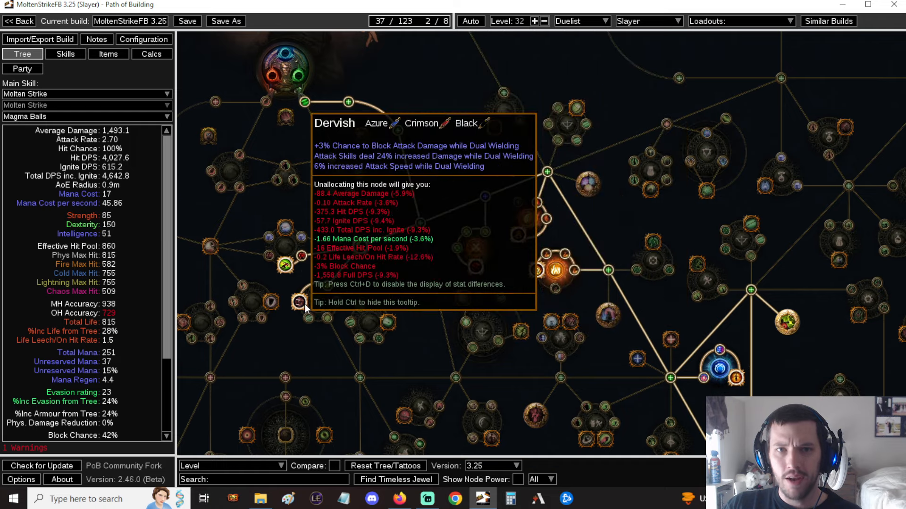
{"action": "mouse_move", "coordinate": [436, 287]}
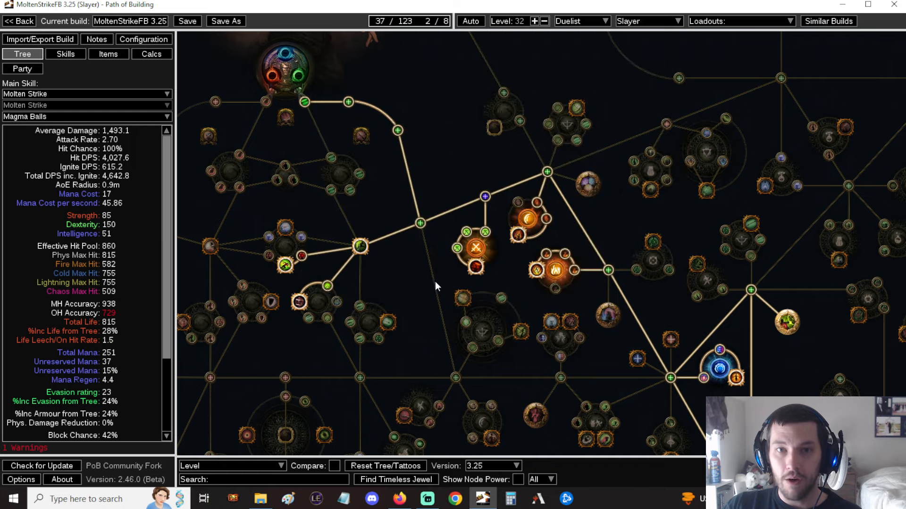
{"action": "mouse_move", "coordinate": [430, 265]}
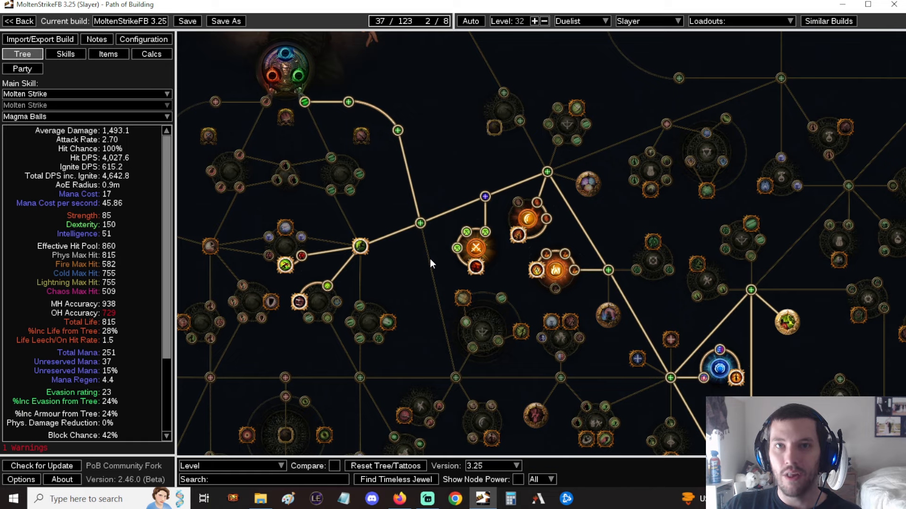
{"action": "mouse_move", "coordinate": [432, 250]}
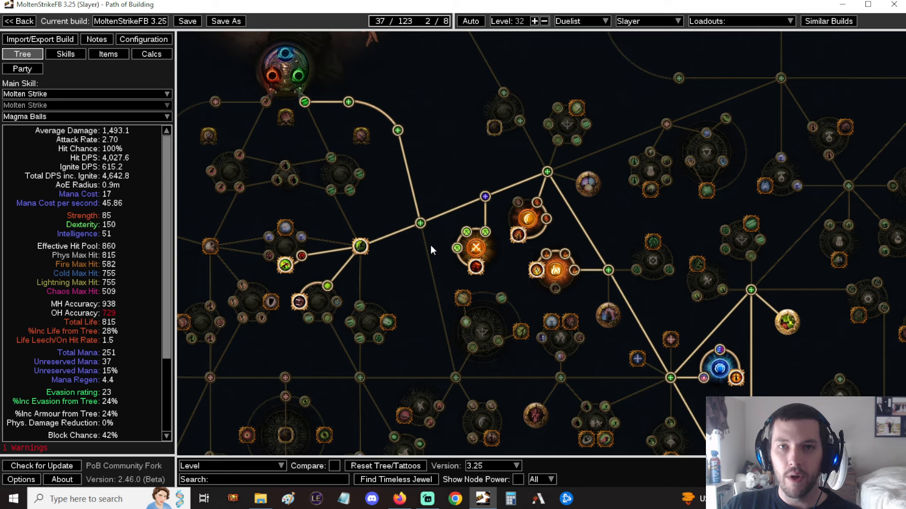
{"action": "mouse_move", "coordinate": [477, 248]}
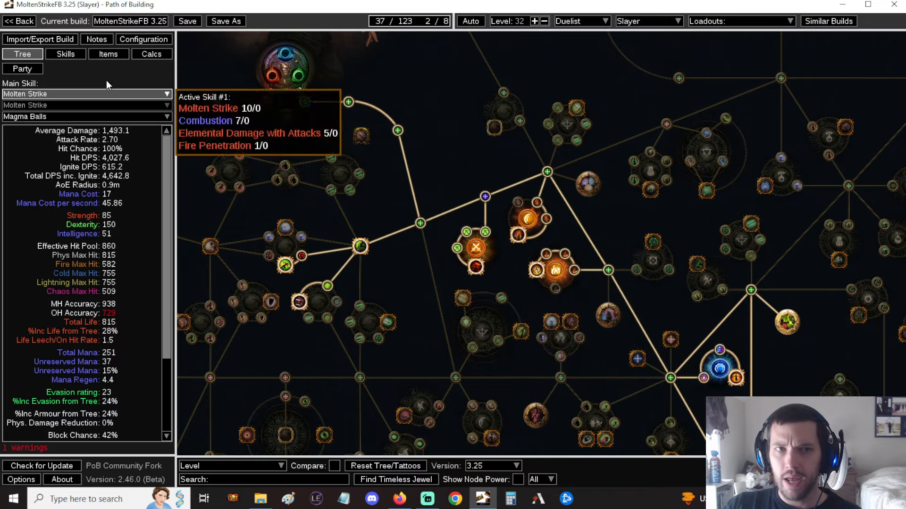
{"action": "left_click", "coordinate": [65, 54]}
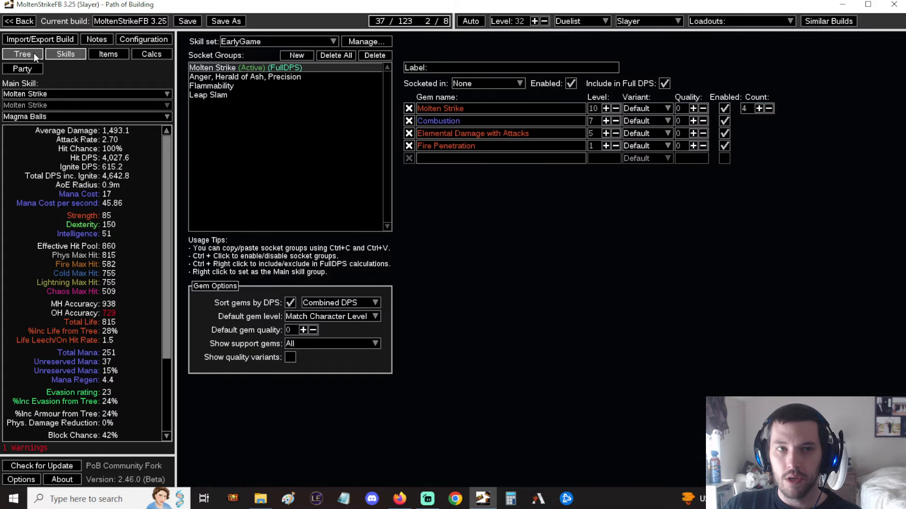
{"action": "left_click", "coordinate": [23, 54]}
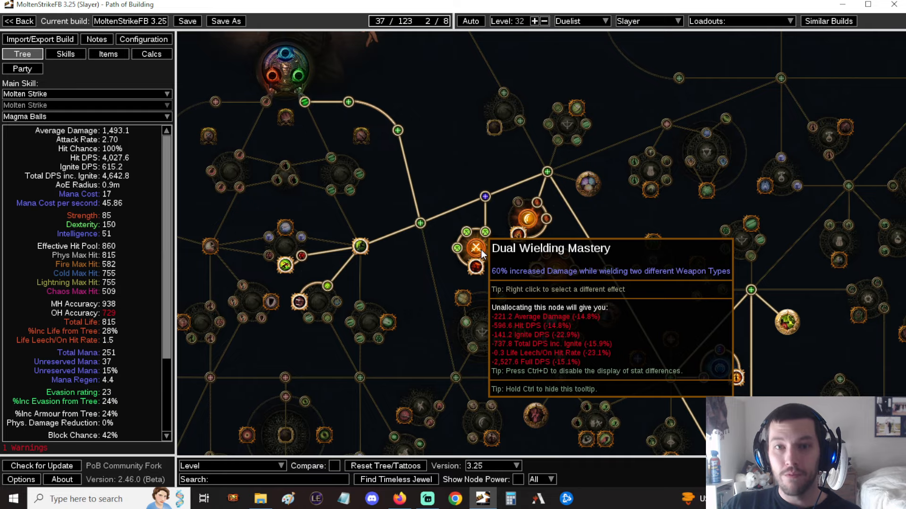
{"action": "mouse_move", "coordinate": [462, 185]}
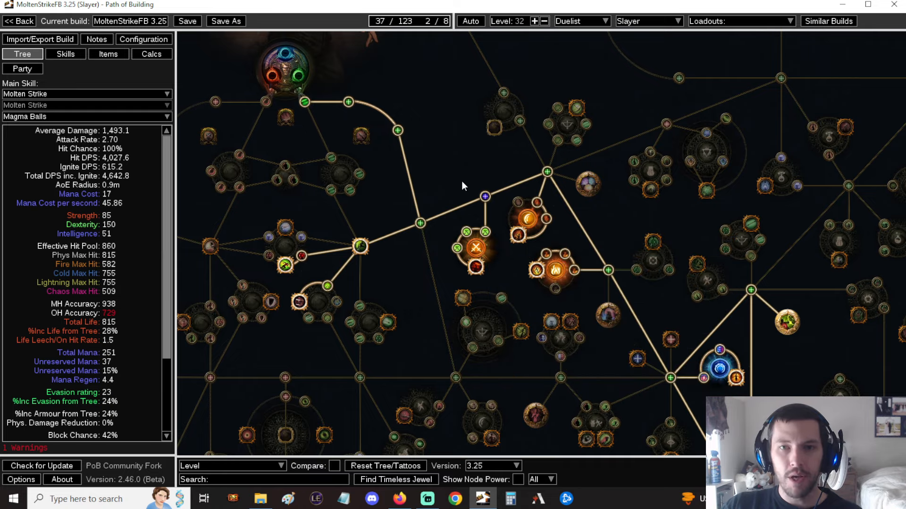
{"action": "mouse_move", "coordinate": [475, 248]}
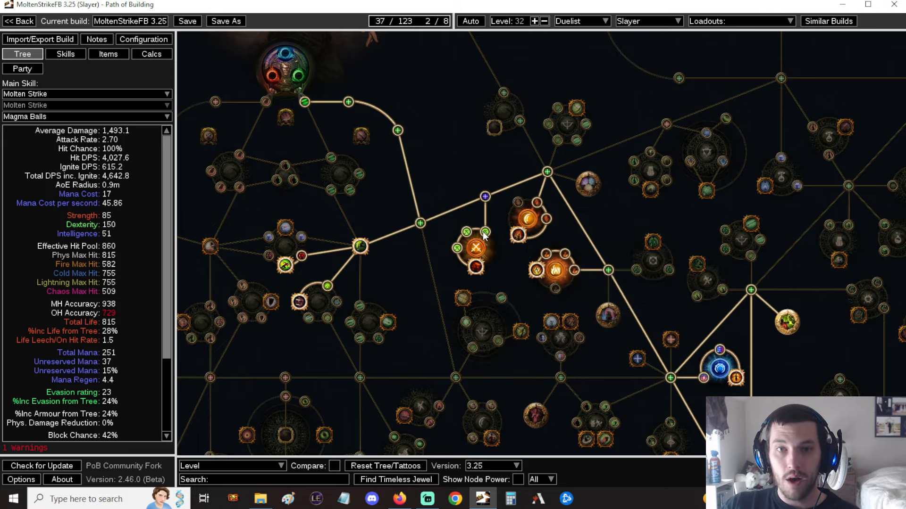
{"action": "mouse_move", "coordinate": [462, 249]}
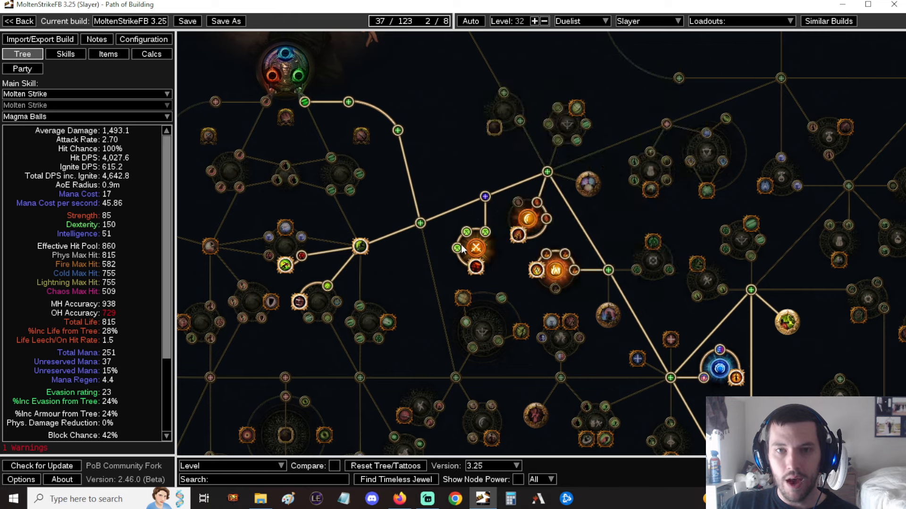
{"action": "mouse_move", "coordinate": [554, 271]}
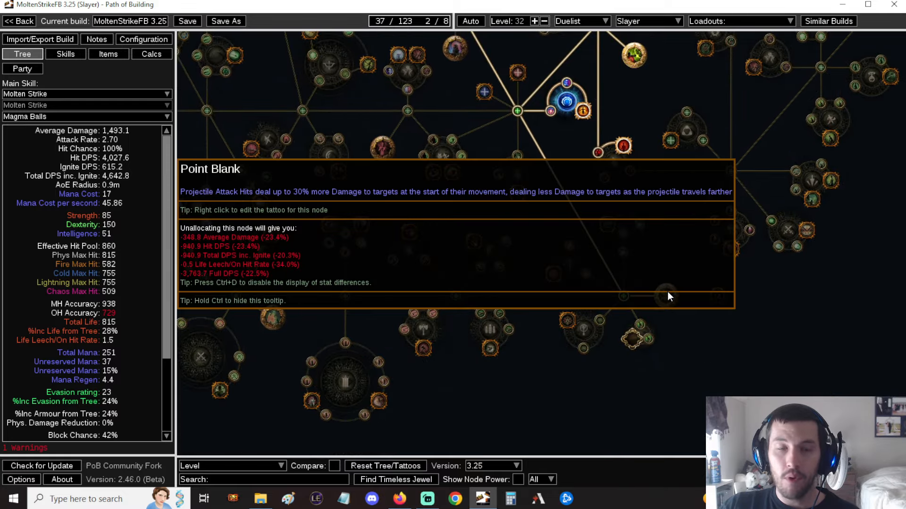
{"action": "mouse_move", "coordinate": [660, 213]}
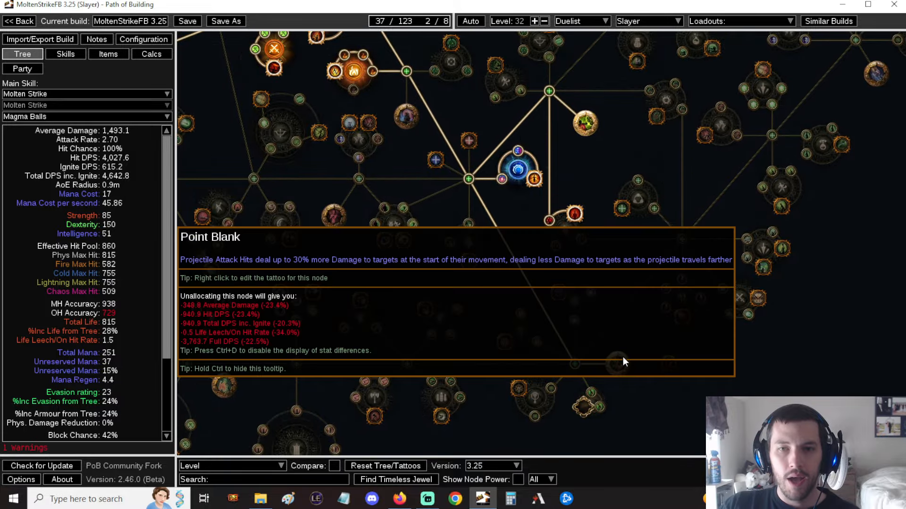
{"action": "mouse_move", "coordinate": [628, 339]}
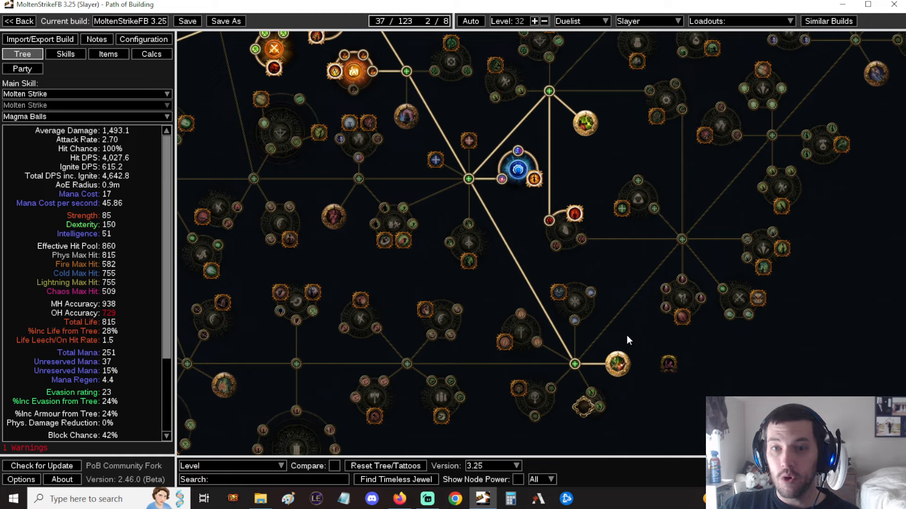
{"action": "mouse_move", "coordinate": [629, 280]}
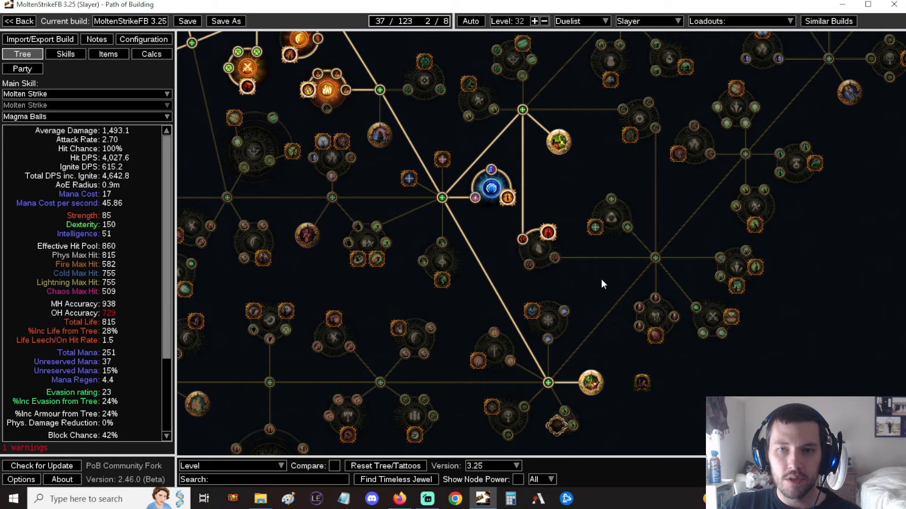
{"action": "mouse_move", "coordinate": [531, 311]}
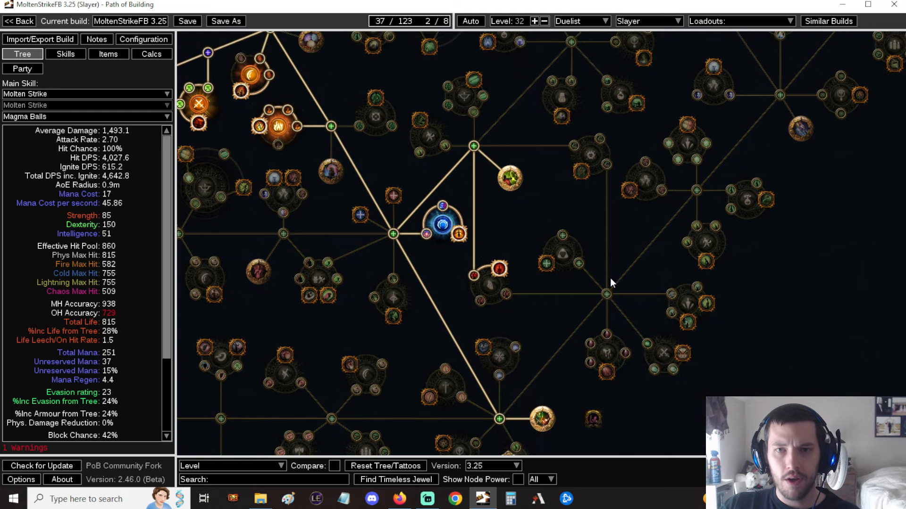
{"action": "mouse_move", "coordinate": [693, 198]}
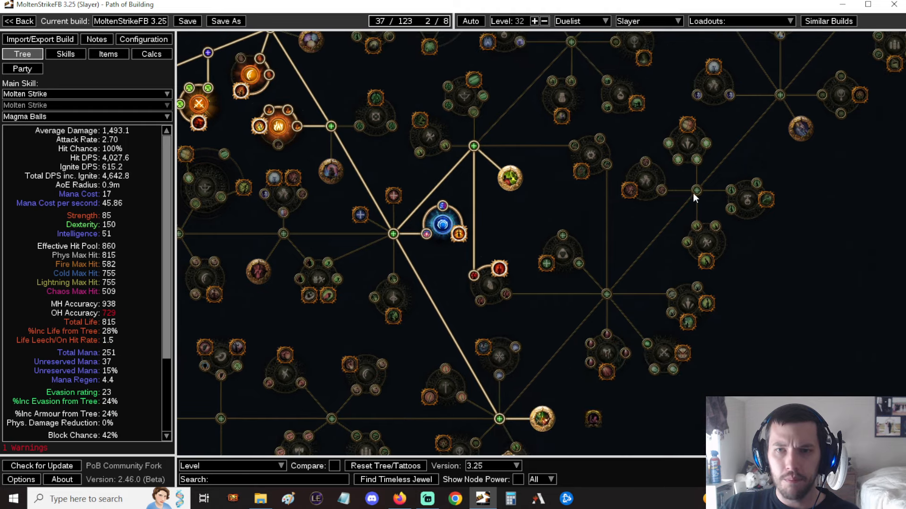
{"action": "mouse_move", "coordinate": [709, 181]}
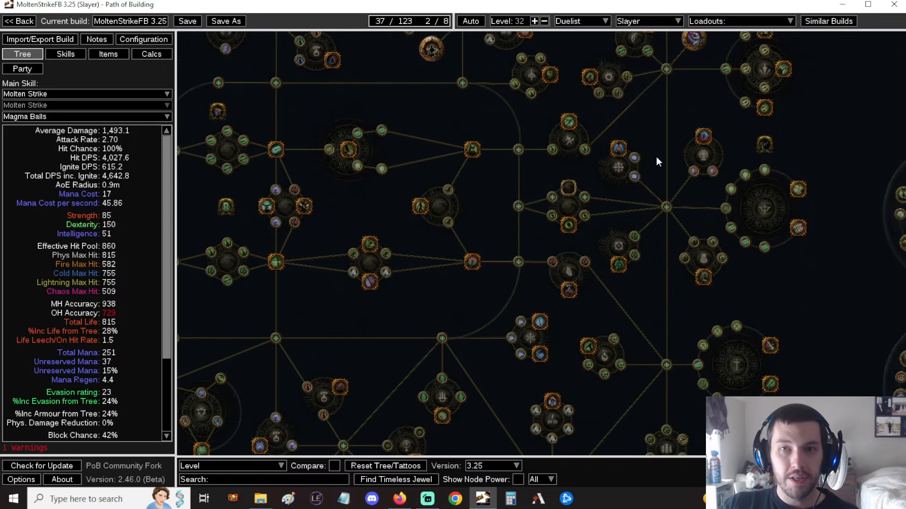
{"action": "mouse_move", "coordinate": [704, 137]}
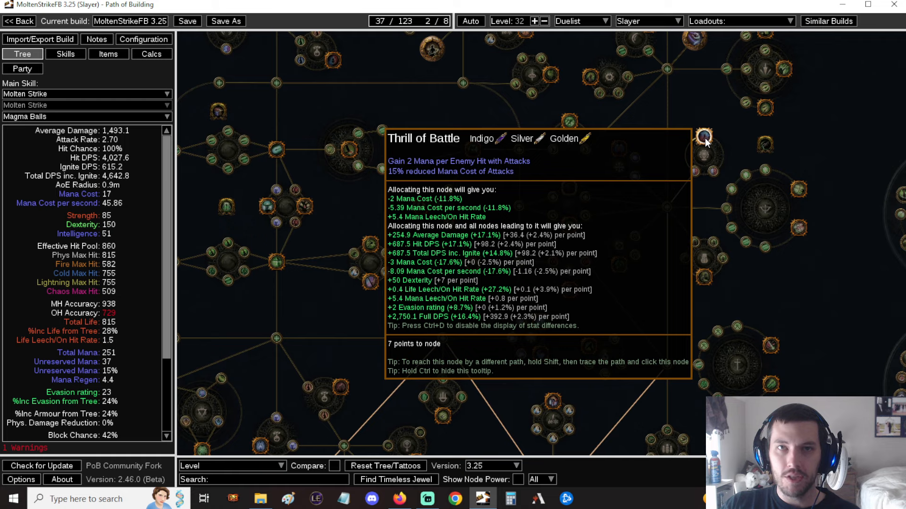
{"action": "mouse_move", "coordinate": [660, 133]}
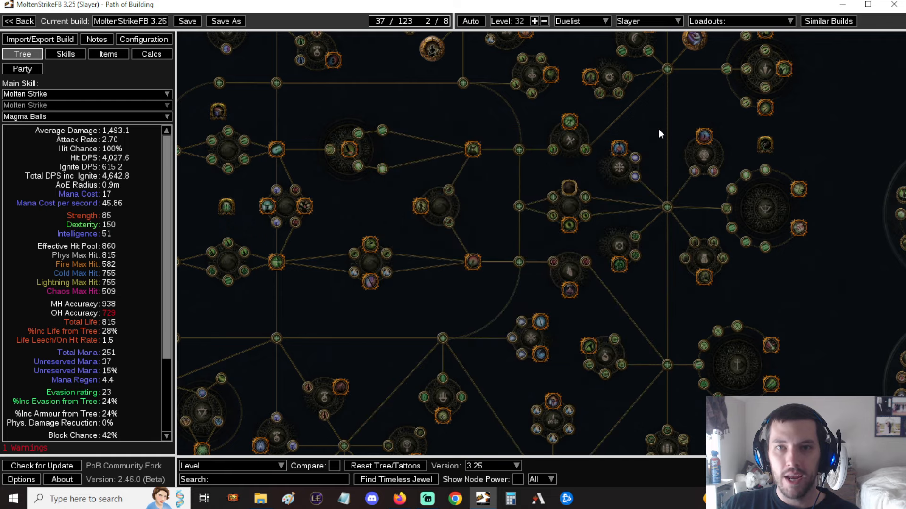
{"action": "mouse_move", "coordinate": [62, 49]}
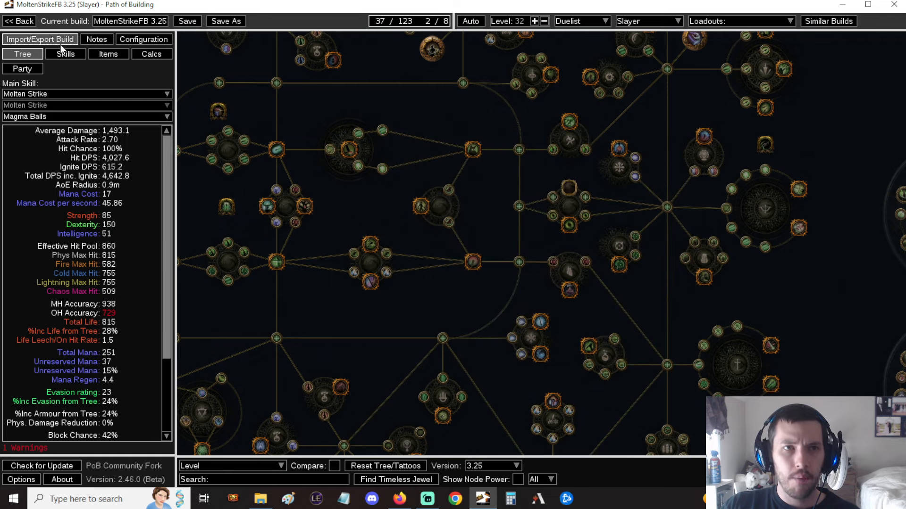
{"action": "left_click", "coordinate": [108, 54]}
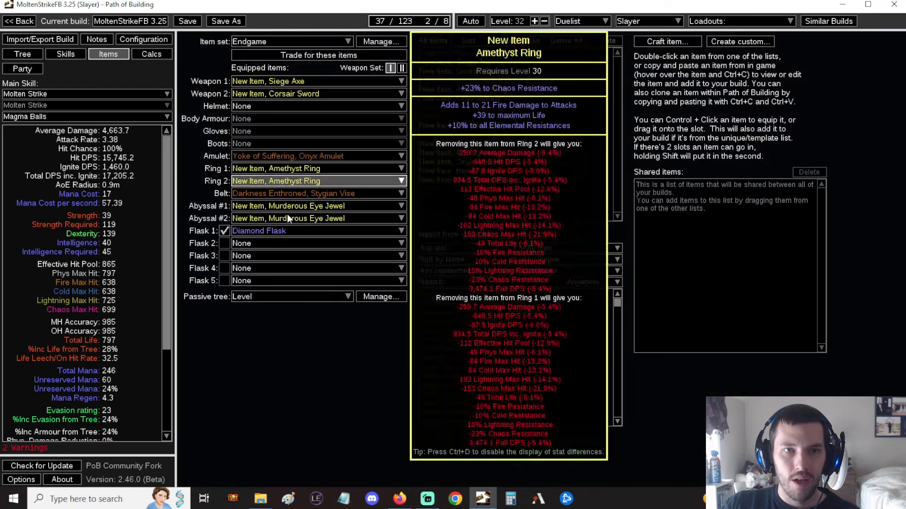
{"action": "left_click", "coordinate": [667, 41]}
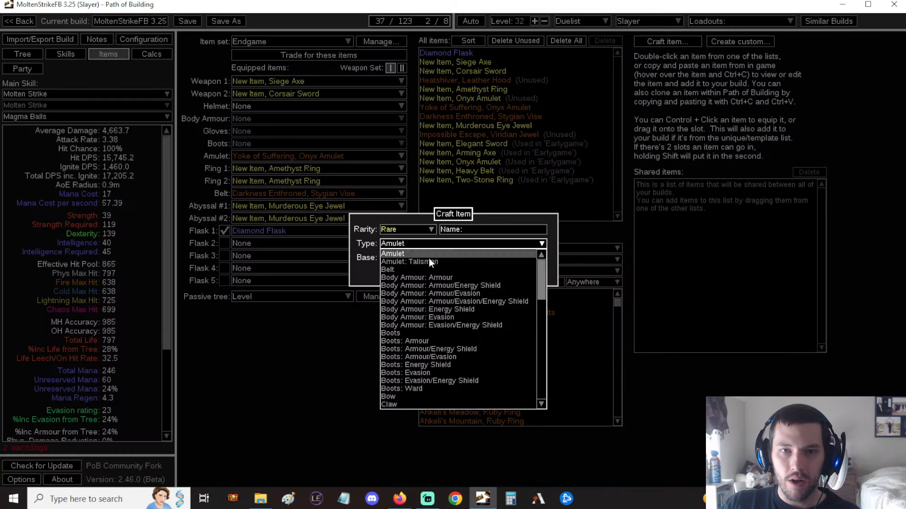
{"action": "scroll", "scroll_direction": "down", "scroll_amount": 3}
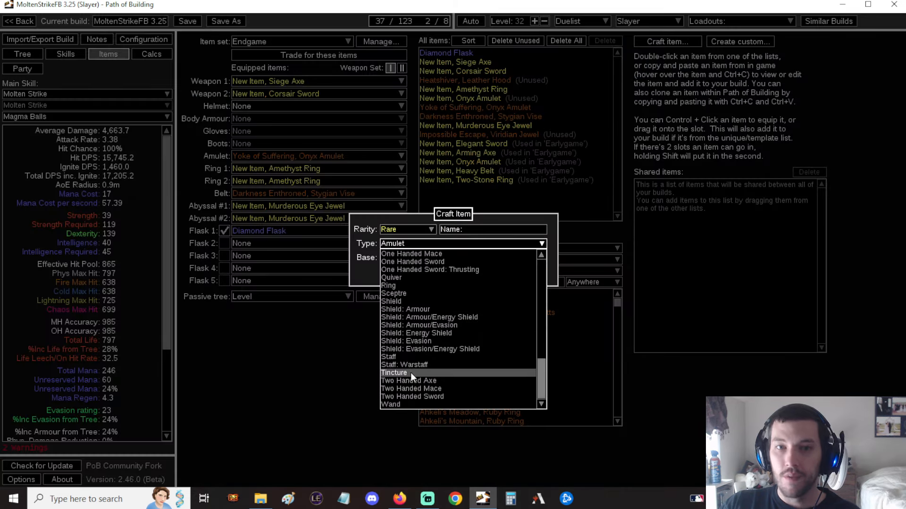
{"action": "left_click", "coordinate": [394, 373]}
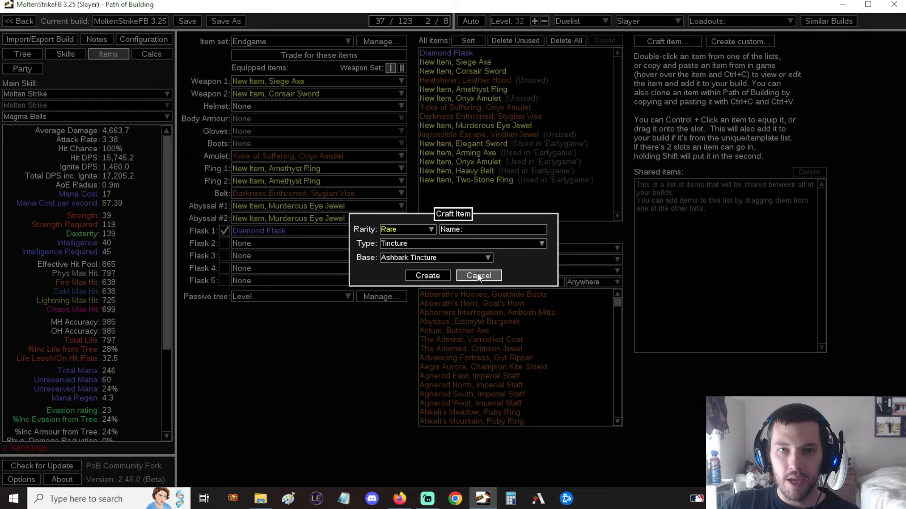
{"action": "left_click", "coordinate": [478, 276]}
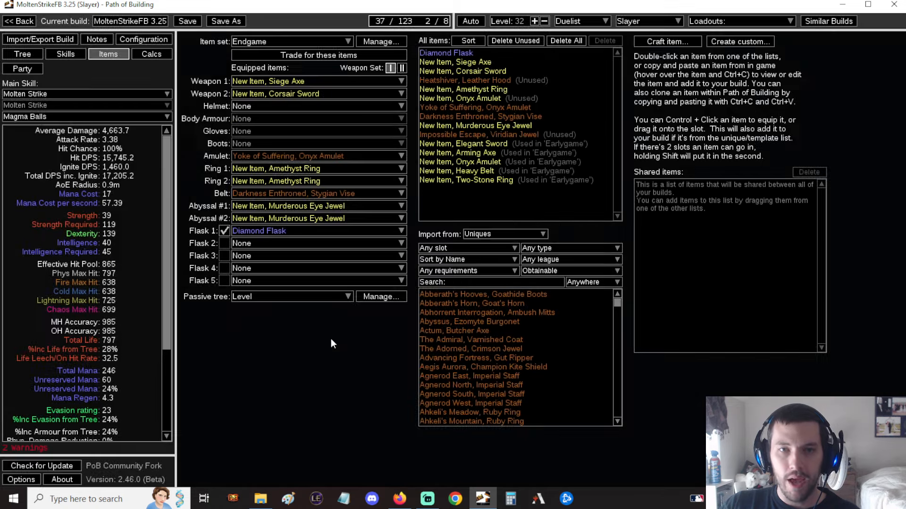
{"action": "left_click", "coordinate": [23, 54]}
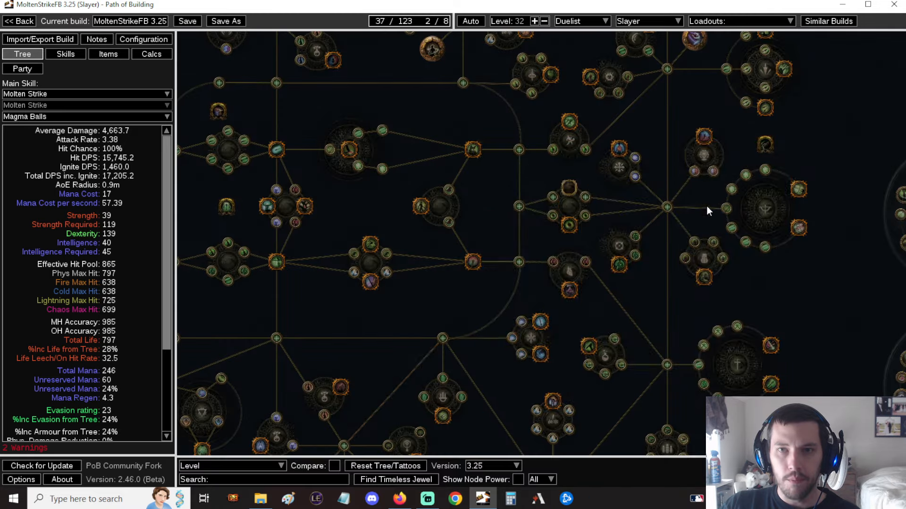
{"action": "mouse_move", "coordinate": [702, 260]}
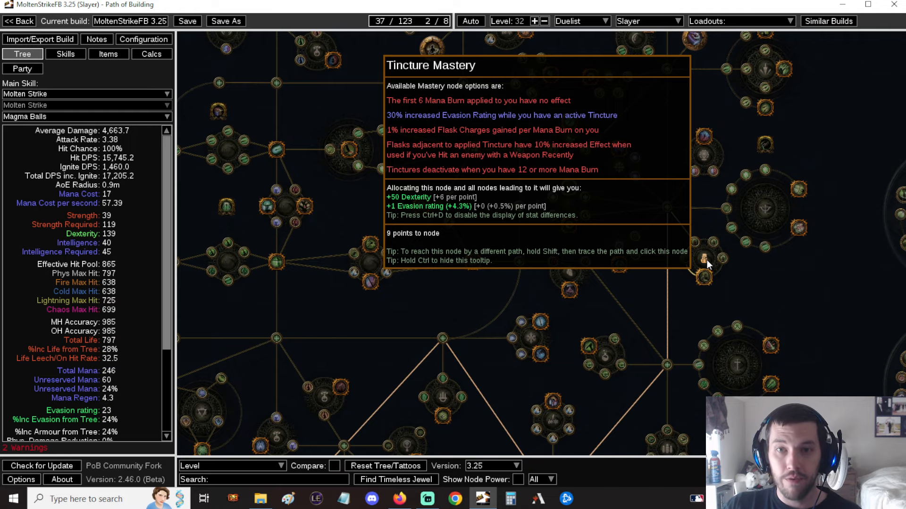
{"action": "mouse_move", "coordinate": [660, 249]}
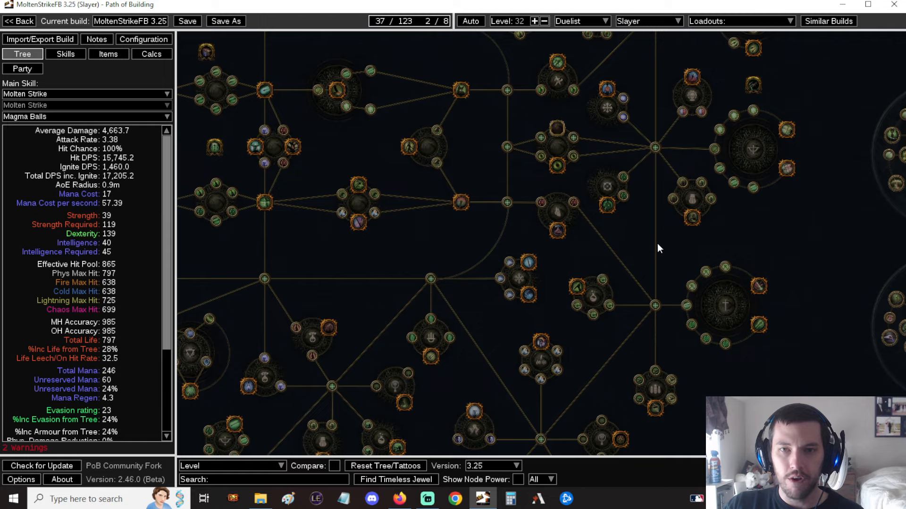
{"action": "left_click_drag", "start_coordinate": [661, 248], "coordinate": [517, 233]}
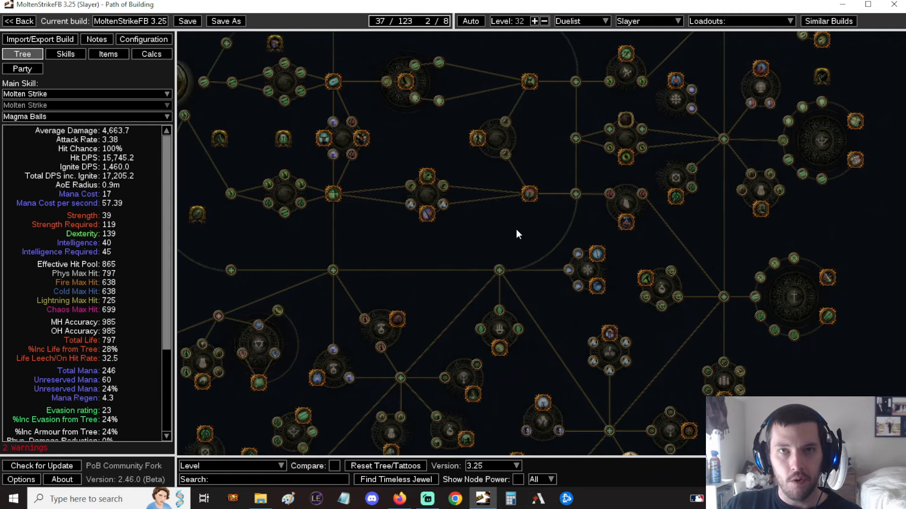
{"action": "mouse_move", "coordinate": [521, 235]}
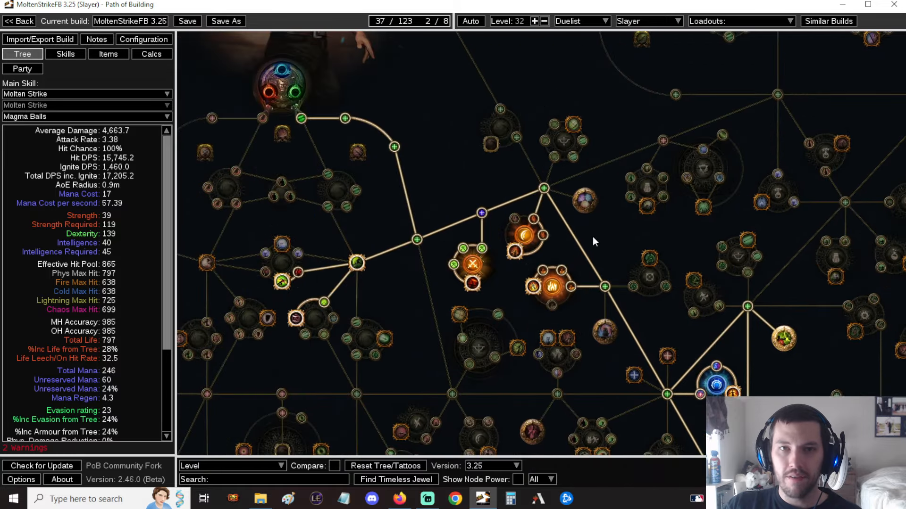
{"action": "left_click_drag", "start_coordinate": [595, 242], "coordinate": [519, 163]}
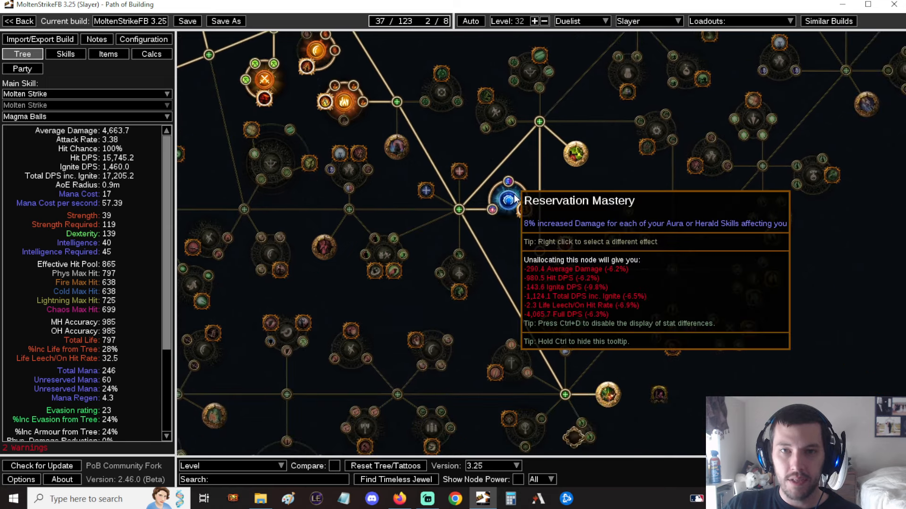
{"action": "mouse_move", "coordinate": [520, 199]}
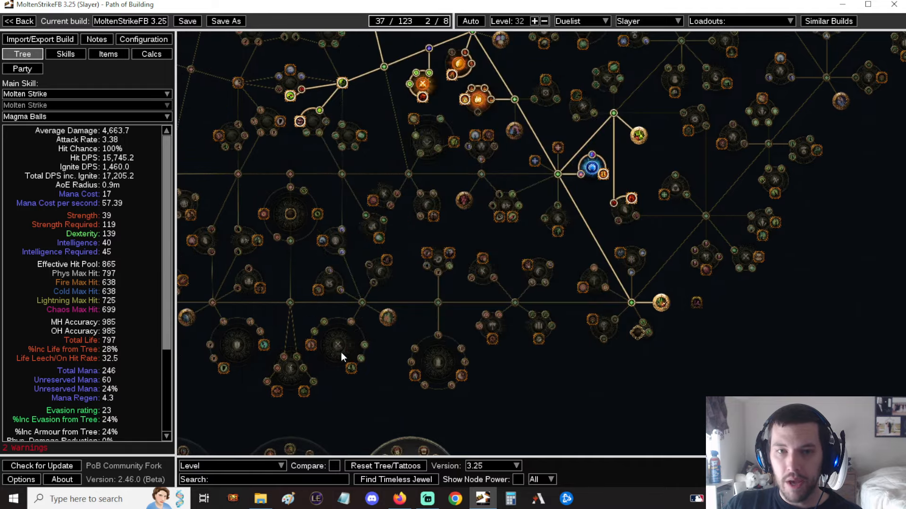
{"action": "mouse_move", "coordinate": [468, 314]}
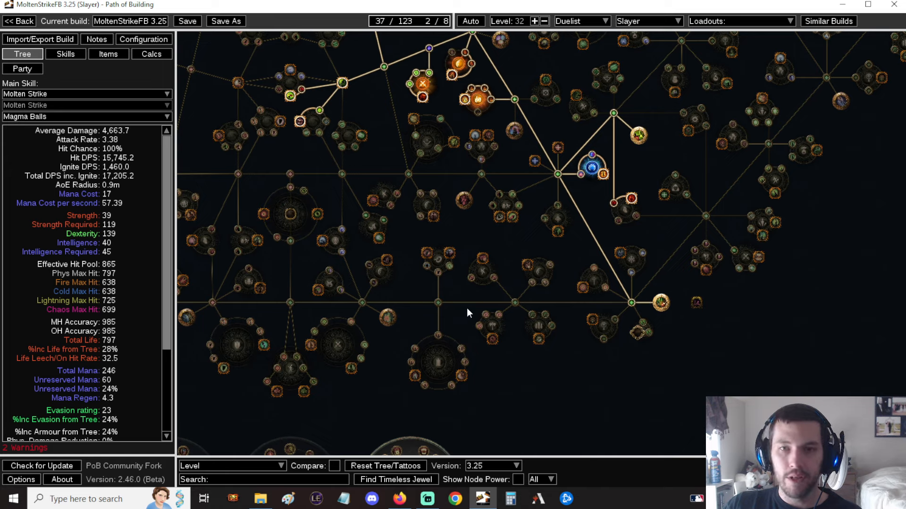
{"action": "mouse_move", "coordinate": [466, 301]}
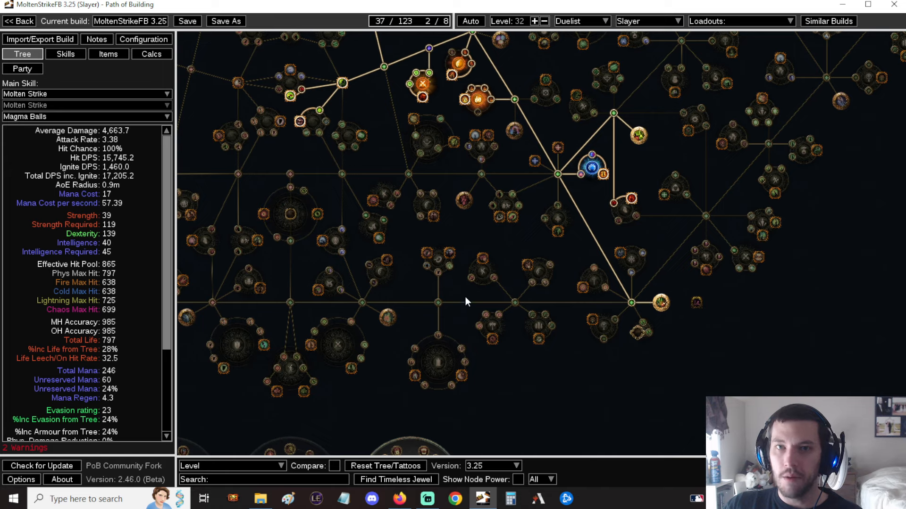
{"action": "mouse_move", "coordinate": [525, 244]}
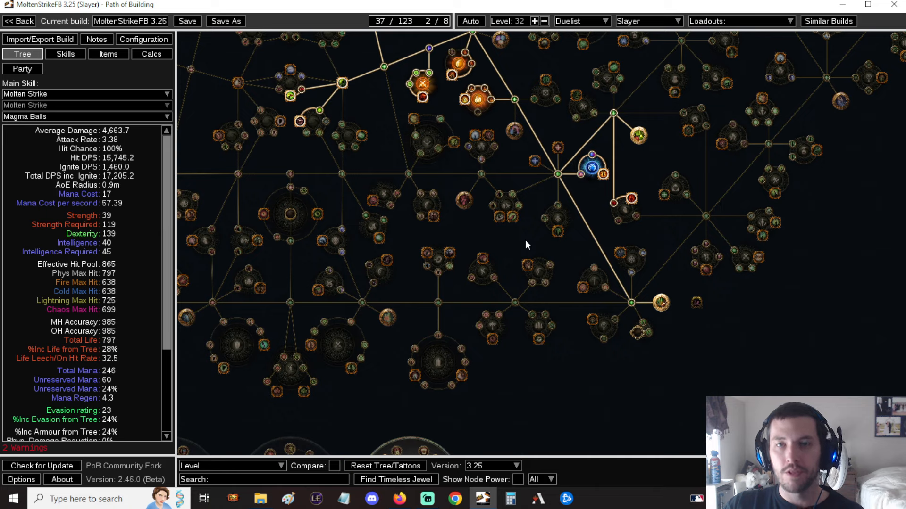
{"action": "mouse_move", "coordinate": [517, 242]}
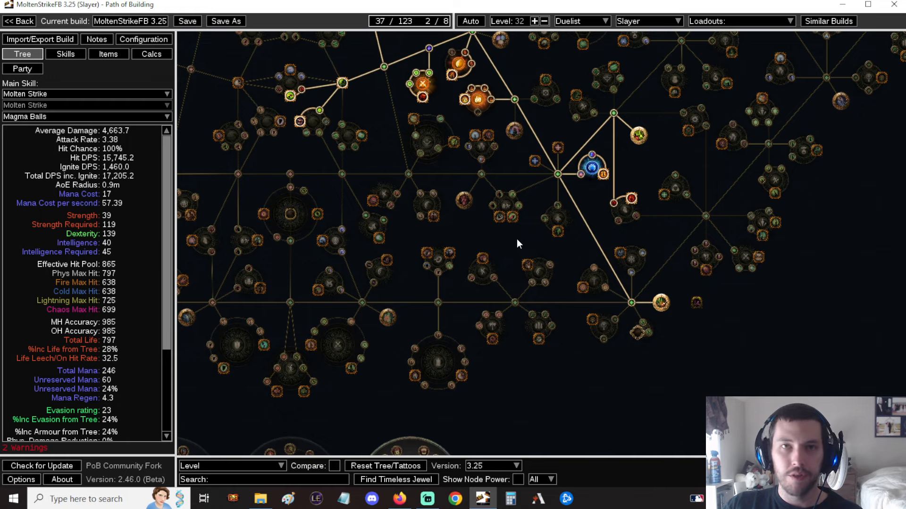
{"action": "mouse_move", "coordinate": [515, 244]}
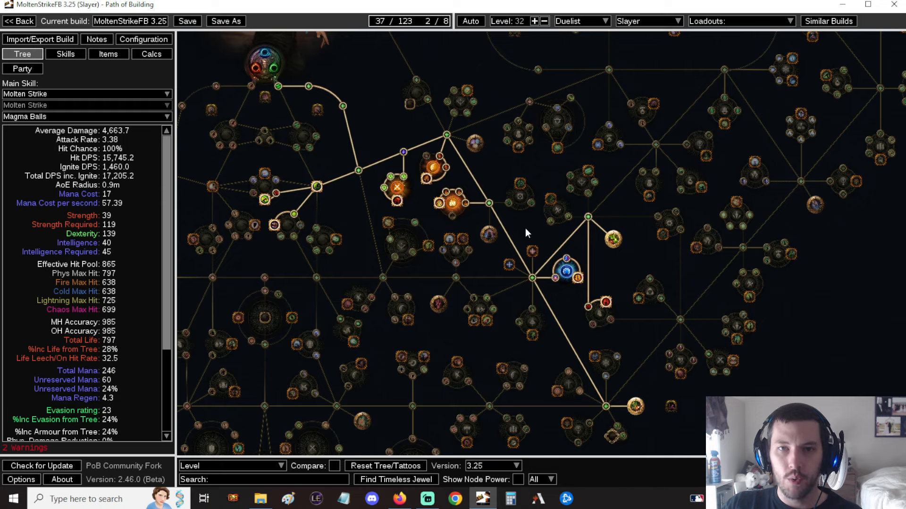
{"action": "mouse_move", "coordinate": [520, 231]}
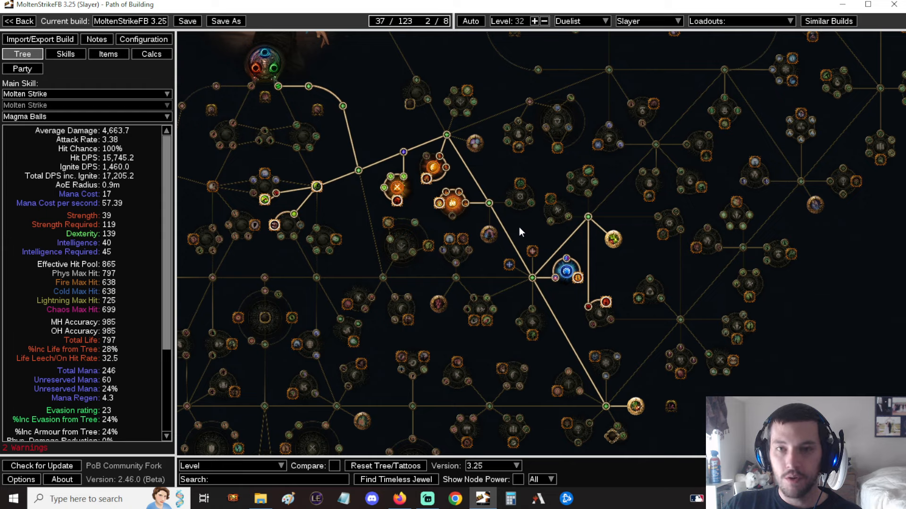
{"action": "mouse_move", "coordinate": [512, 205]}
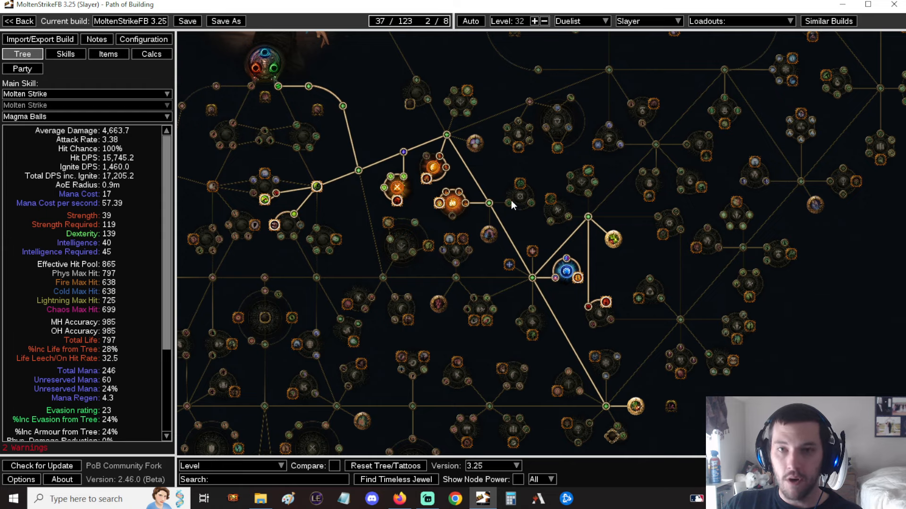
{"action": "mouse_move", "coordinate": [520, 185]}
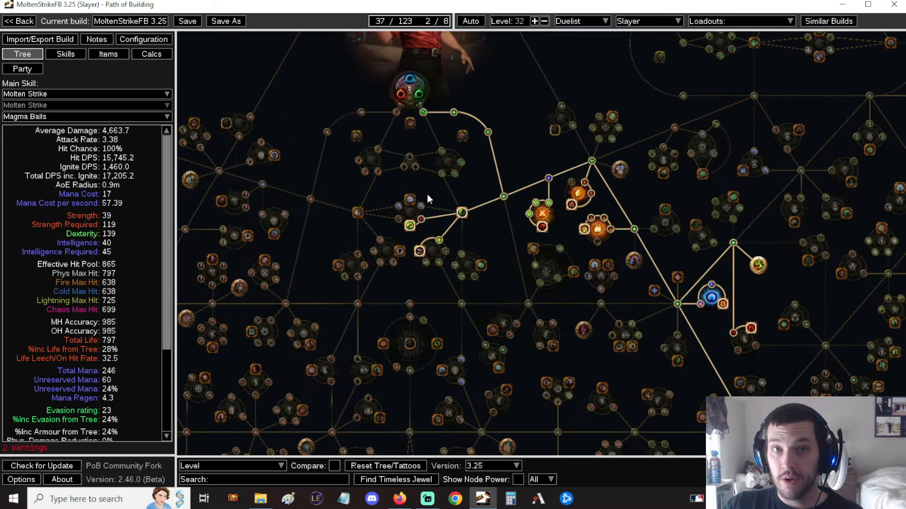
{"action": "left_click_drag", "start_coordinate": [428, 199], "coordinate": [468, 159]}
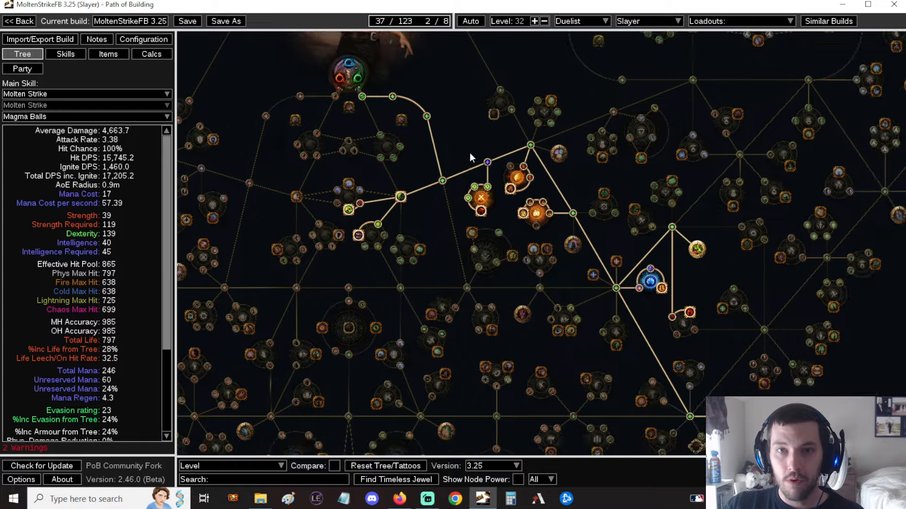
{"action": "left_click_drag", "start_coordinate": [471, 158], "coordinate": [569, 200]}
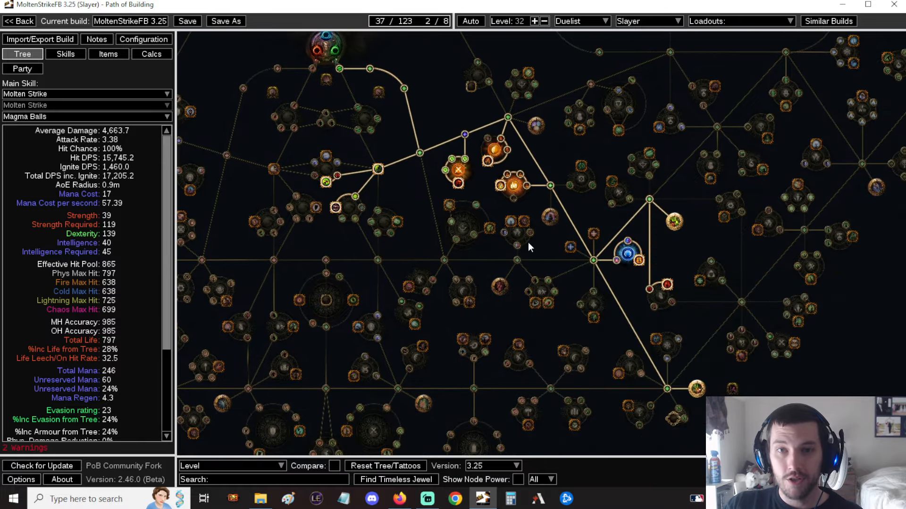
{"action": "left_click_drag", "start_coordinate": [528, 248], "coordinate": [537, 197]}
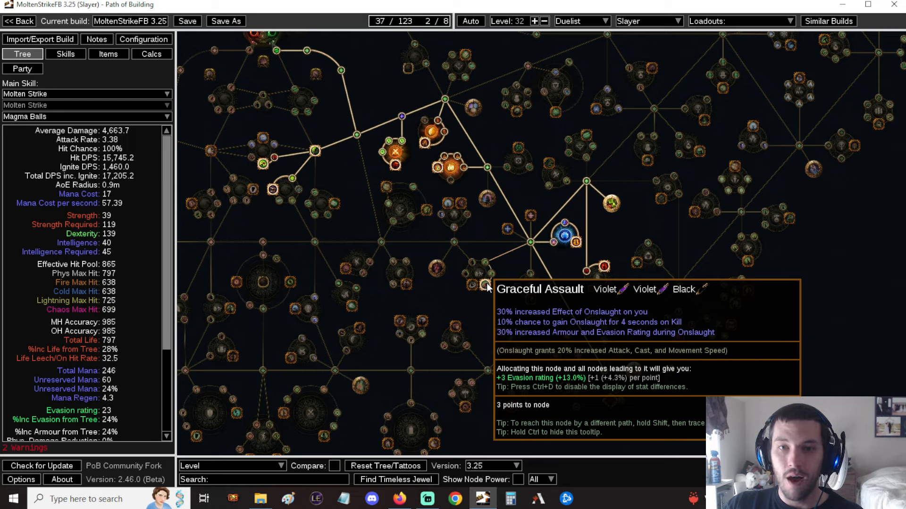
{"action": "mouse_move", "coordinate": [484, 289]}
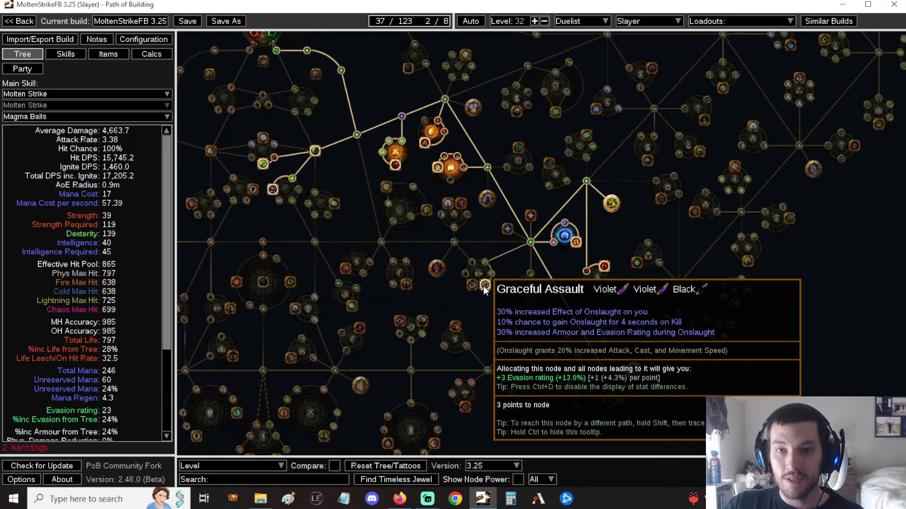
{"action": "mouse_move", "coordinate": [500, 278]}
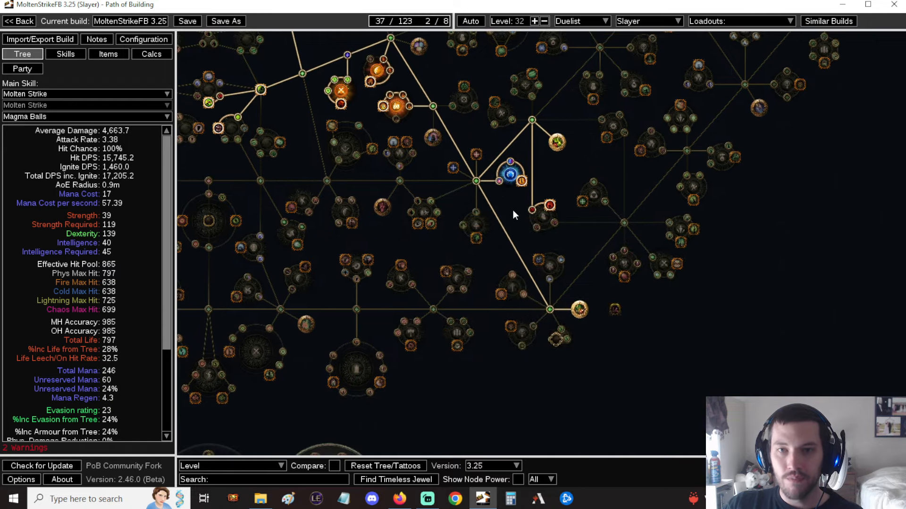
{"action": "left_click_drag", "start_coordinate": [514, 215], "coordinate": [378, 136]}
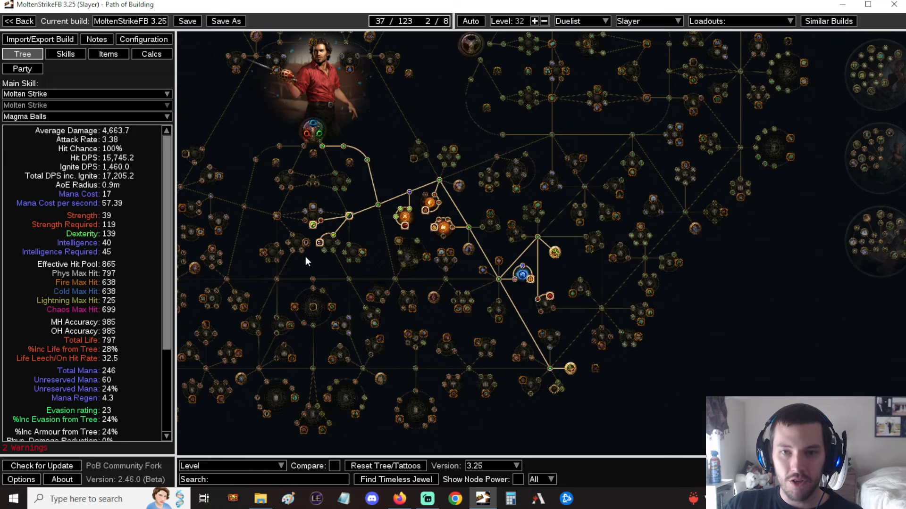
{"action": "mouse_move", "coordinate": [576, 391]}
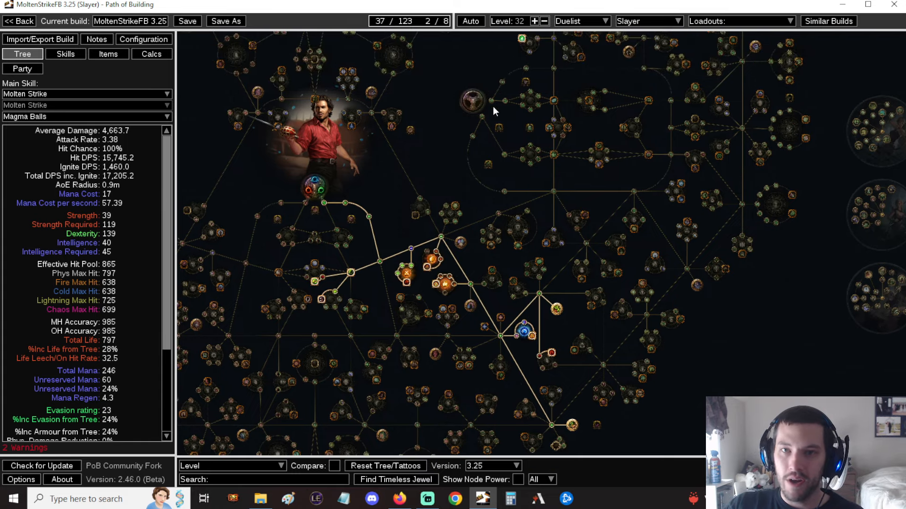
{"action": "mouse_move", "coordinate": [598, 189]}
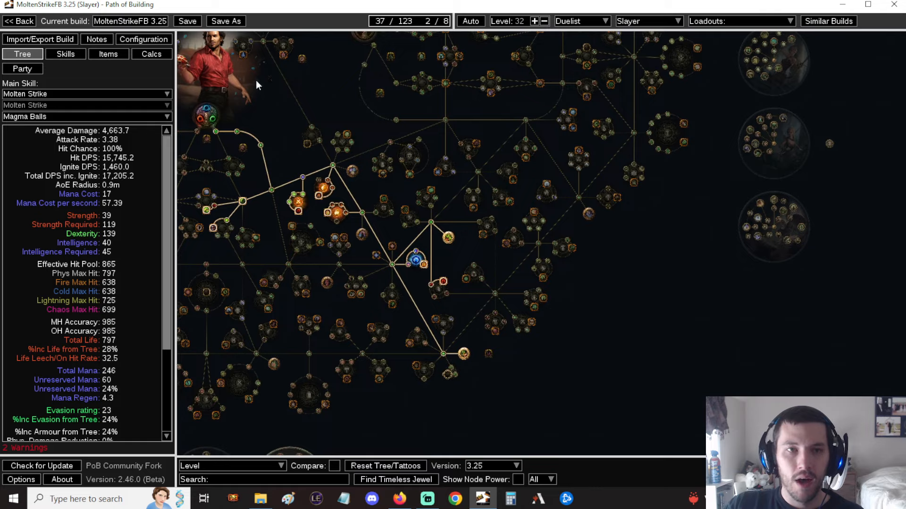
{"action": "mouse_move", "coordinate": [237, 479]}
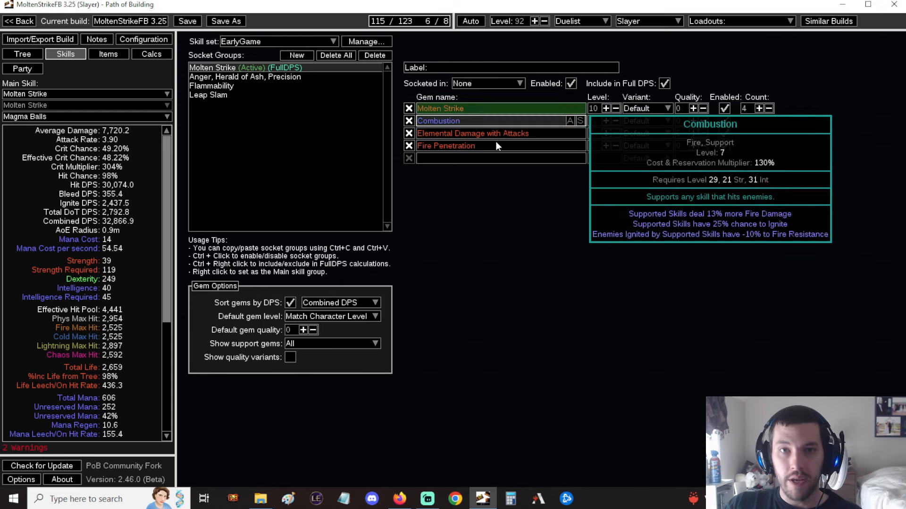
{"action": "mouse_move", "coordinate": [508, 207]}
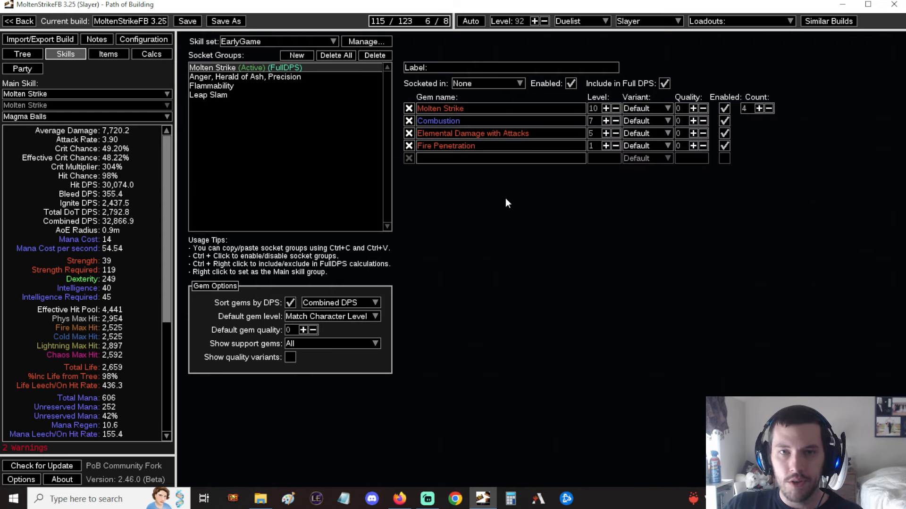
{"action": "mouse_move", "coordinate": [496, 200]}
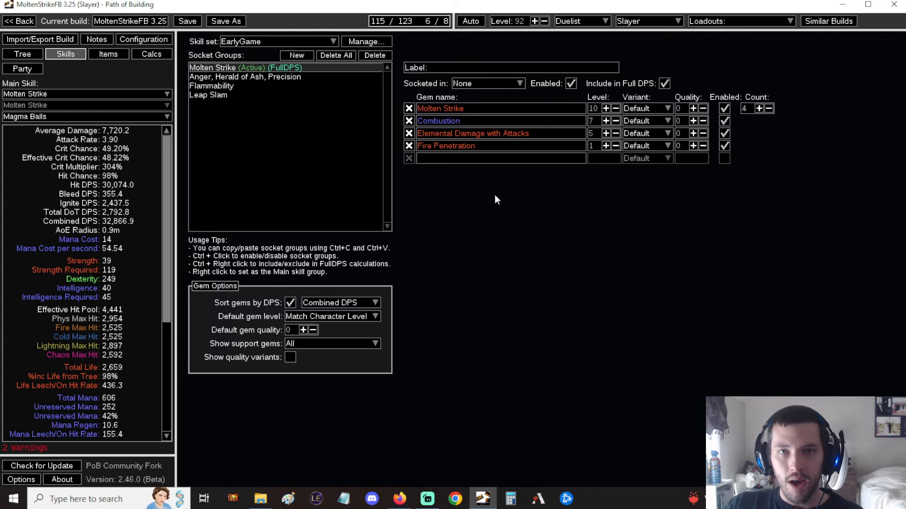
{"action": "mouse_move", "coordinate": [438, 121]}
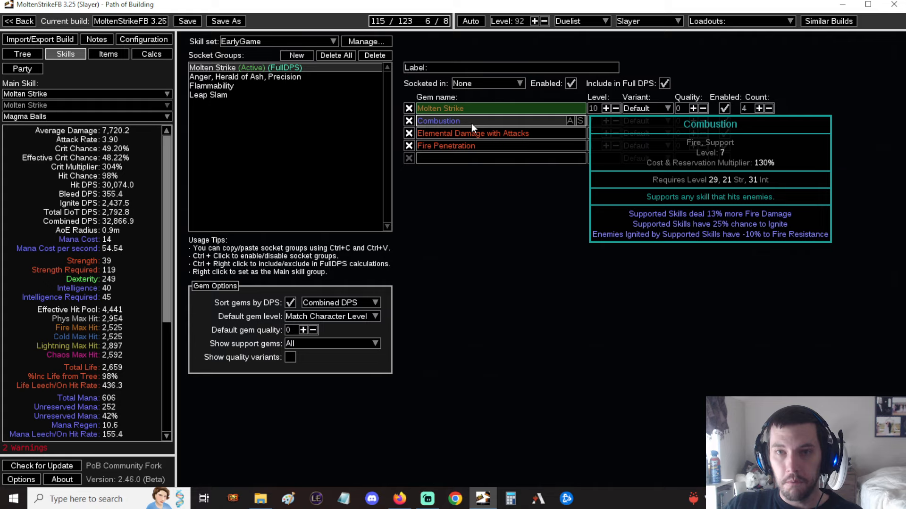
{"action": "left_click", "coordinate": [23, 54]}
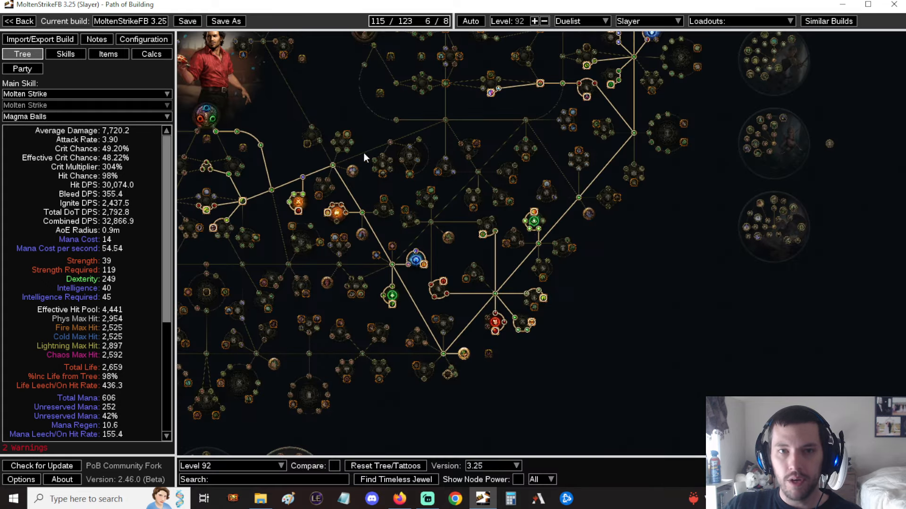
{"action": "mouse_move", "coordinate": [335, 213]}
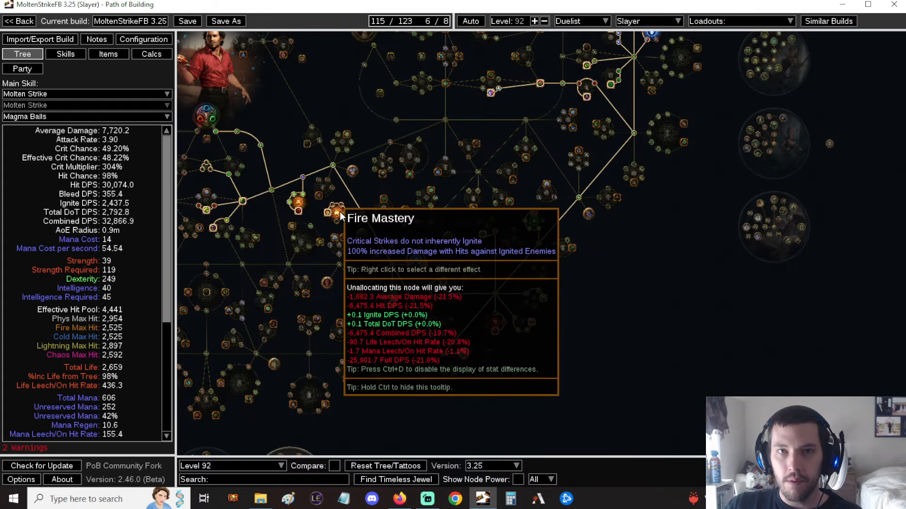
{"action": "left_click", "coordinate": [64, 53]}
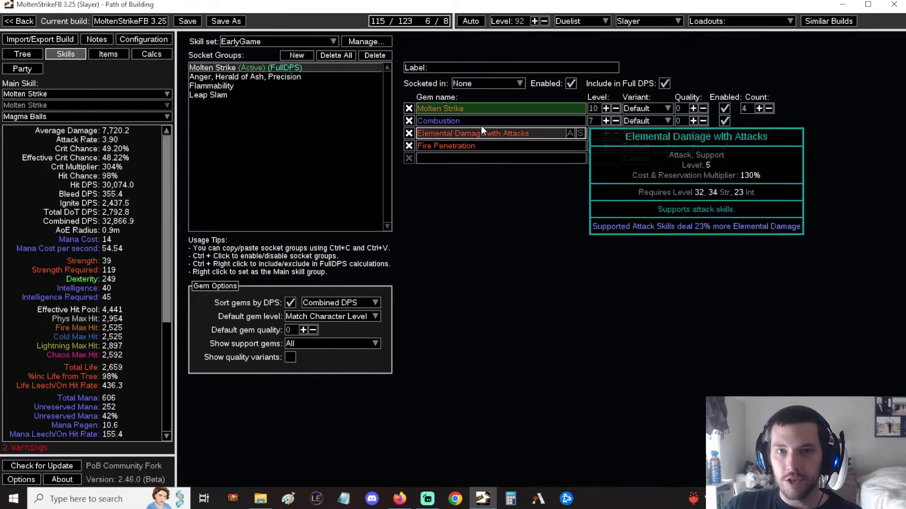
{"action": "mouse_move", "coordinate": [471, 134]}
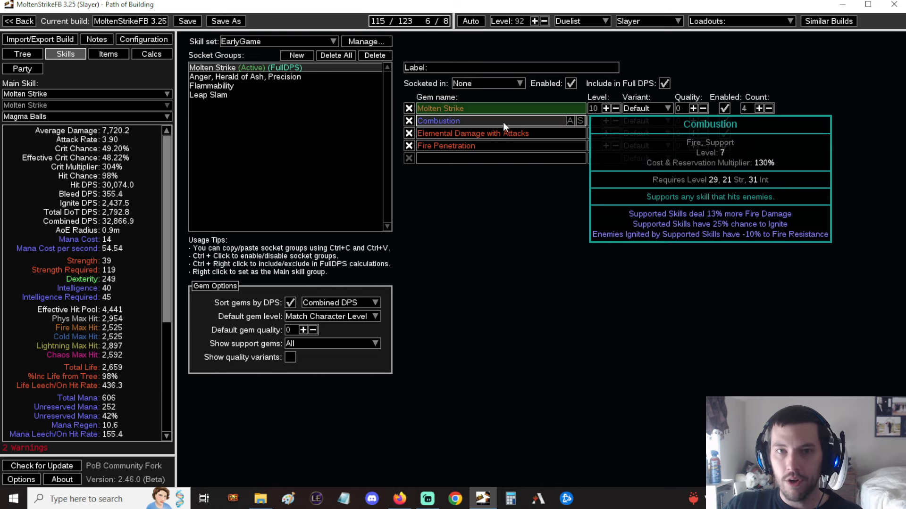
{"action": "mouse_move", "coordinate": [495, 129]}
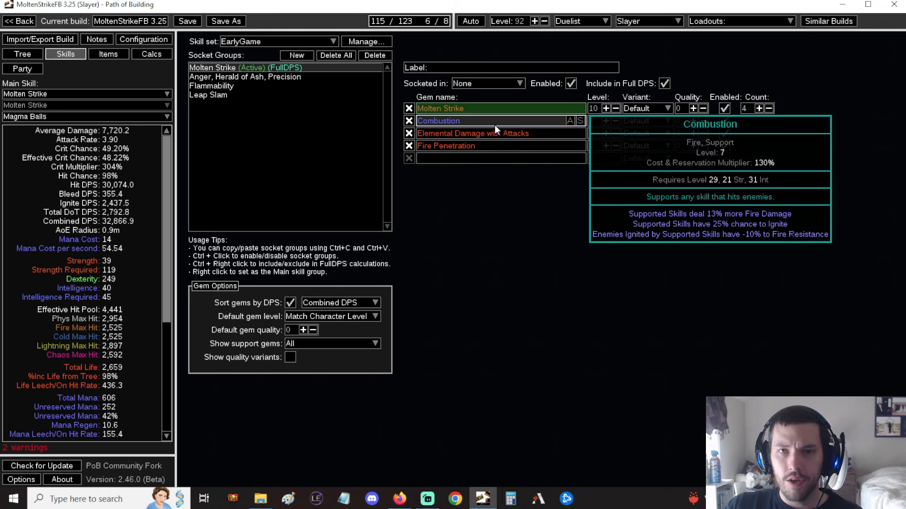
{"action": "mouse_move", "coordinate": [489, 129]}
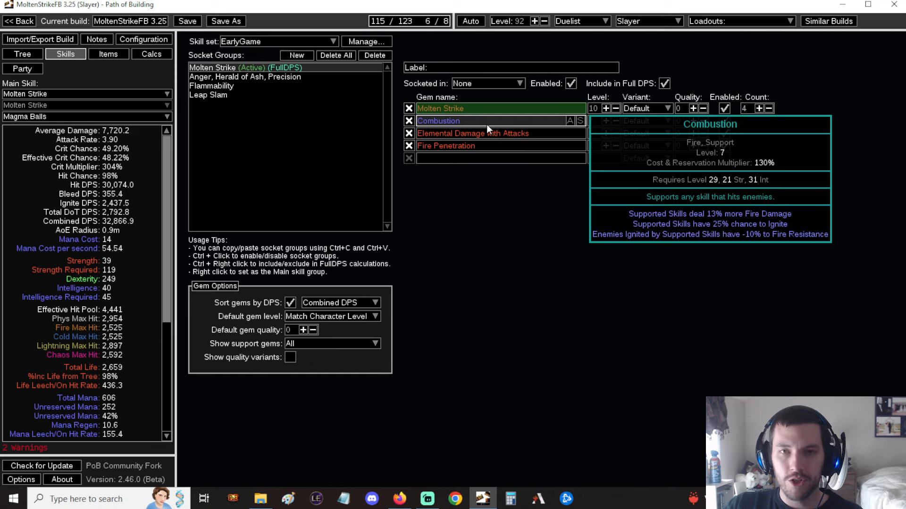
{"action": "mouse_move", "coordinate": [472, 133]}
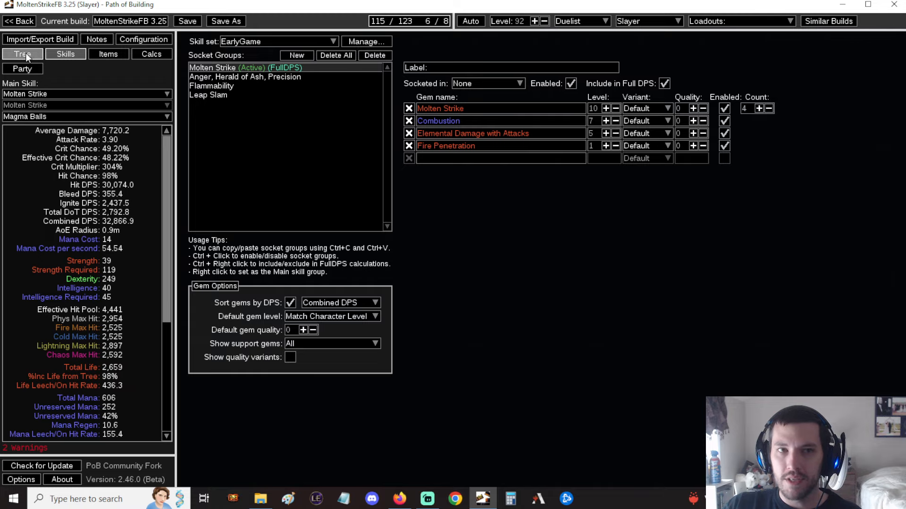
Return to the tree view and switch to the 115-point Level 92 passive tree
{"action": "left_click", "coordinate": [23, 54]}
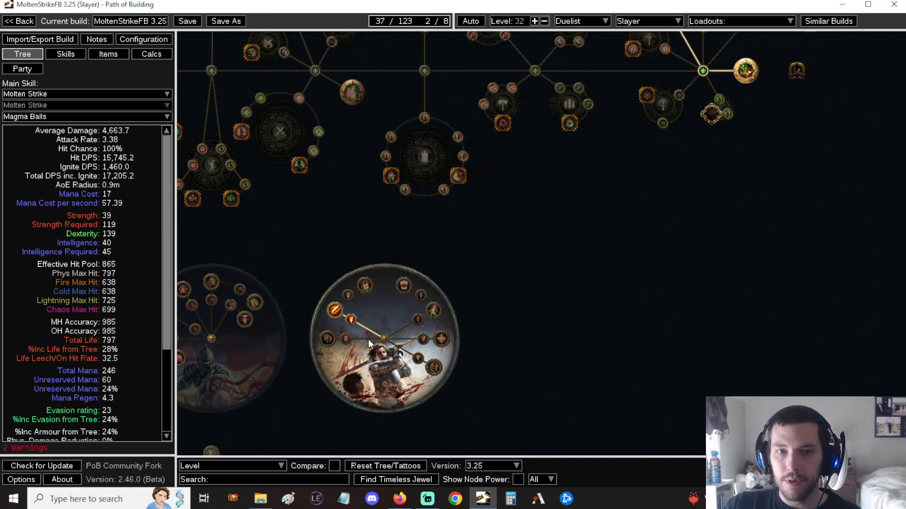
{"action": "mouse_move", "coordinate": [335, 312]}
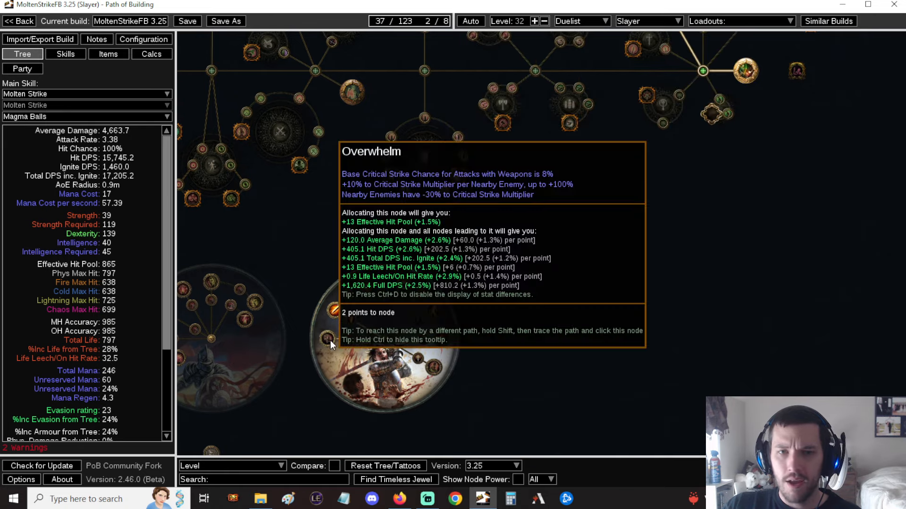
{"action": "mouse_move", "coordinate": [381, 327]}
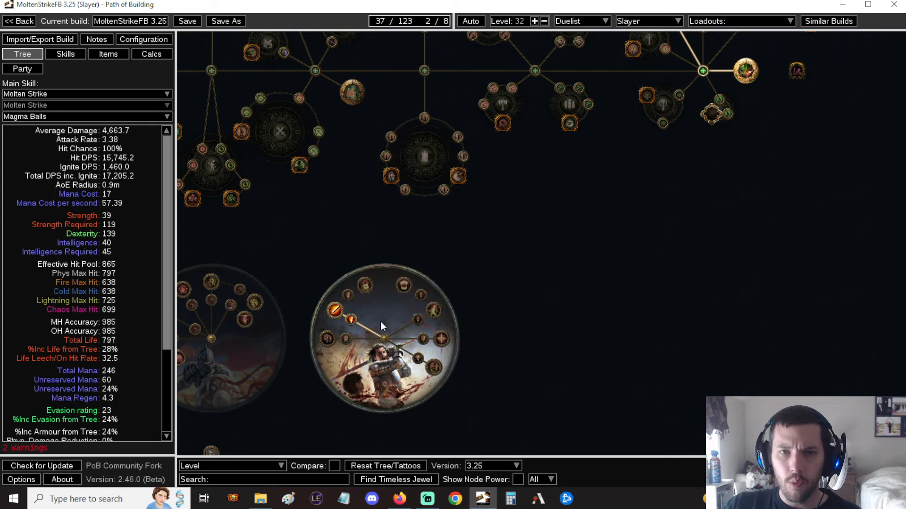
{"action": "mouse_move", "coordinate": [390, 319]}
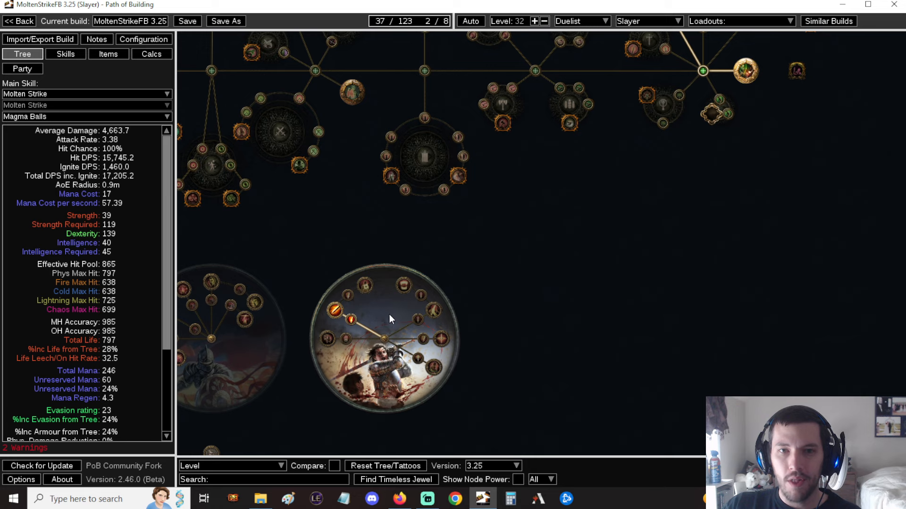
{"action": "mouse_move", "coordinate": [432, 371]}
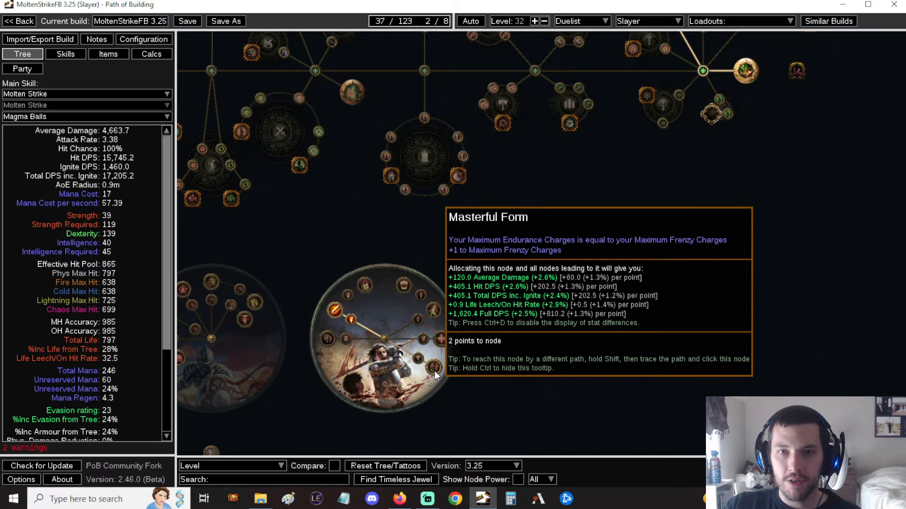
{"action": "mouse_move", "coordinate": [431, 373]}
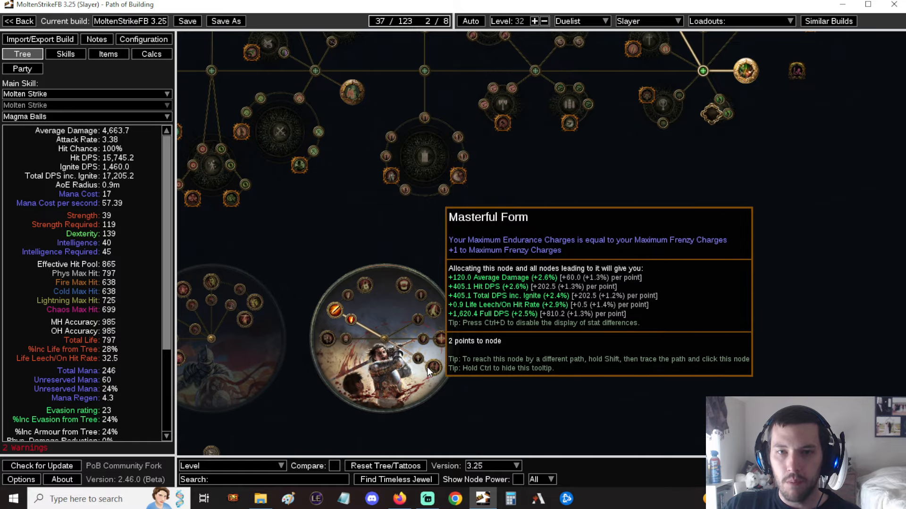
{"action": "mouse_move", "coordinate": [364, 314]}
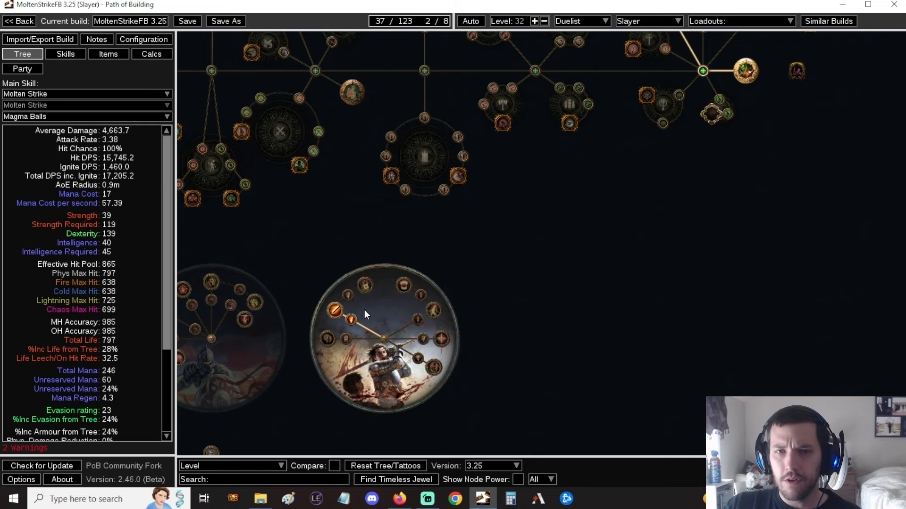
{"action": "left_click", "coordinate": [231, 466]}
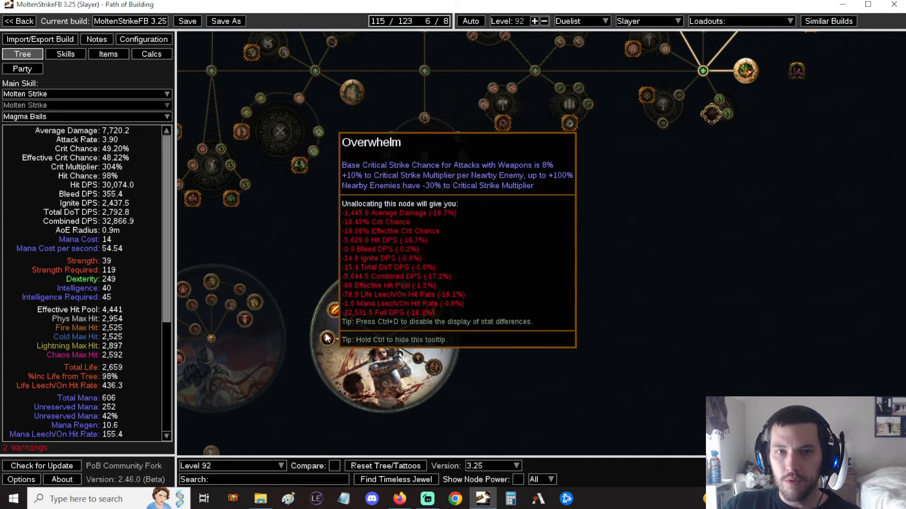
{"action": "mouse_move", "coordinate": [533, 265]}
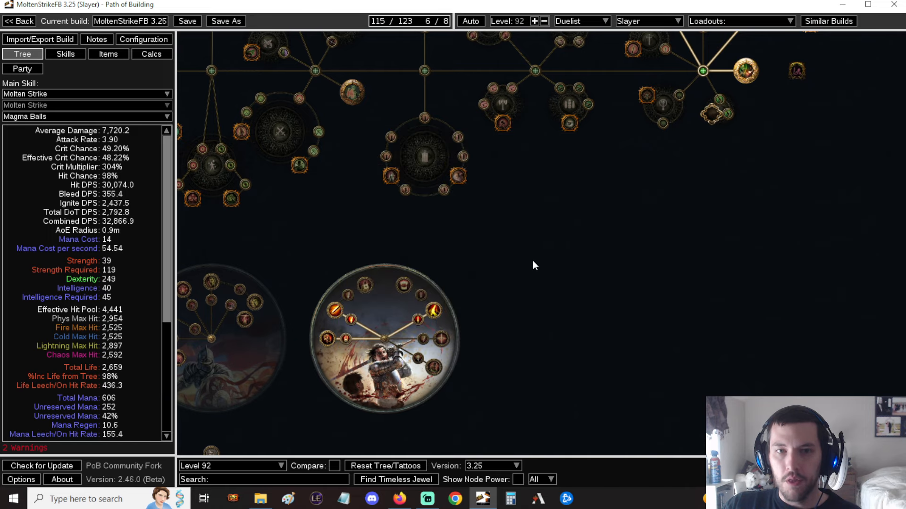
{"action": "mouse_move", "coordinate": [503, 261]}
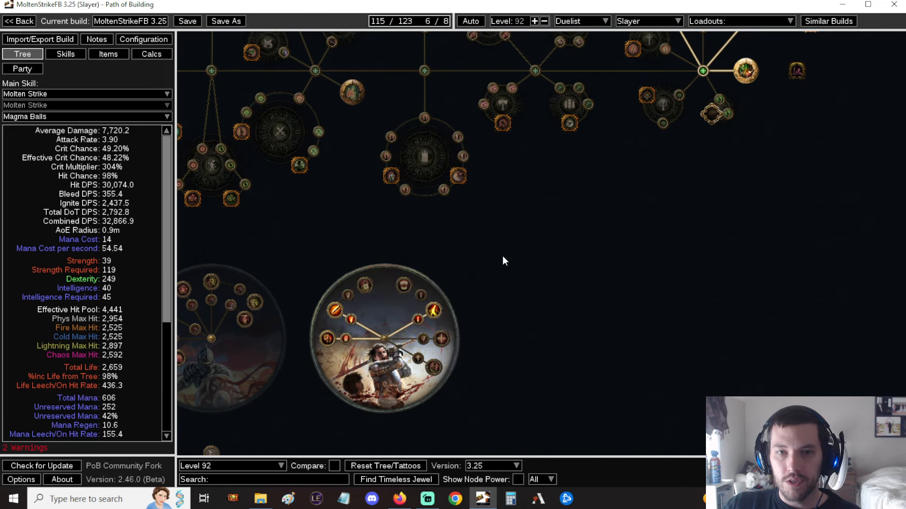
{"action": "mouse_move", "coordinate": [468, 280]}
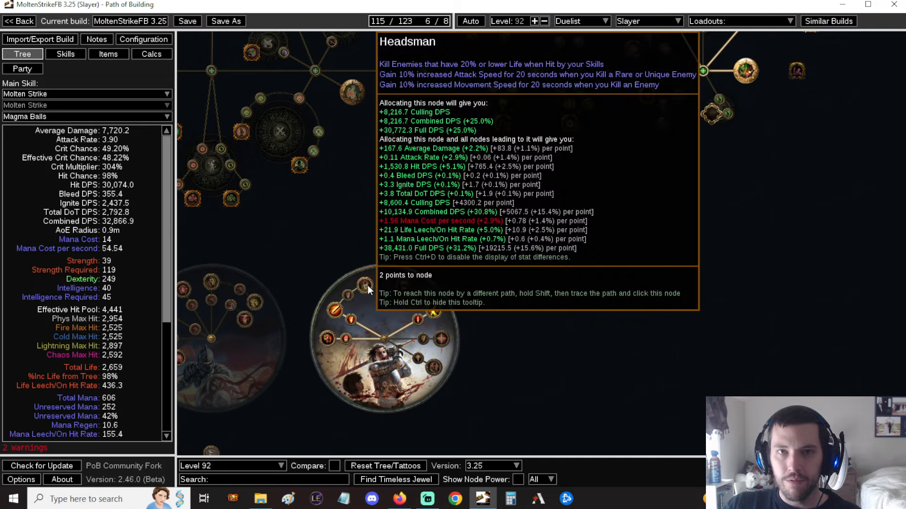
{"action": "mouse_move", "coordinate": [374, 288]}
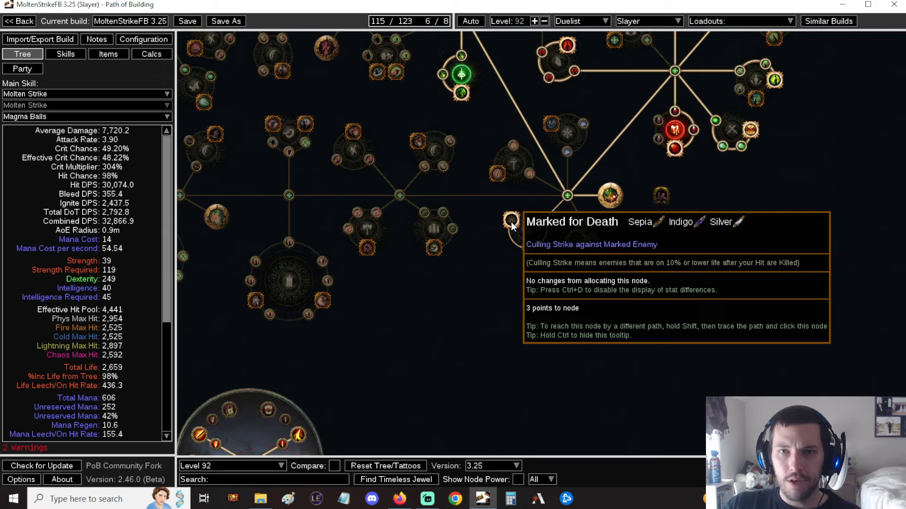
{"action": "mouse_move", "coordinate": [525, 240]}
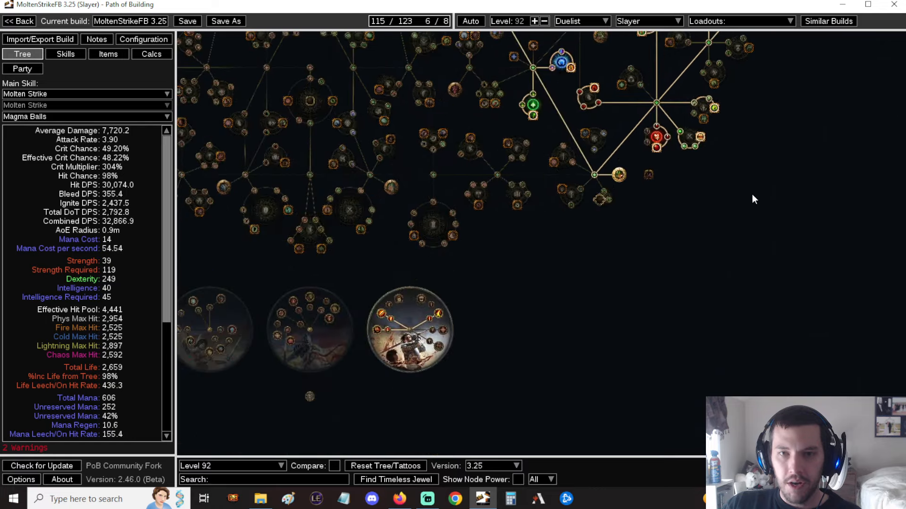
{"action": "mouse_move", "coordinate": [437, 317]}
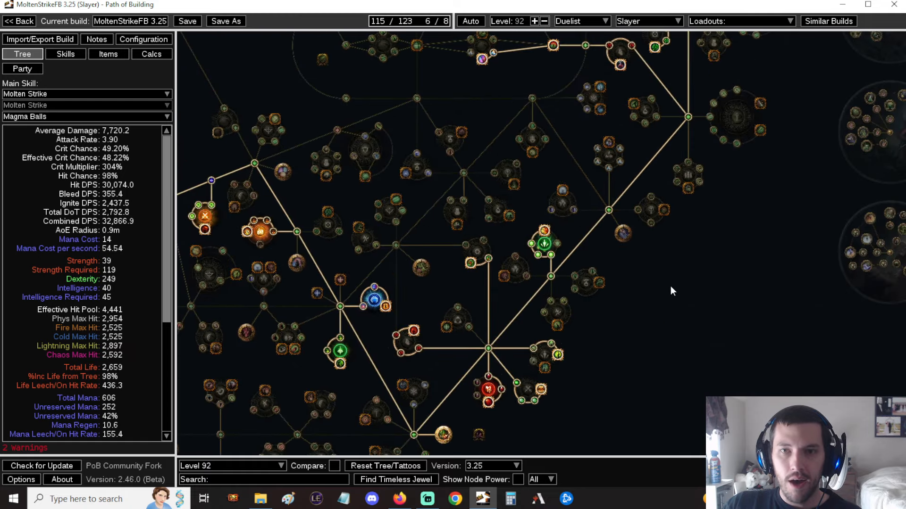
Review the Anger, Herald of Ash, Precision gem group, then view the Earlygame gear
{"action": "left_click", "coordinate": [64, 54]}
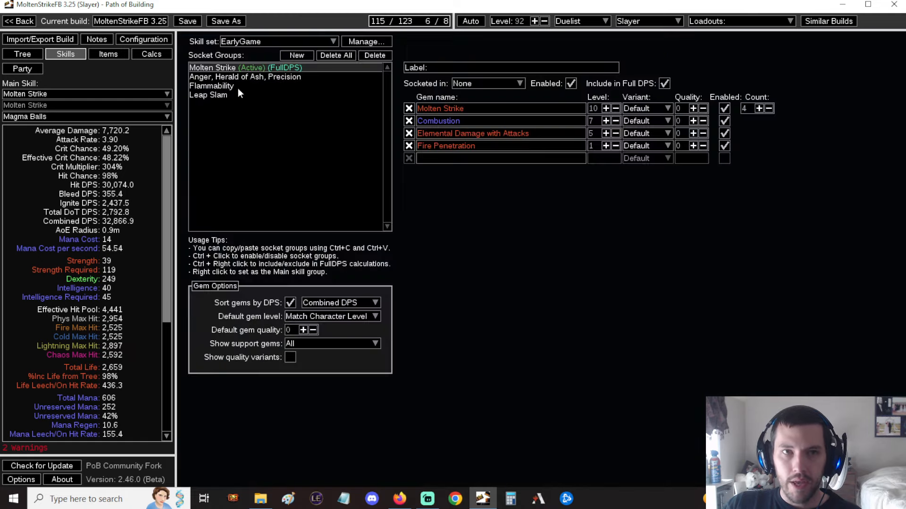
{"action": "left_click", "coordinate": [244, 77]}
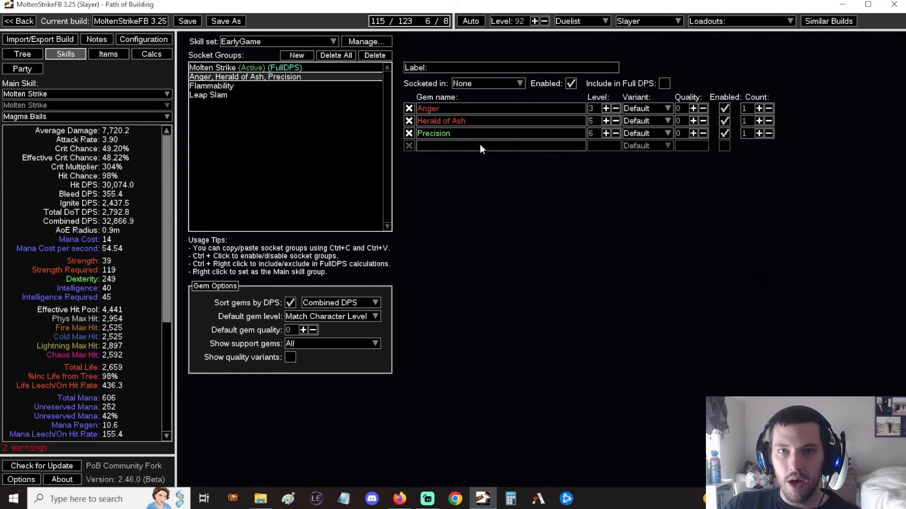
{"action": "mouse_move", "coordinate": [483, 219]}
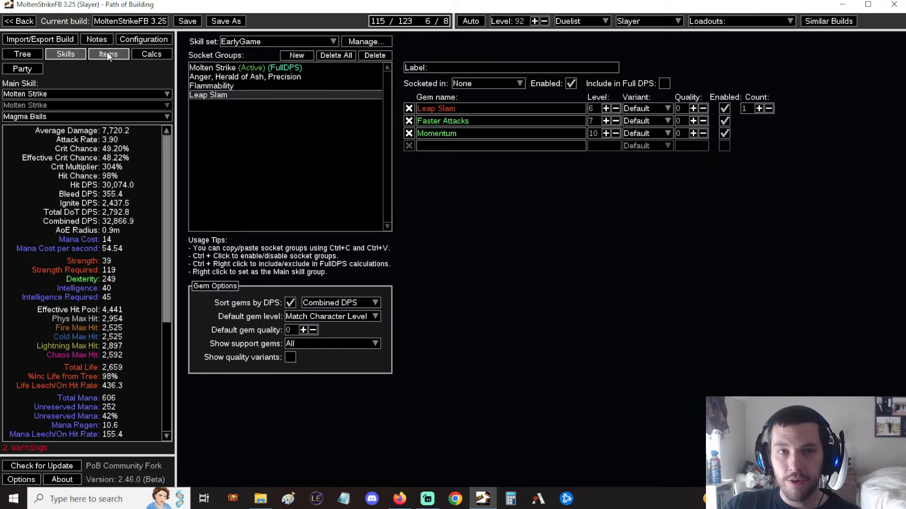
{"action": "left_click", "coordinate": [108, 53]}
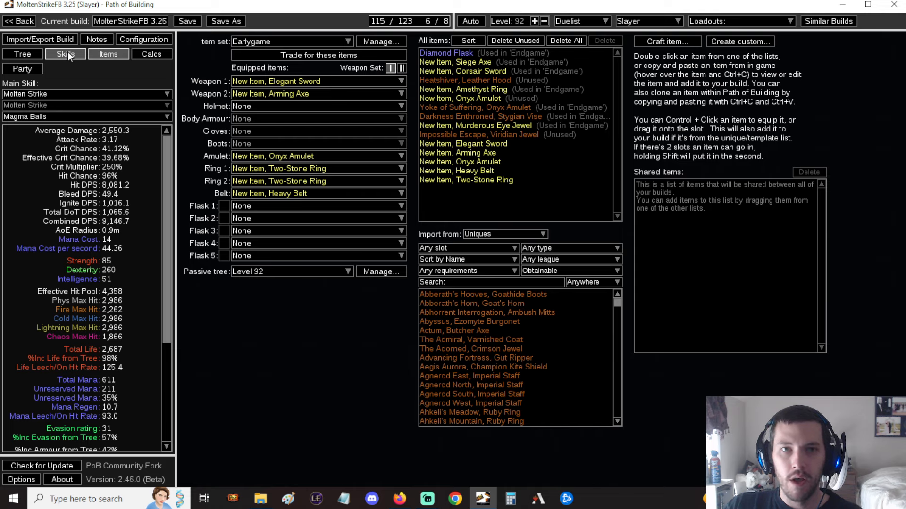
Look over the passive tree, then return to the Leap Slam gem group
{"action": "left_click", "coordinate": [23, 54]}
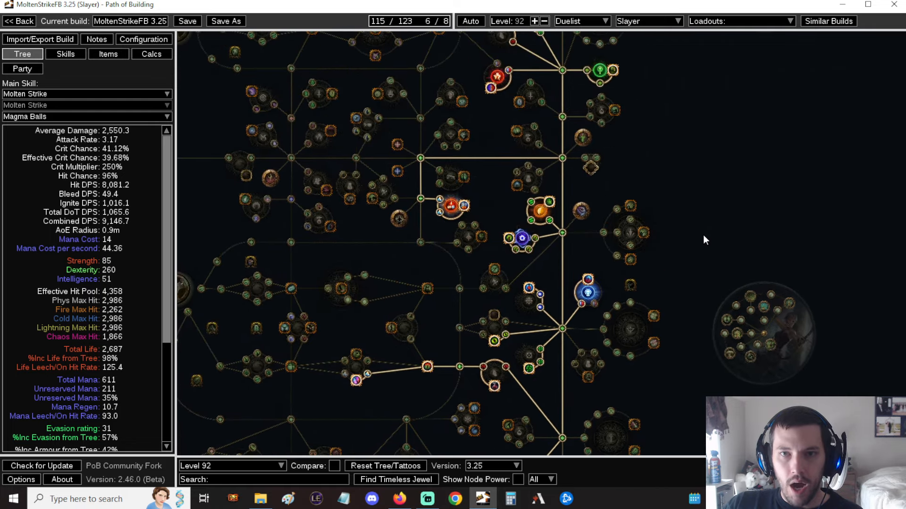
{"action": "mouse_move", "coordinate": [705, 222]}
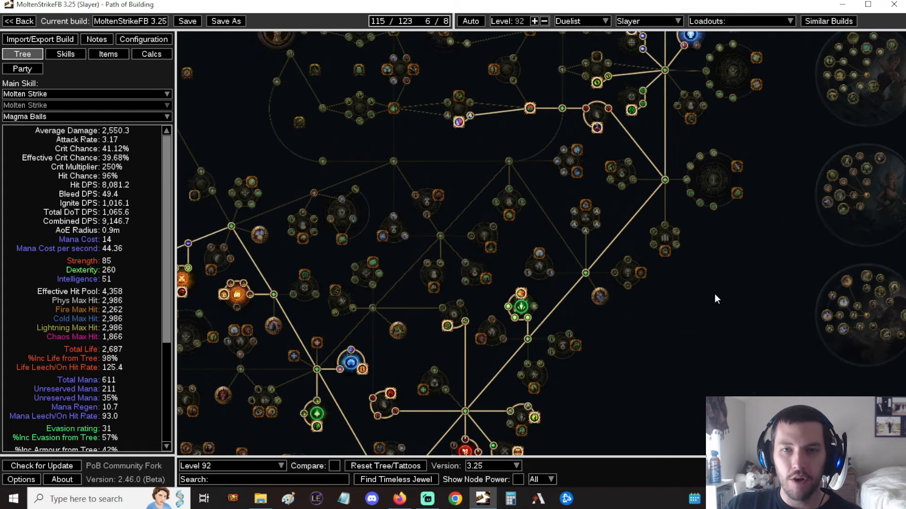
{"action": "mouse_move", "coordinate": [735, 266]}
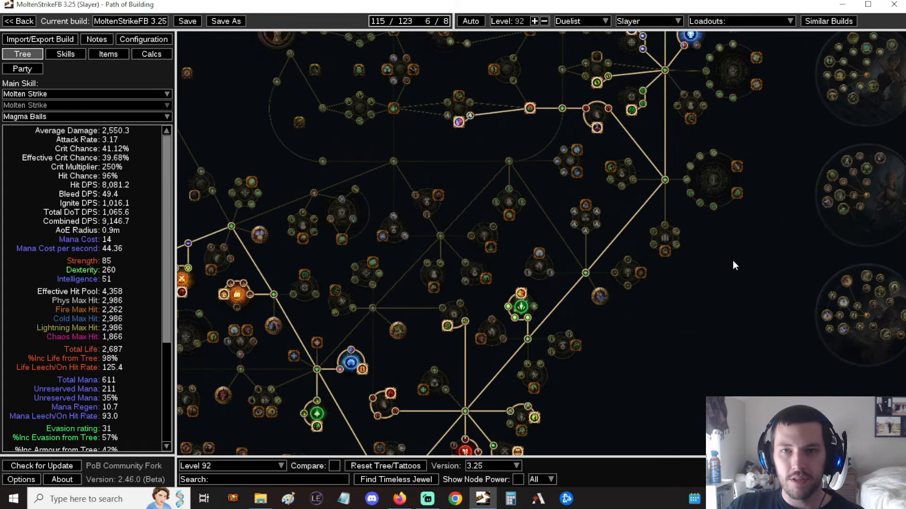
{"action": "left_click", "coordinate": [65, 53]}
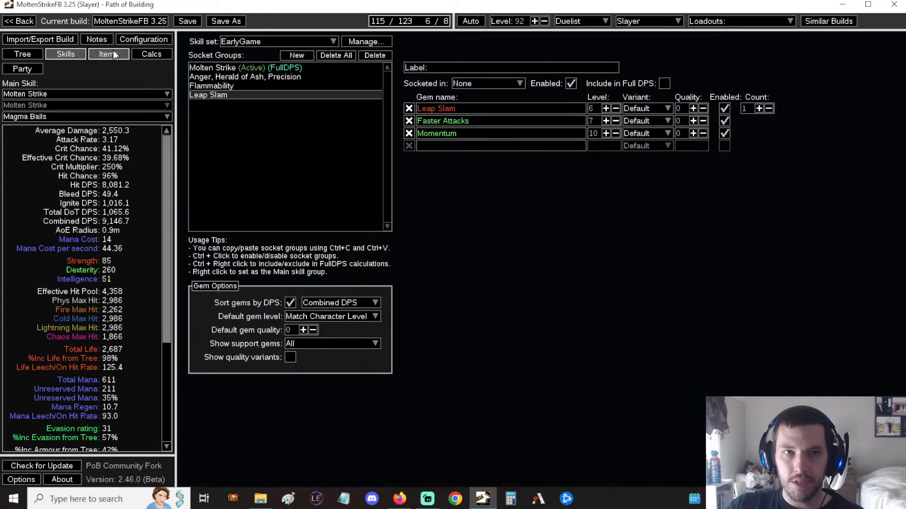
Review early-game gear, tree and gems, then bring up the Endgame/EarlyGame skill set list
{"action": "left_click", "coordinate": [108, 54]}
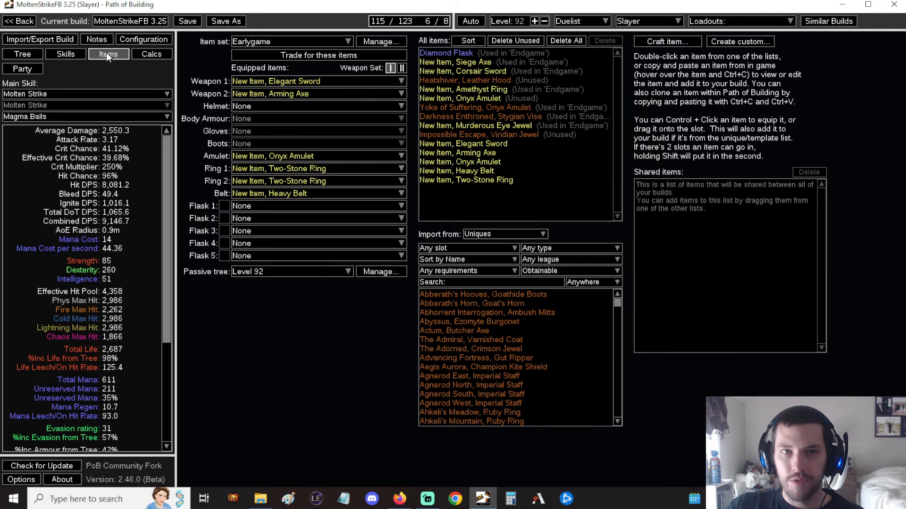
{"action": "mouse_move", "coordinate": [301, 168]}
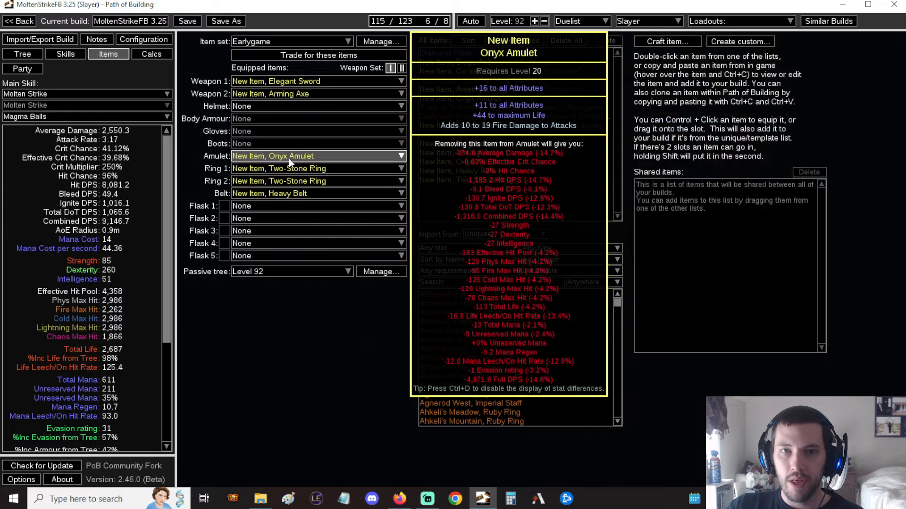
{"action": "mouse_move", "coordinate": [283, 168]}
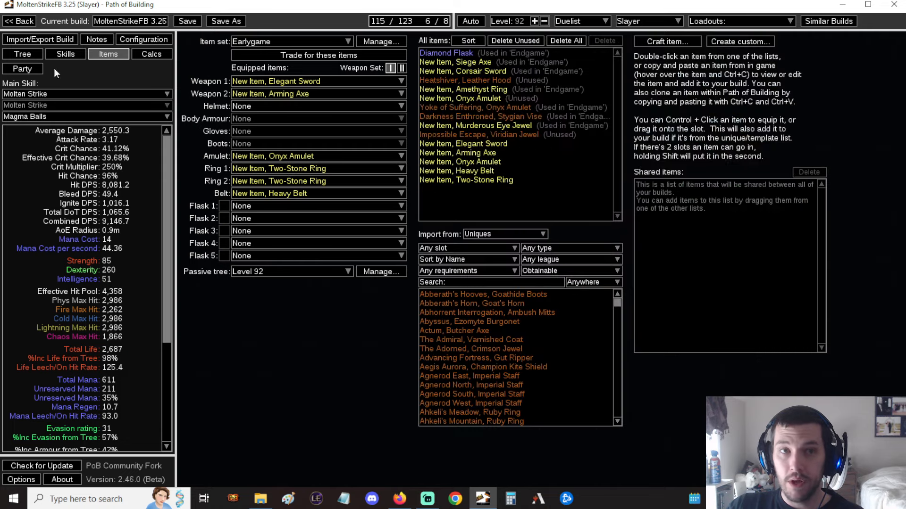
{"action": "left_click", "coordinate": [23, 54]}
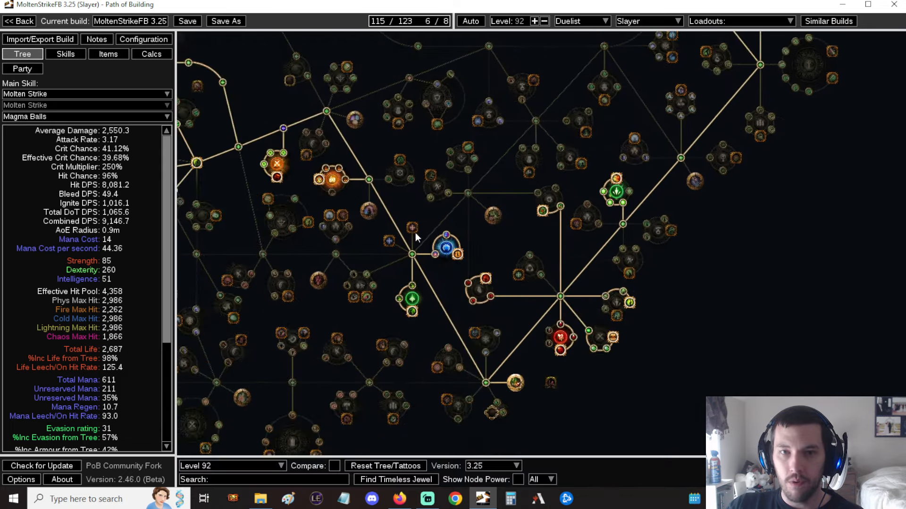
{"action": "left_click", "coordinate": [64, 54]}
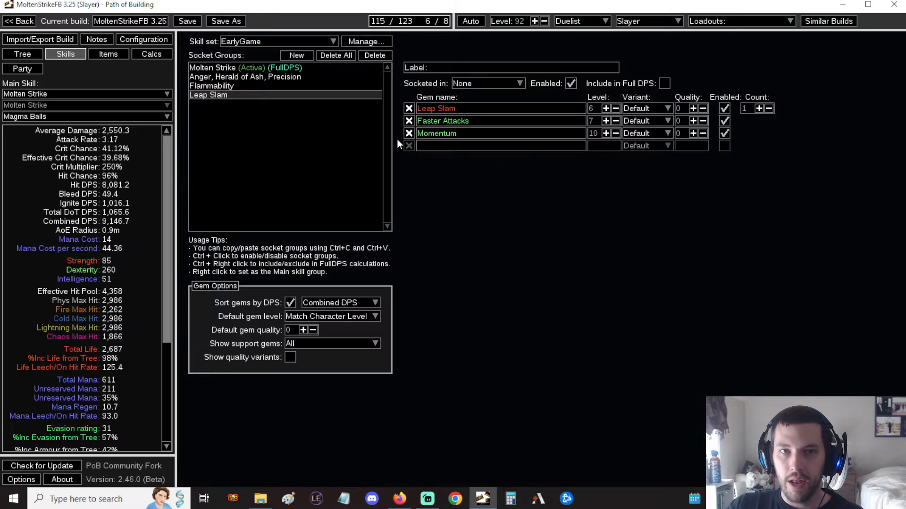
{"action": "left_click", "coordinate": [108, 53]}
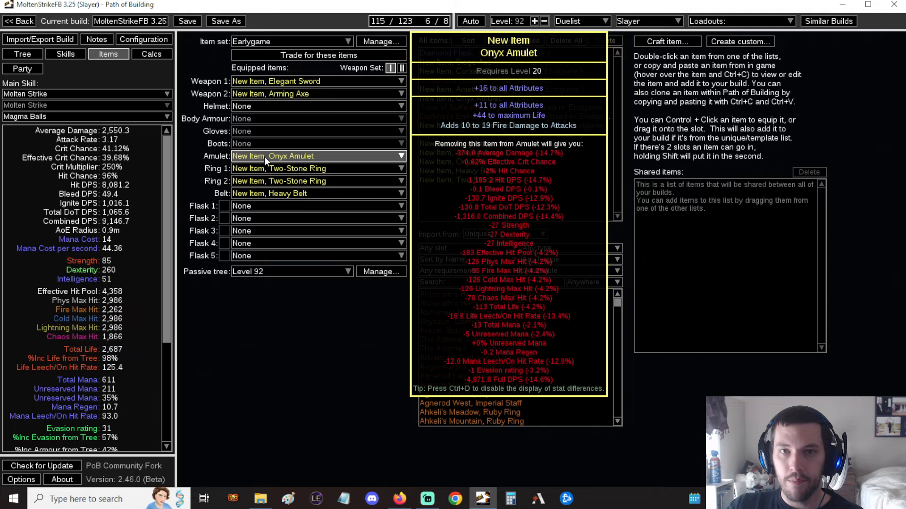
{"action": "mouse_move", "coordinate": [292, 193]}
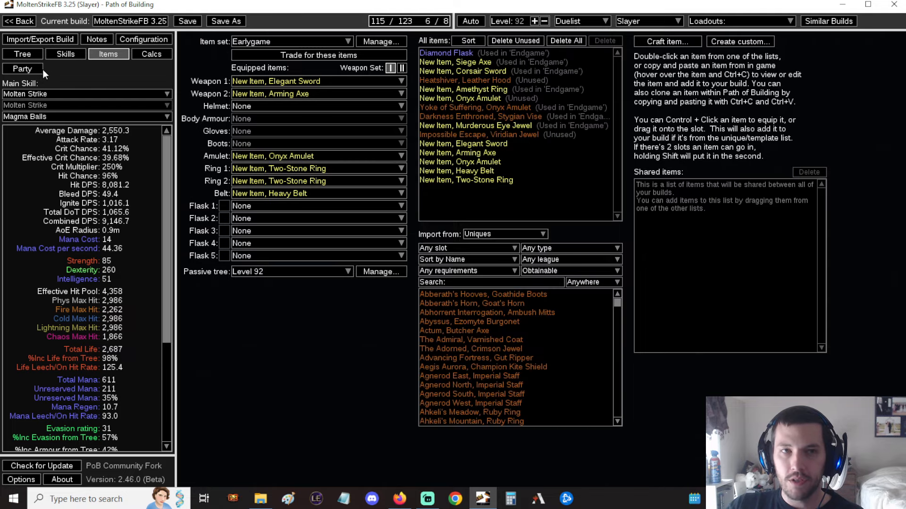
{"action": "mouse_move", "coordinate": [332, 145]}
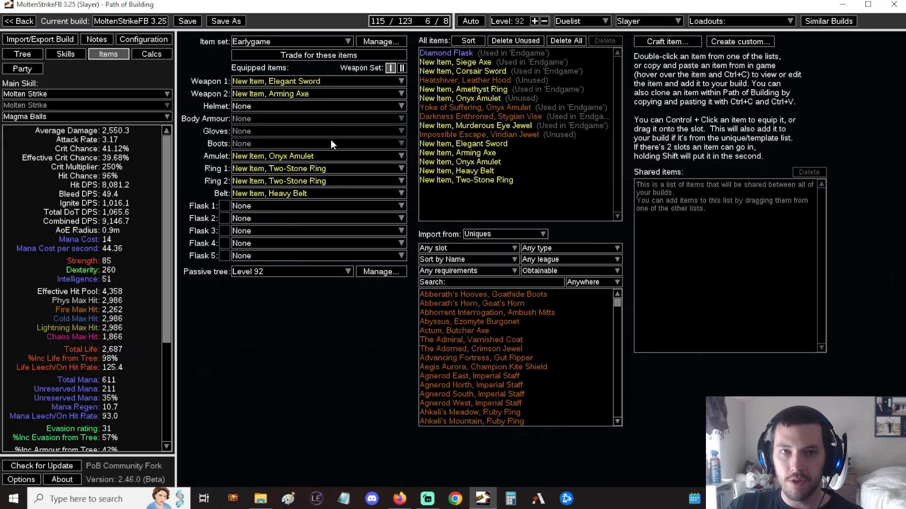
{"action": "left_click", "coordinate": [65, 54]}
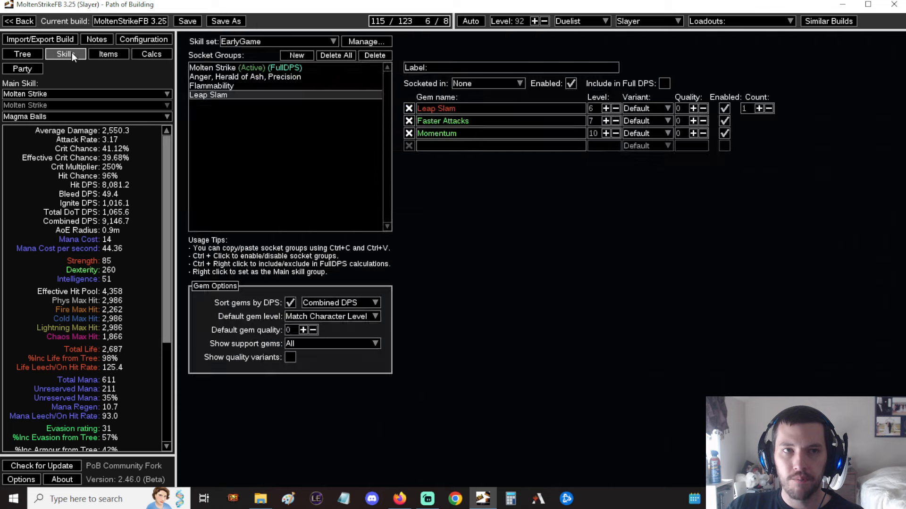
{"action": "left_click", "coordinate": [22, 53]}
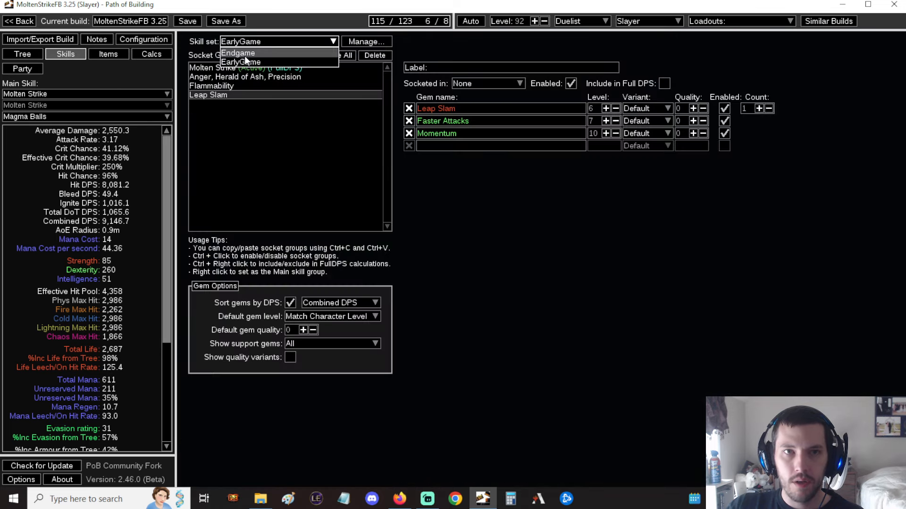
Switch to Endgame skills and gear and add a Frostblink gem group
{"action": "left_click", "coordinate": [108, 53]}
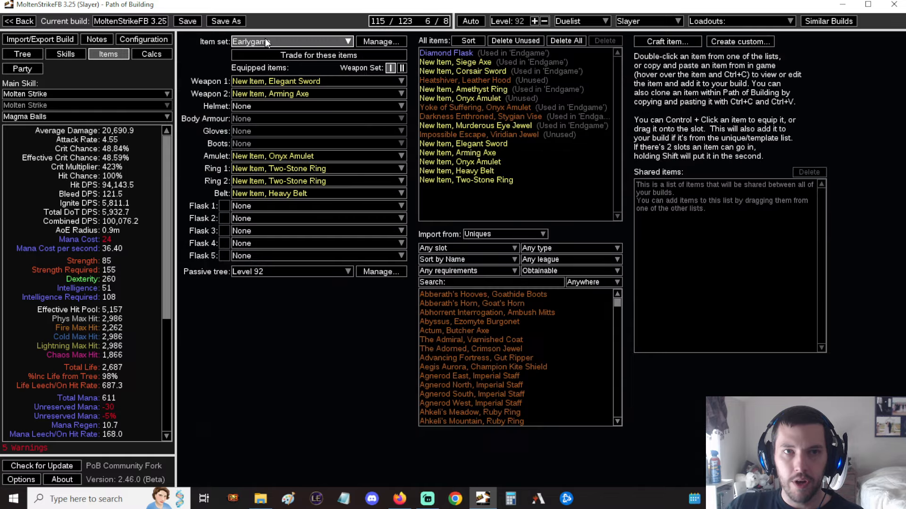
{"action": "left_click", "coordinate": [65, 54]}
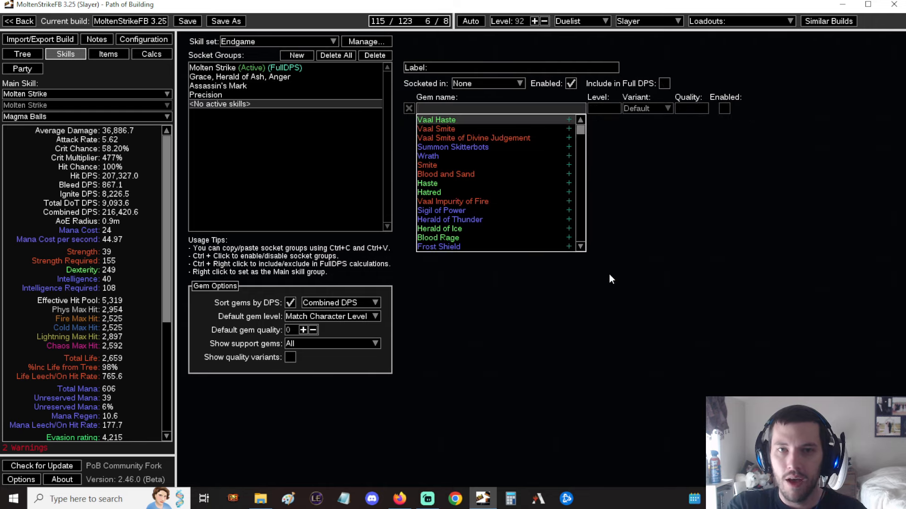
{"action": "type", "text": "frost"}
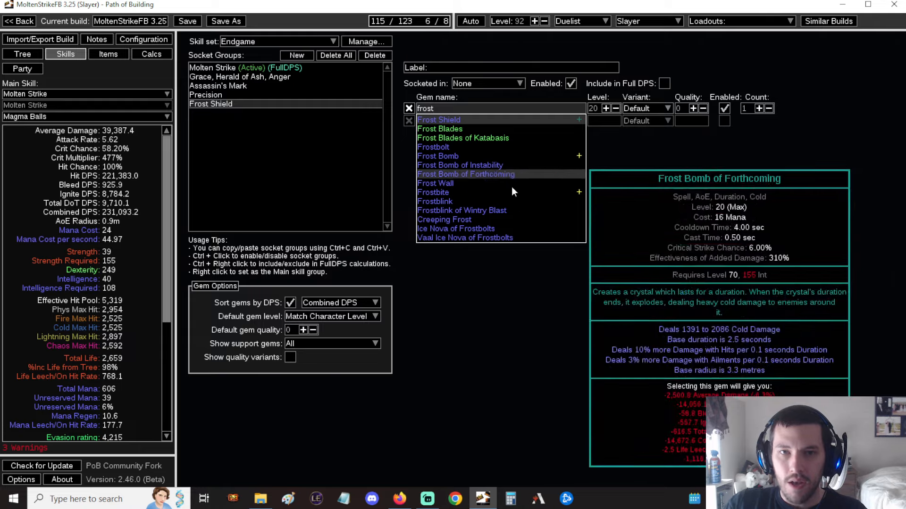
{"action": "left_click", "coordinate": [435, 201]}
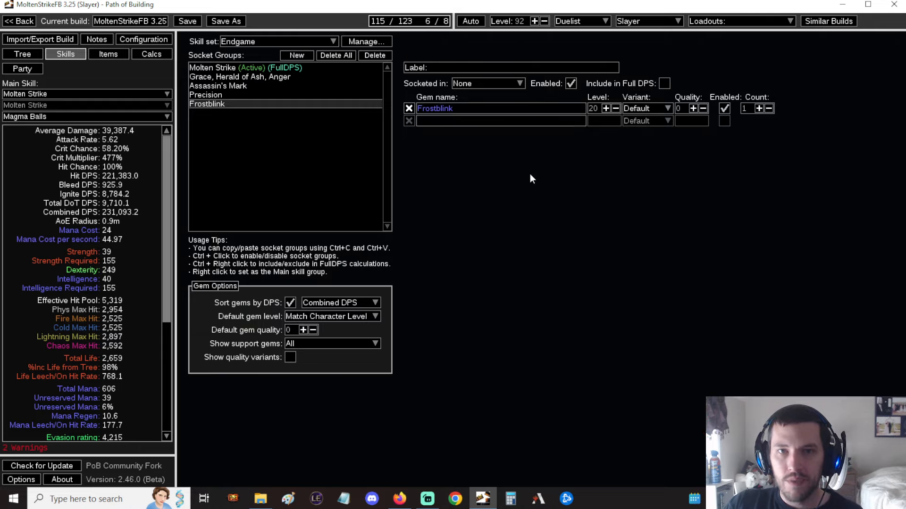
{"action": "left_click", "coordinate": [246, 67]}
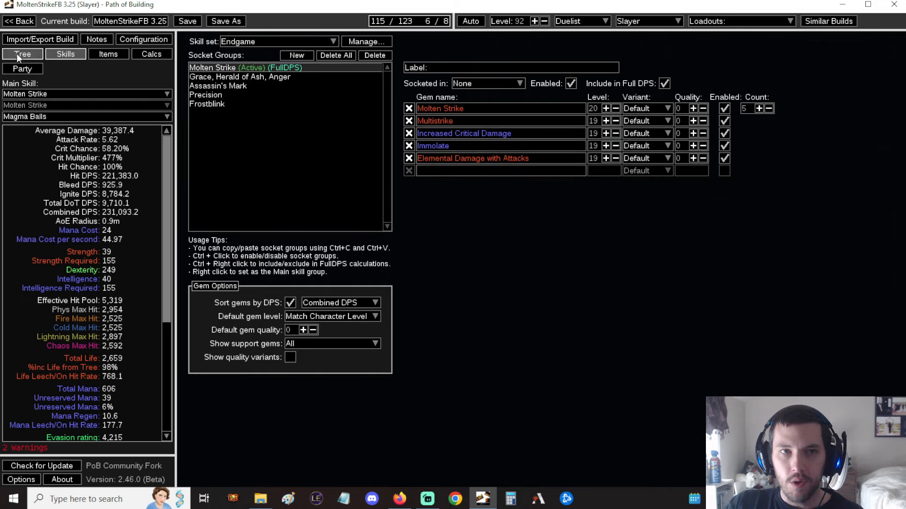
{"action": "left_click", "coordinate": [22, 54]}
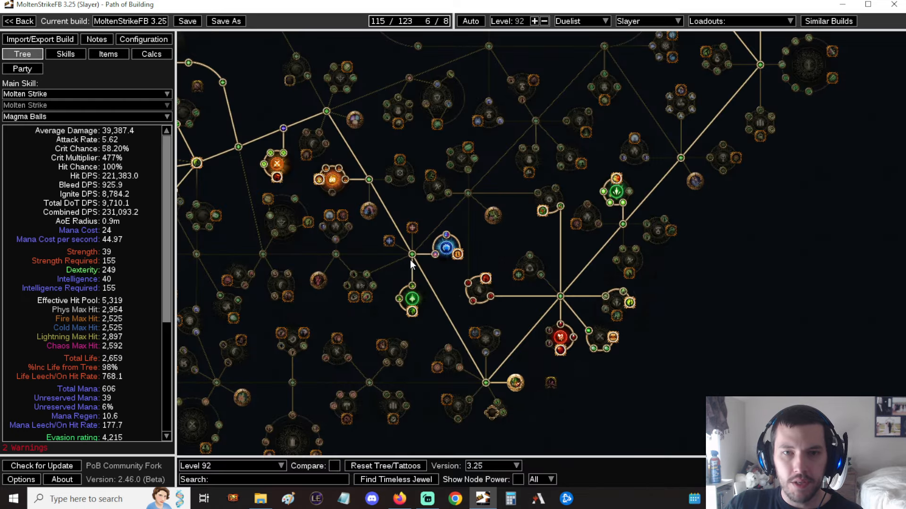
{"action": "scroll", "scroll_direction": "down", "scroll_amount": 3}
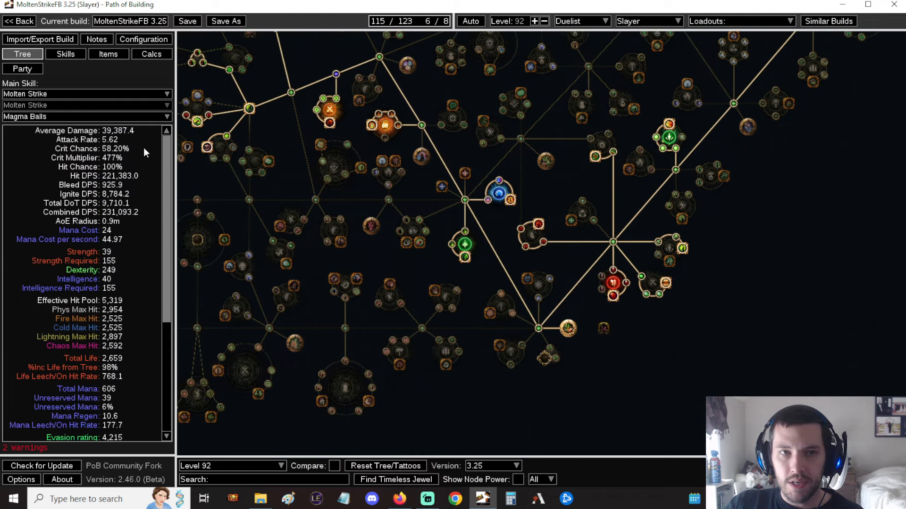
Enable 'Do you use Frenzy Charges?' in the Configuration options
{"action": "left_click", "coordinate": [144, 38]}
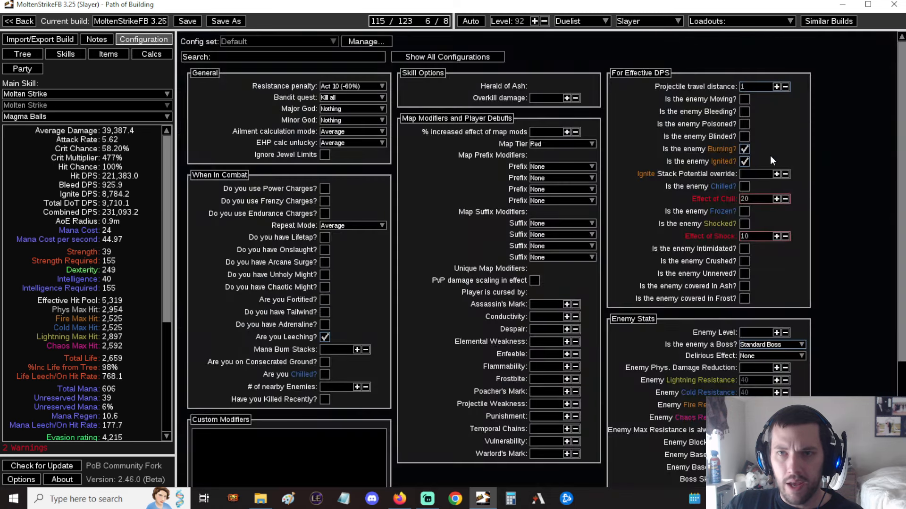
{"action": "mouse_move", "coordinate": [744, 162]}
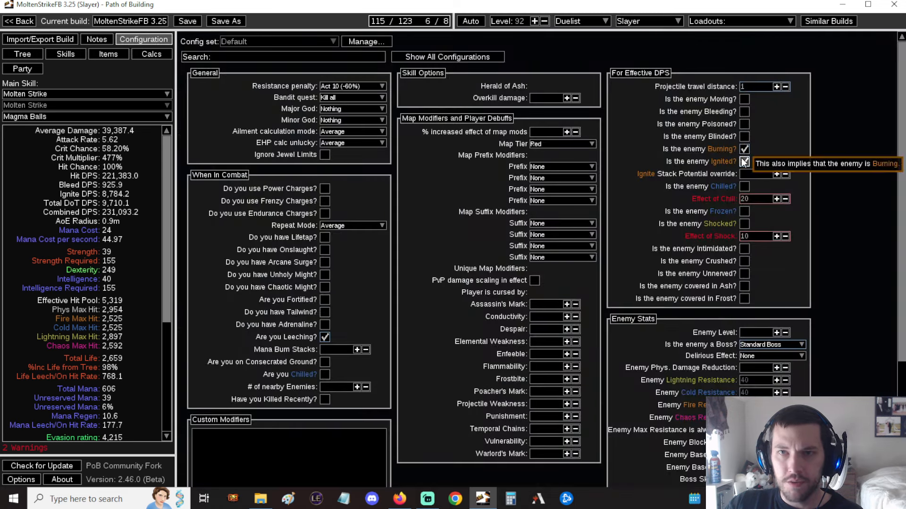
{"action": "left_click", "coordinate": [744, 162]}
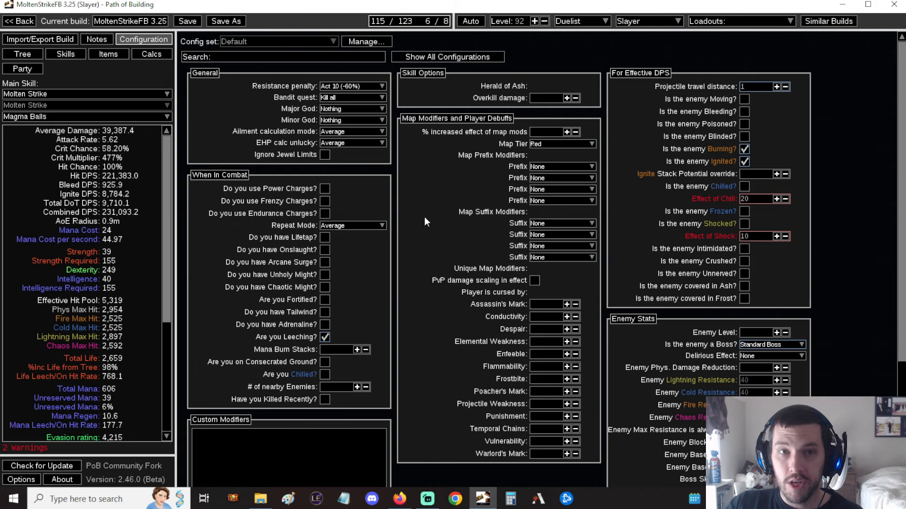
{"action": "left_click", "coordinate": [325, 201]}
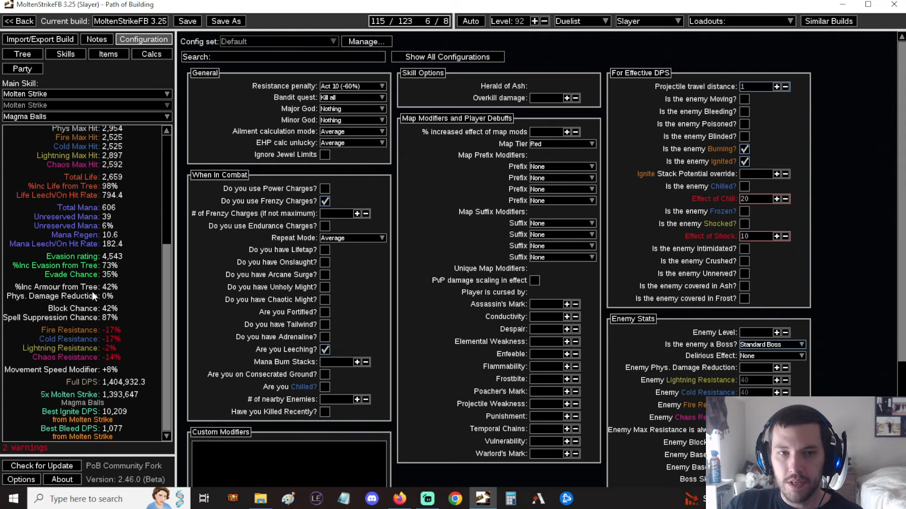
{"action": "left_click", "coordinate": [325, 201]}
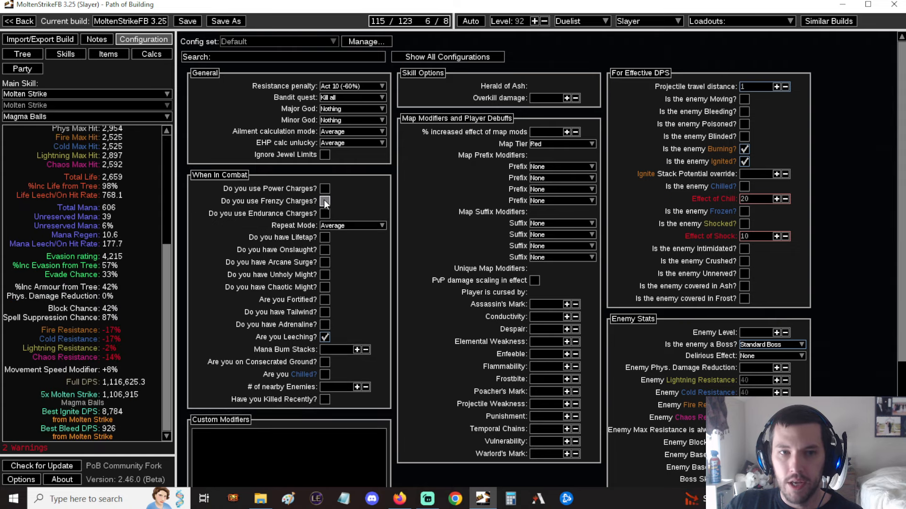
{"action": "left_click", "coordinate": [325, 201]}
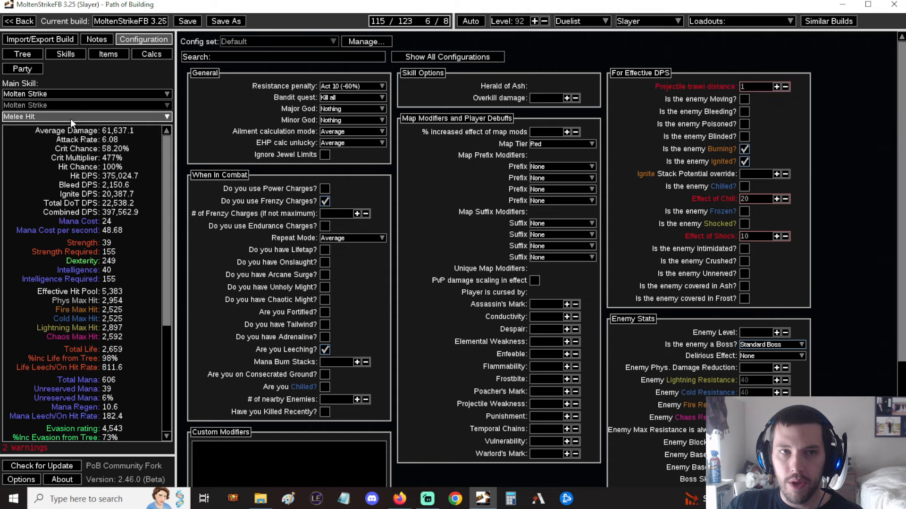
Set the skill part to Magma Balls and review the endgame gear
{"action": "left_click", "coordinate": [85, 116]}
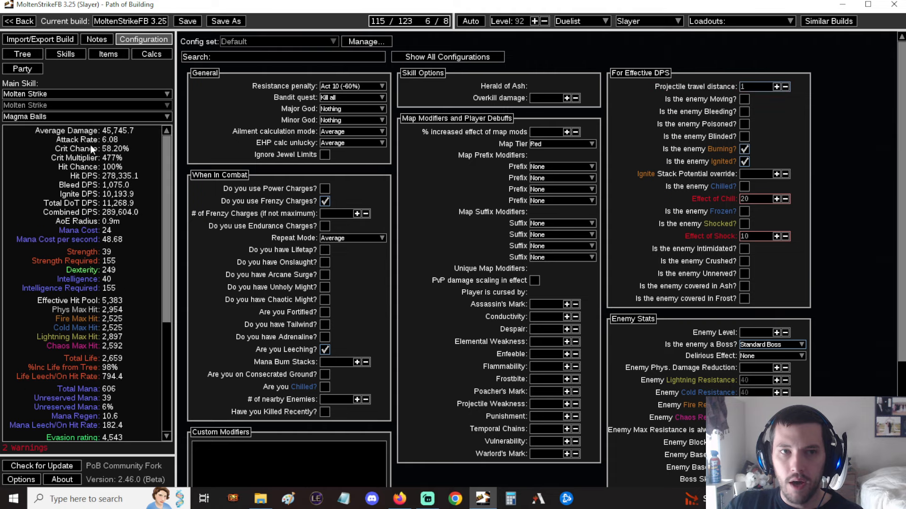
{"action": "scroll", "scroll_direction": "down", "scroll_amount": 3}
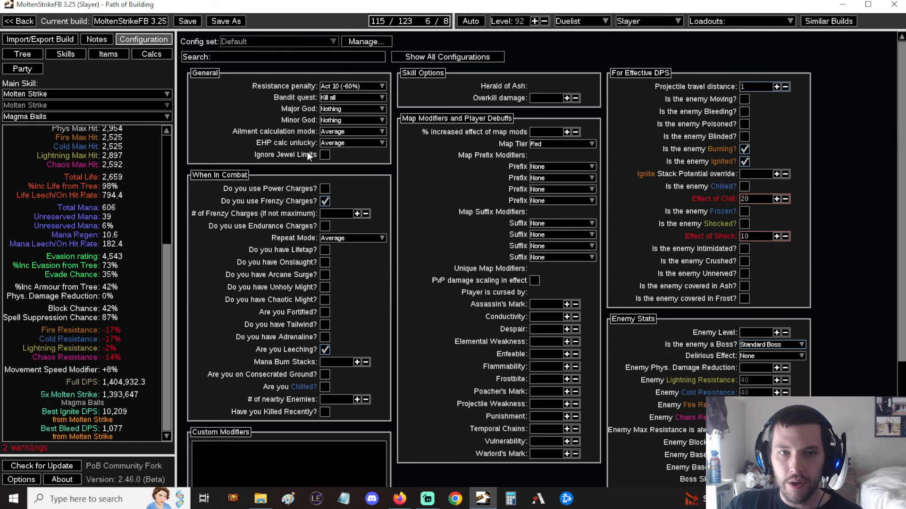
{"action": "mouse_move", "coordinate": [270, 275]}
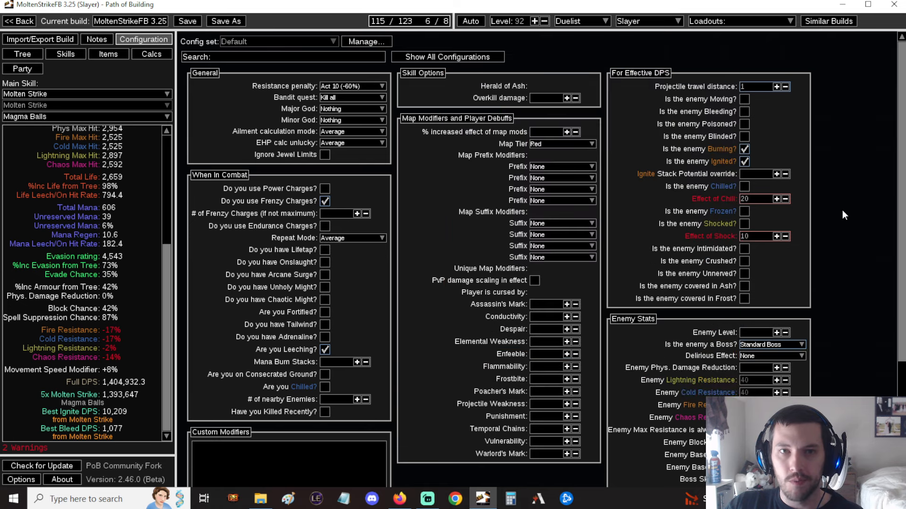
{"action": "mouse_move", "coordinate": [839, 192]}
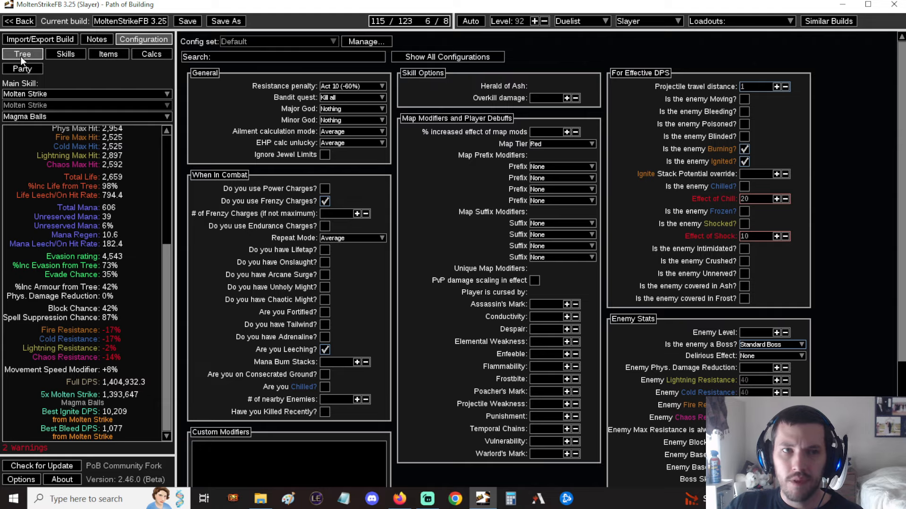
{"action": "left_click", "coordinate": [108, 54]}
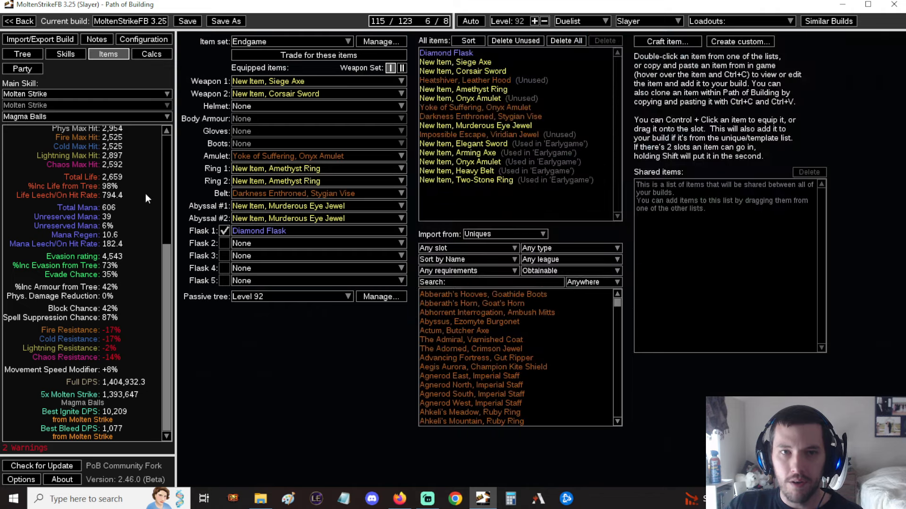
{"action": "mouse_move", "coordinate": [193, 129]}
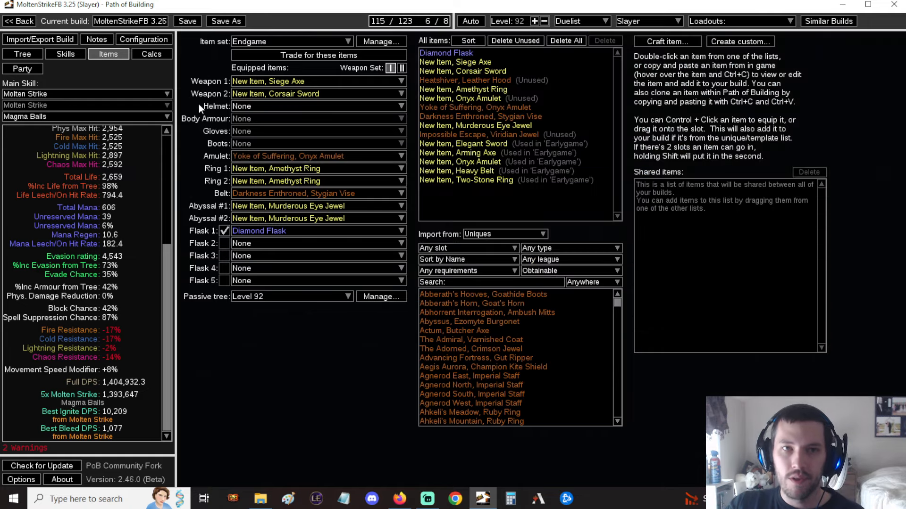
{"action": "left_click", "coordinate": [22, 54]}
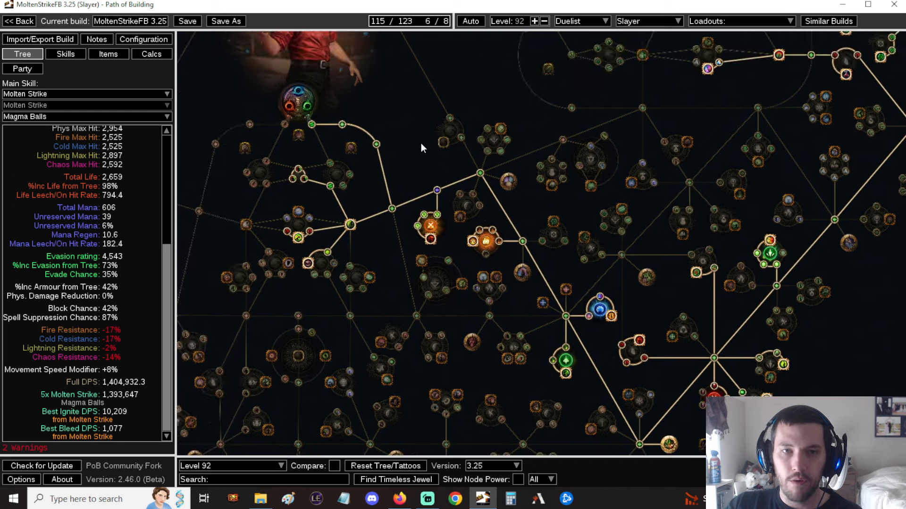
{"action": "left_click_drag", "start_coordinate": [422, 147], "coordinate": [409, 167]}
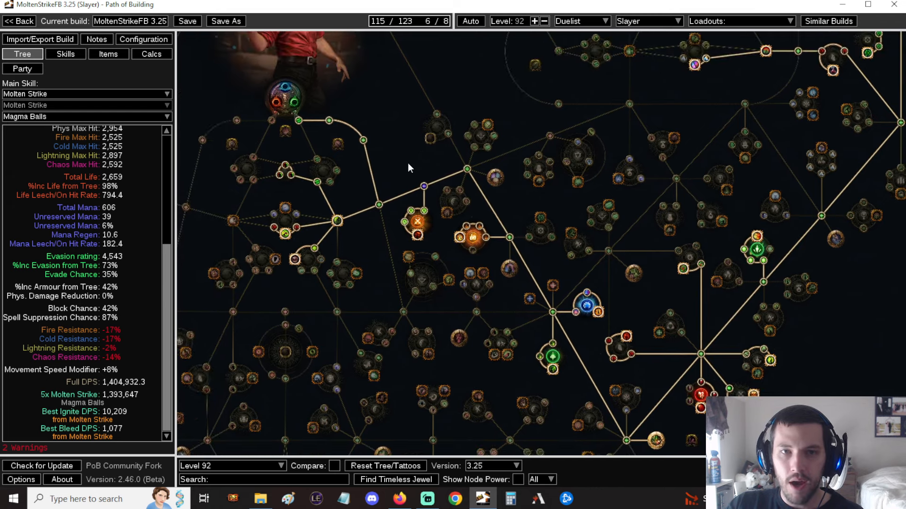
{"action": "left_click_drag", "start_coordinate": [408, 168], "coordinate": [662, 339]}
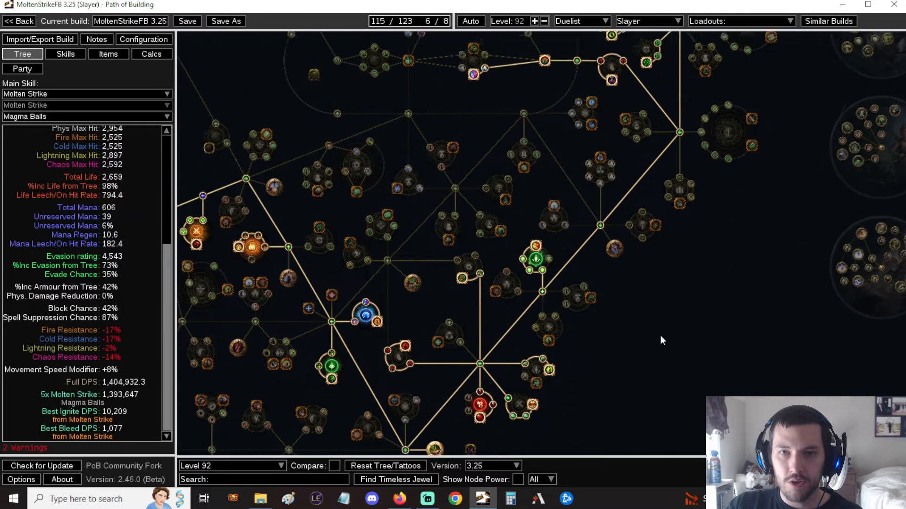
{"action": "left_click_drag", "start_coordinate": [662, 341], "coordinate": [641, 280]}
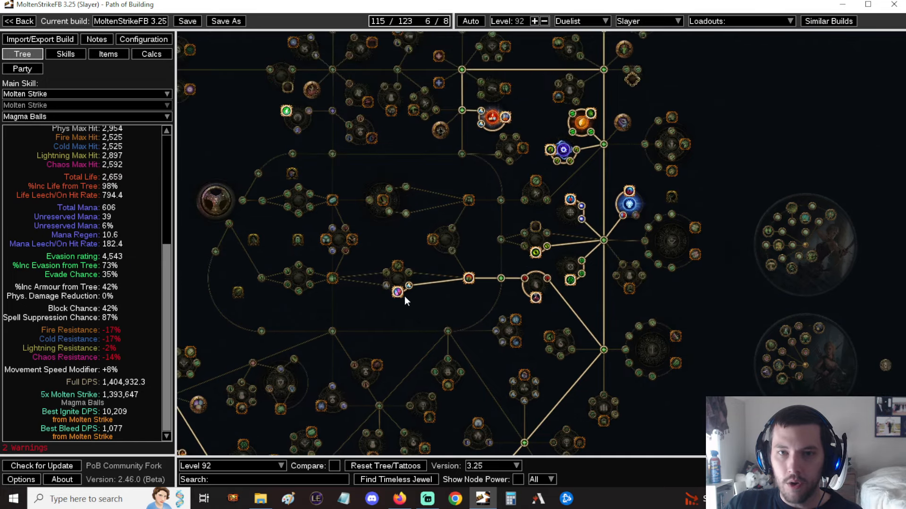
{"action": "mouse_move", "coordinate": [396, 291]}
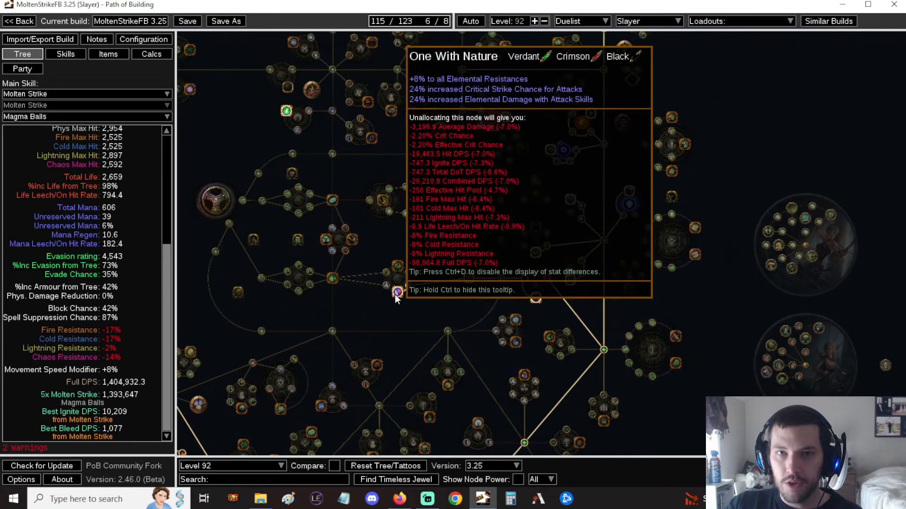
{"action": "mouse_move", "coordinate": [590, 283]}
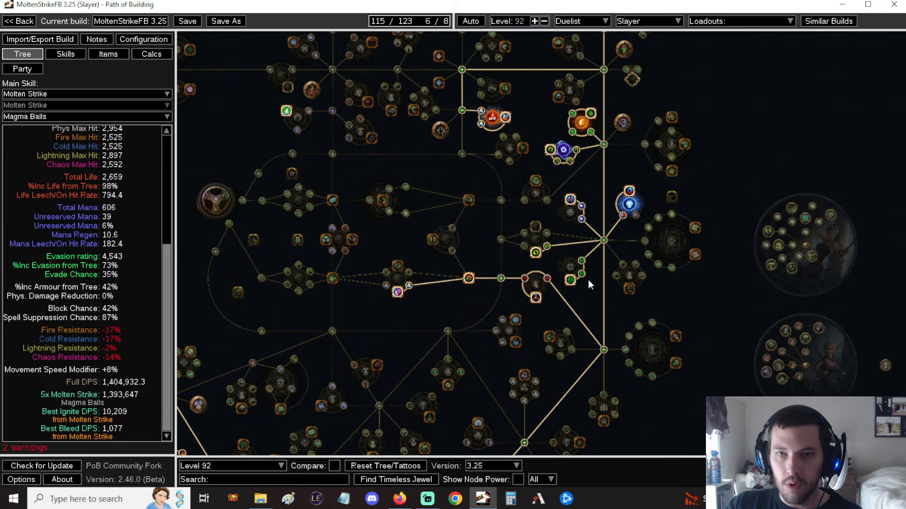
{"action": "left_click_drag", "start_coordinate": [589, 283], "coordinate": [667, 206]}
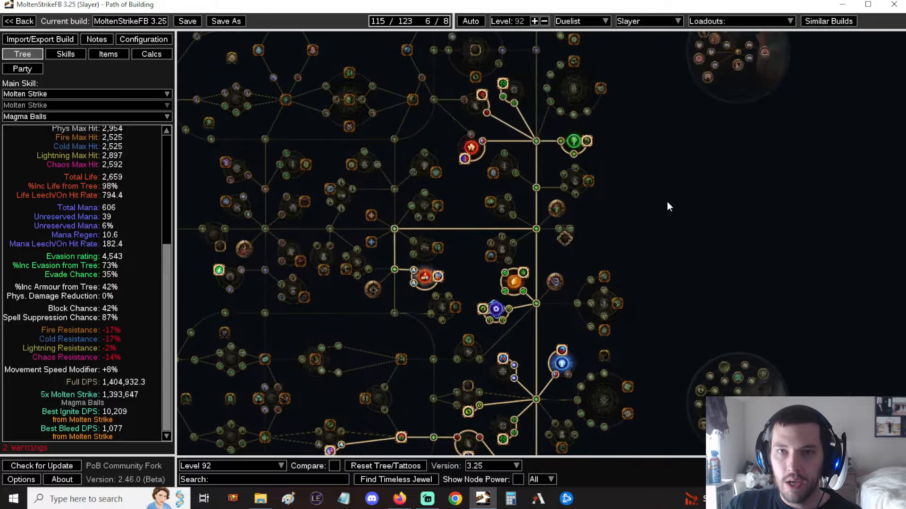
{"action": "mouse_move", "coordinate": [536, 275]}
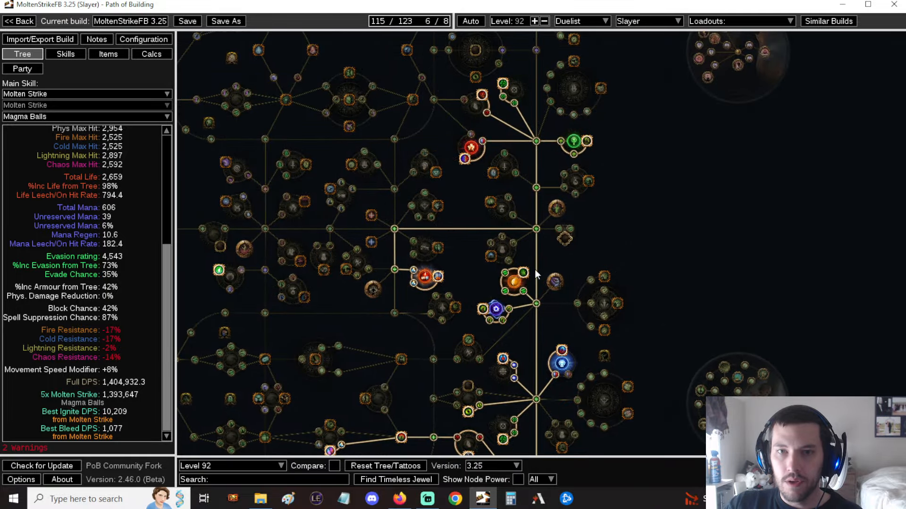
{"action": "mouse_move", "coordinate": [522, 278]}
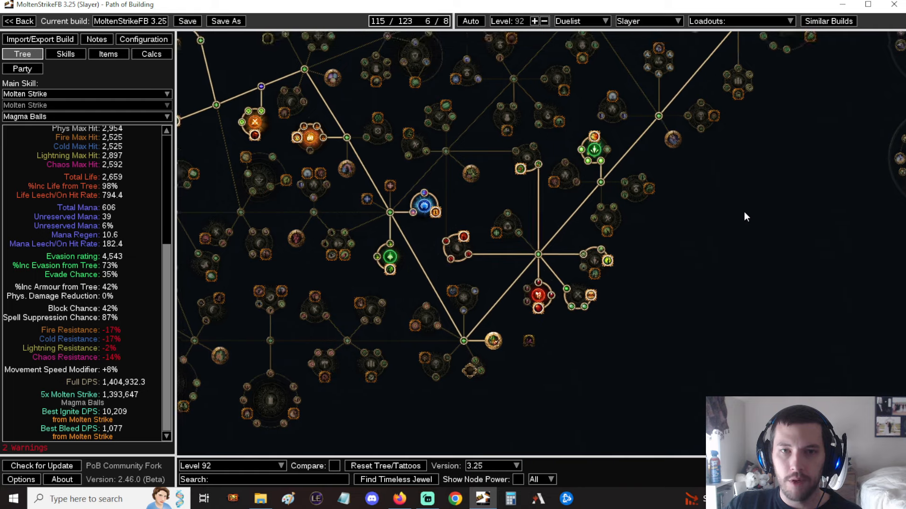
{"action": "mouse_move", "coordinate": [751, 191]}
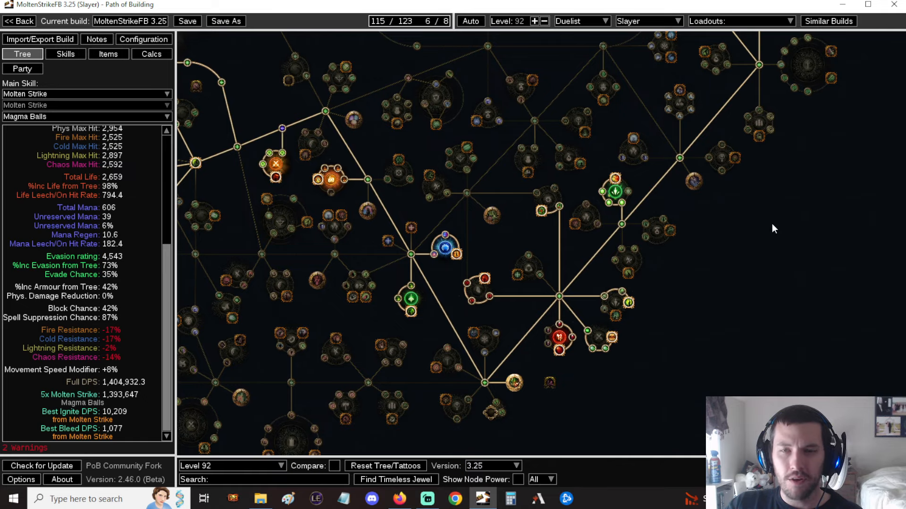
{"action": "mouse_move", "coordinate": [752, 213]}
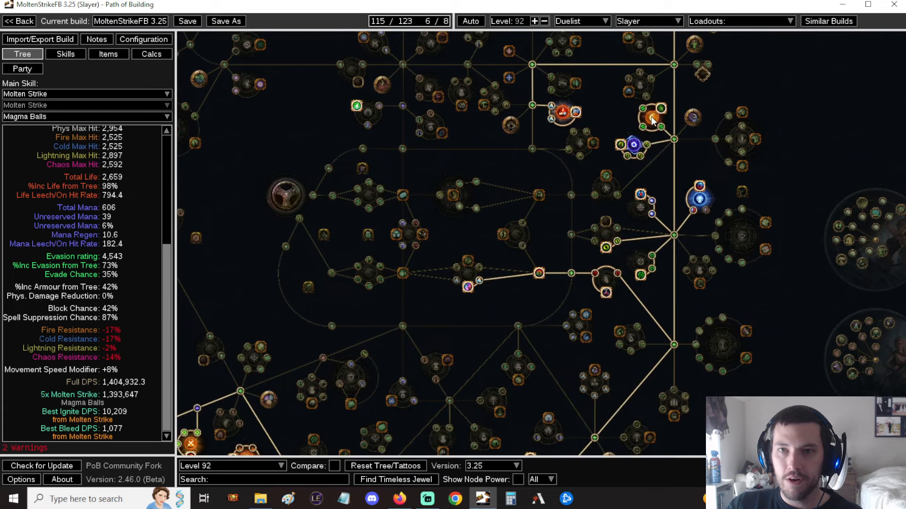
{"action": "mouse_move", "coordinate": [770, 78]}
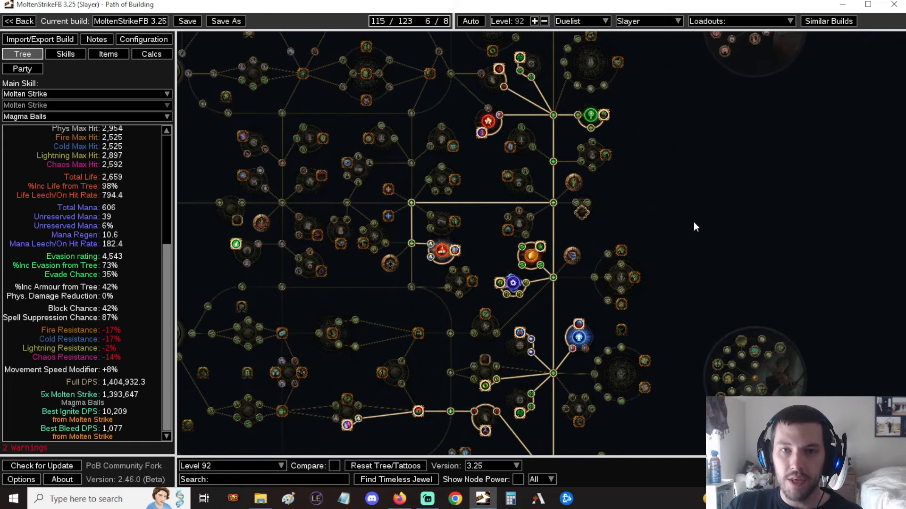
{"action": "mouse_move", "coordinate": [441, 254]}
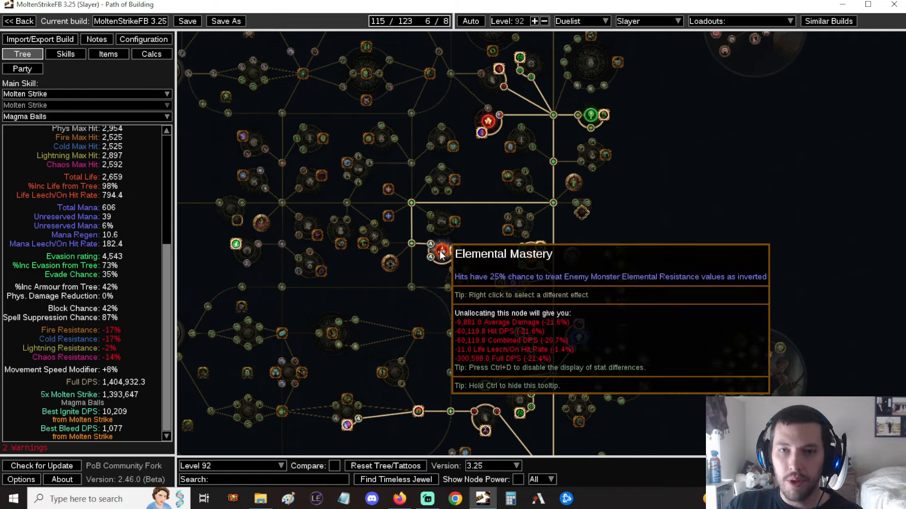
{"action": "mouse_move", "coordinate": [443, 257]}
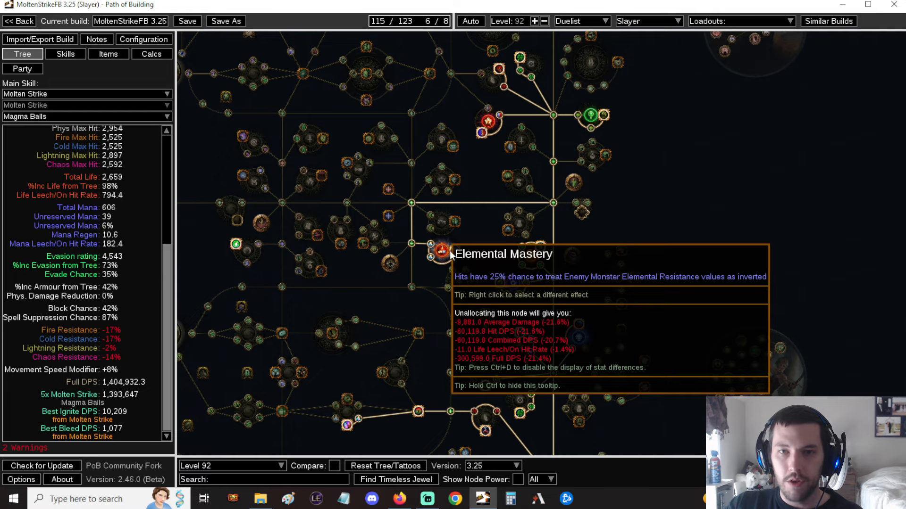
{"action": "mouse_move", "coordinate": [708, 251]}
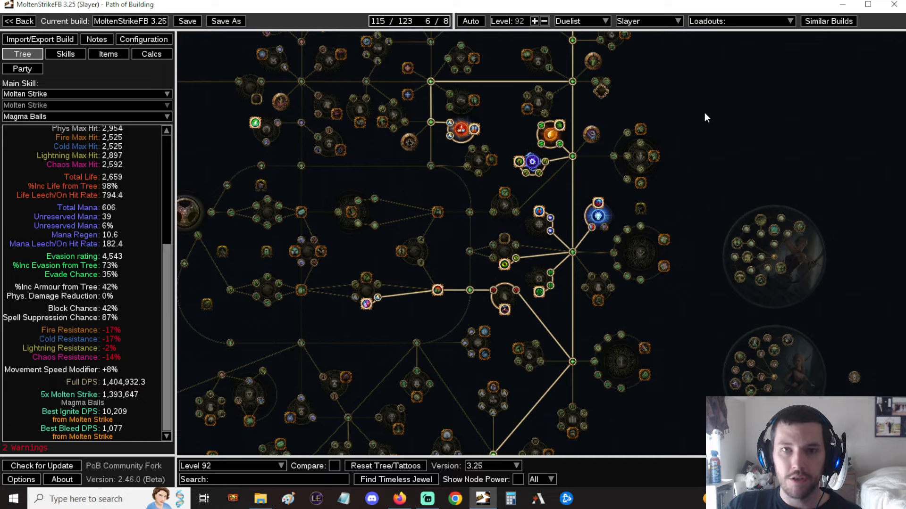
{"action": "mouse_move", "coordinate": [707, 148]}
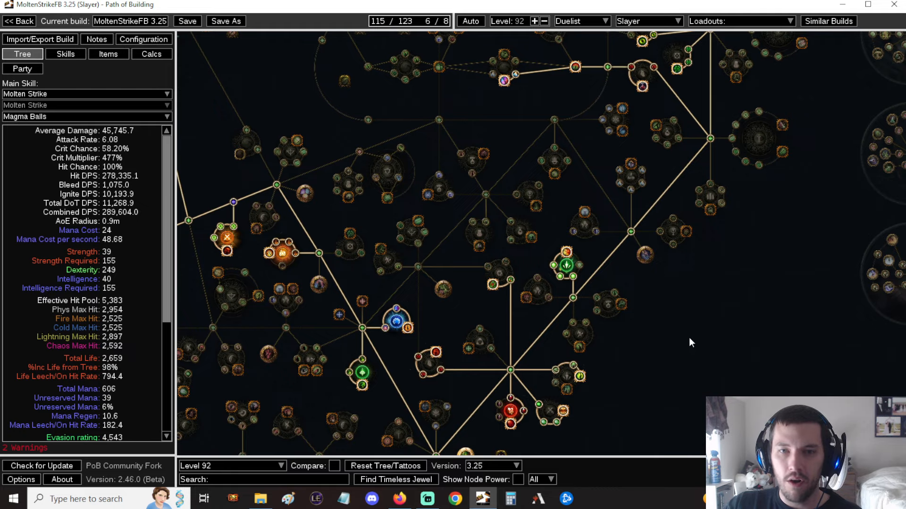
{"action": "mouse_move", "coordinate": [95, 260]}
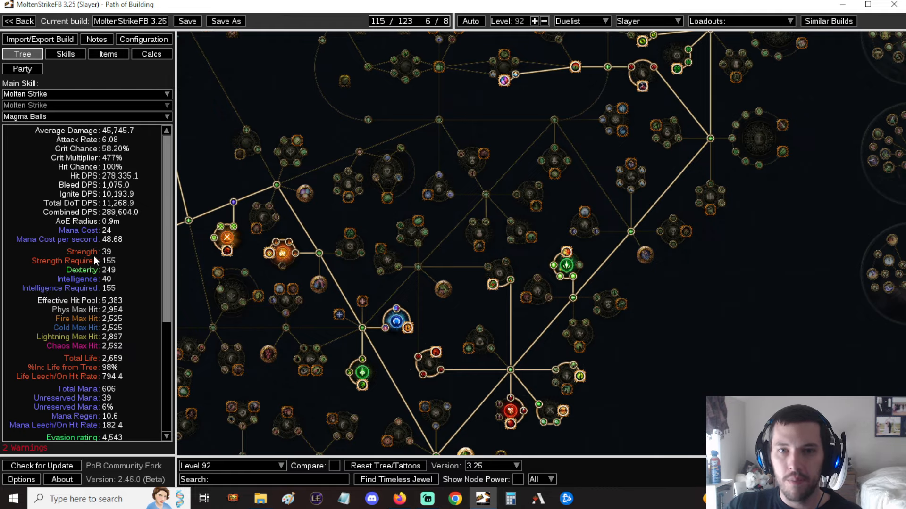
{"action": "scroll", "scroll_direction": "down", "scroll_amount": 3}
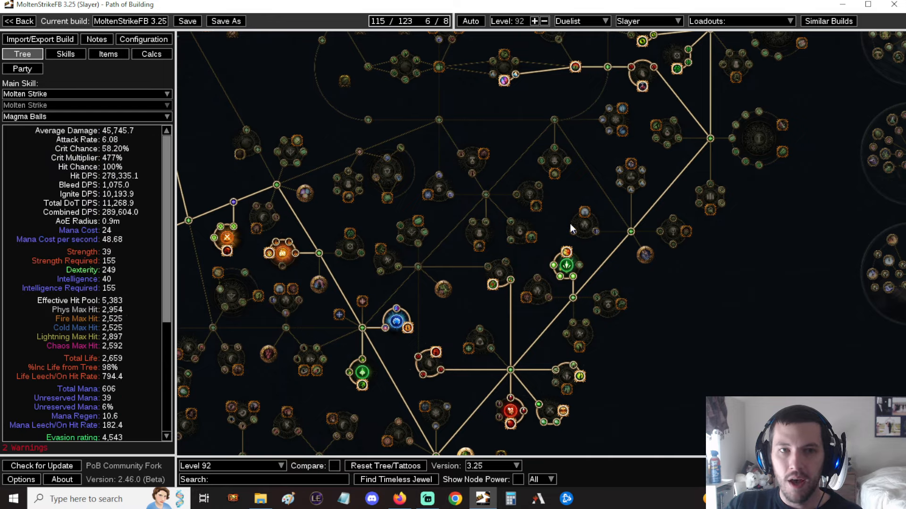
{"action": "left_click_drag", "start_coordinate": [571, 225], "coordinate": [751, 260]}
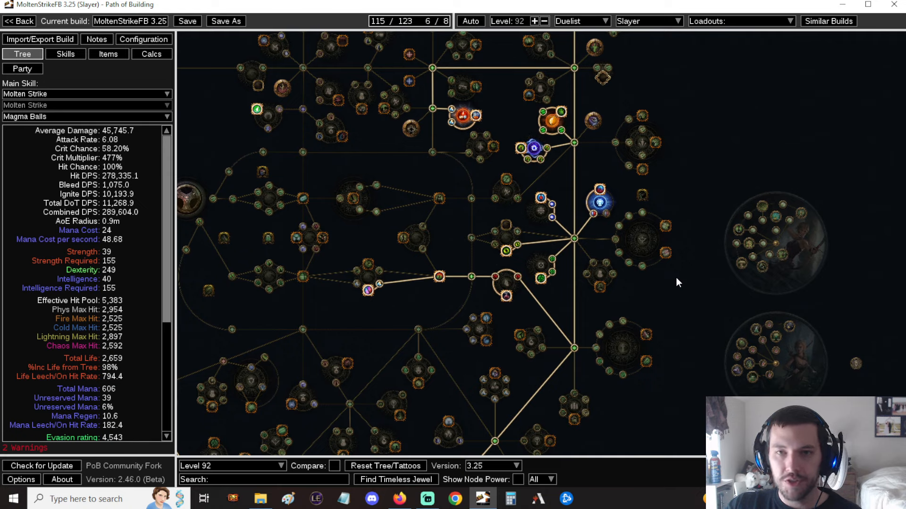
{"action": "mouse_move", "coordinate": [679, 296]}
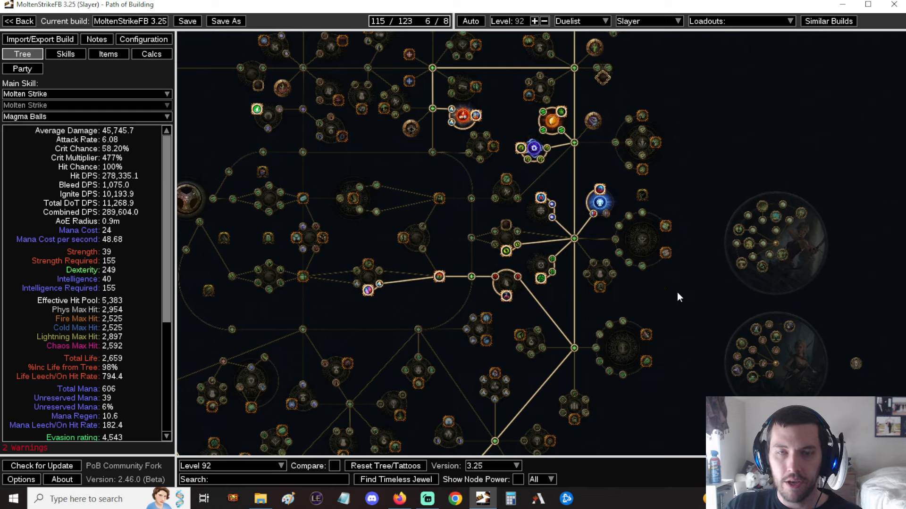
{"action": "mouse_move", "coordinate": [677, 293]}
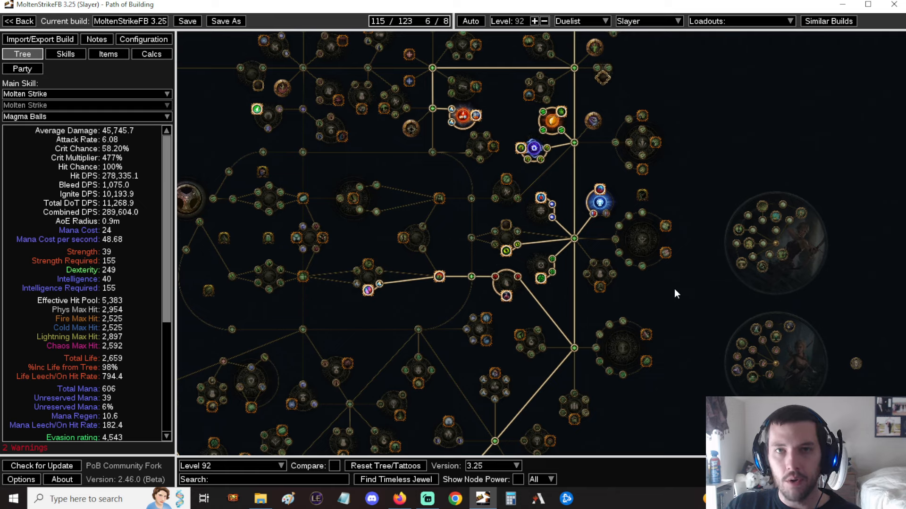
{"action": "mouse_move", "coordinate": [524, 149]}
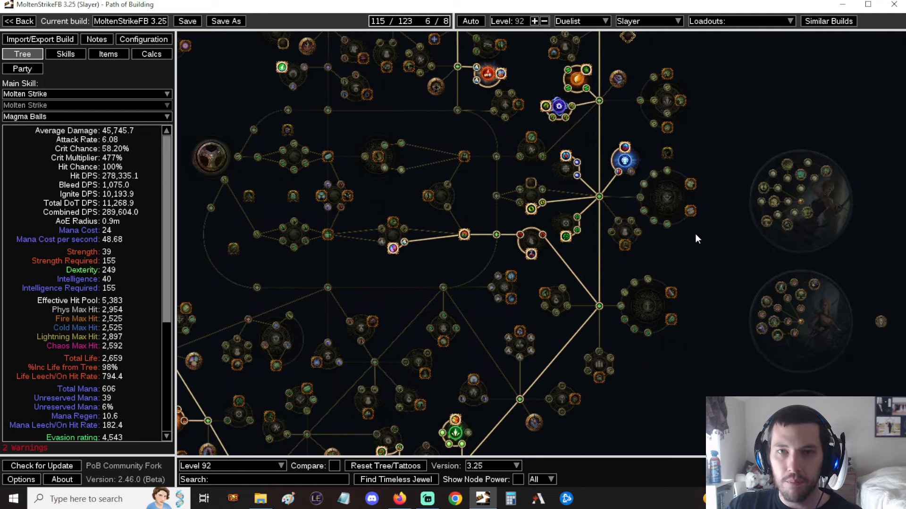
{"action": "mouse_move", "coordinate": [559, 107]}
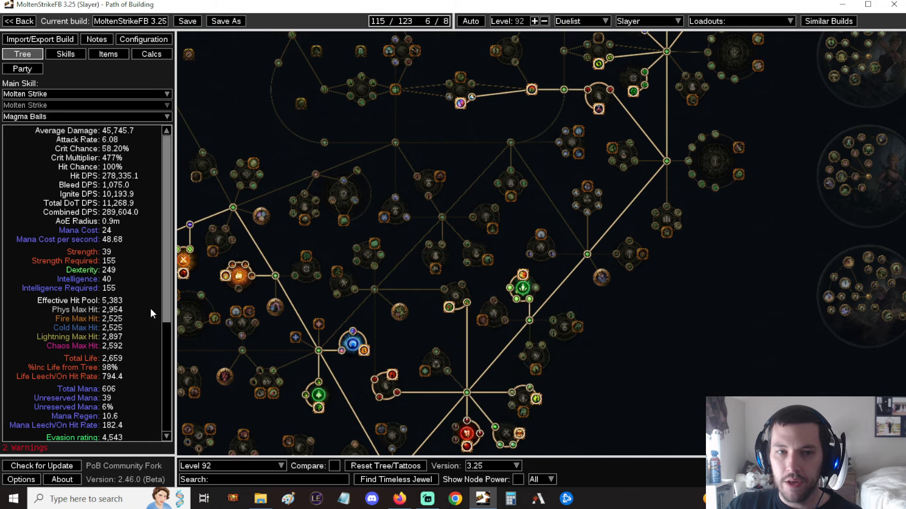
{"action": "scroll", "scroll_direction": "down", "scroll_amount": 3}
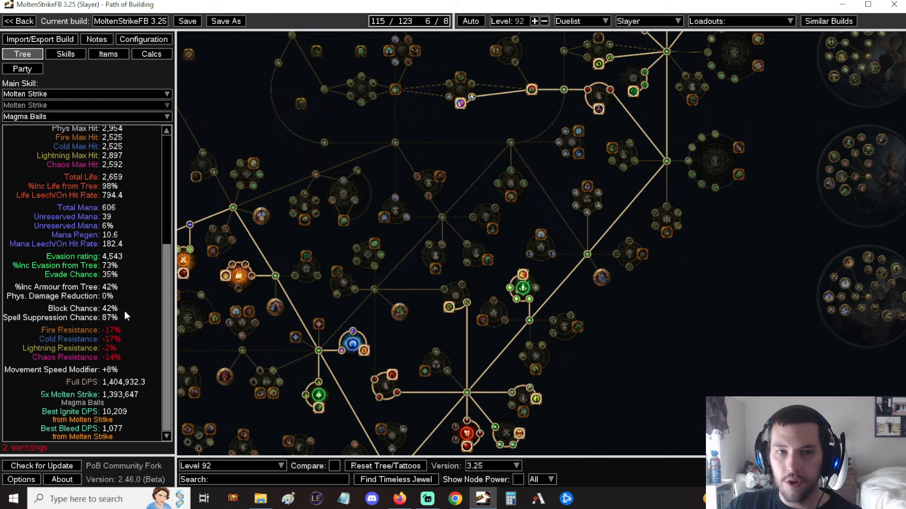
{"action": "mouse_move", "coordinate": [107, 325]}
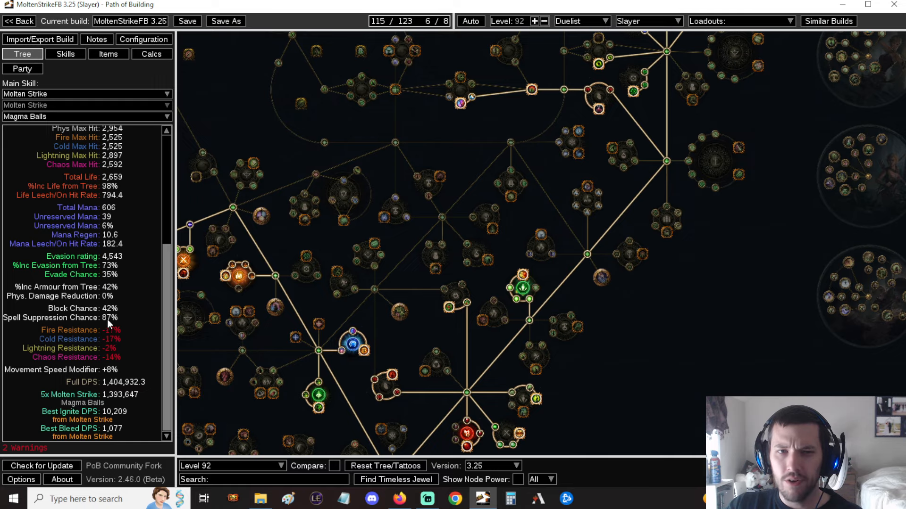
{"action": "mouse_move", "coordinate": [663, 337]}
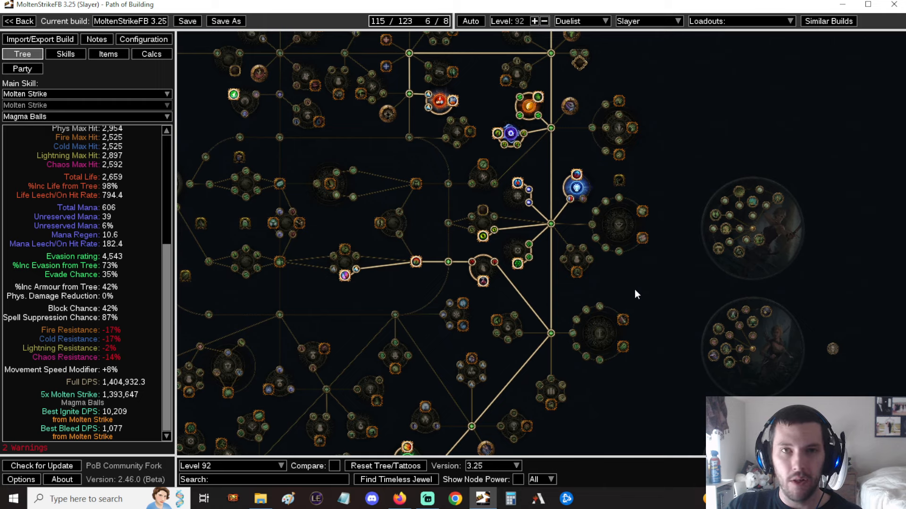
{"action": "mouse_move", "coordinate": [643, 279]}
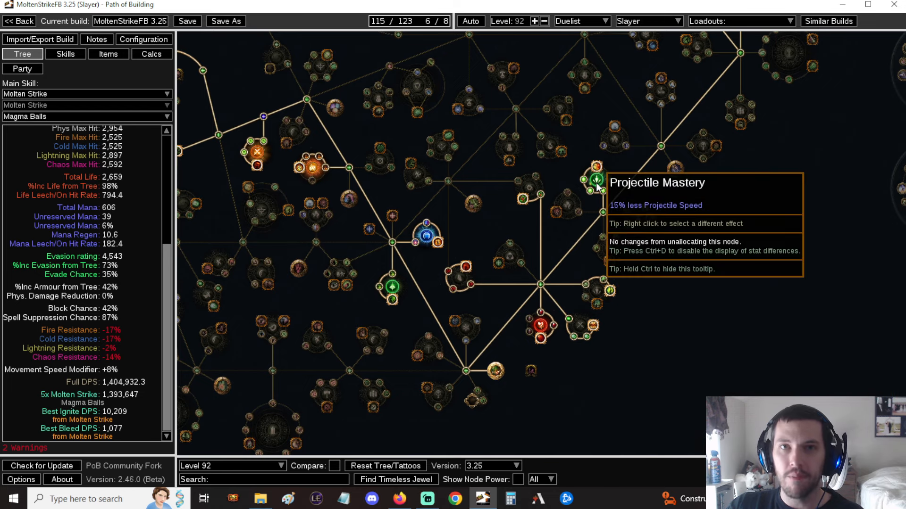
{"action": "mouse_move", "coordinate": [770, 189]}
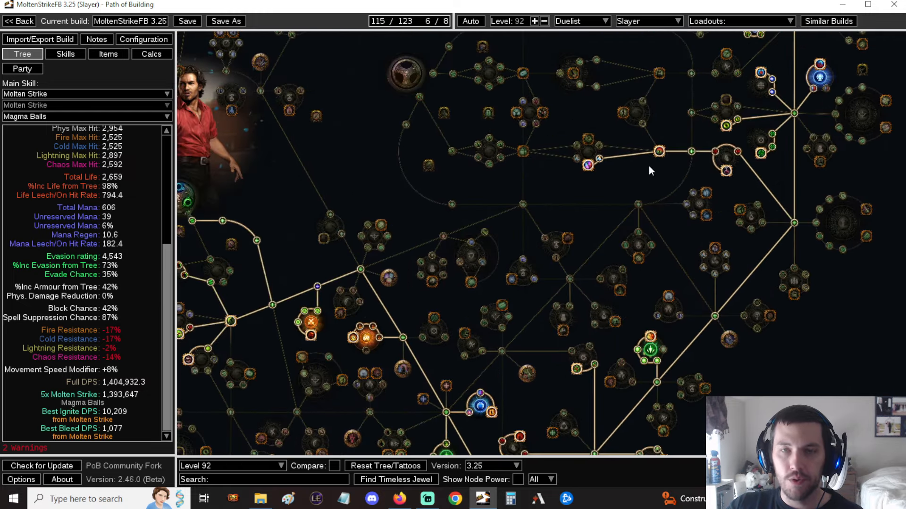
{"action": "mouse_move", "coordinate": [646, 180]}
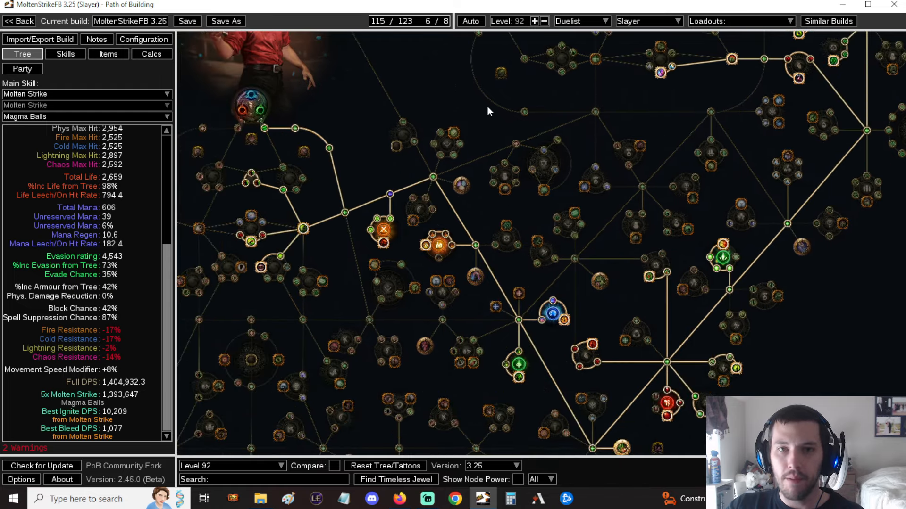
Pan to the projectile nodes, then show the skill gems with the Grace, Herald of Ash, Anger group
{"action": "left_click_drag", "start_coordinate": [489, 111], "coordinate": [526, 73]}
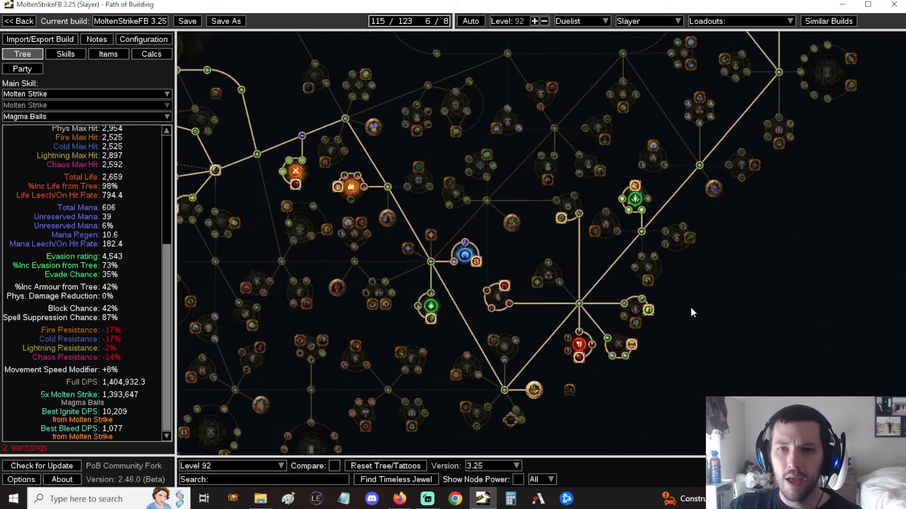
{"action": "mouse_move", "coordinate": [647, 312]}
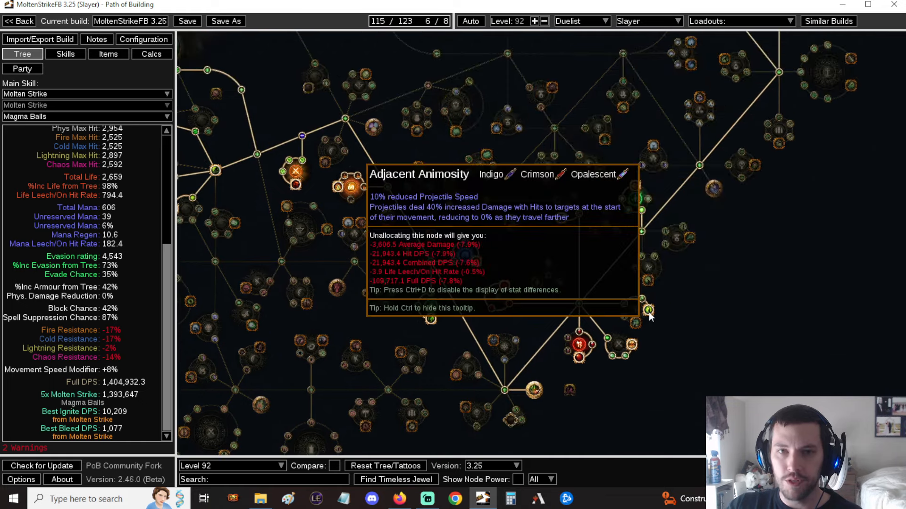
{"action": "mouse_move", "coordinate": [751, 271]}
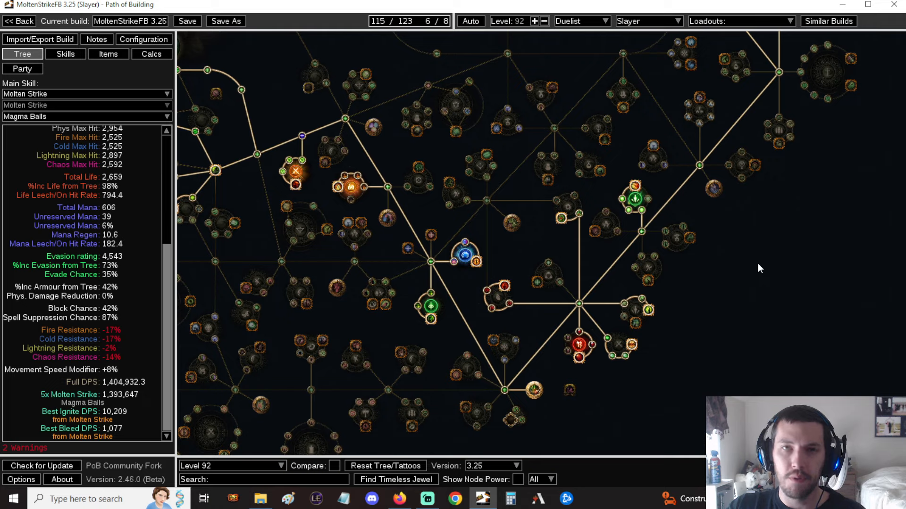
{"action": "mouse_move", "coordinate": [743, 237]}
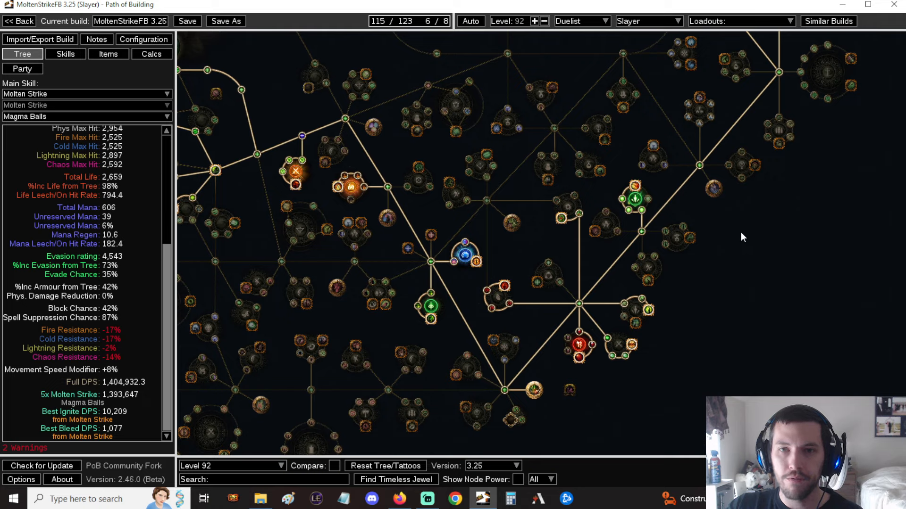
{"action": "mouse_move", "coordinate": [722, 292]}
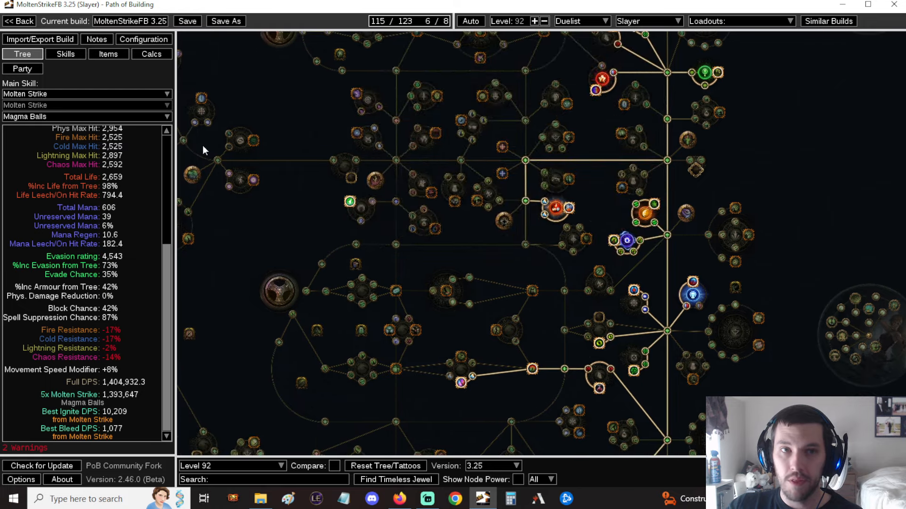
{"action": "left_click", "coordinate": [64, 53]}
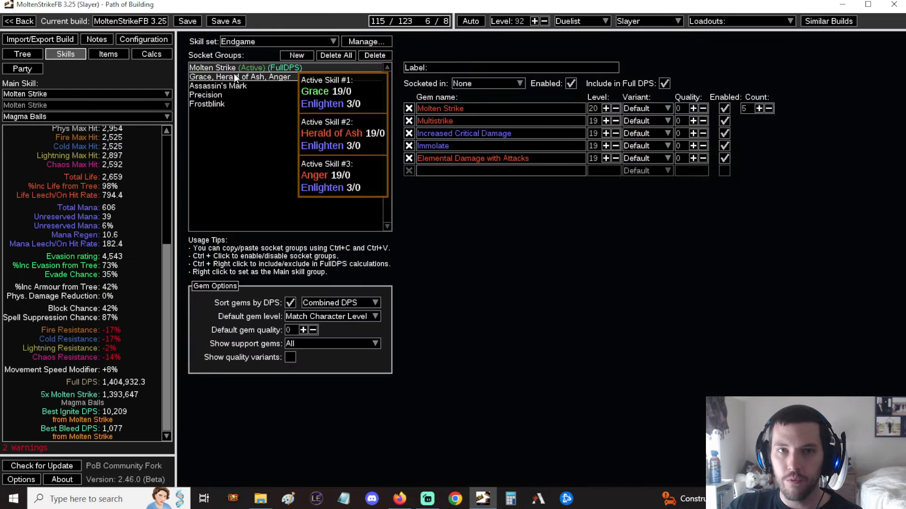
Disable the Enlighten support in the aura group, then set Precision to gem level 10
{"action": "left_click", "coordinate": [239, 77]}
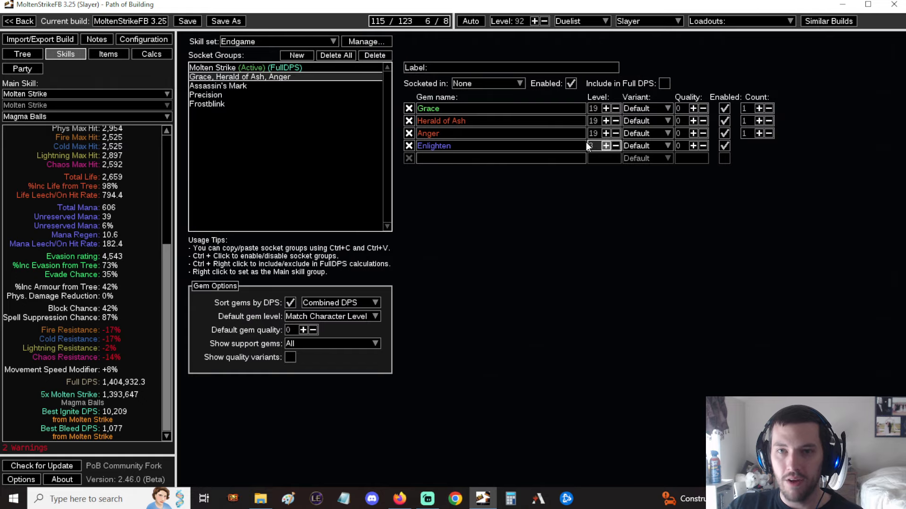
{"action": "left_click", "coordinate": [724, 146]}
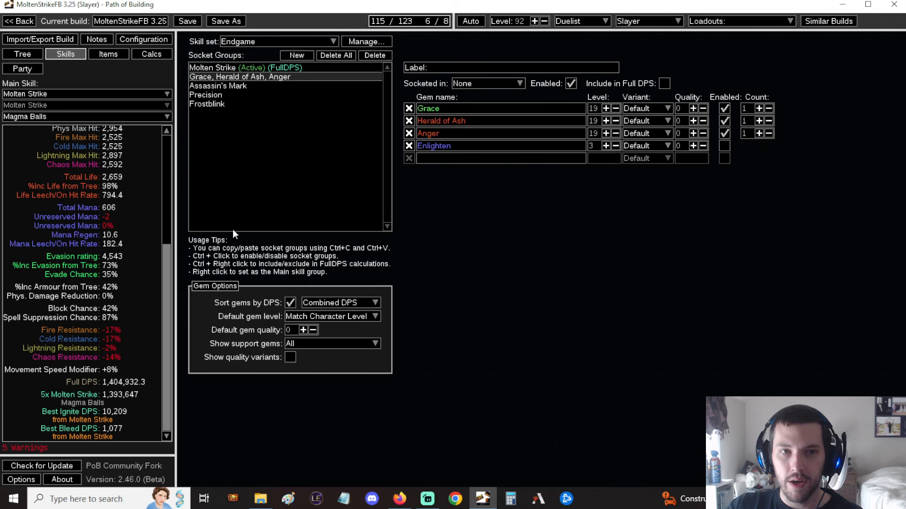
{"action": "left_click", "coordinate": [205, 95]}
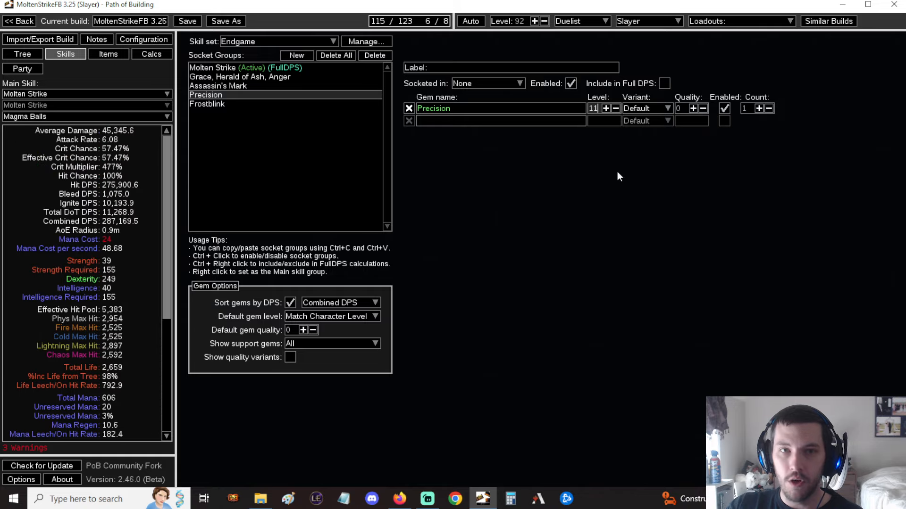
{"action": "left_click", "coordinate": [615, 108]}
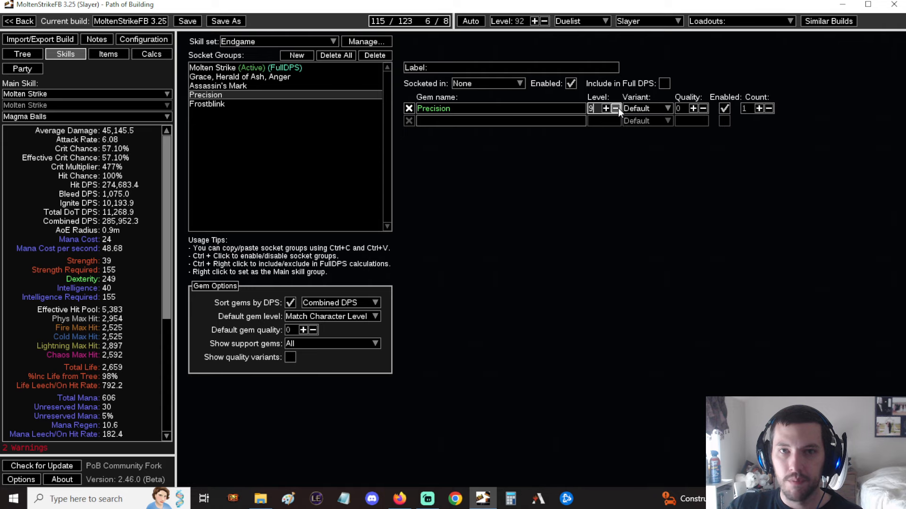
{"action": "mouse_move", "coordinate": [538, 122]}
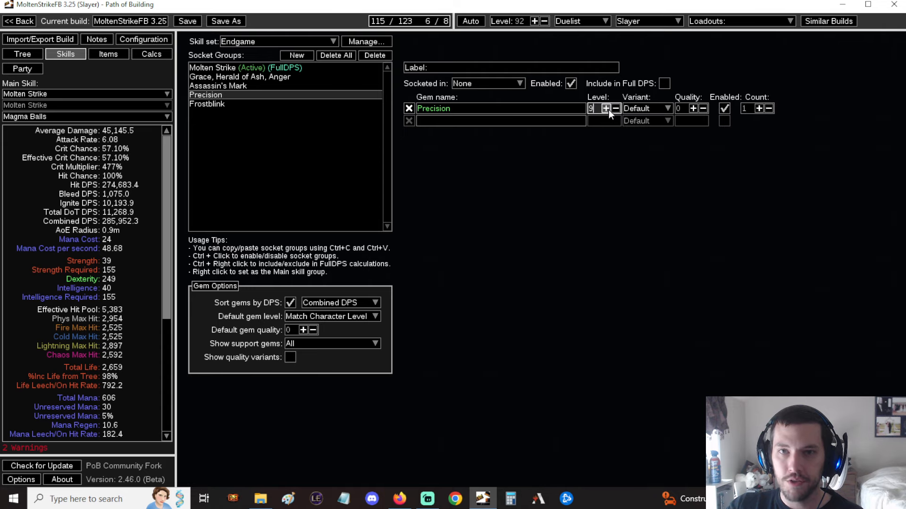
{"action": "left_click", "coordinate": [607, 109]}
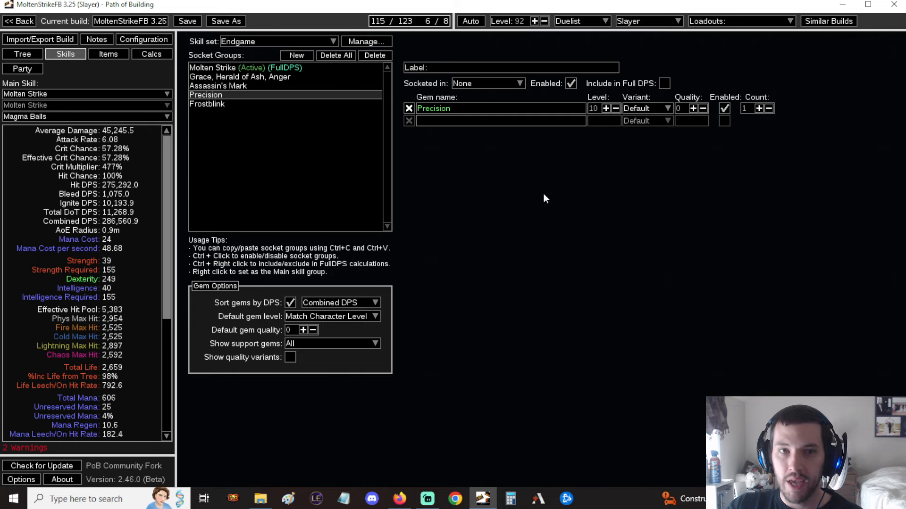
{"action": "mouse_move", "coordinate": [240, 77]}
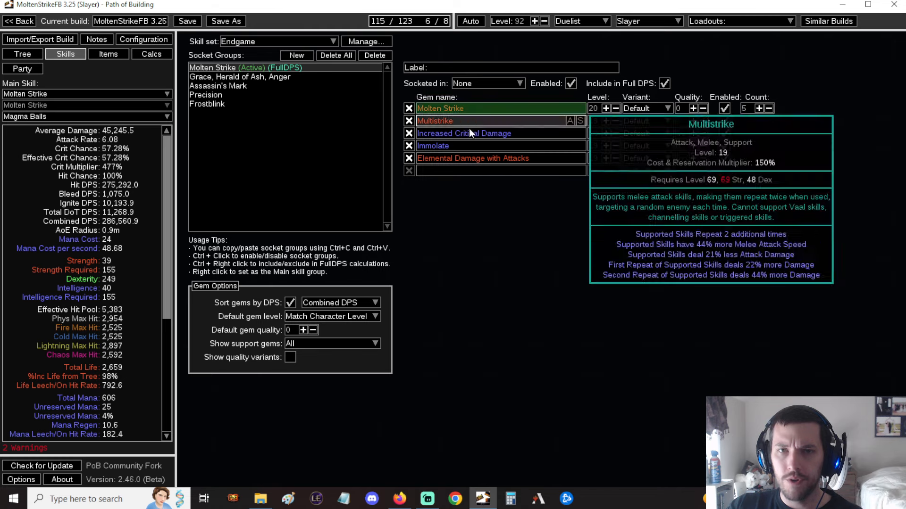
{"action": "mouse_move", "coordinate": [433, 146]}
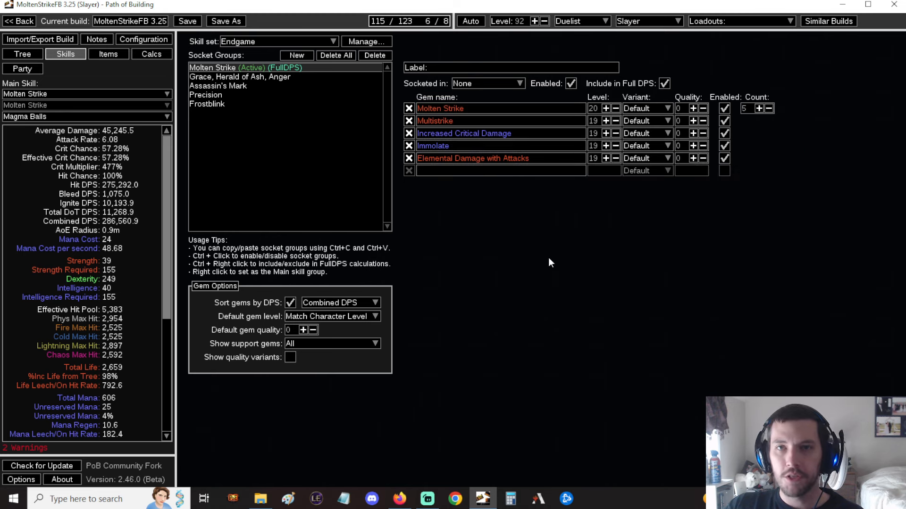
Return to the passive tree after reviewing Molten Strike's support gems
{"action": "left_click", "coordinate": [22, 54]}
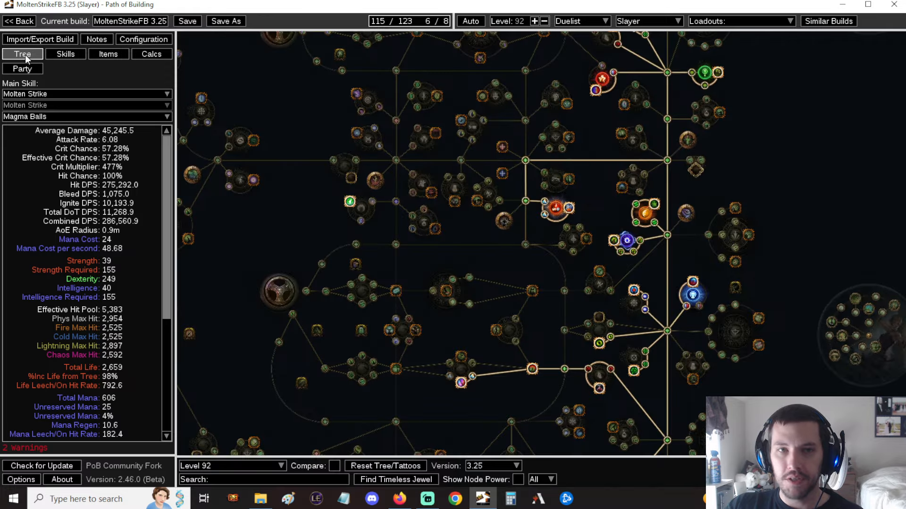
{"action": "mouse_move", "coordinate": [506, 269]}
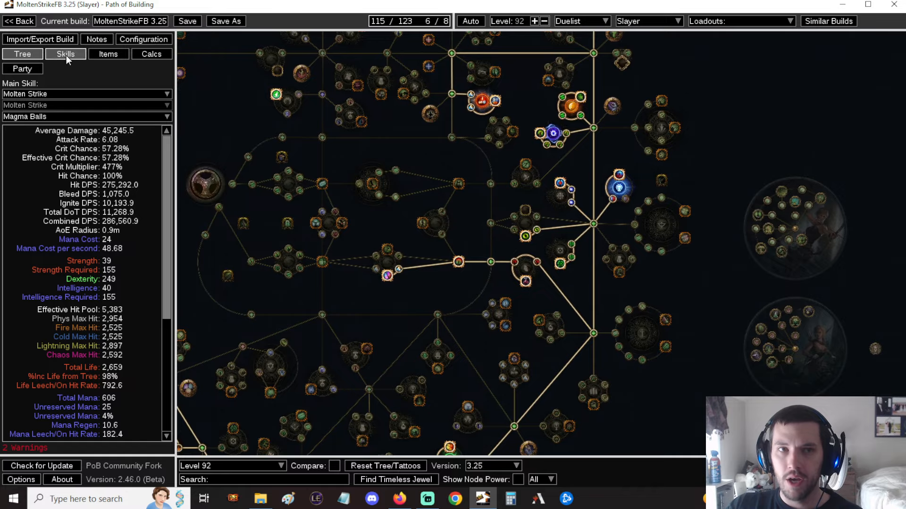
Switch back to the skill gems showing the Grace, Herald of Ash, Anger group
{"action": "left_click", "coordinate": [66, 54]}
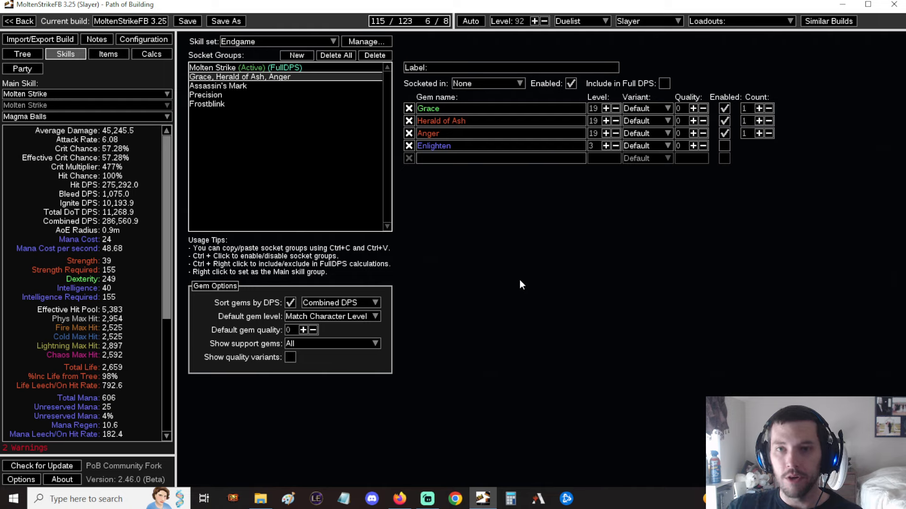
{"action": "mouse_move", "coordinate": [475, 263]}
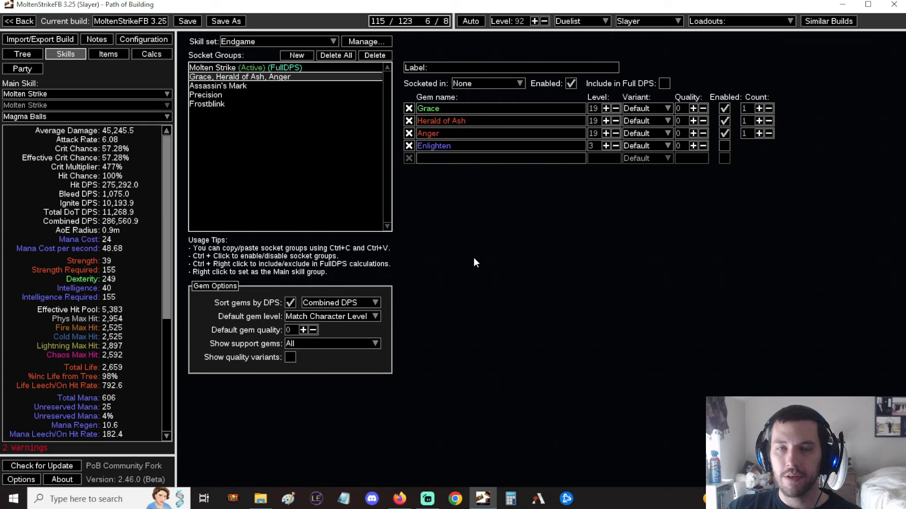
{"action": "mouse_move", "coordinate": [482, 242]}
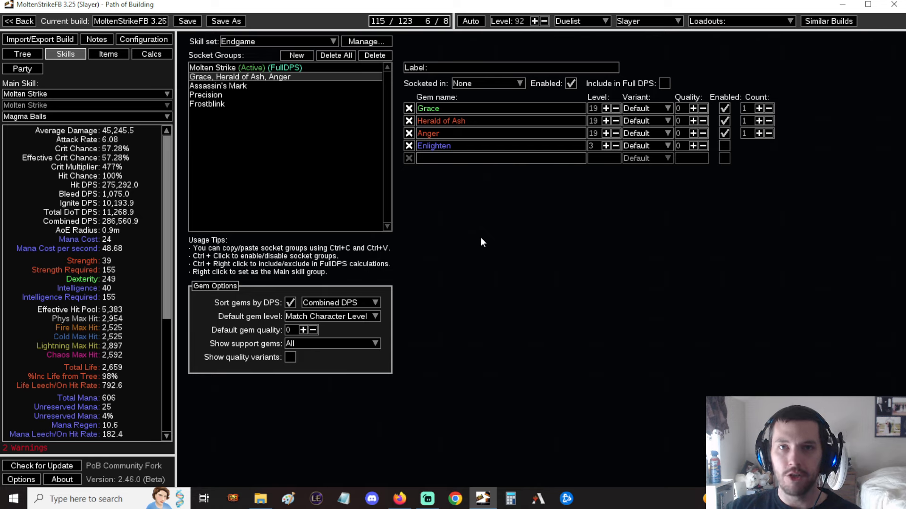
{"action": "mouse_move", "coordinate": [439, 245]}
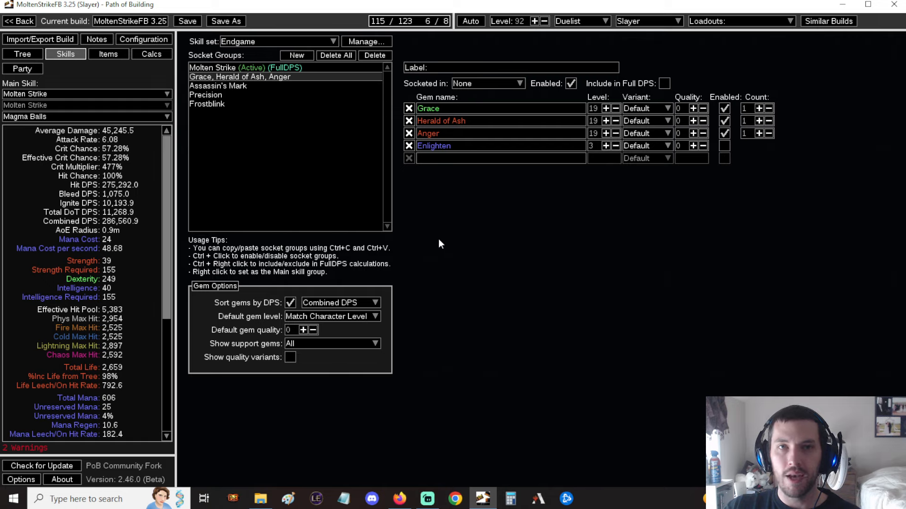
{"action": "mouse_move", "coordinate": [469, 218]}
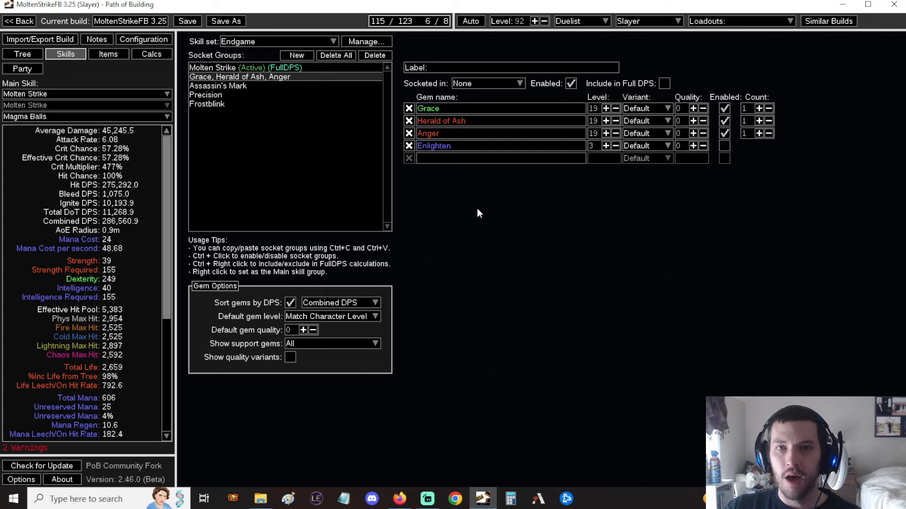
{"action": "mouse_move", "coordinate": [484, 213]}
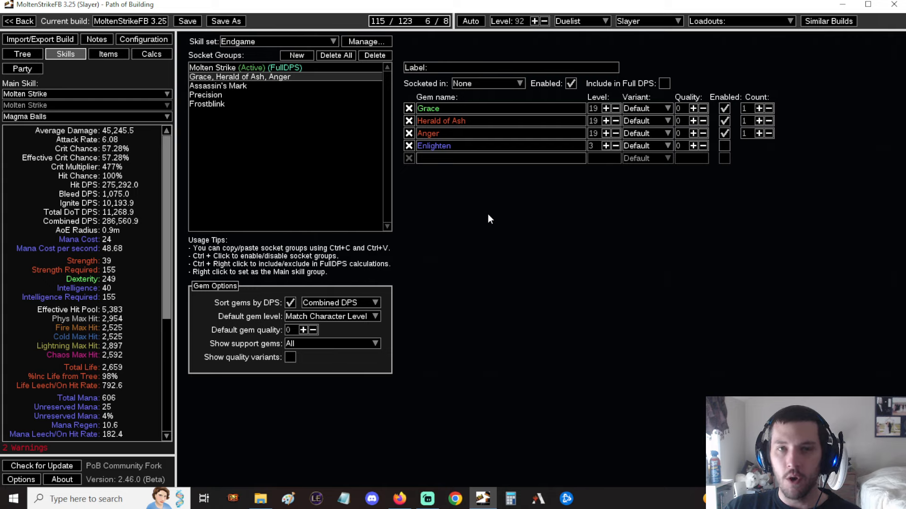
{"action": "mouse_move", "coordinate": [485, 209]}
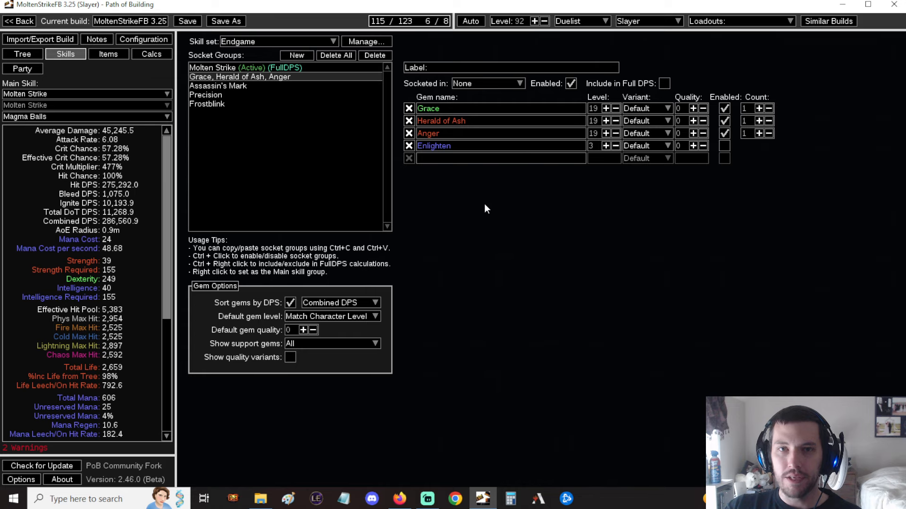
{"action": "mouse_move", "coordinate": [468, 199]}
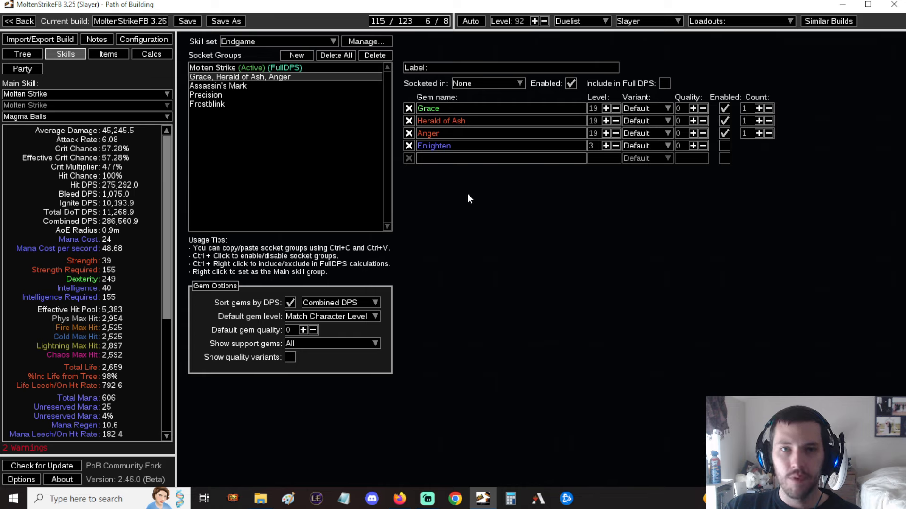
{"action": "mouse_move", "coordinate": [494, 217]}
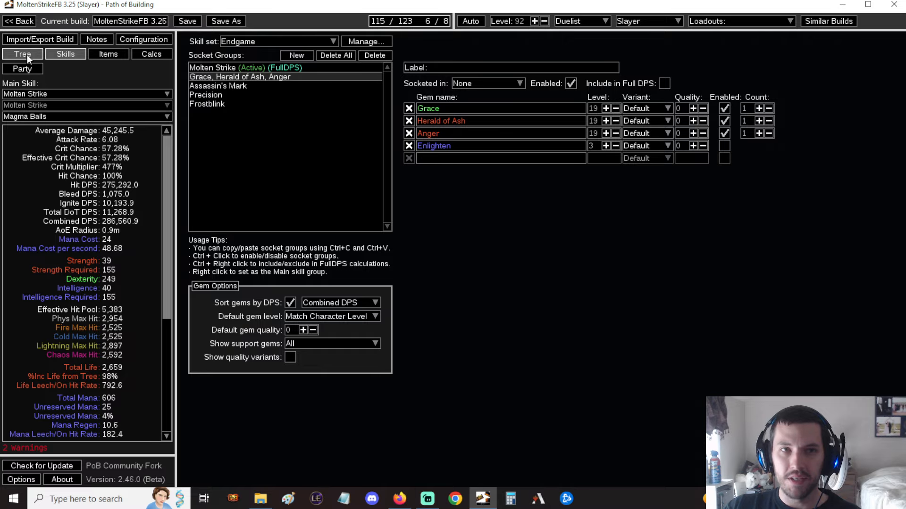
Bring the Level 92 passive tree back into view after reviewing the aura group
{"action": "left_click", "coordinate": [22, 53]}
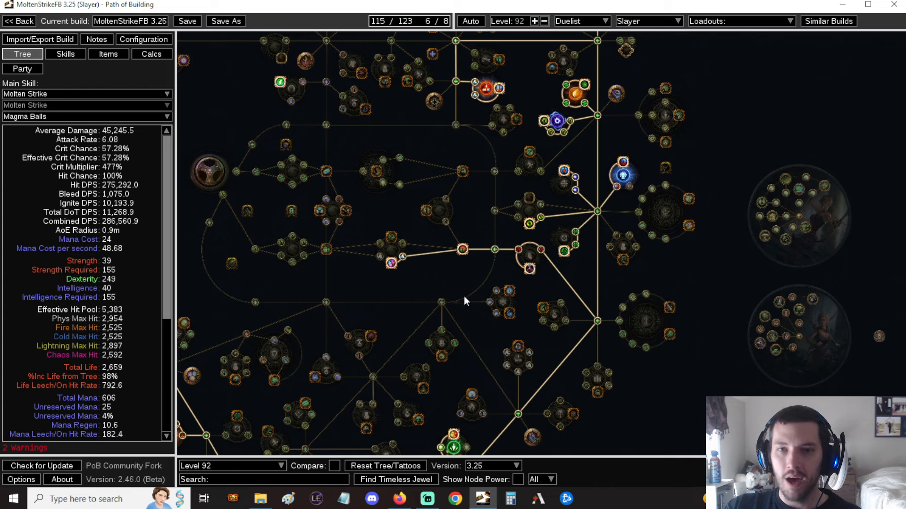
{"action": "mouse_move", "coordinate": [502, 291]}
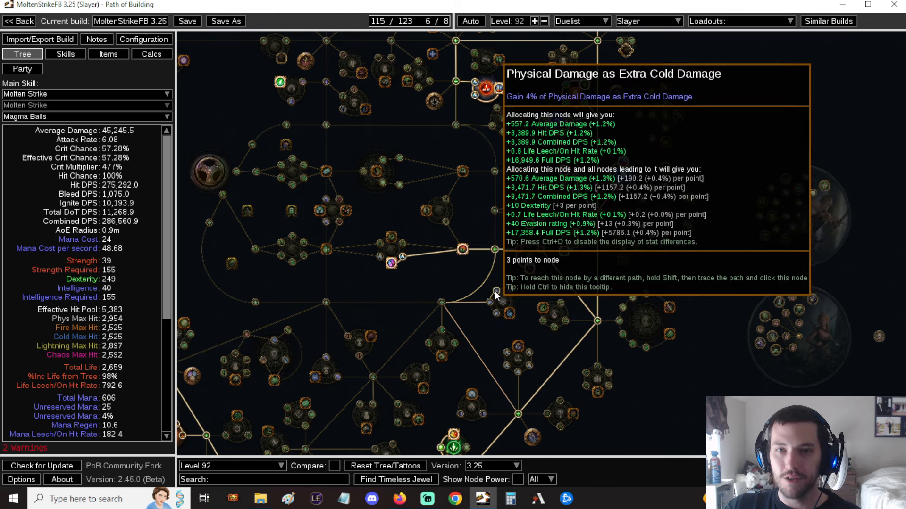
{"action": "mouse_move", "coordinate": [497, 296]}
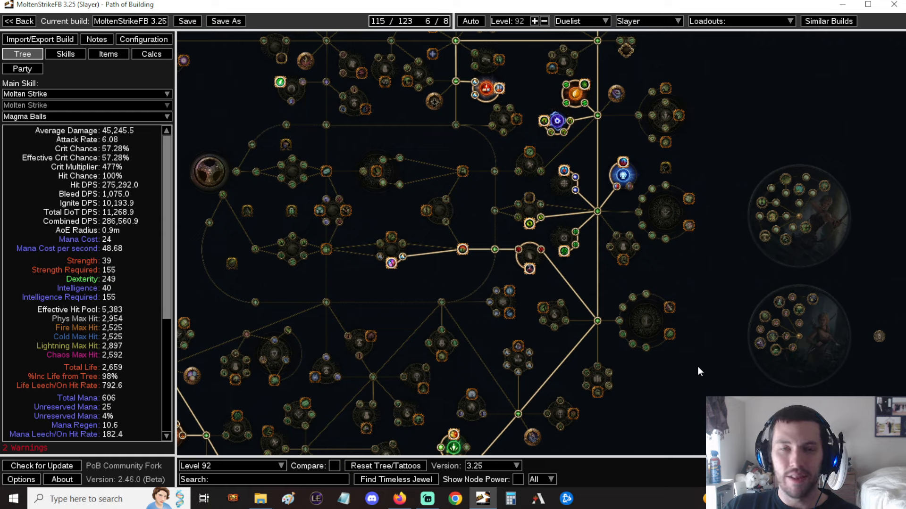
{"action": "mouse_move", "coordinate": [689, 391]}
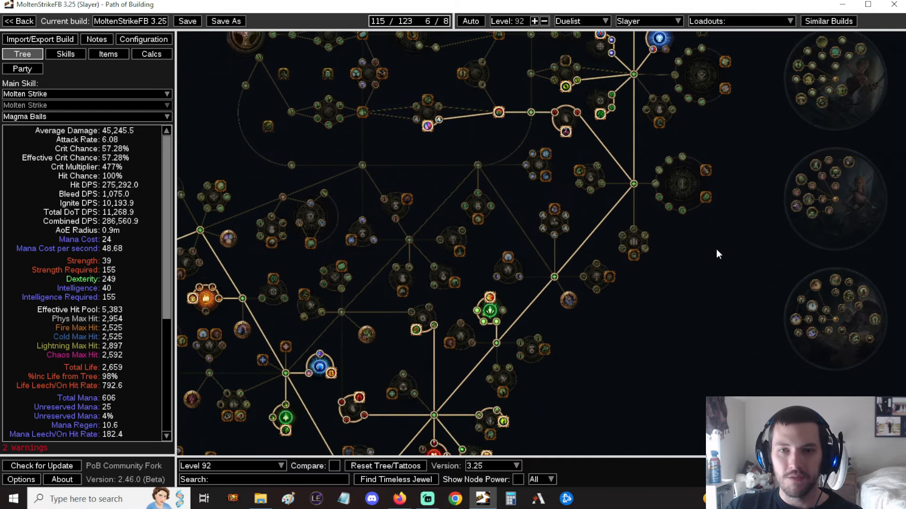
{"action": "mouse_move", "coordinate": [689, 295]}
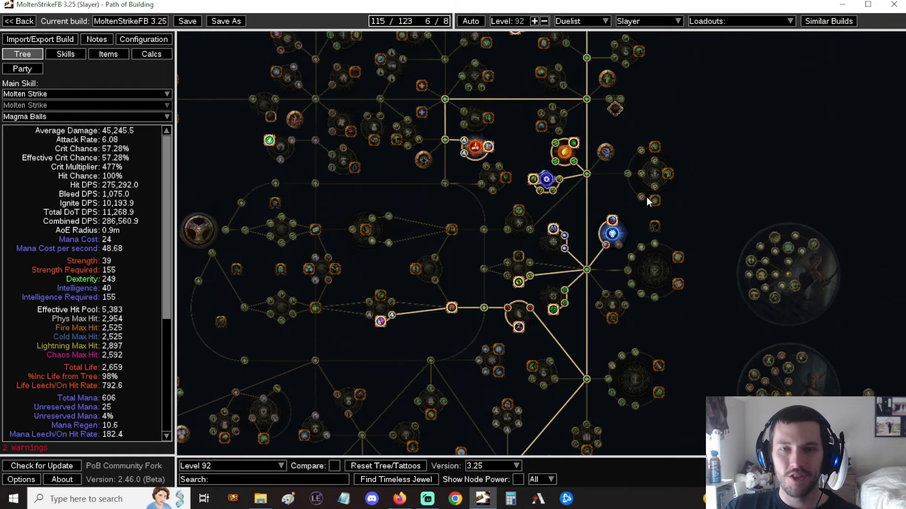
Return to the skill gems after inspecting the Physical Damage as Extra Cold Damage node
{"action": "left_click", "coordinate": [64, 54]}
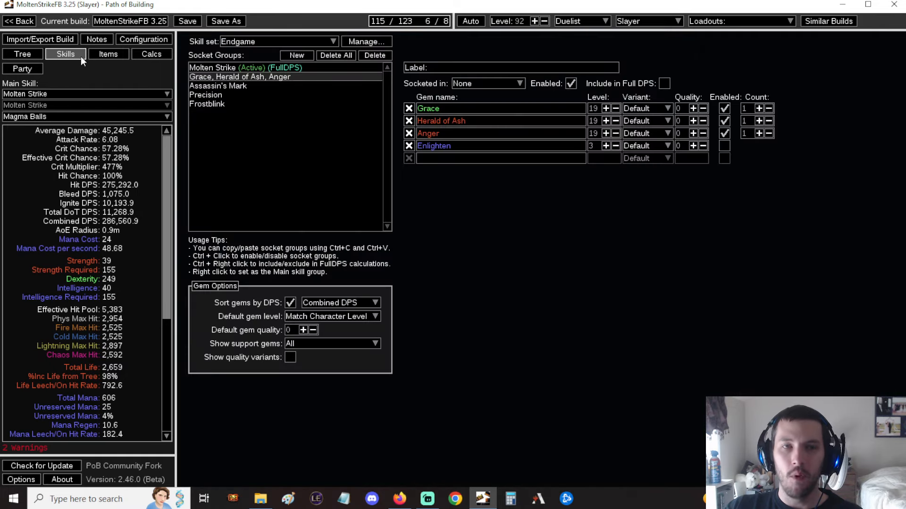
{"action": "mouse_move", "coordinate": [108, 54]}
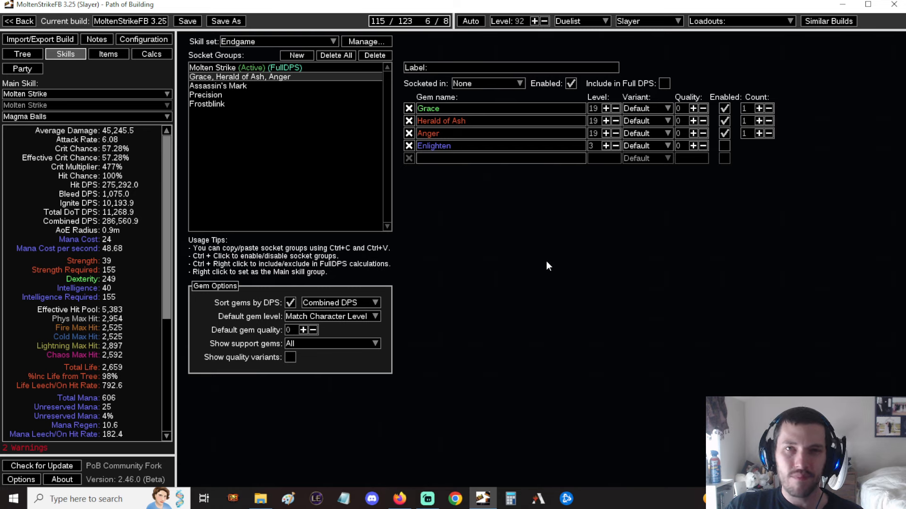
{"action": "mouse_move", "coordinate": [498, 224]}
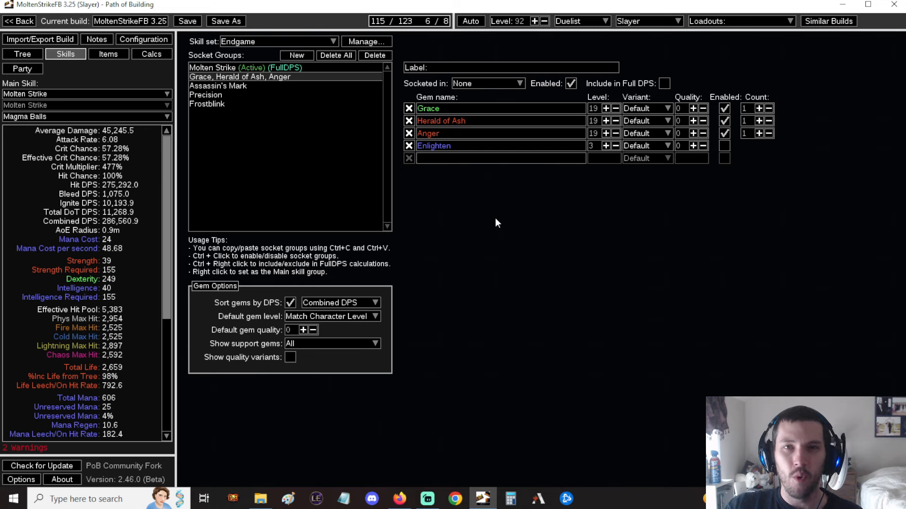
{"action": "mouse_move", "coordinate": [462, 209]}
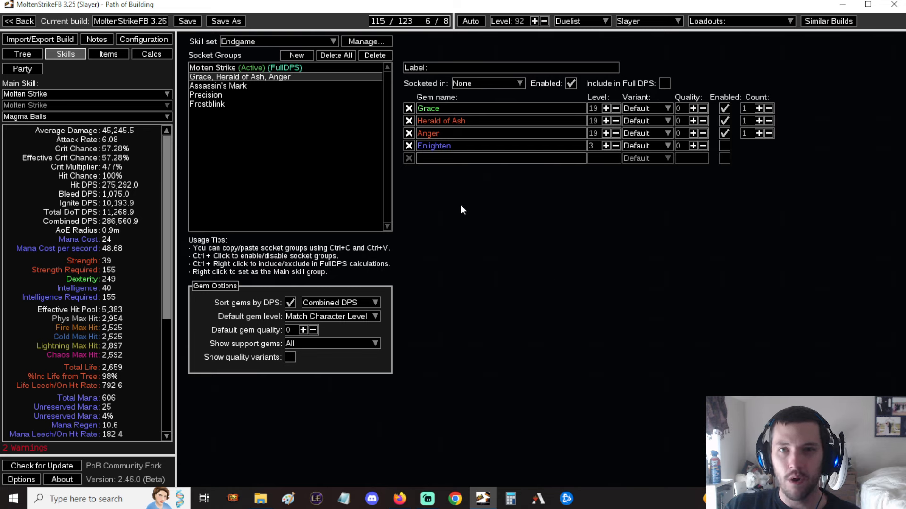
{"action": "mouse_move", "coordinate": [476, 193]}
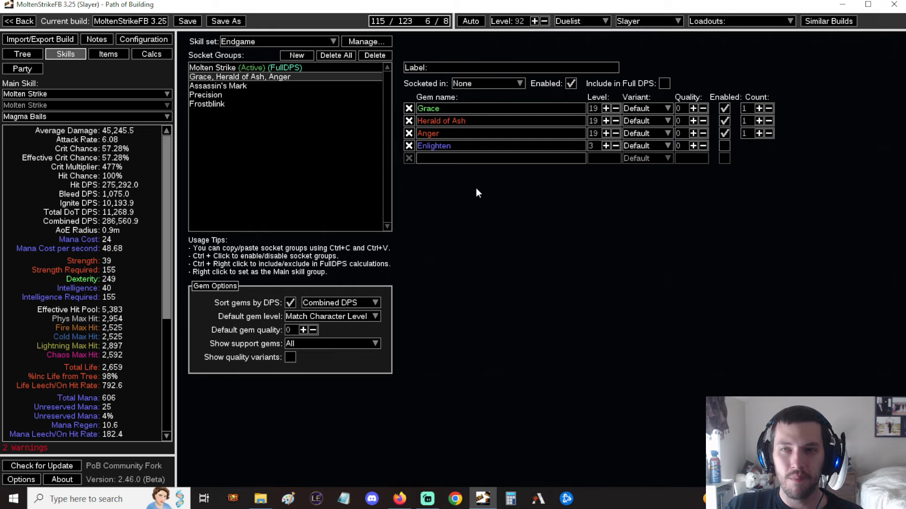
{"action": "mouse_move", "coordinate": [484, 190]}
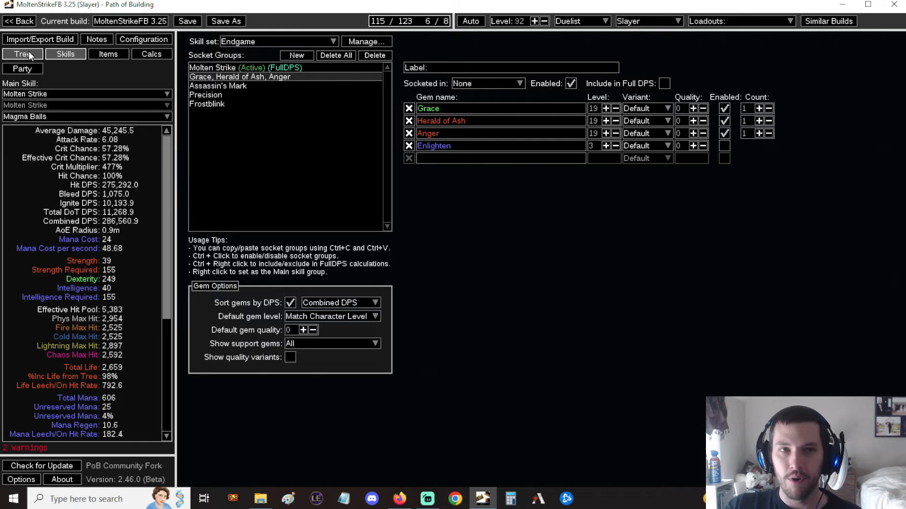
Show the passive tree again, centred on a different allocated region
{"action": "left_click", "coordinate": [23, 54]}
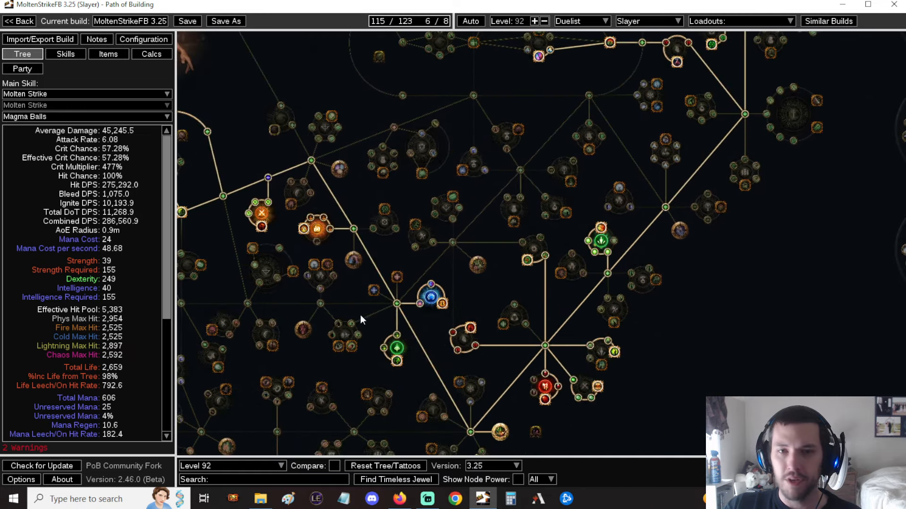
{"action": "mouse_move", "coordinate": [352, 346]}
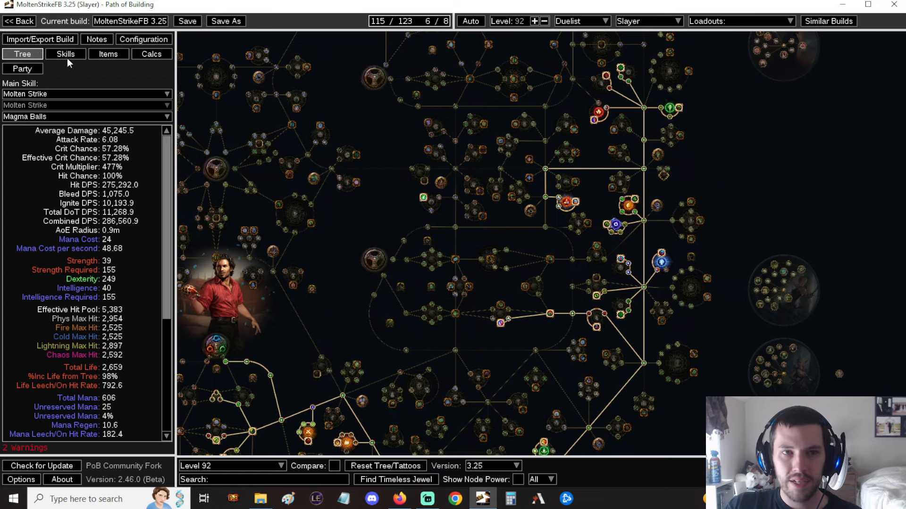
Return to the skill gem groups after surveying the lower passive tree
{"action": "left_click", "coordinate": [65, 54]}
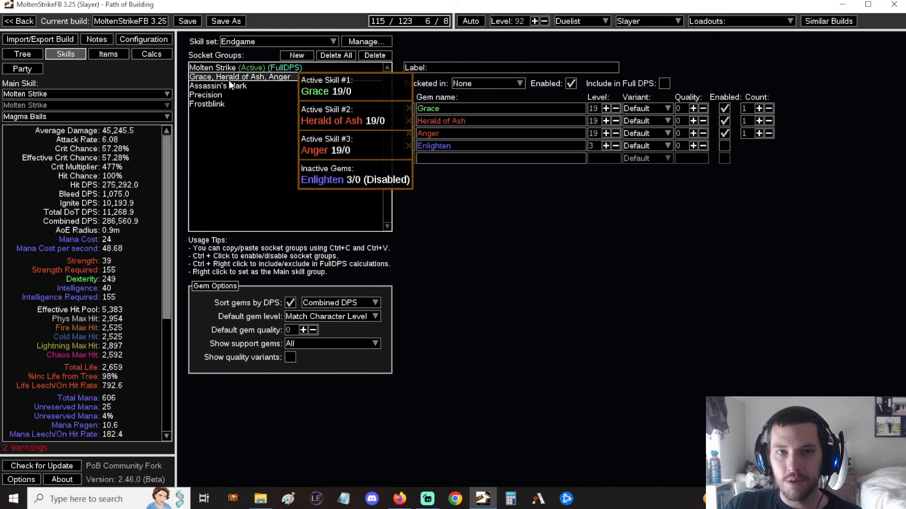
Add a Steelskin gem group, toggle it off, on, then off to compare defences
{"action": "left_click", "coordinate": [219, 86]}
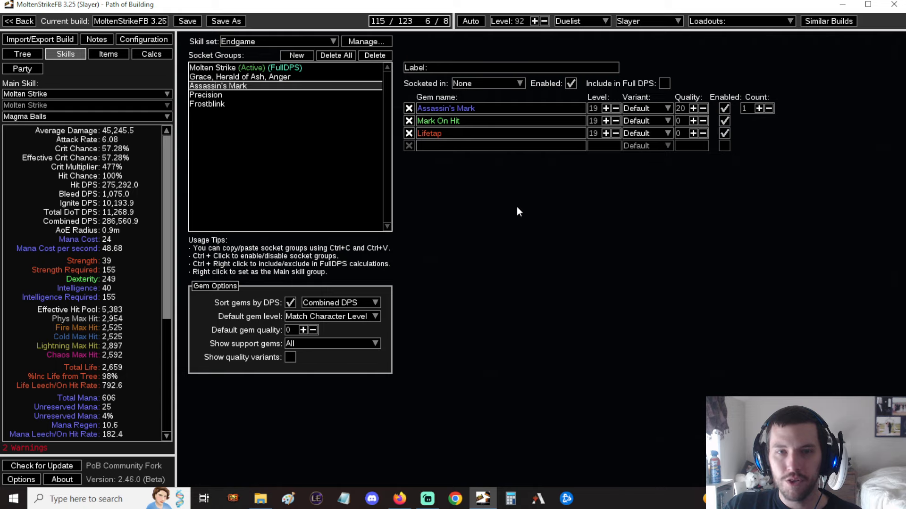
{"action": "mouse_move", "coordinate": [206, 104]}
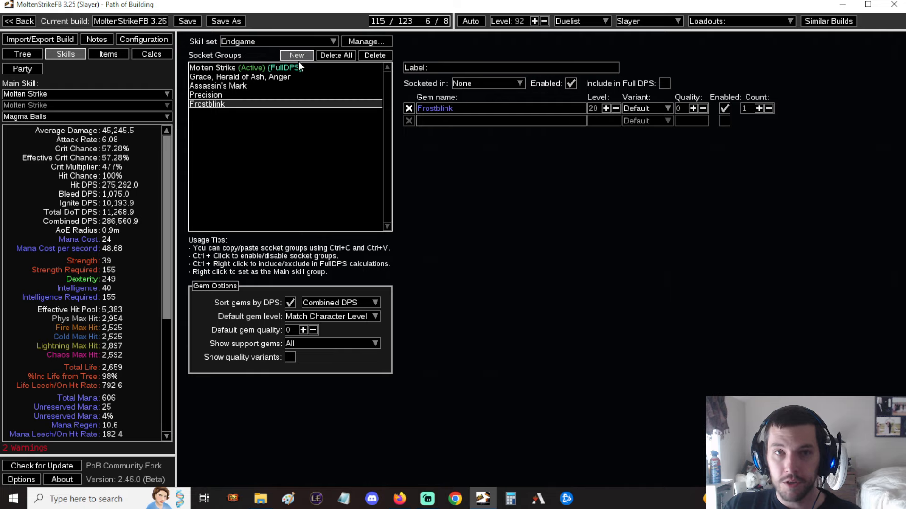
{"action": "mouse_move", "coordinate": [513, 152]}
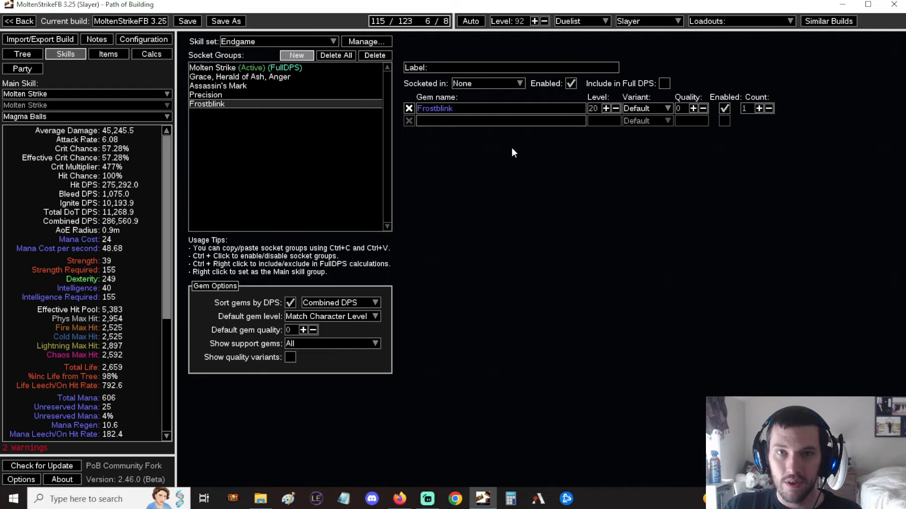
{"action": "type", "text": "ste"}
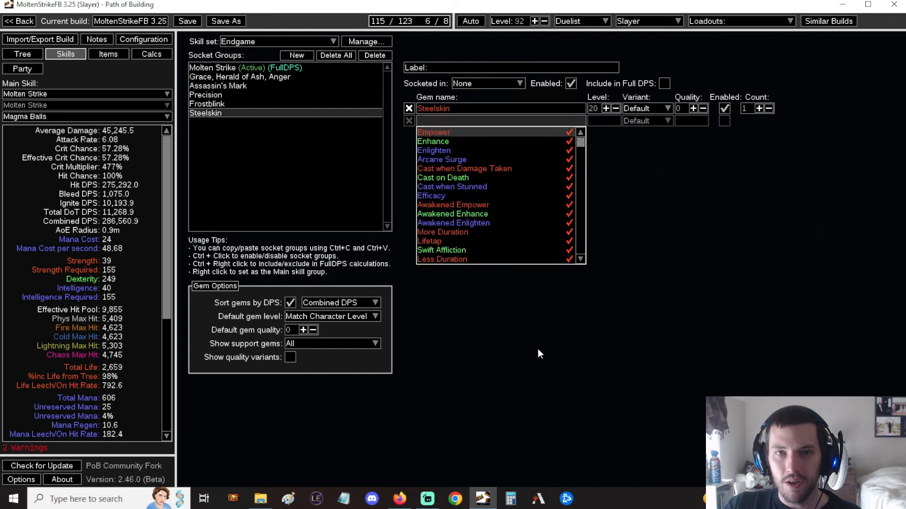
{"action": "left_click", "coordinate": [723, 108]}
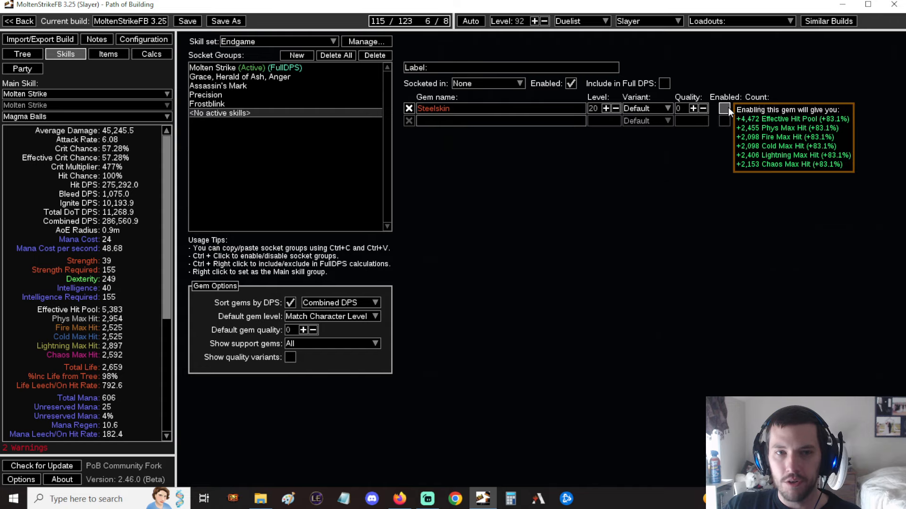
{"action": "left_click", "coordinate": [725, 108]}
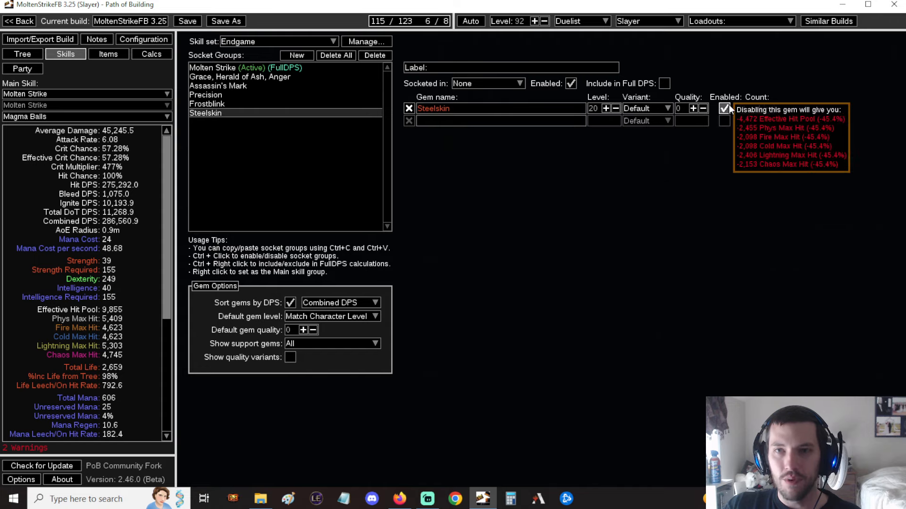
{"action": "left_click", "coordinate": [724, 108]}
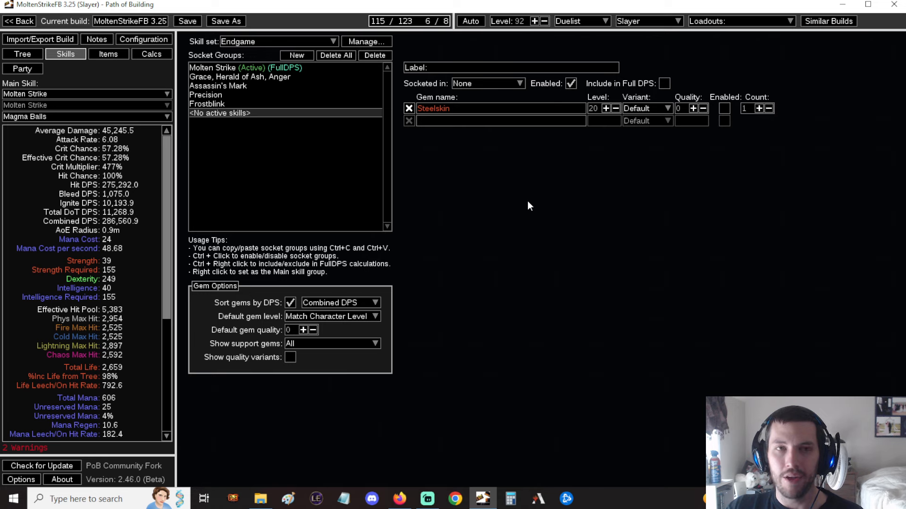
{"action": "mouse_move", "coordinate": [506, 170]}
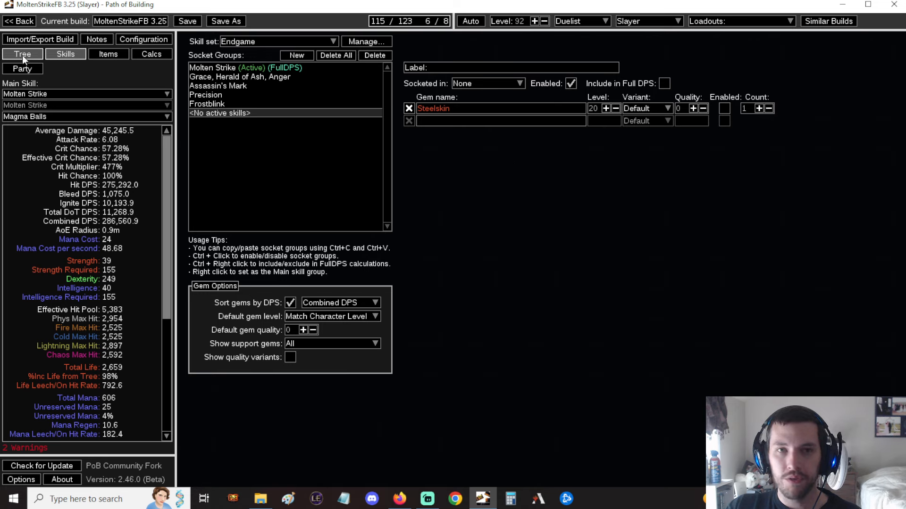
{"action": "left_click", "coordinate": [22, 54]}
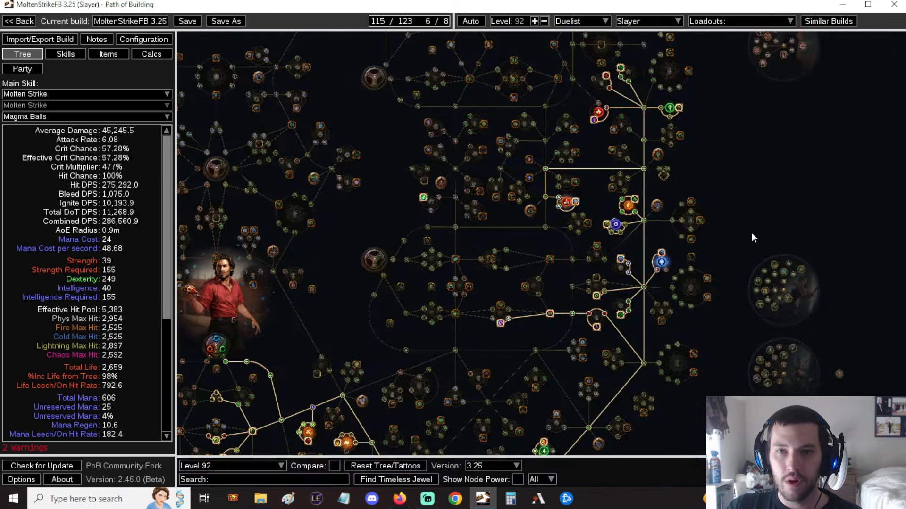
Glance over the equipped gear and skill groups, then return to the passive tree
{"action": "left_click", "coordinate": [108, 54]}
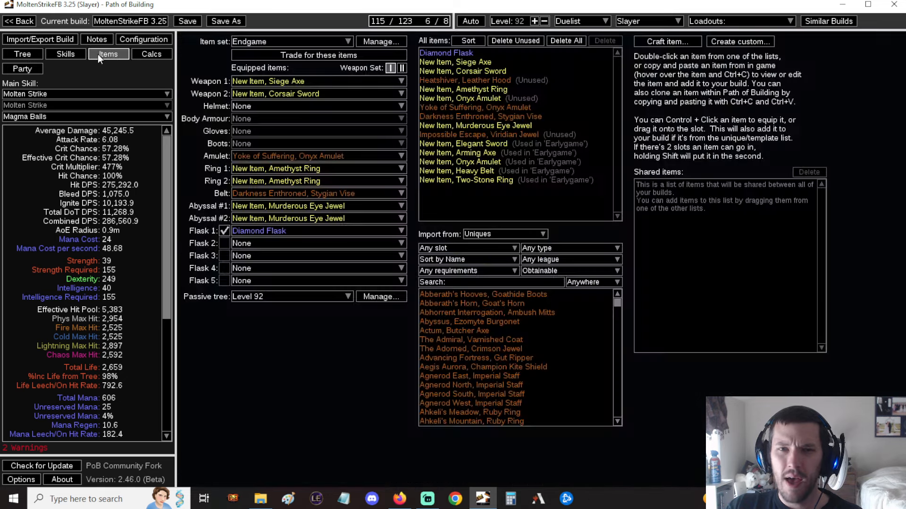
{"action": "left_click", "coordinate": [65, 53]}
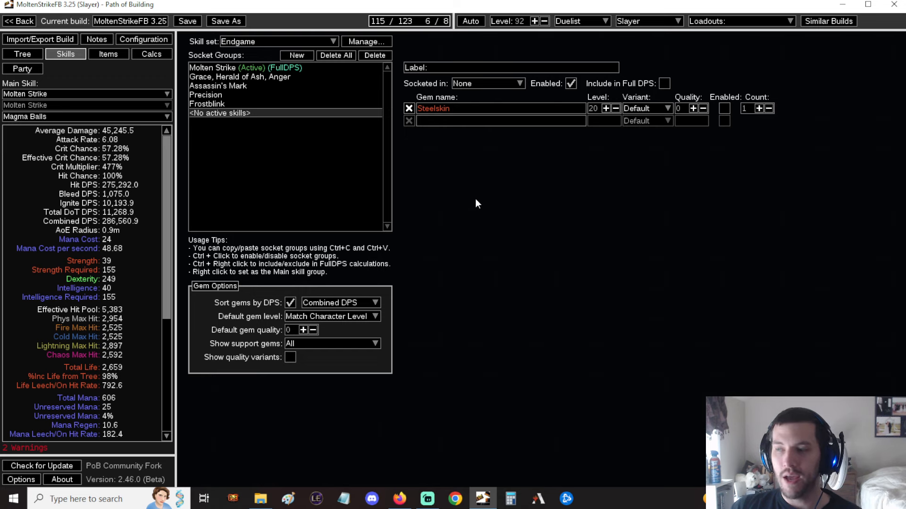
{"action": "mouse_move", "coordinate": [387, 155]}
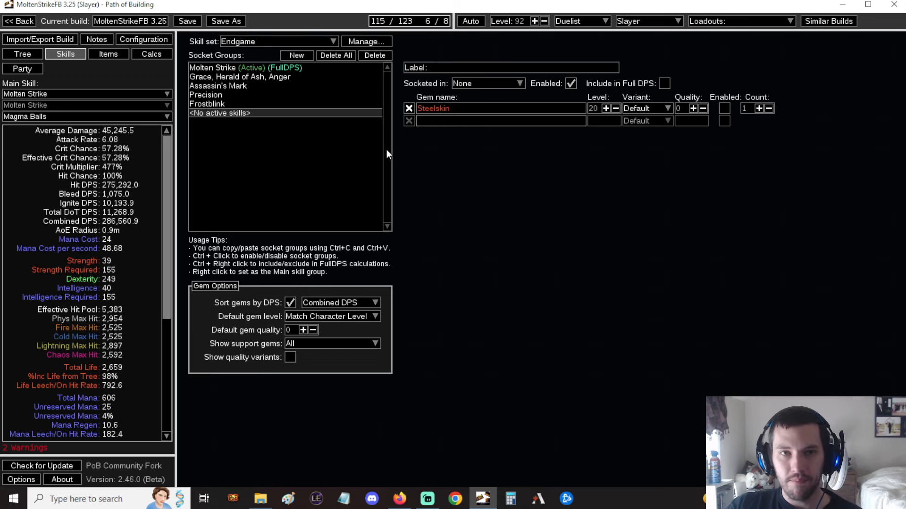
{"action": "left_click", "coordinate": [22, 54]}
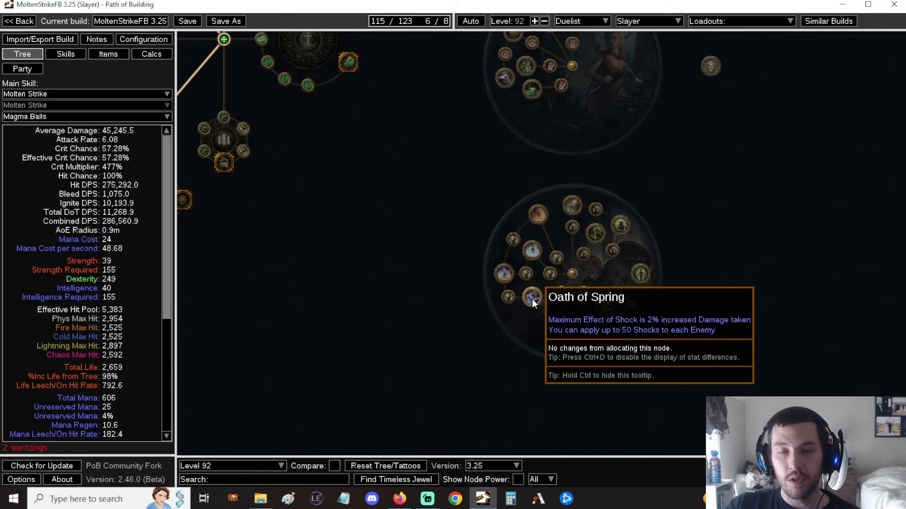
Review the Yoke of Suffering amulet's shock stats in Items, then return to the Tree
{"action": "left_click", "coordinate": [108, 54]}
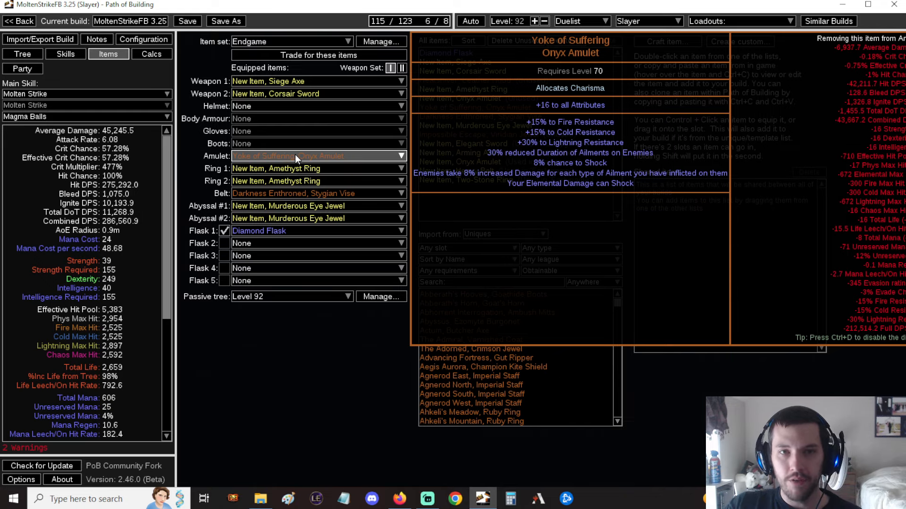
{"action": "left_click", "coordinate": [22, 53]}
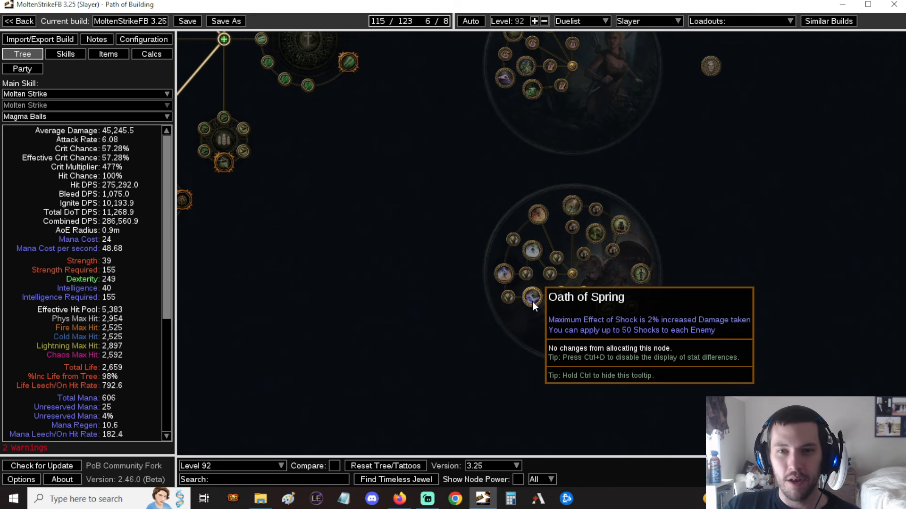
{"action": "mouse_move", "coordinate": [526, 313]}
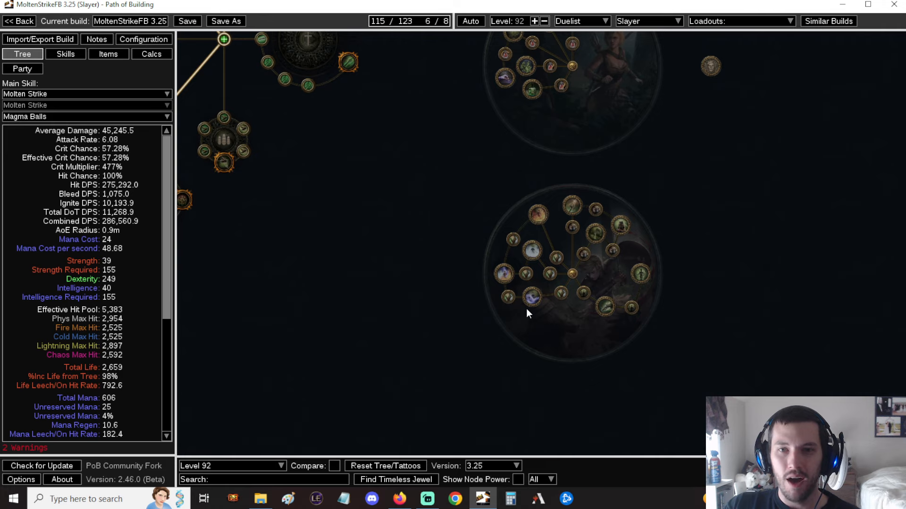
{"action": "mouse_move", "coordinate": [530, 298]}
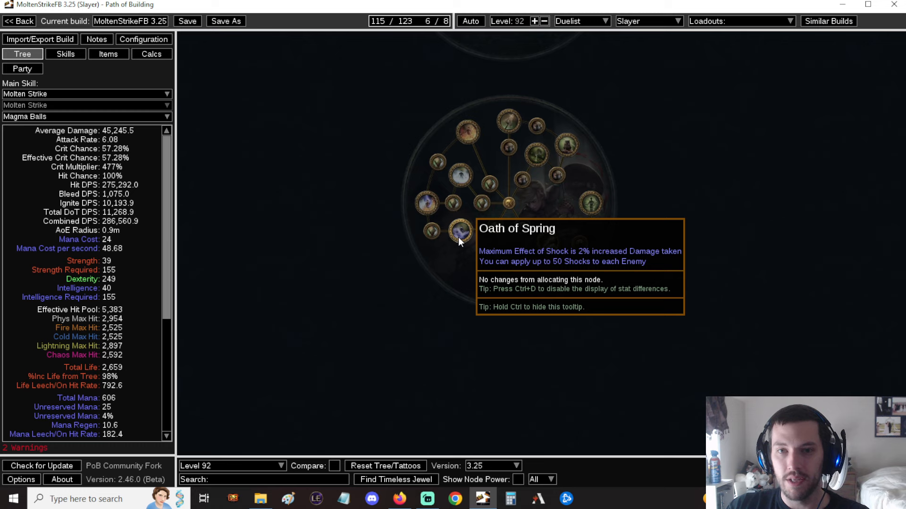
{"action": "mouse_move", "coordinate": [525, 267]}
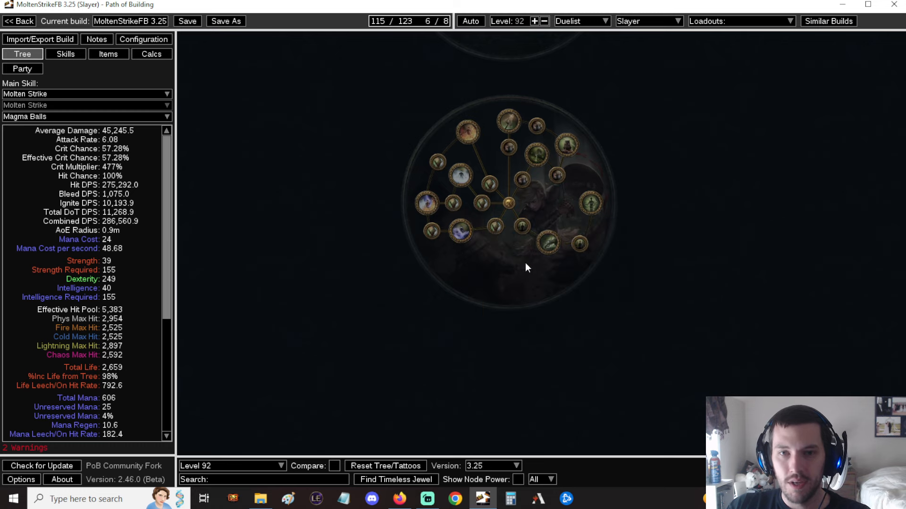
{"action": "mouse_move", "coordinate": [459, 231]}
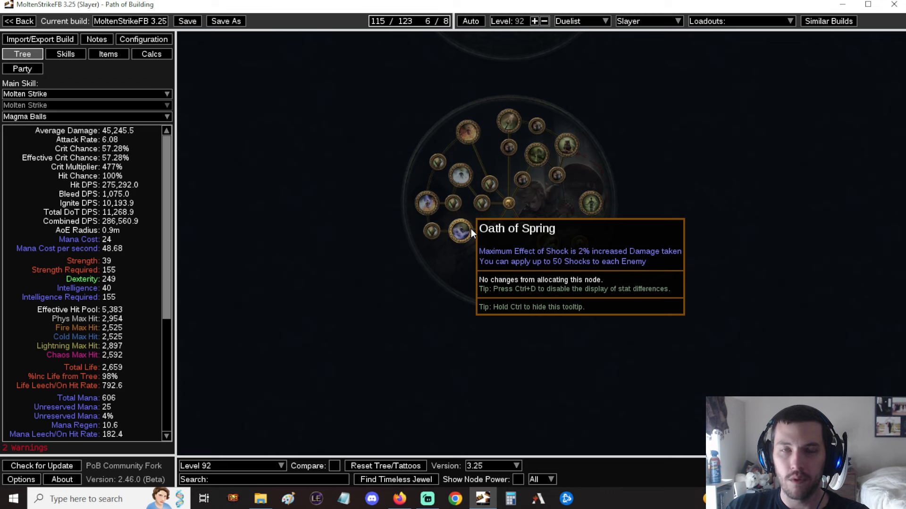
{"action": "mouse_move", "coordinate": [240, 200]}
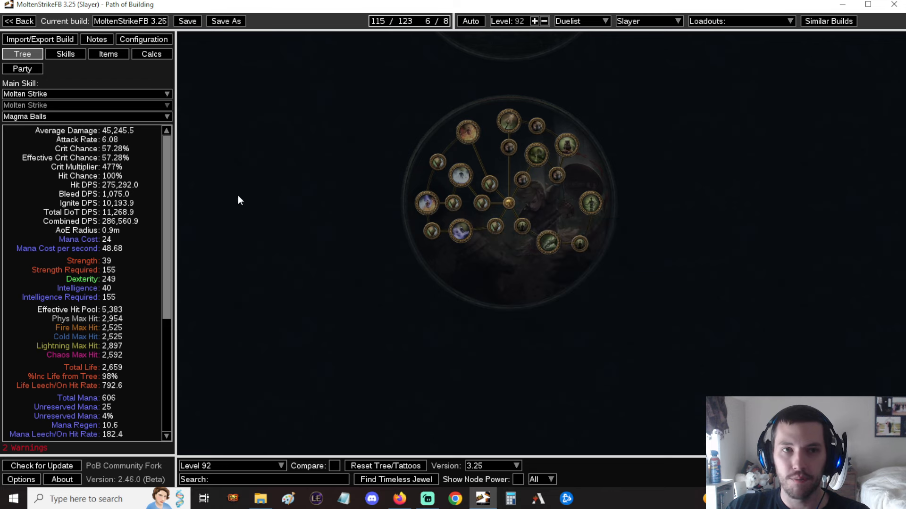
{"action": "scroll", "scroll_direction": "down", "scroll_amount": 3}
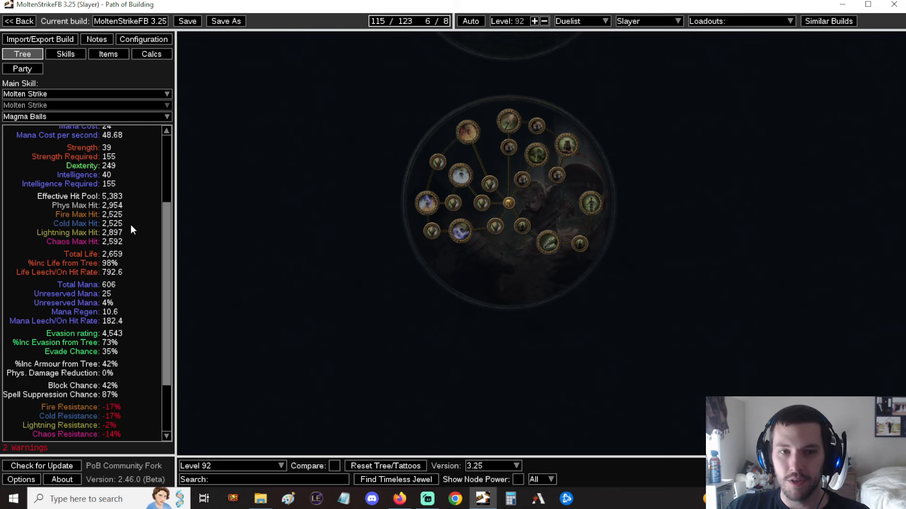
{"action": "scroll", "scroll_direction": "down", "scroll_amount": 3}
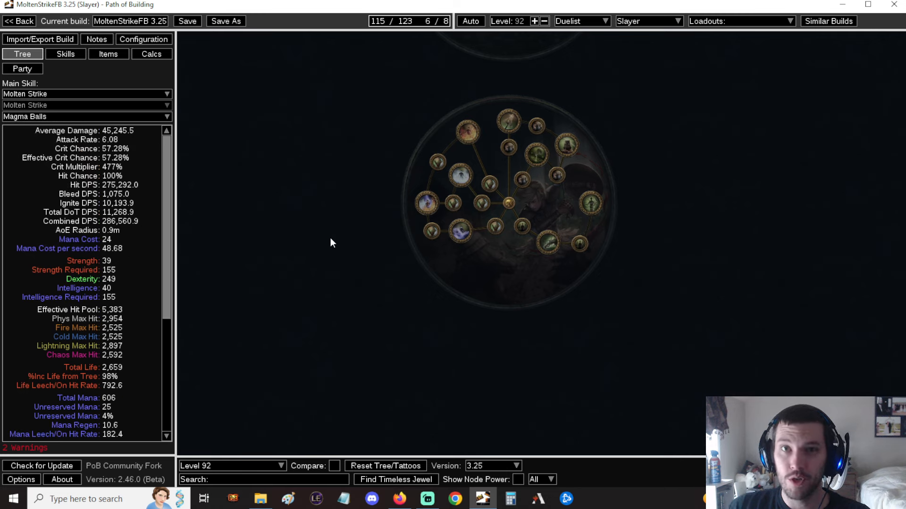
{"action": "mouse_move", "coordinate": [460, 231]}
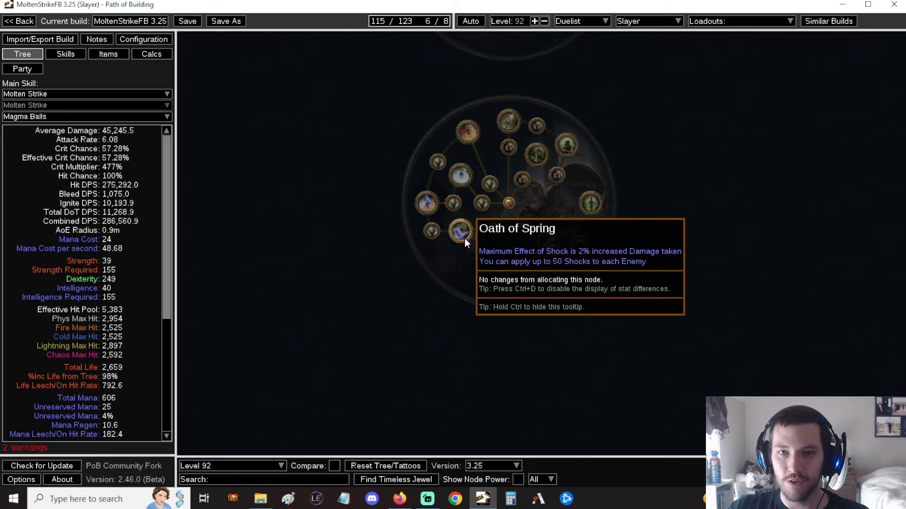
{"action": "mouse_move", "coordinate": [461, 234]}
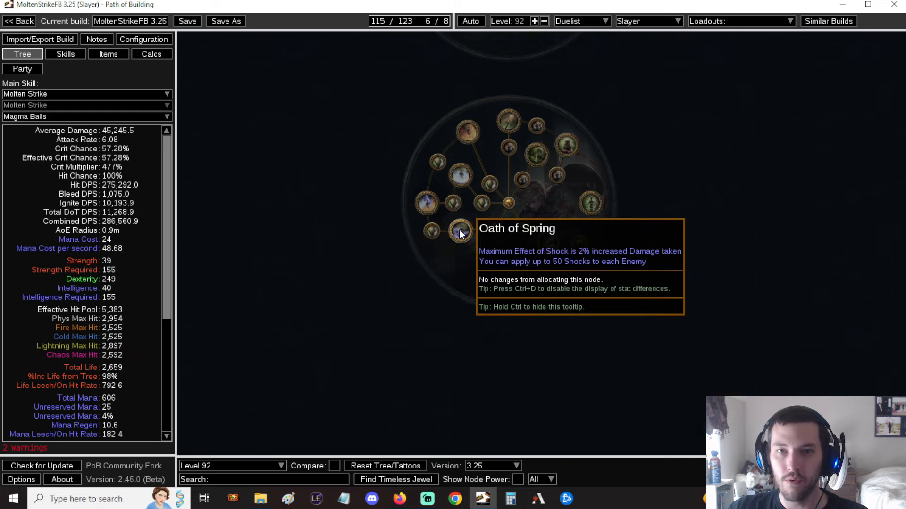
{"action": "mouse_move", "coordinate": [417, 209]}
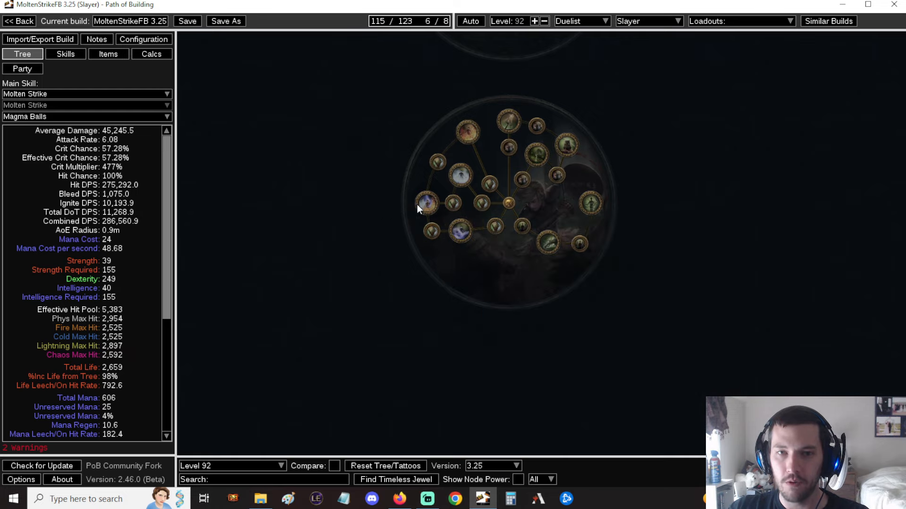
{"action": "mouse_move", "coordinate": [427, 203]}
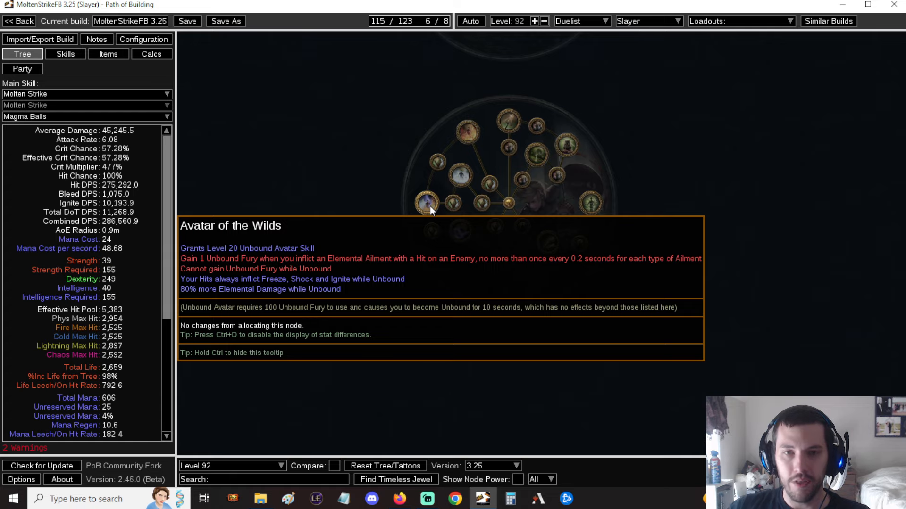
{"action": "mouse_move", "coordinate": [430, 213]}
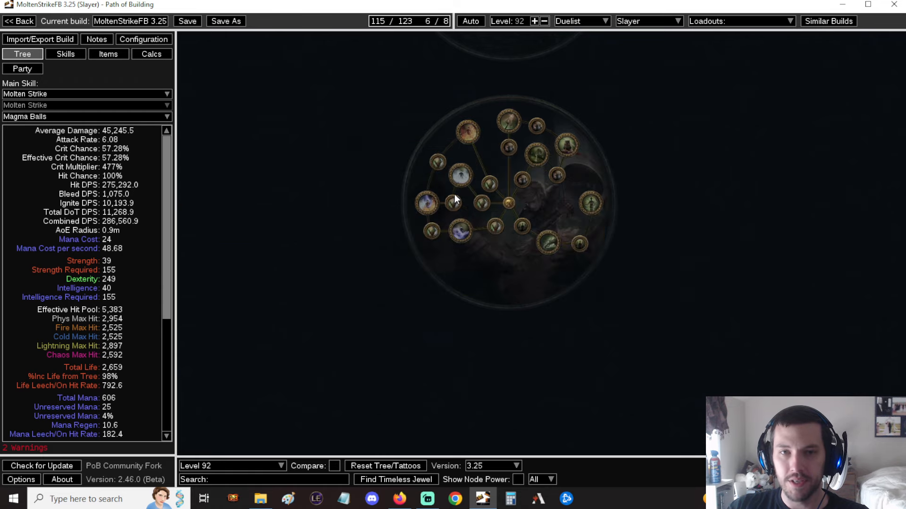
{"action": "mouse_move", "coordinate": [426, 202]}
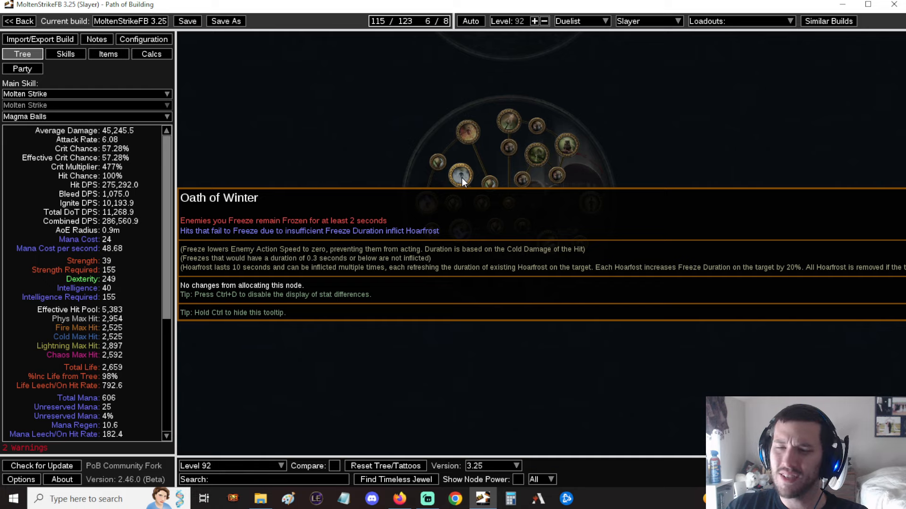
{"action": "mouse_move", "coordinate": [467, 133]}
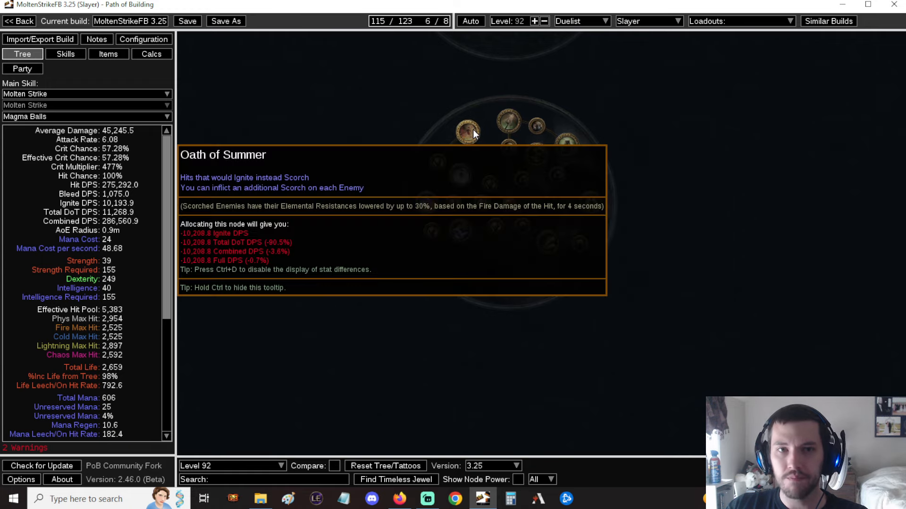
{"action": "mouse_move", "coordinate": [468, 339]}
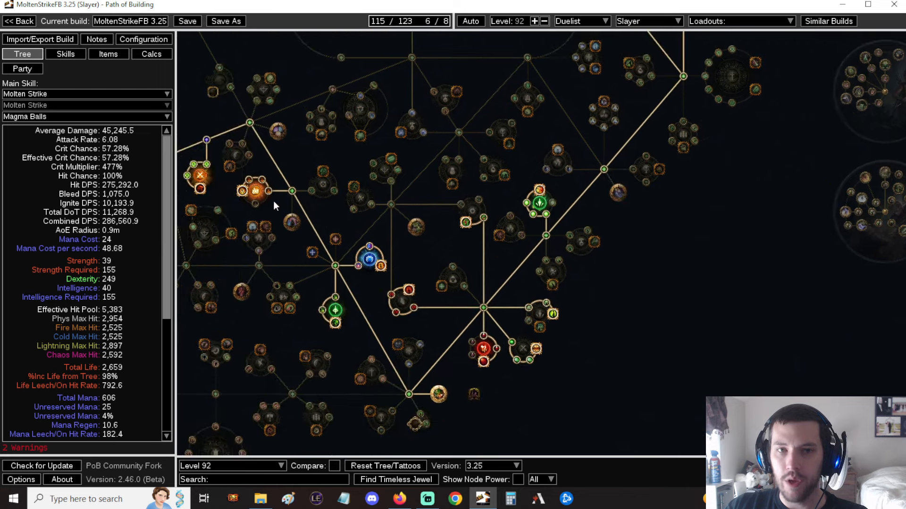
{"action": "mouse_move", "coordinate": [255, 192]}
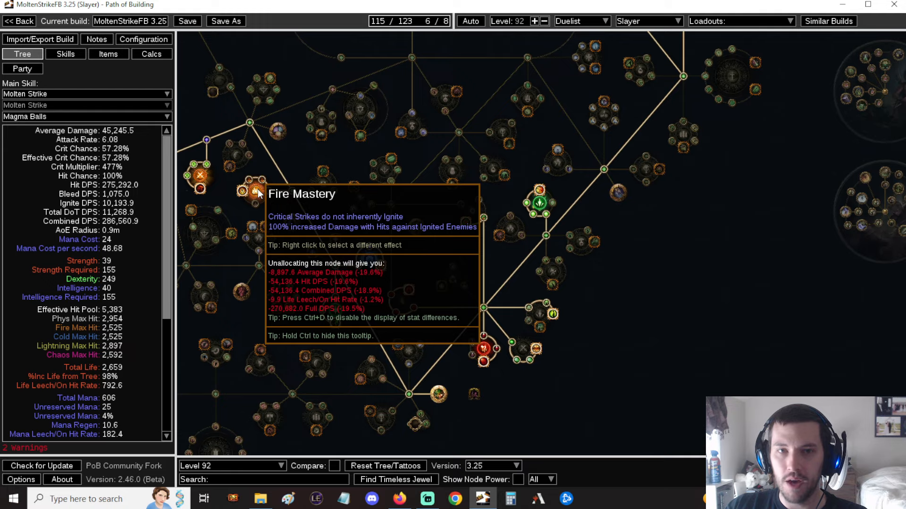
{"action": "mouse_move", "coordinate": [274, 179]}
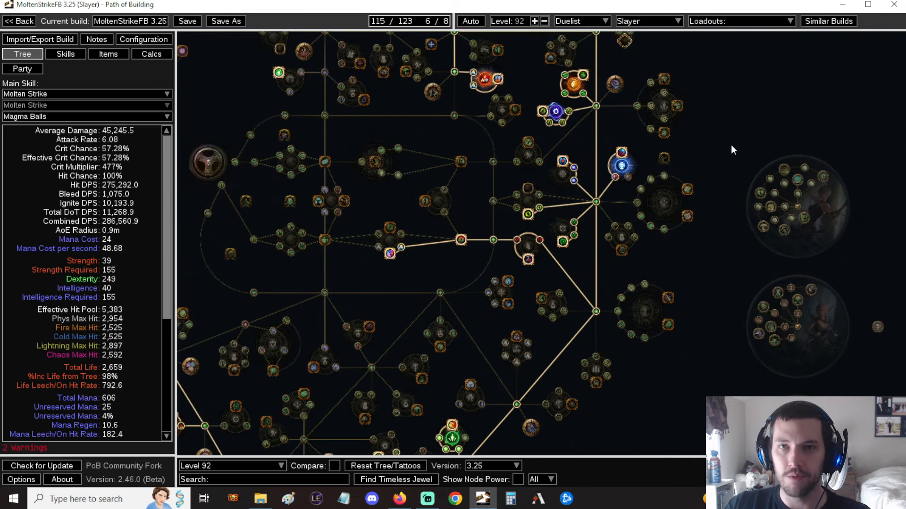
{"action": "mouse_move", "coordinate": [721, 144]}
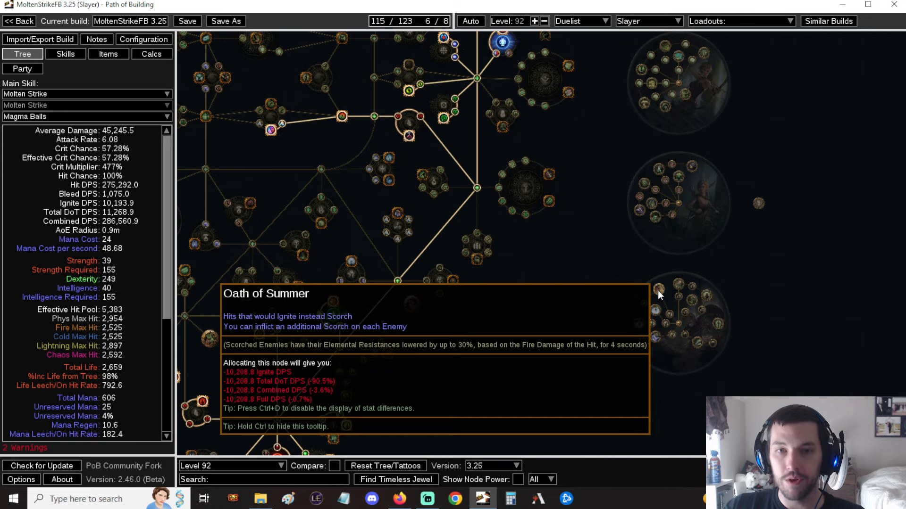
{"action": "mouse_move", "coordinate": [607, 231]}
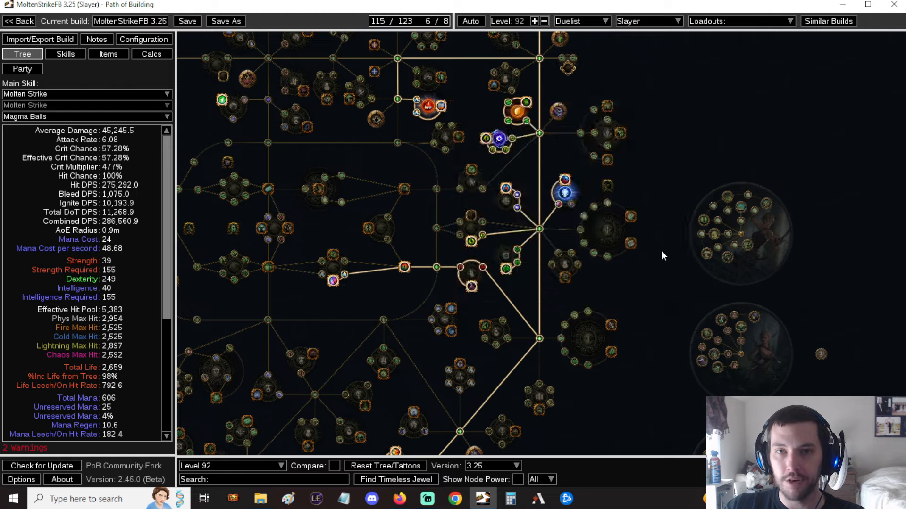
{"action": "left_click", "coordinate": [64, 54]}
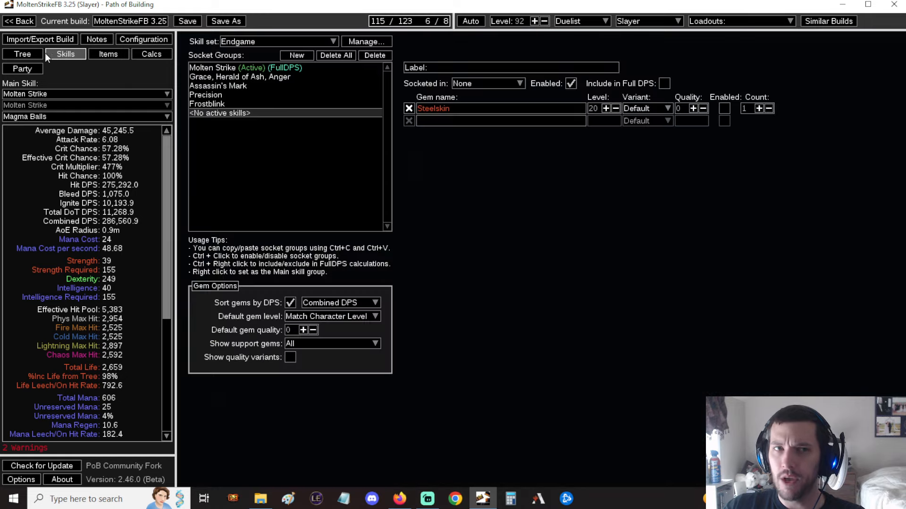
{"action": "left_click", "coordinate": [22, 53]}
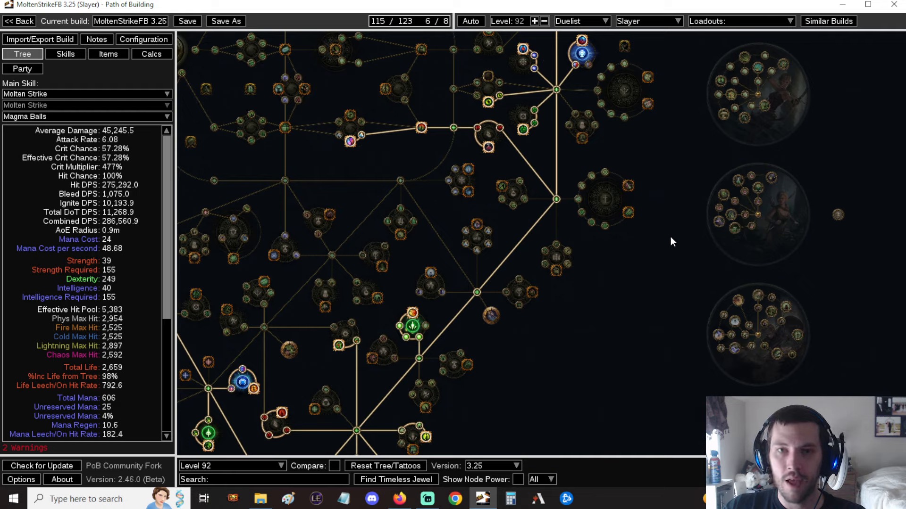
{"action": "mouse_move", "coordinate": [639, 282]}
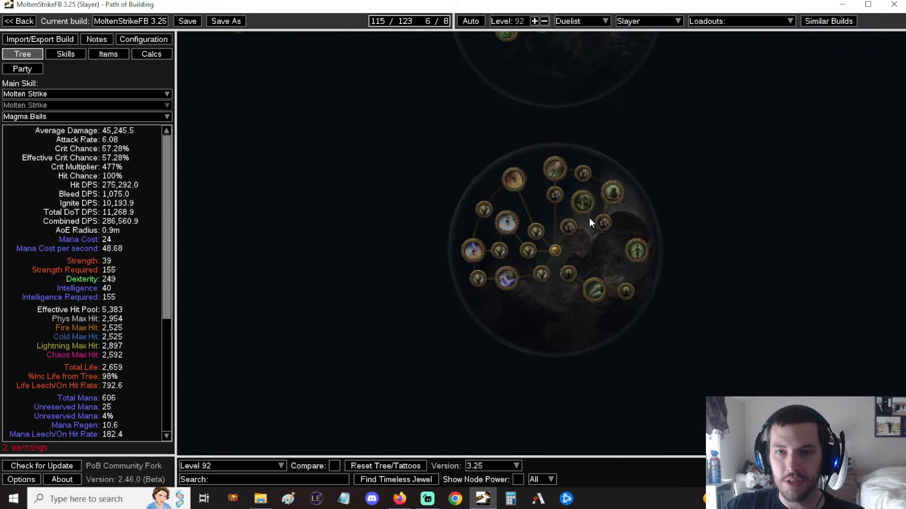
{"action": "mouse_move", "coordinate": [553, 167]}
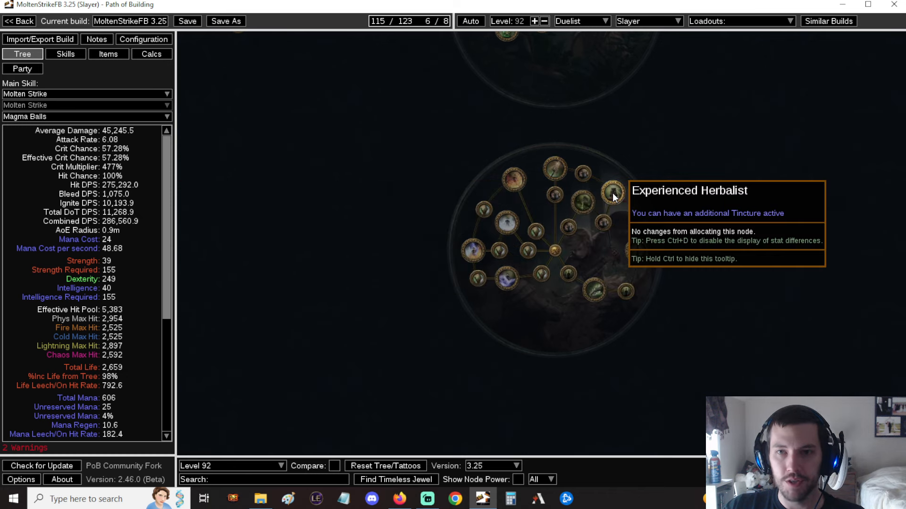
{"action": "mouse_move", "coordinate": [583, 205]}
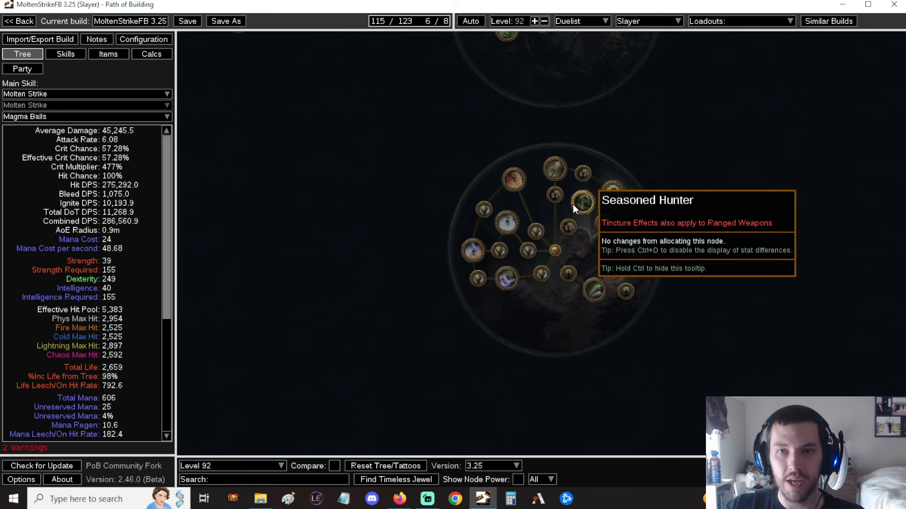
{"action": "mouse_move", "coordinate": [584, 205]}
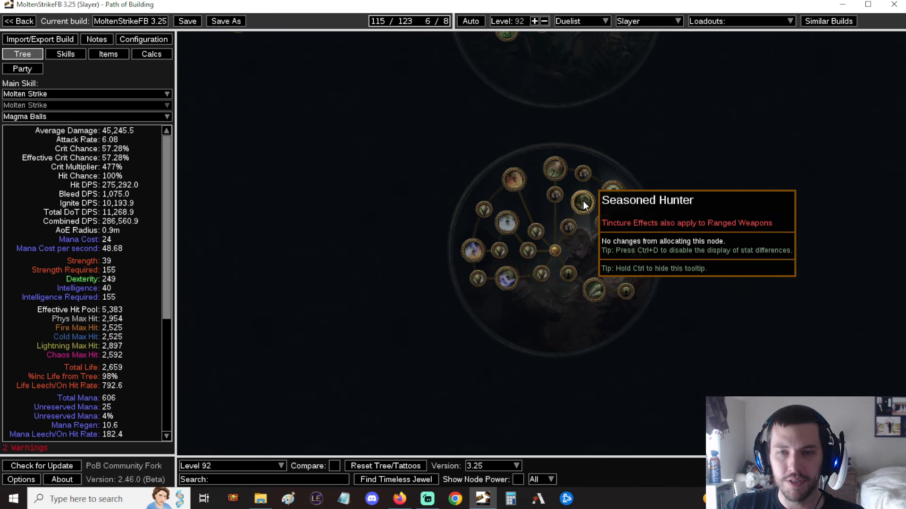
{"action": "mouse_move", "coordinate": [631, 185]}
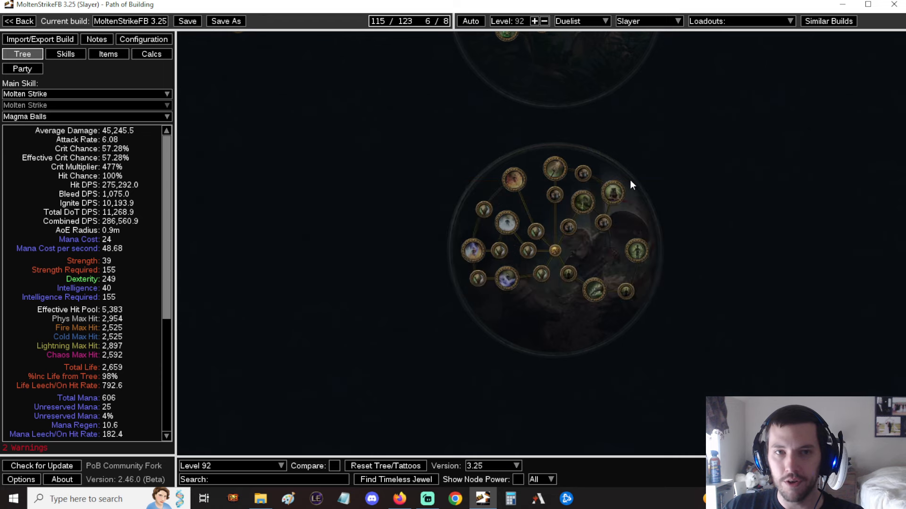
{"action": "mouse_move", "coordinate": [611, 191]}
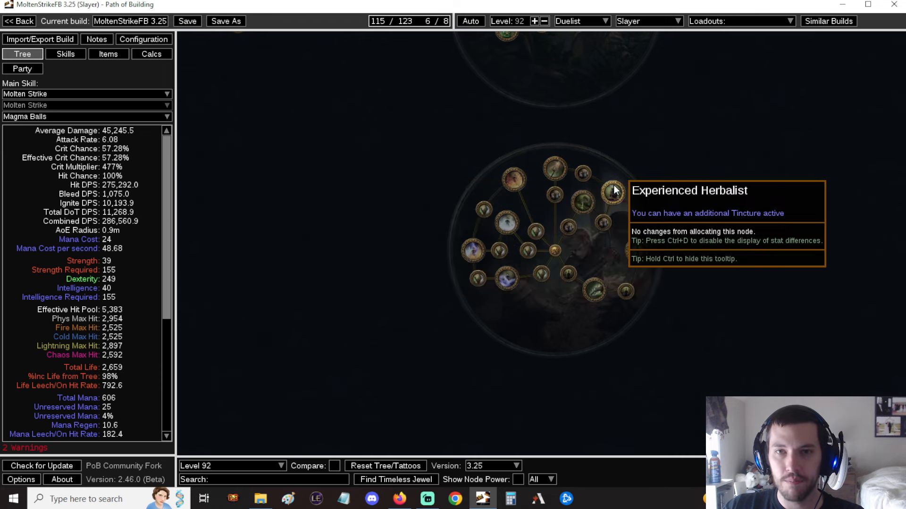
{"action": "mouse_move", "coordinate": [559, 168]}
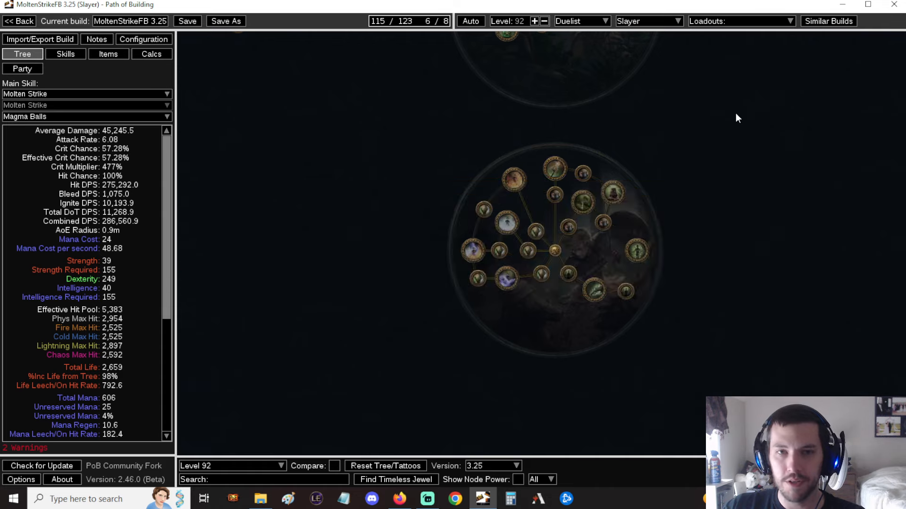
{"action": "mouse_move", "coordinate": [512, 180]}
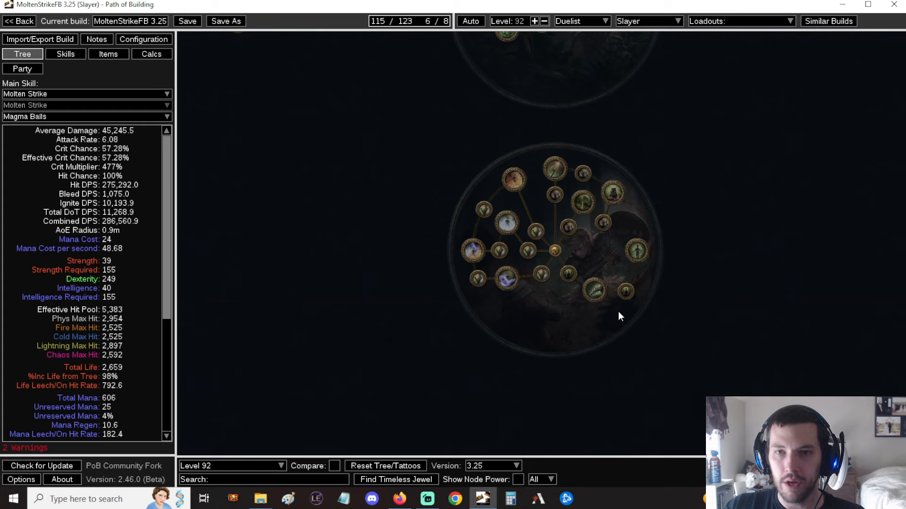
{"action": "mouse_move", "coordinate": [590, 291]}
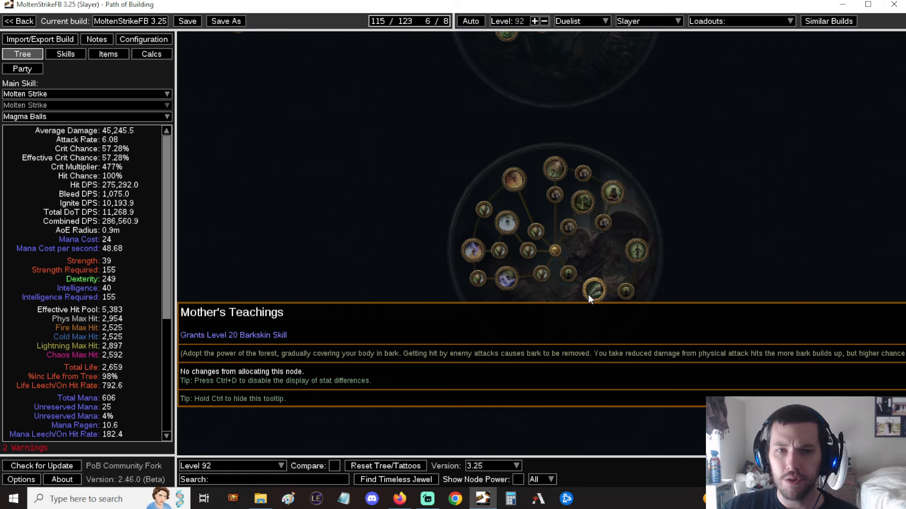
Scroll the passive tree while browsing the Warden ascendancy nodes
{"action": "scroll", "scroll_direction": "down", "scroll_amount": 3}
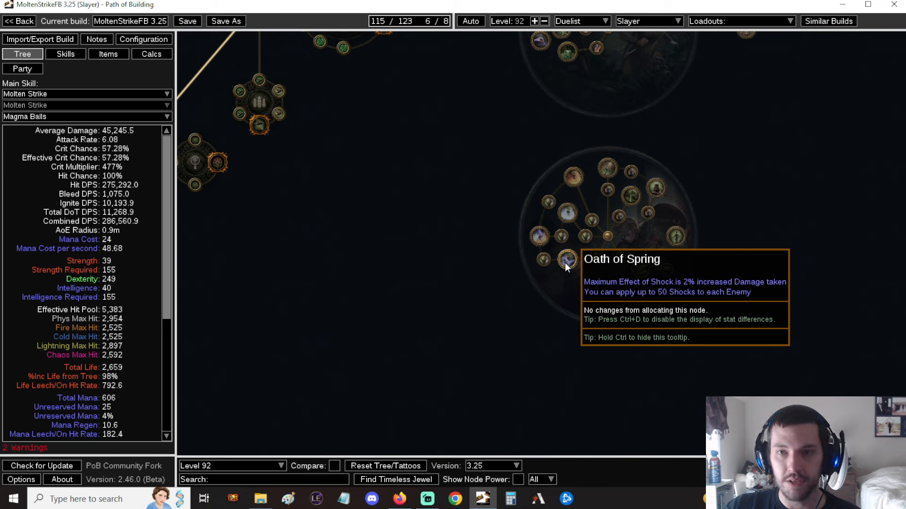
{"action": "mouse_move", "coordinate": [640, 271]}
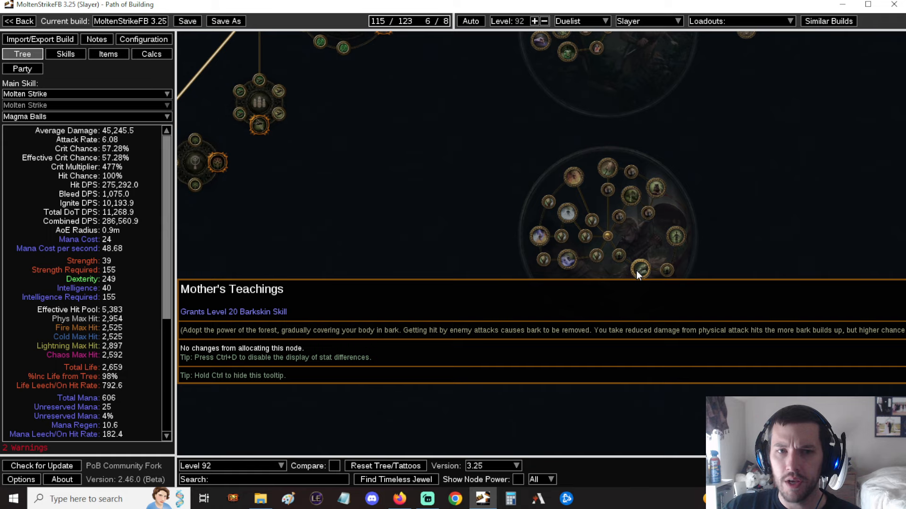
{"action": "mouse_move", "coordinate": [656, 81]}
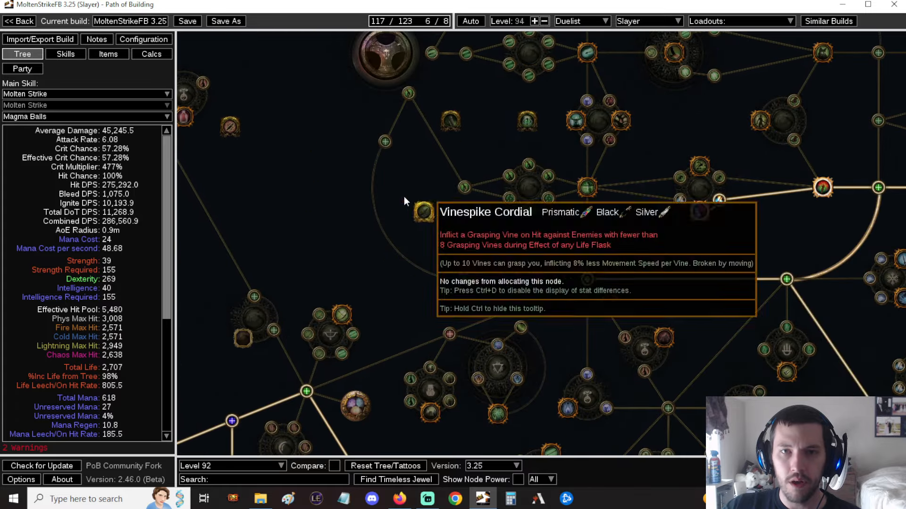
Allocate the curved path to 120 points and make the character a Ranger Warden
{"action": "left_click", "coordinate": [647, 21]}
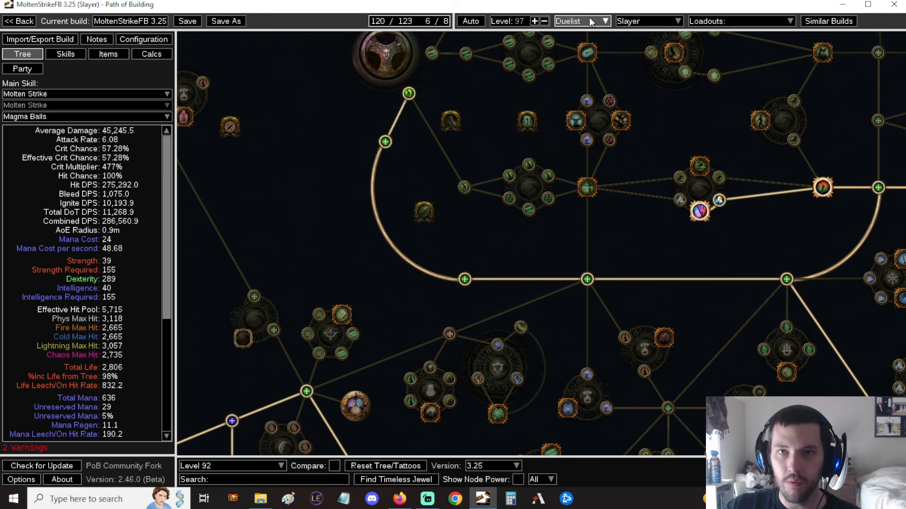
{"action": "left_click", "coordinate": [581, 21]}
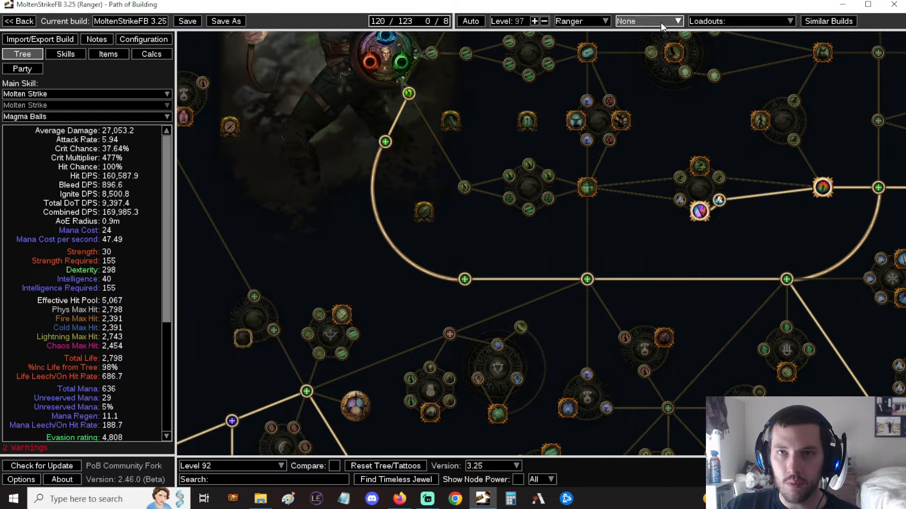
{"action": "left_click", "coordinate": [648, 21]}
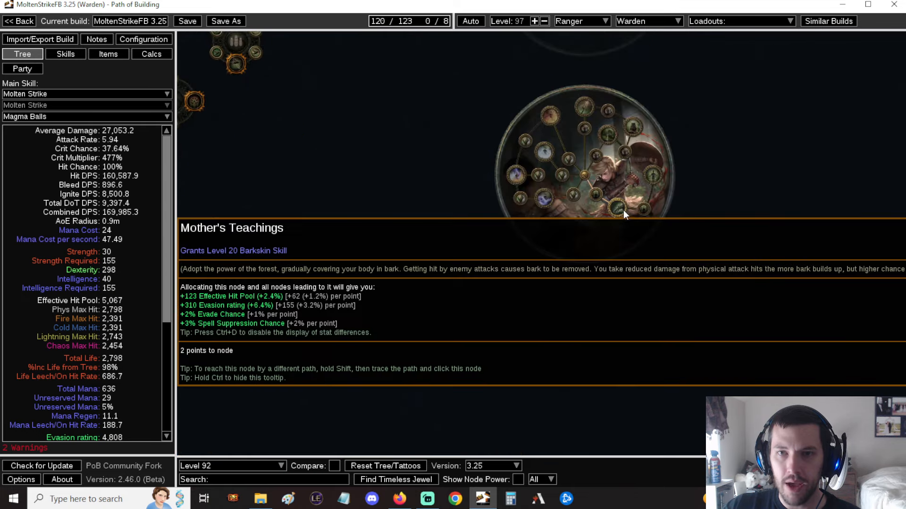
Allocate Mother's Teachings and inspect the resulting Barkskin socket group in Skills
{"action": "left_click", "coordinate": [64, 54]}
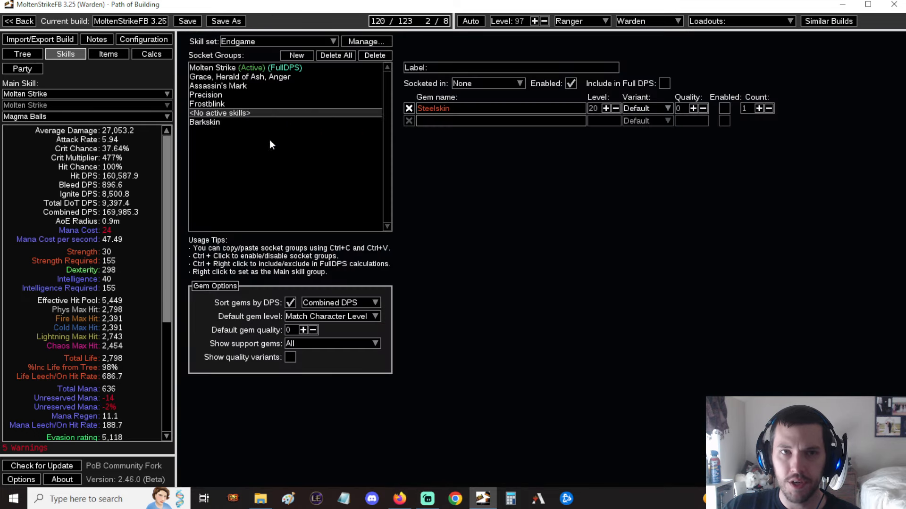
{"action": "left_click", "coordinate": [203, 122]}
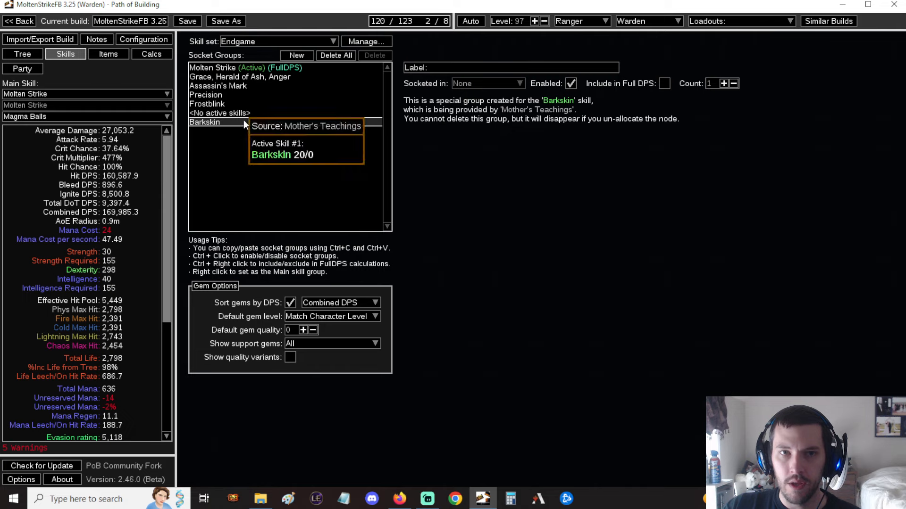
{"action": "left_click", "coordinate": [512, 68]}
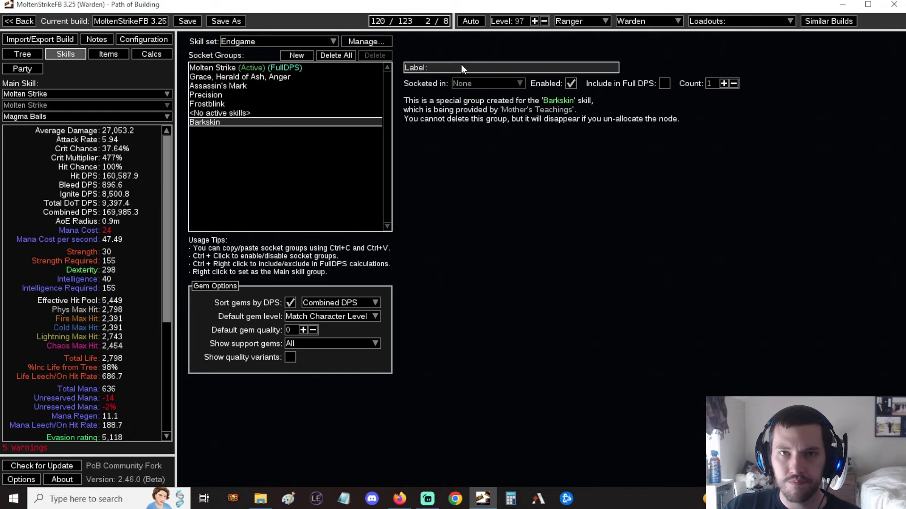
{"action": "mouse_move", "coordinate": [205, 122]}
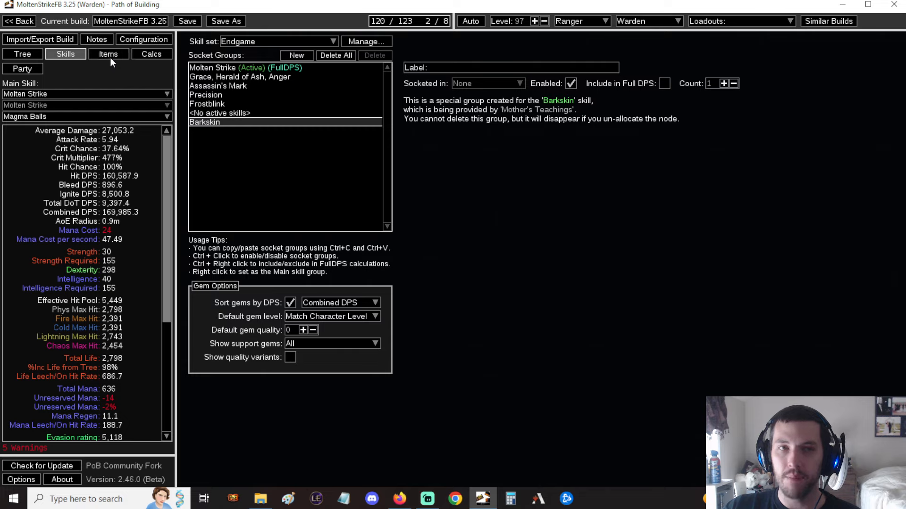
Return to the Warden passive tree showing Mother's Teachings allocated
{"action": "left_click", "coordinate": [22, 54]}
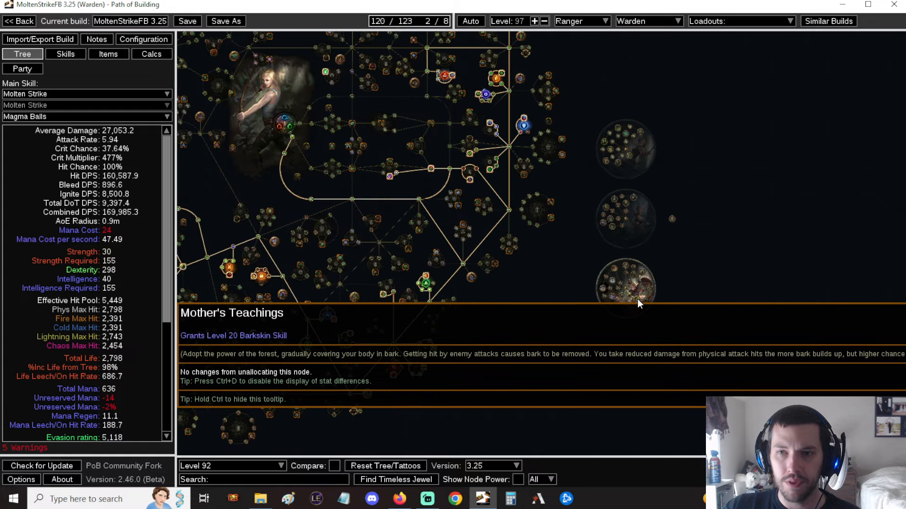
{"action": "mouse_move", "coordinate": [535, 288]}
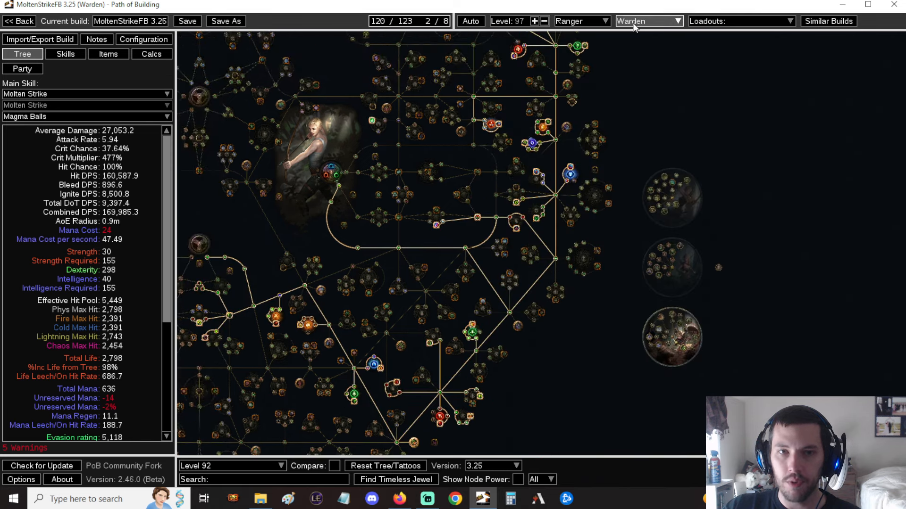
Set the class to Duelist and the ascendancy to Slayer
{"action": "left_click", "coordinate": [581, 20]}
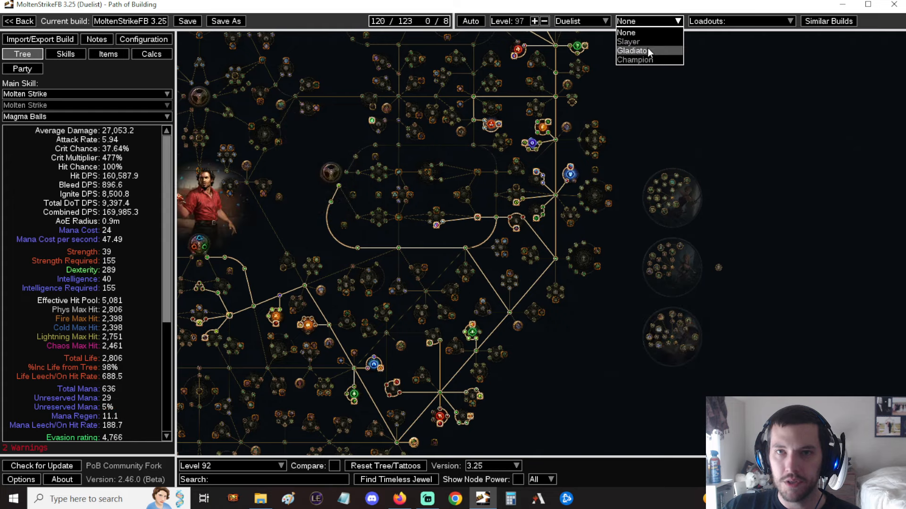
{"action": "left_click", "coordinate": [628, 41]}
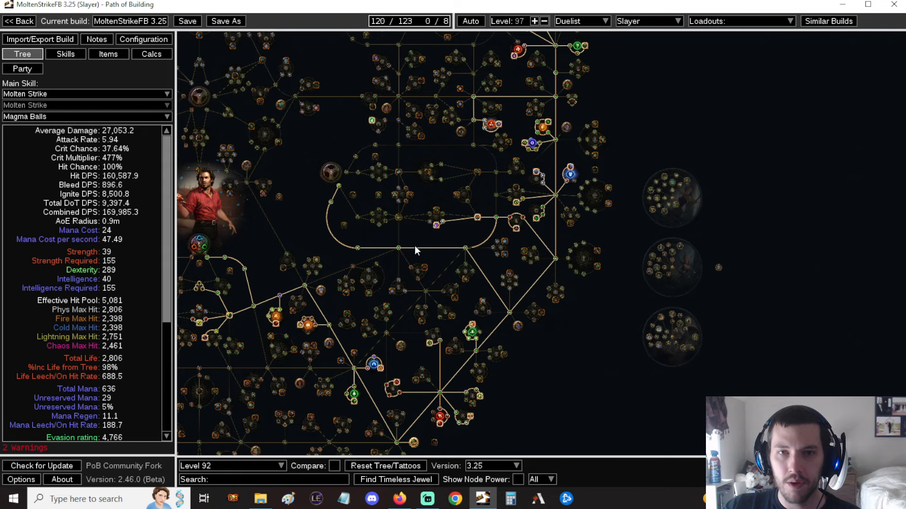
{"action": "mouse_move", "coordinate": [399, 248]}
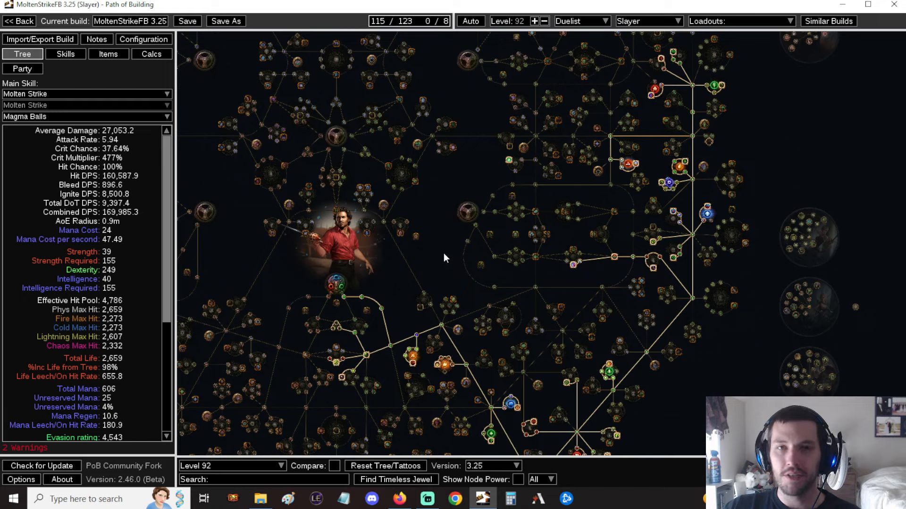
{"action": "mouse_move", "coordinate": [439, 248]}
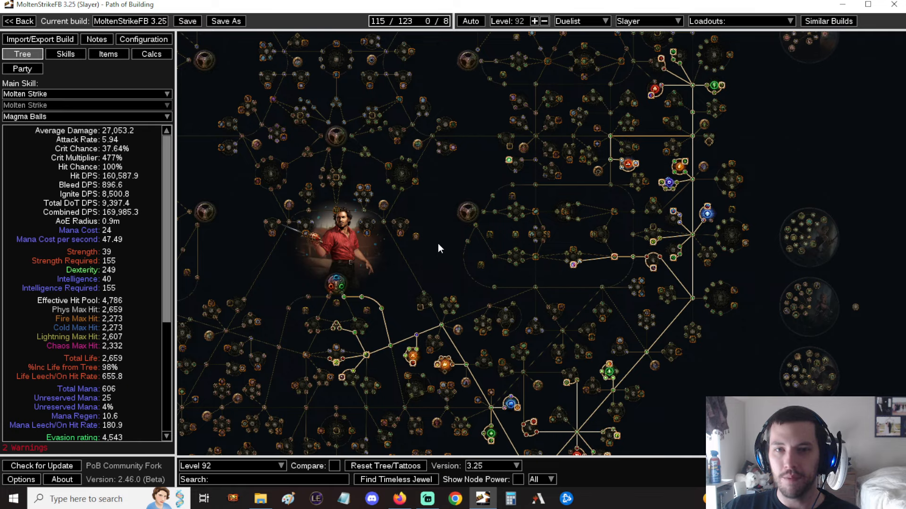
Pan the restored Slayer tree at 115 of 123 points
{"action": "left_click_drag", "start_coordinate": [439, 249], "coordinate": [456, 208]}
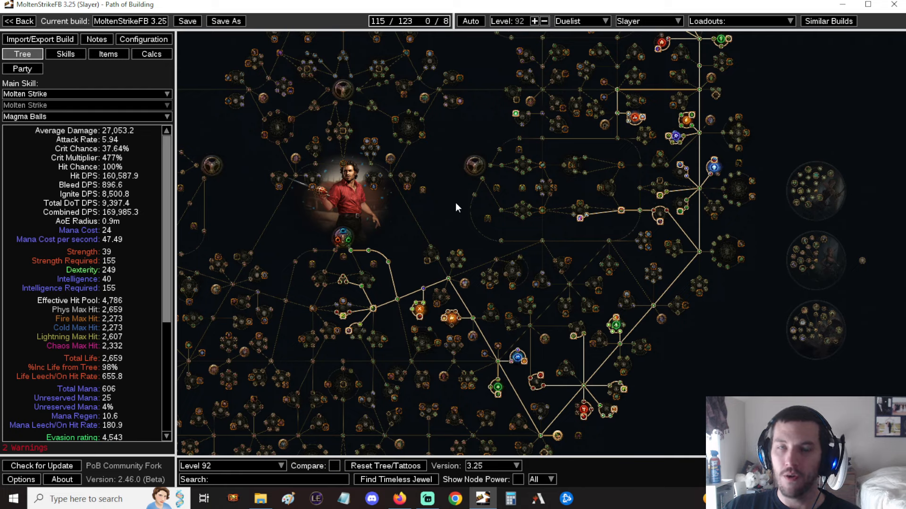
{"action": "mouse_move", "coordinate": [451, 185]}
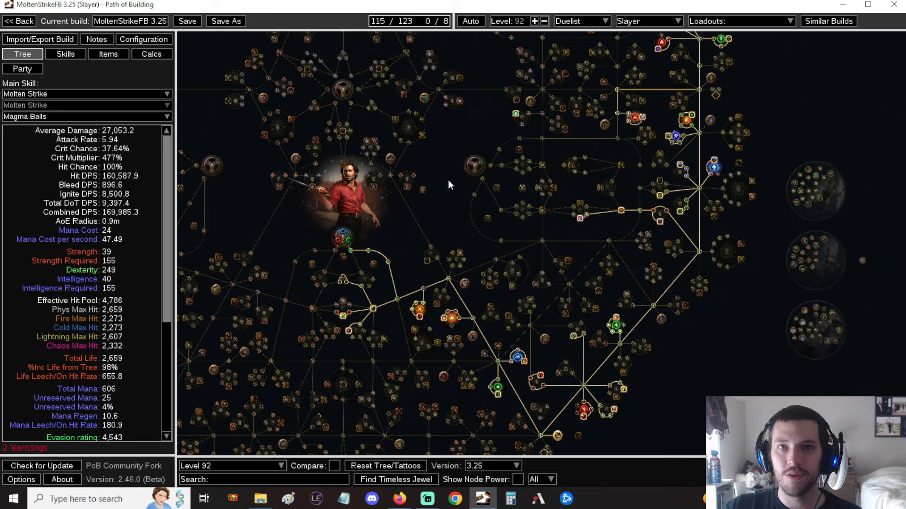
{"action": "mouse_move", "coordinate": [457, 182]}
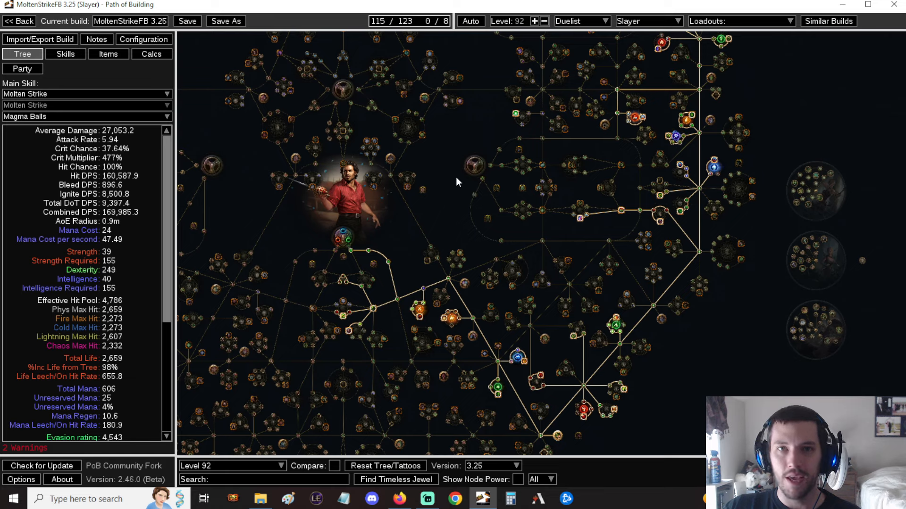